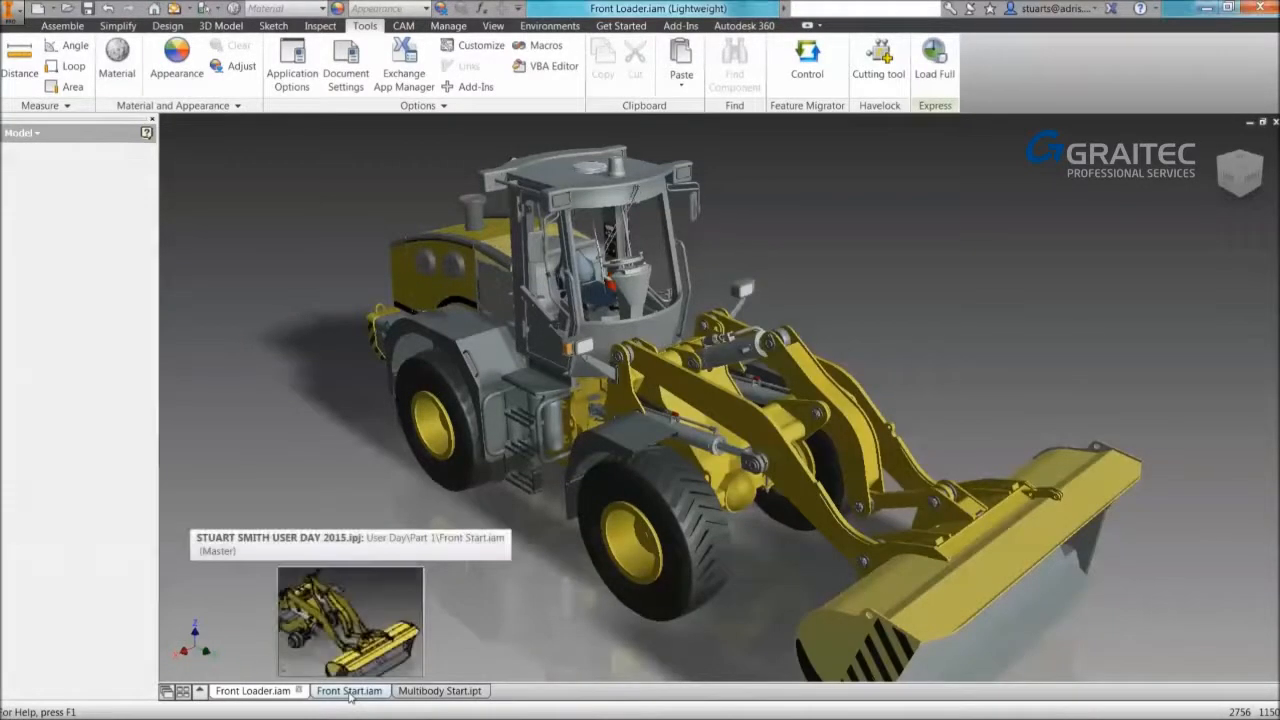
Switch from the Front Start assembly to the Multibody Start part and reach the Tools ribbon.
click(348, 690)
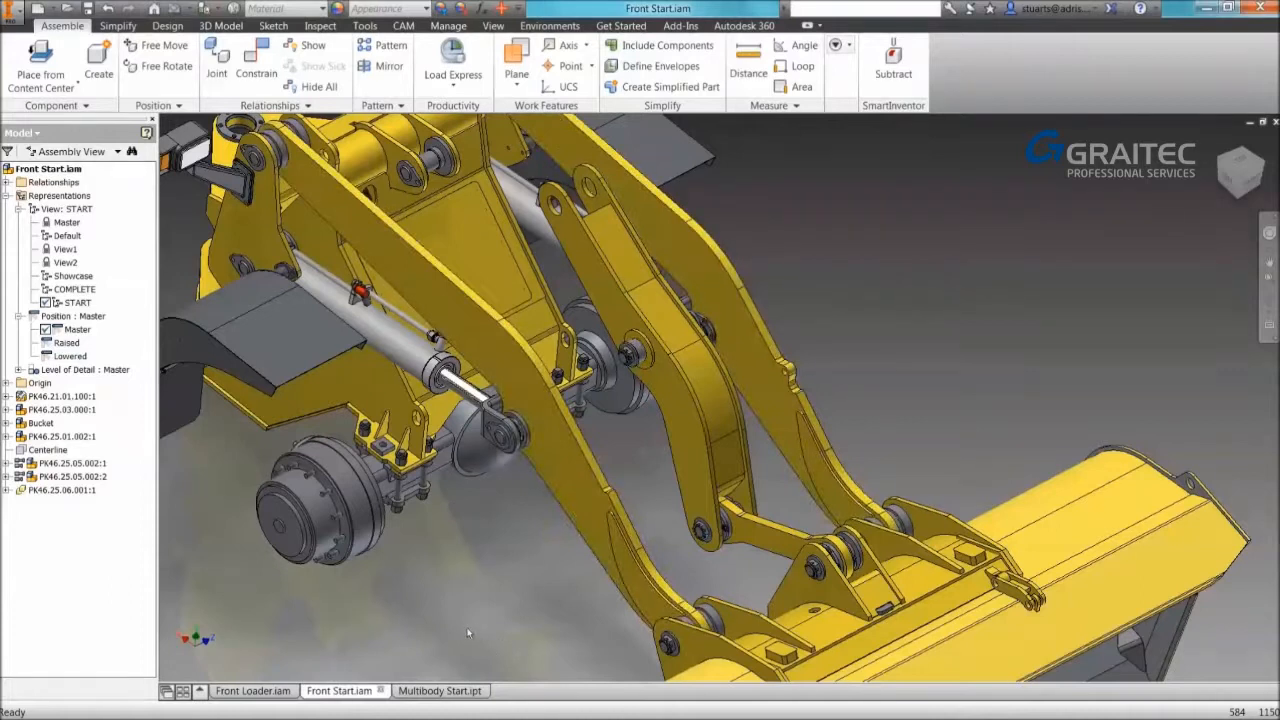
click(428, 690)
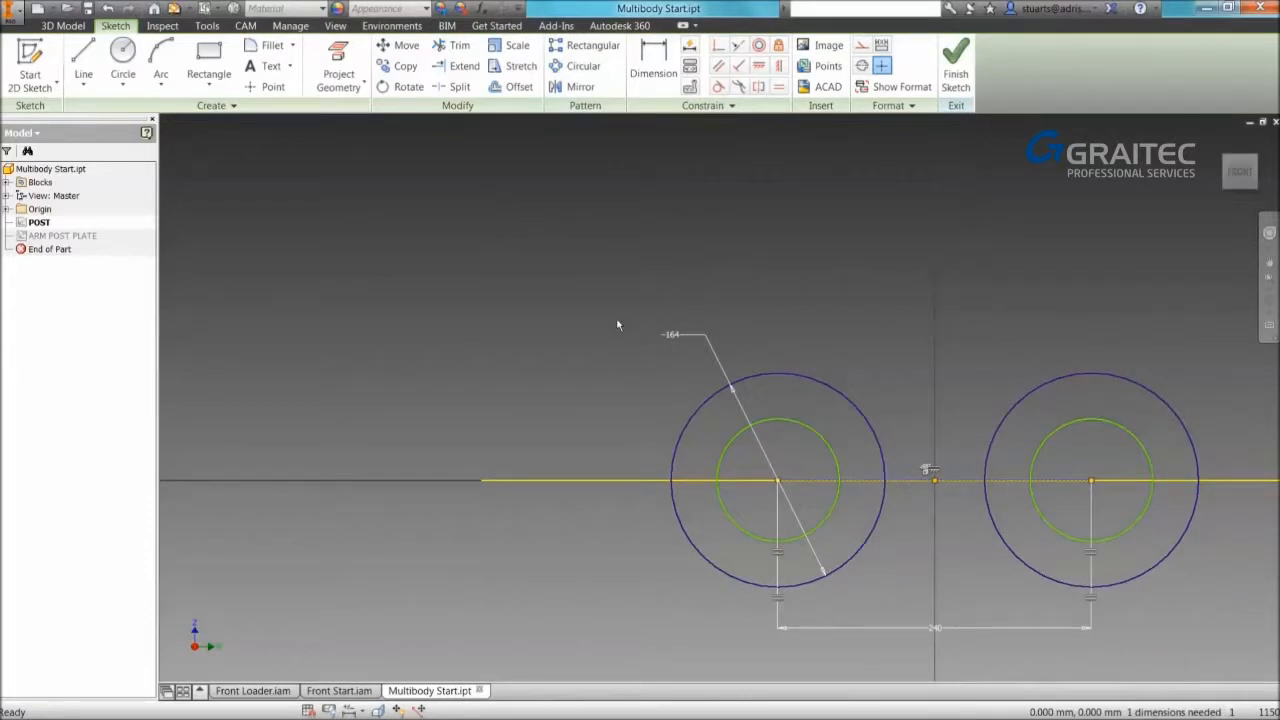
click(208, 60)
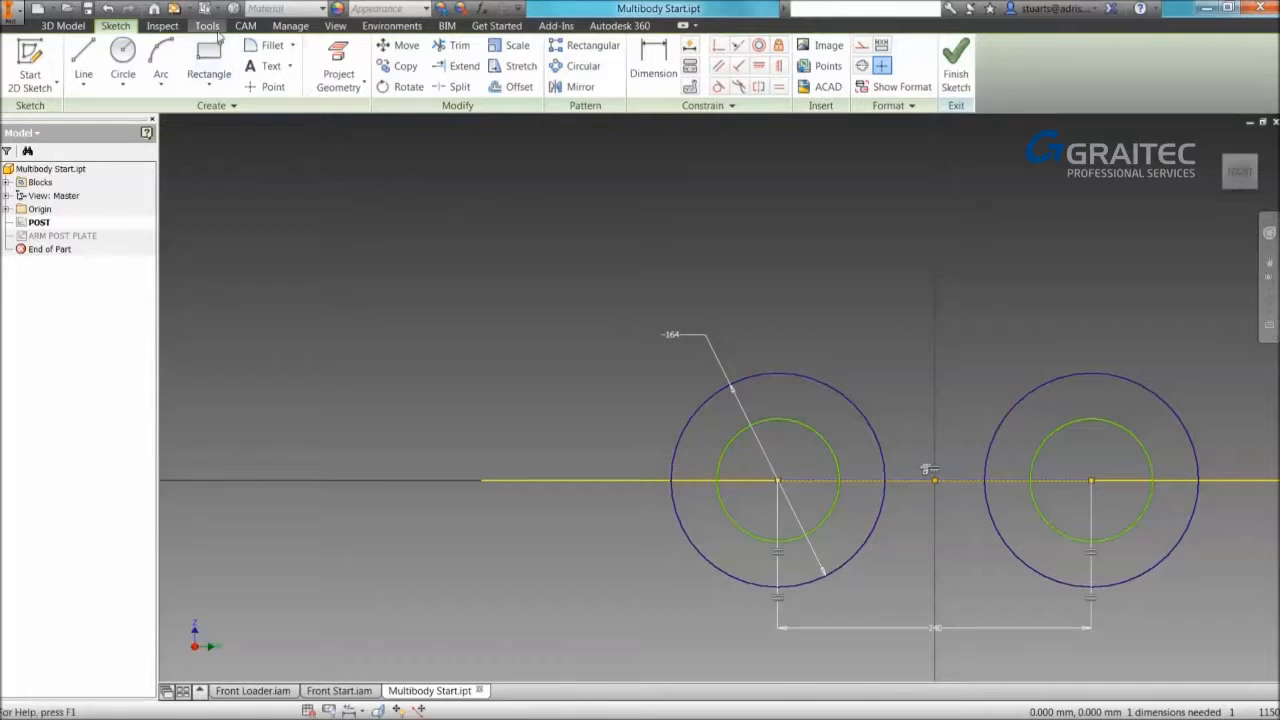
click(208, 24)
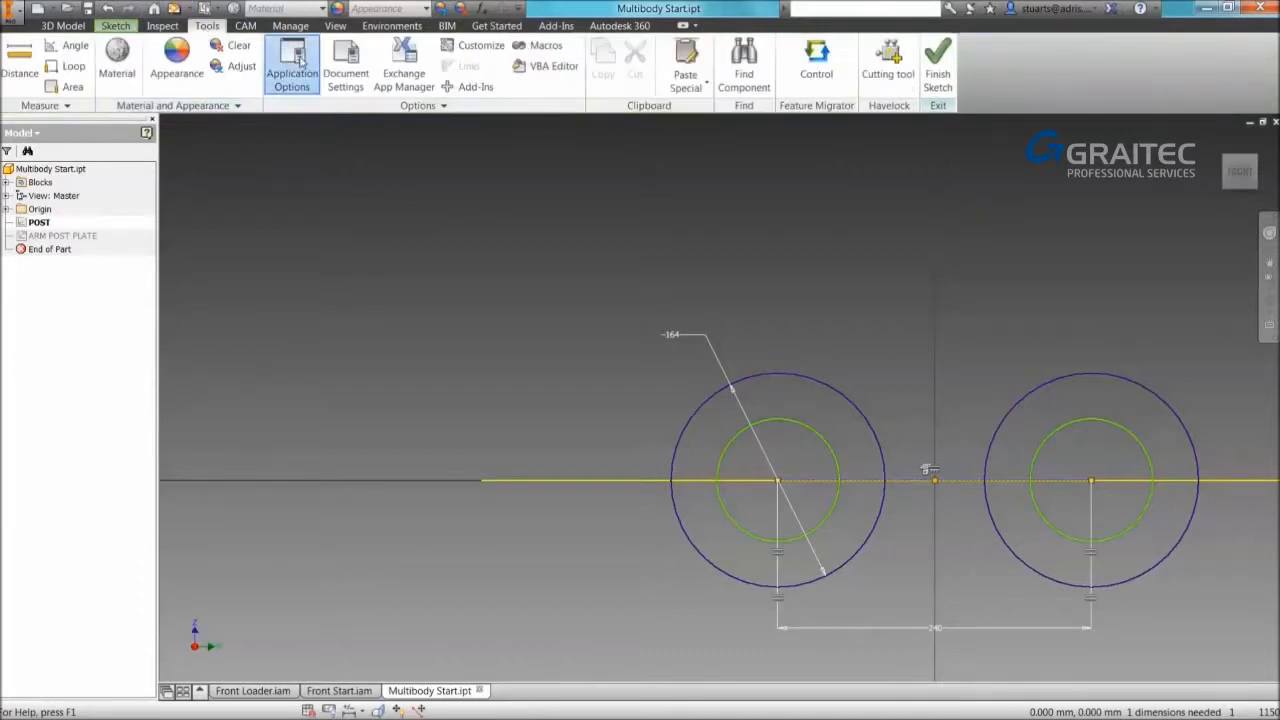
In Application Options Colors, choose the Presentation scheme with a 1 Color background and apply it.
click(292, 62)
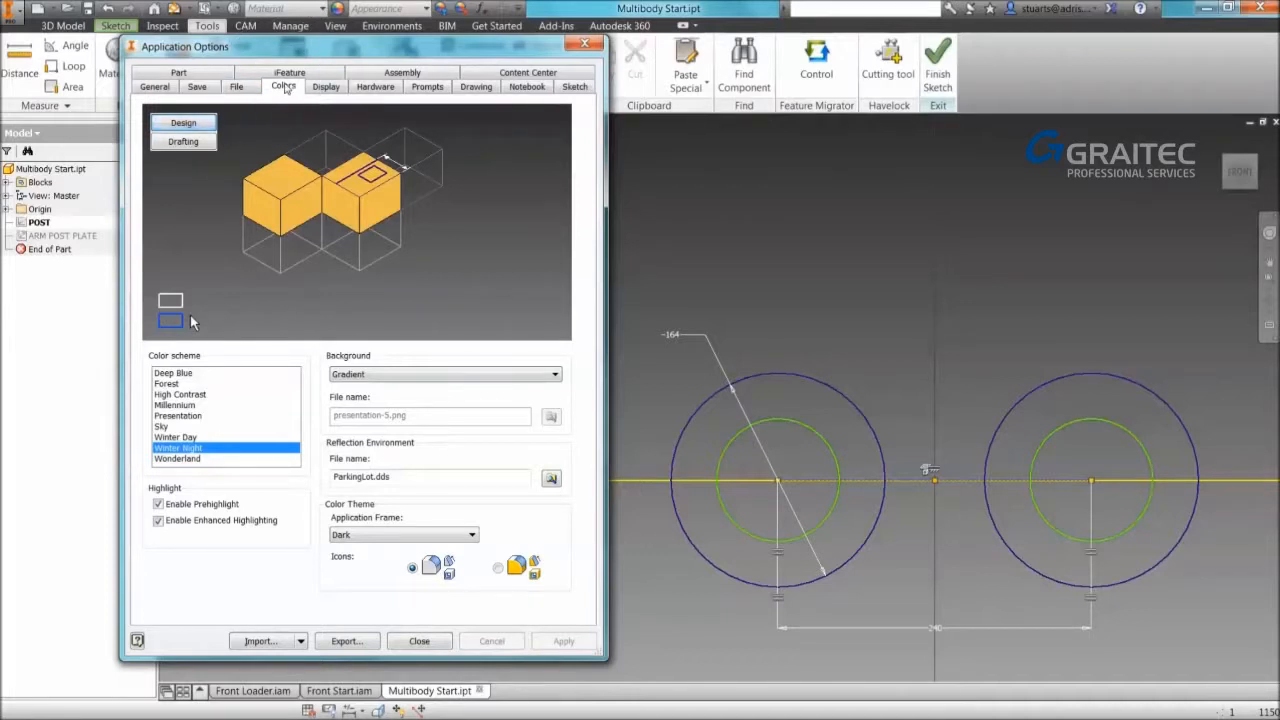
click(178, 414)
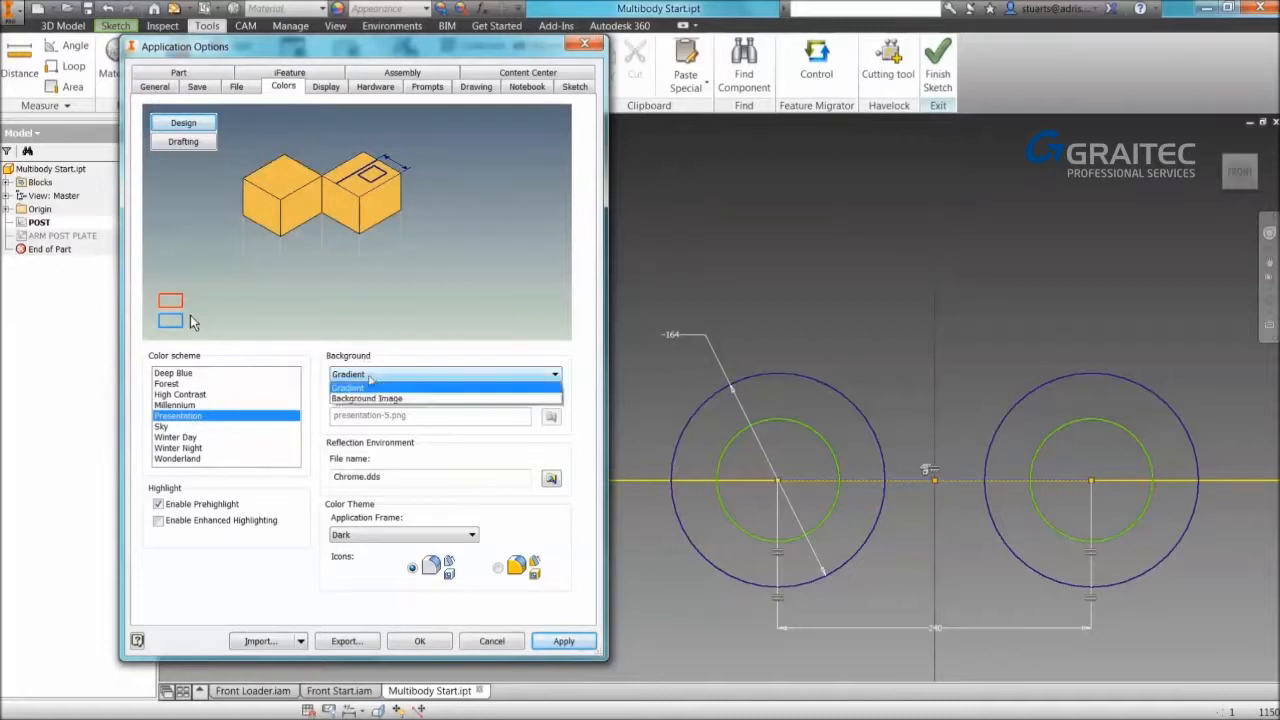
click(344, 388)
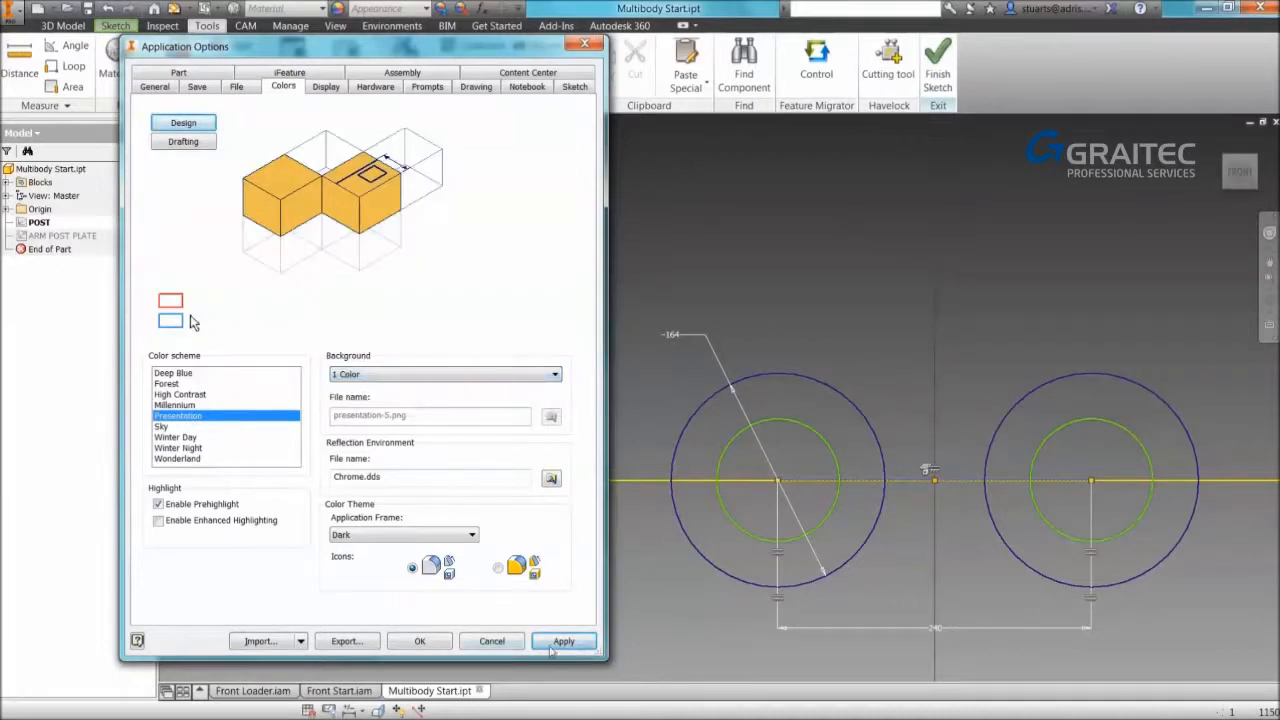
click(564, 640)
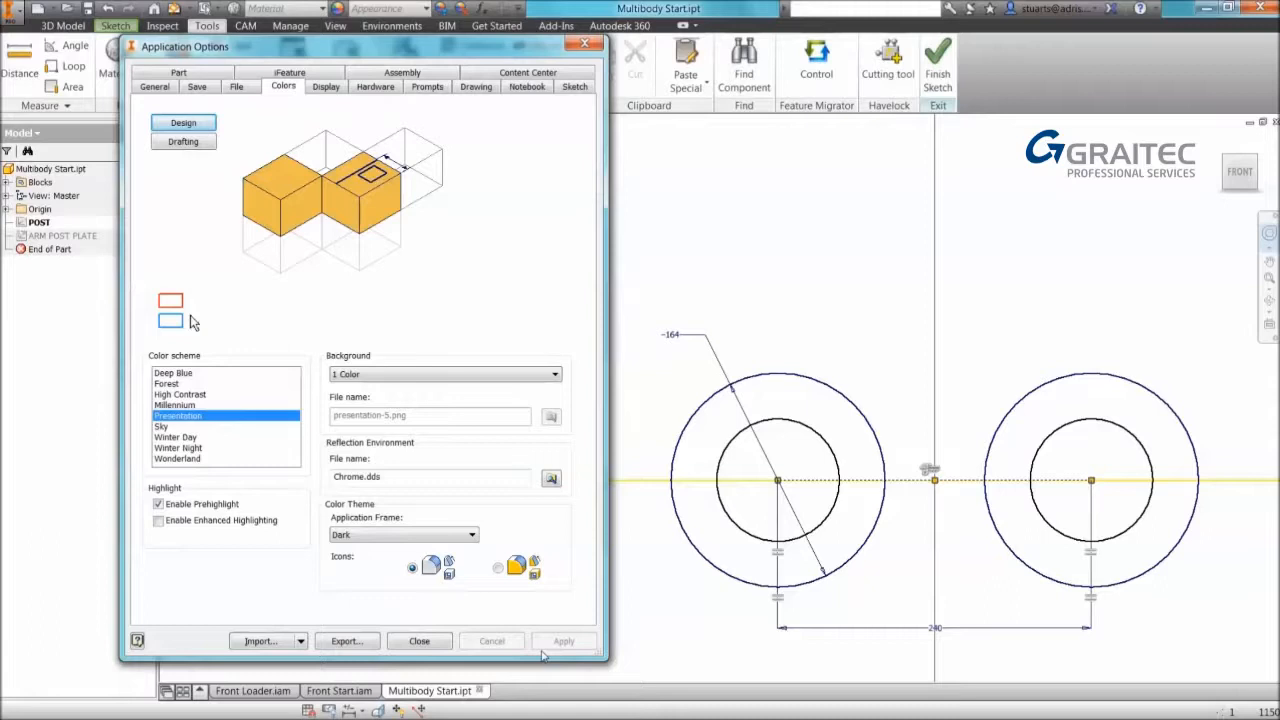
mouse_move(854, 600)
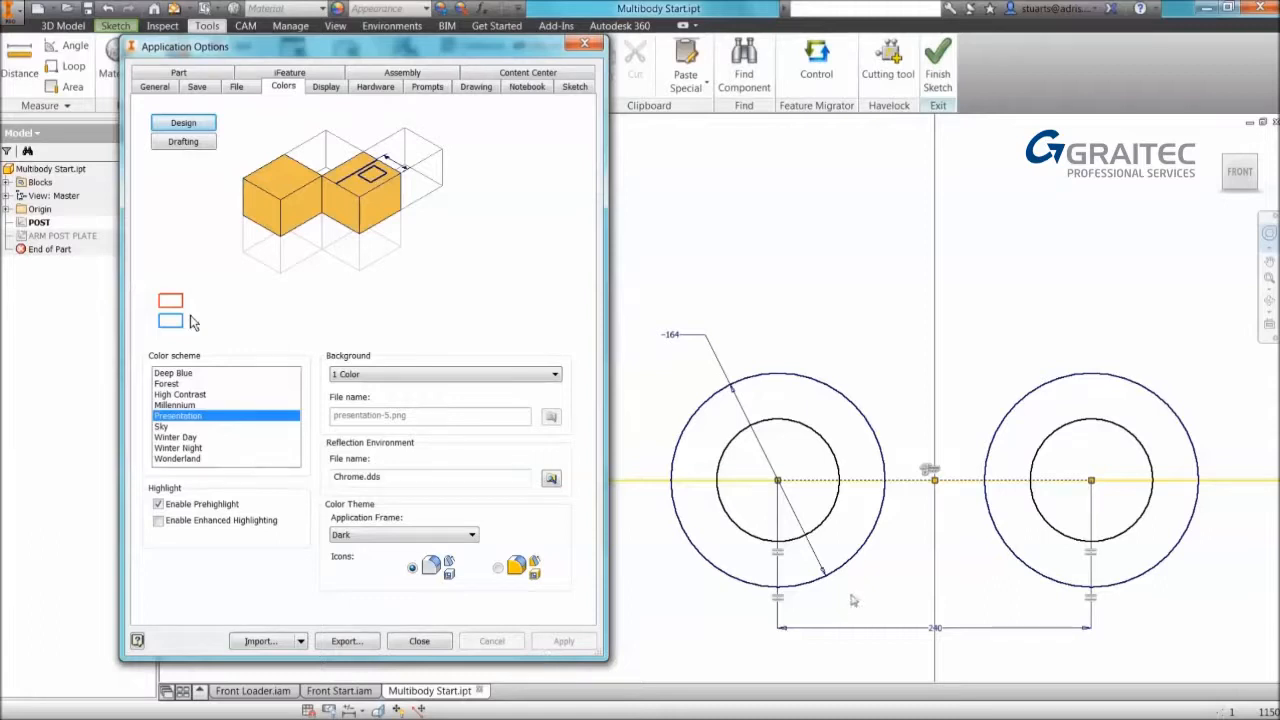
mouse_move(808, 430)
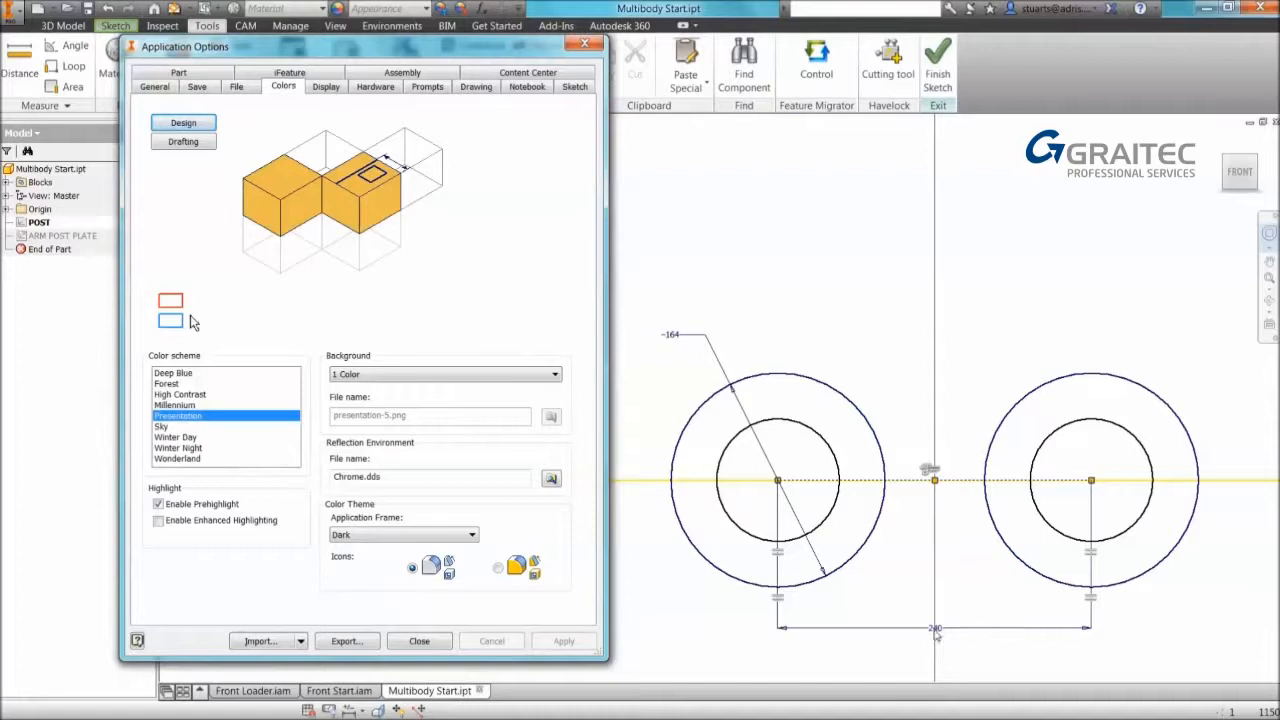
mouse_move(352, 442)
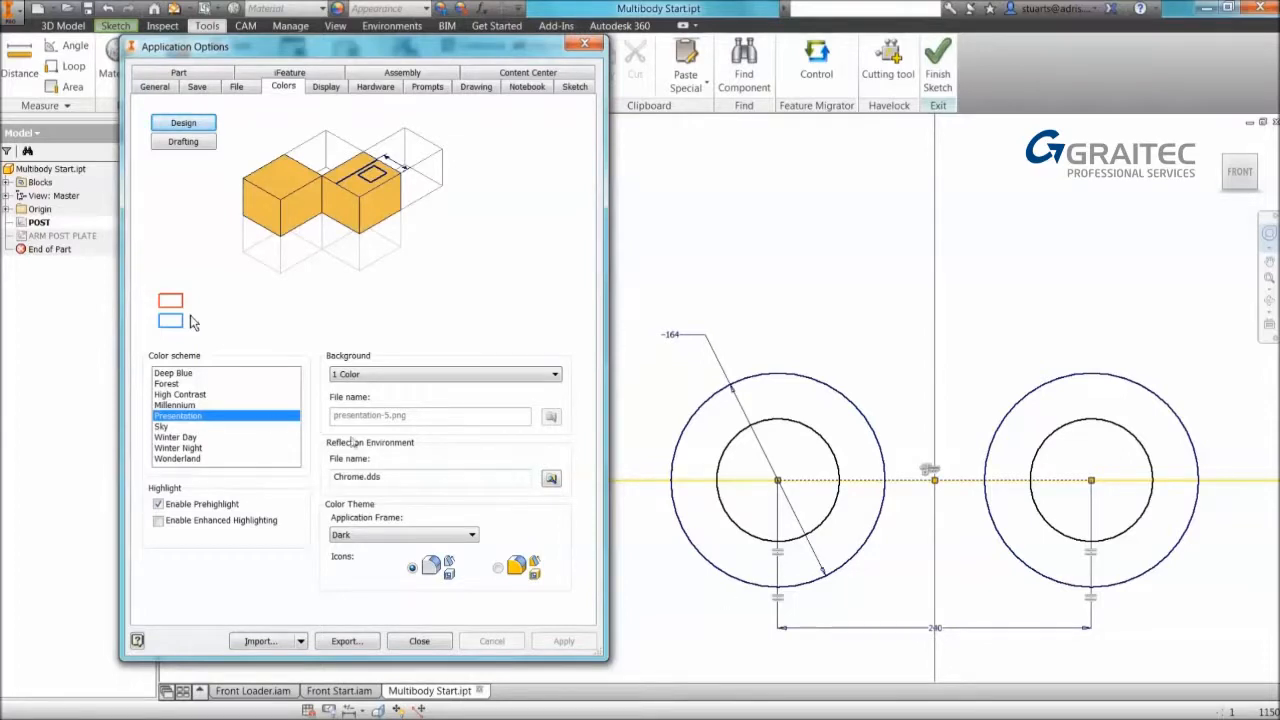
Apply the Deep Blue scheme, set Background to Background Image and browse for an image file.
click(172, 372)
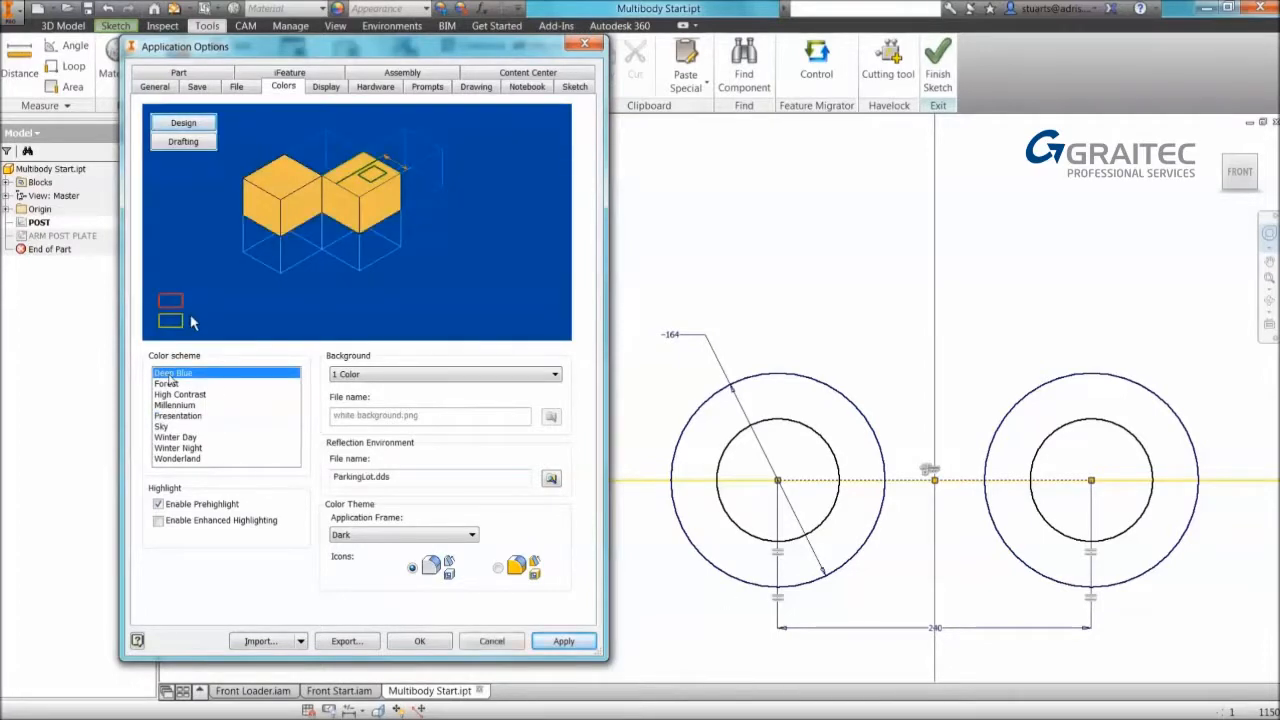
click(564, 640)
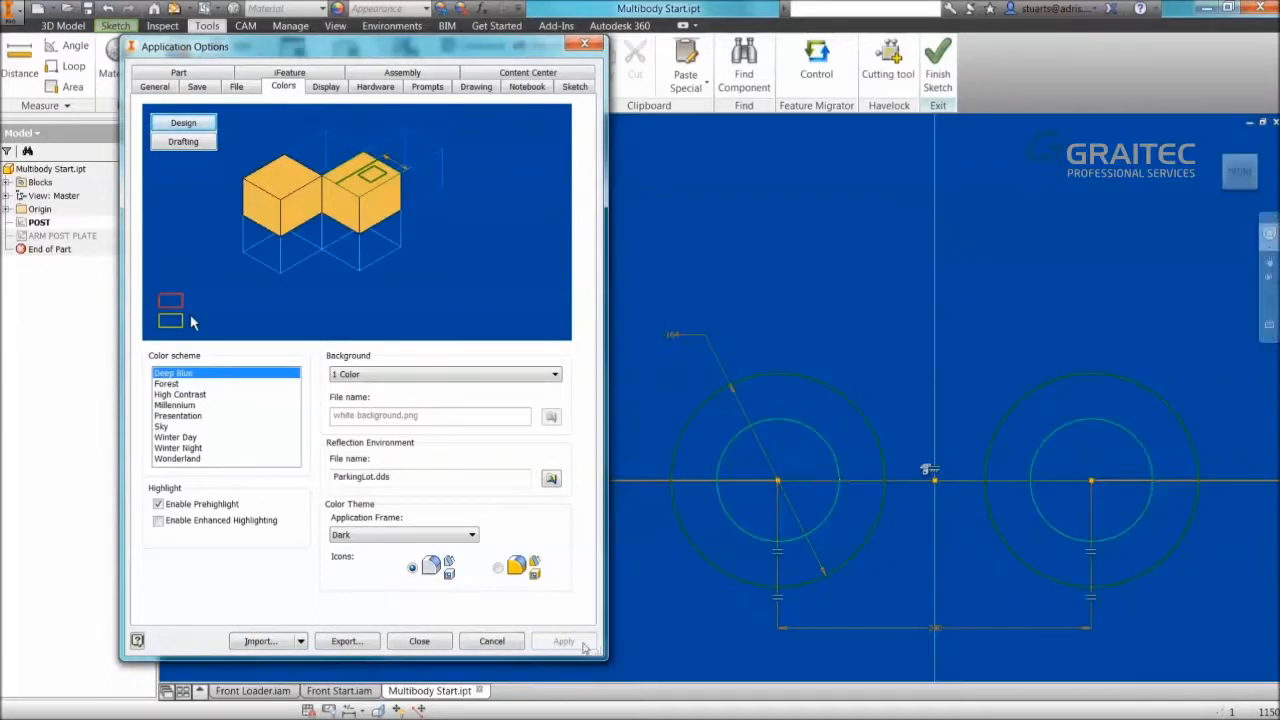
mouse_move(764, 408)
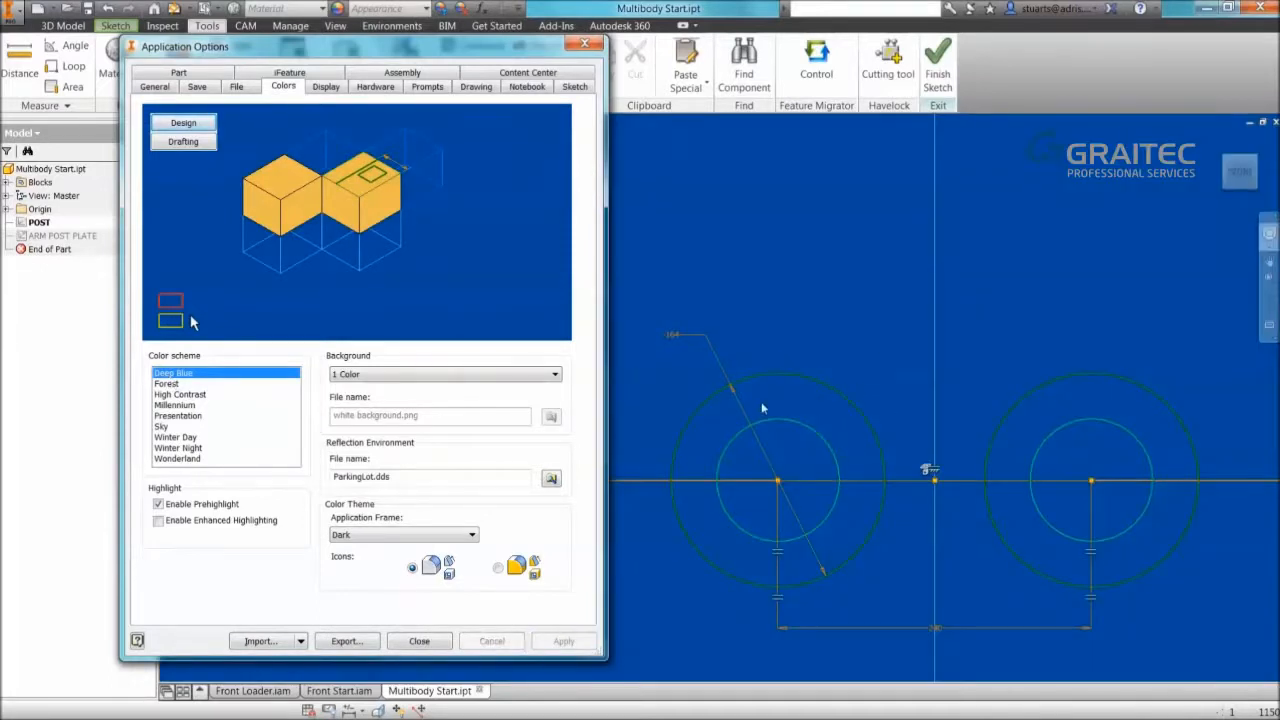
mouse_move(648, 486)
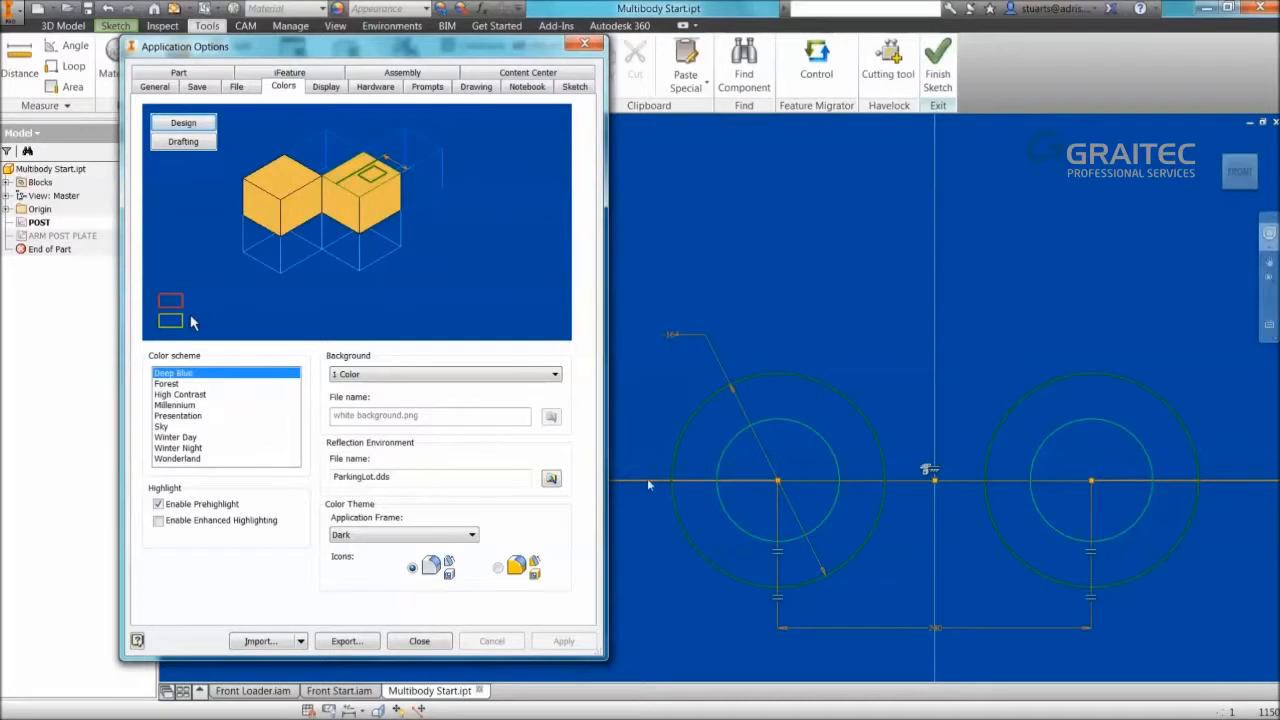
mouse_move(644, 486)
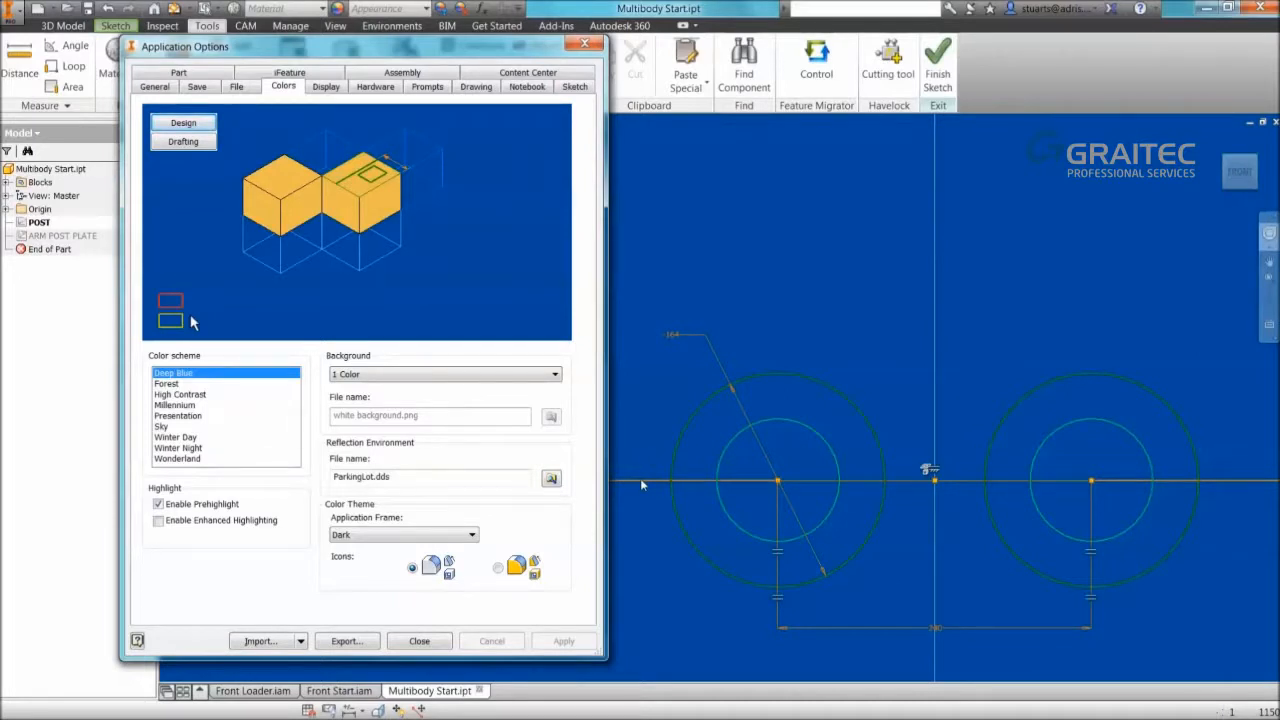
mouse_move(196, 384)
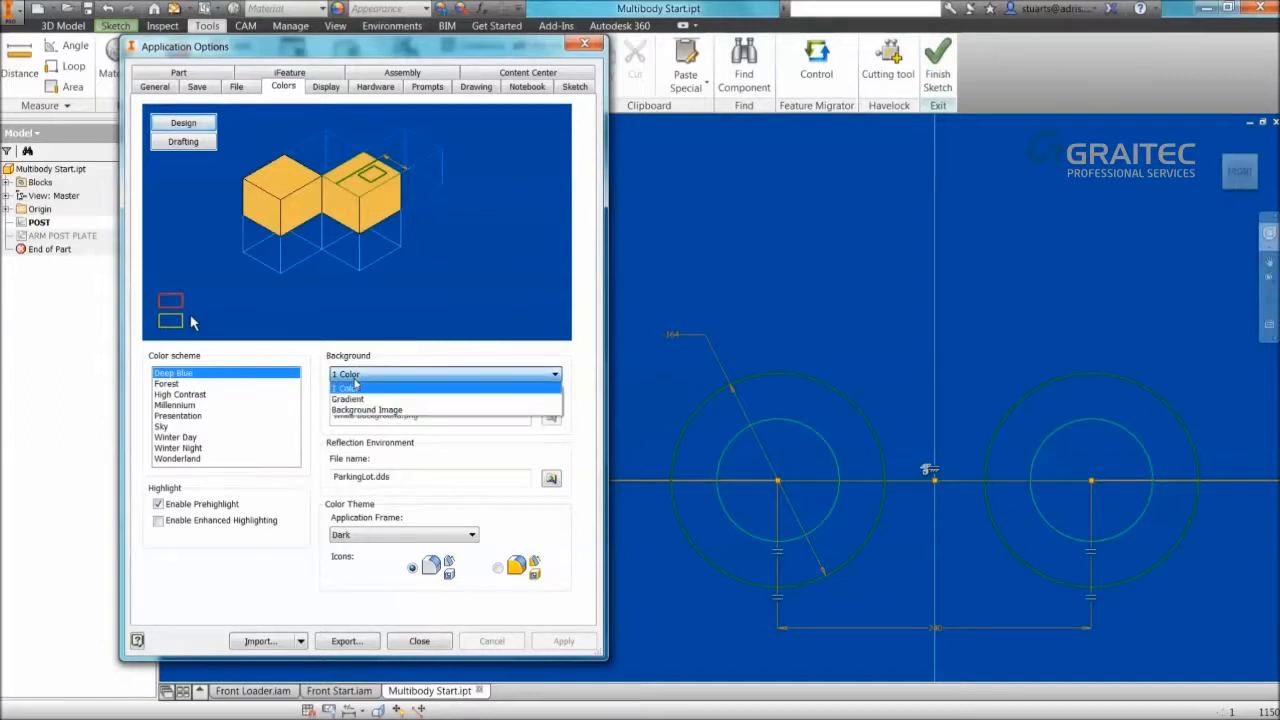
click(344, 388)
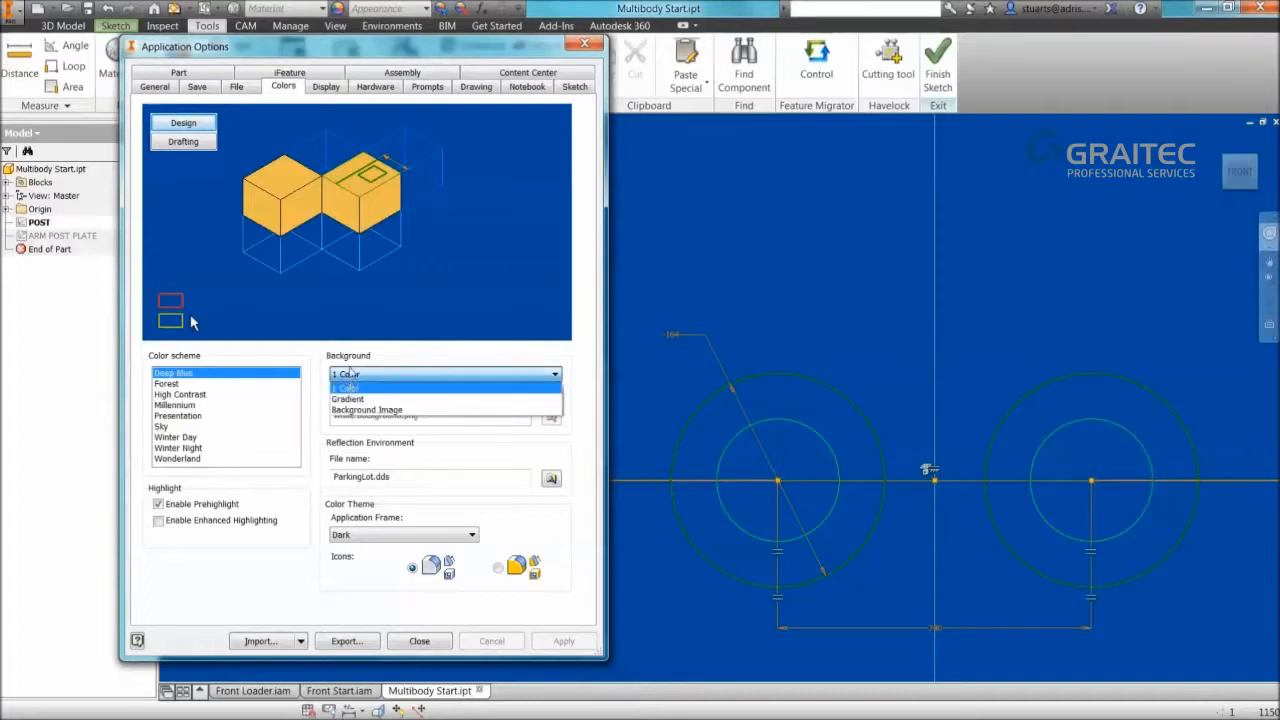
click(368, 408)
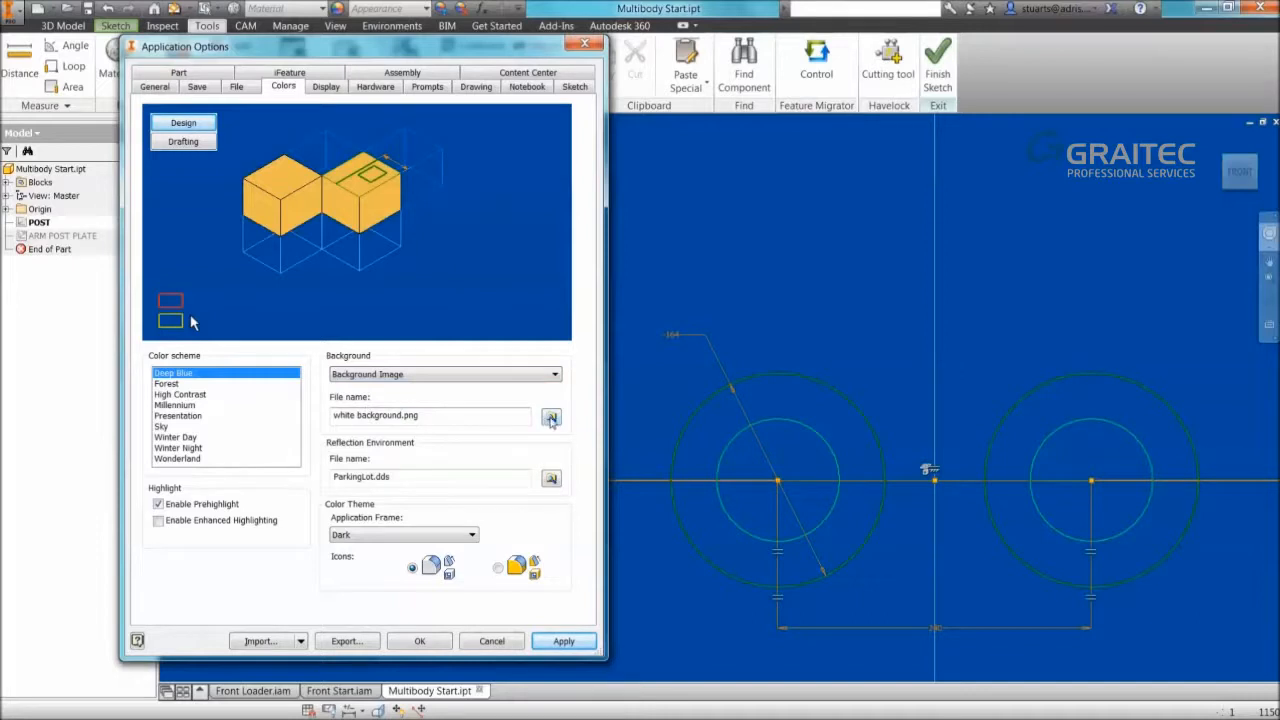
click(552, 416)
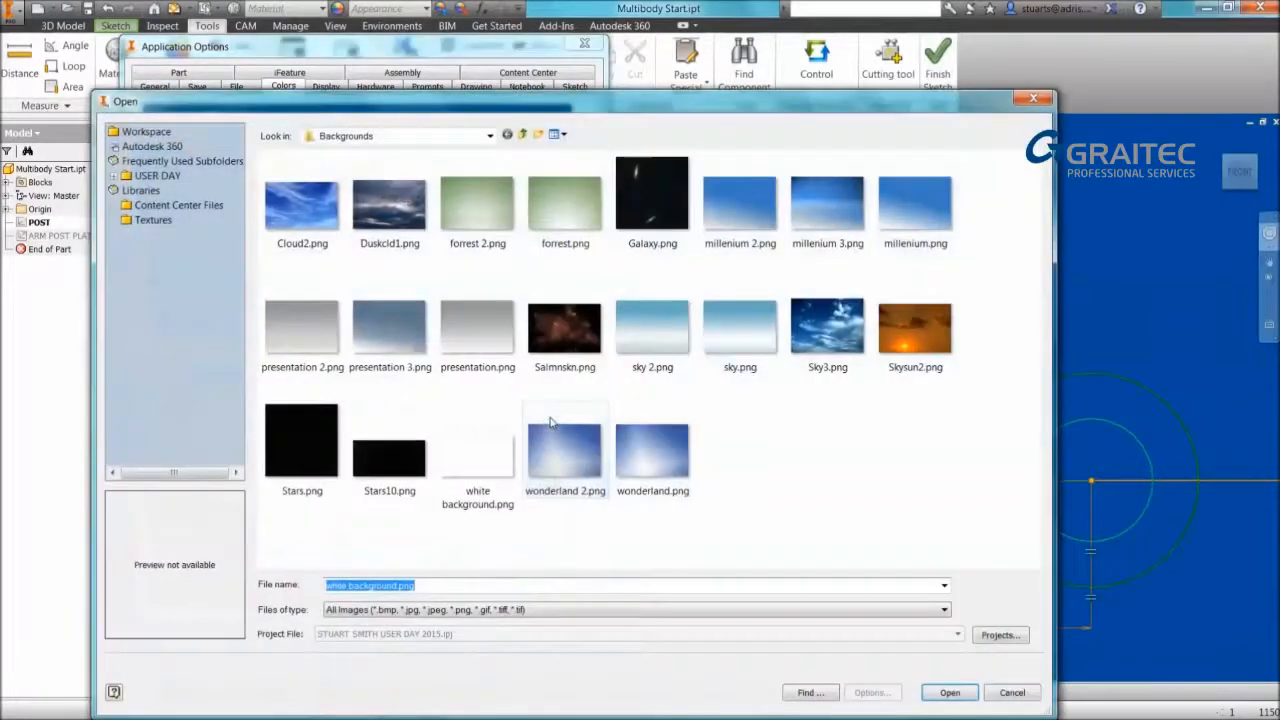
Make a blank white image in Paint and save it as white background.png.
click(476, 442)
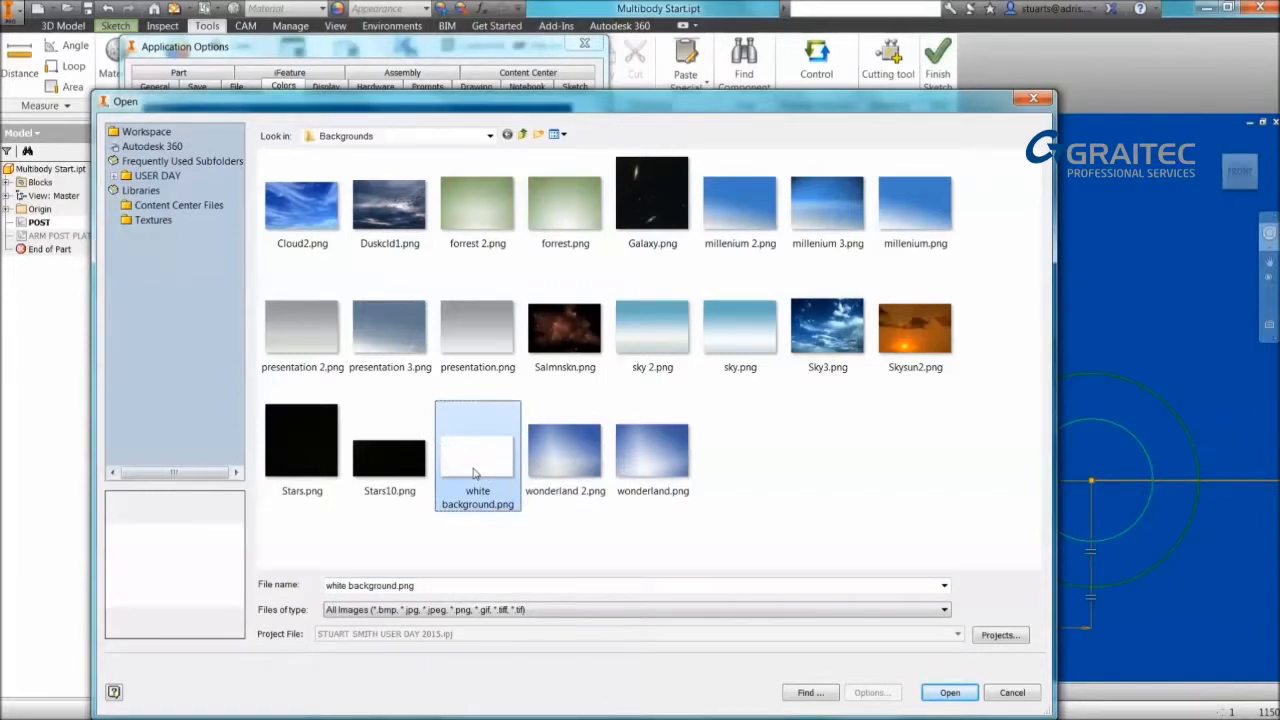
mouse_move(476, 468)
text(p)
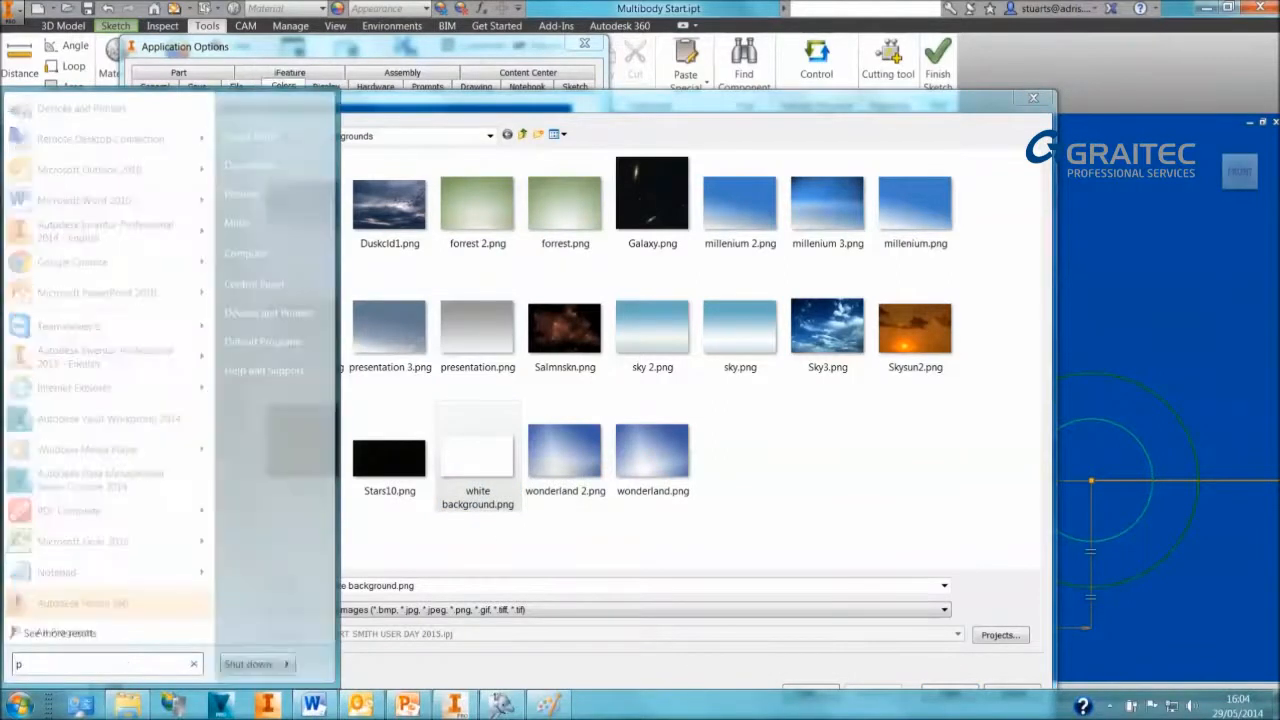
text(aint)
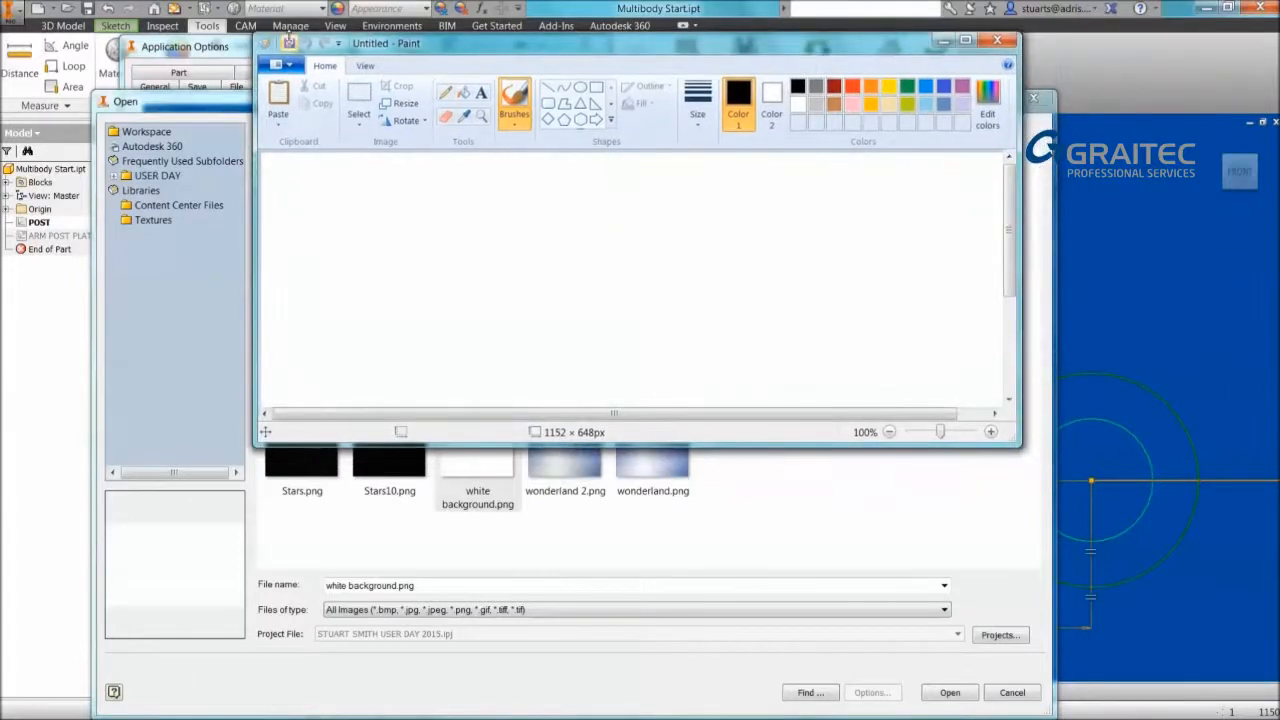
click(290, 40)
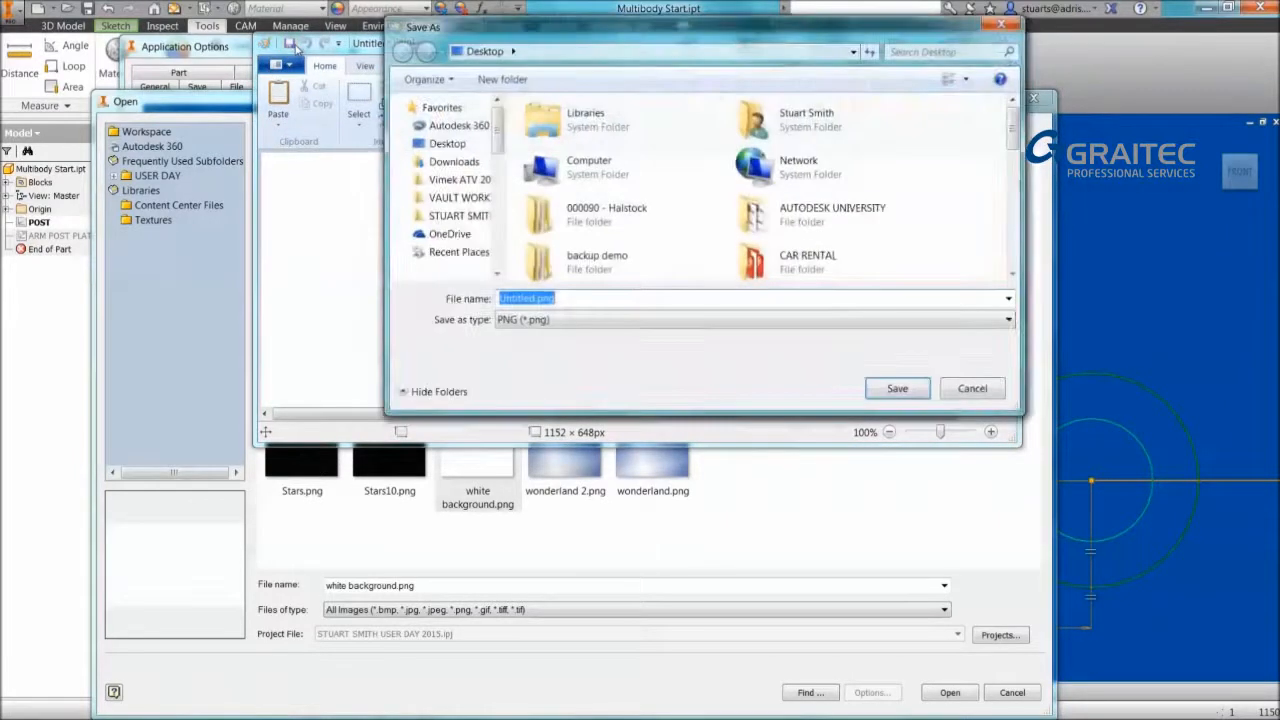
text(white)
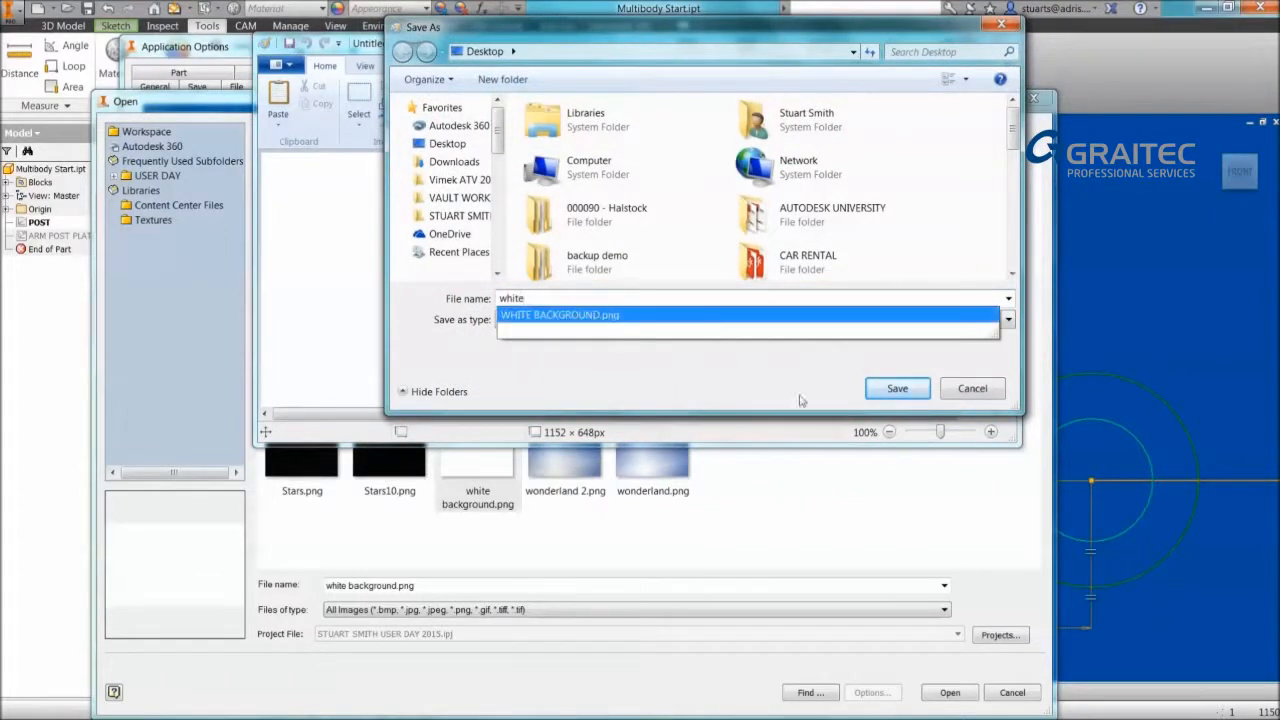
Back in the image picker, select white background.png as the viewport background image.
click(896, 388)
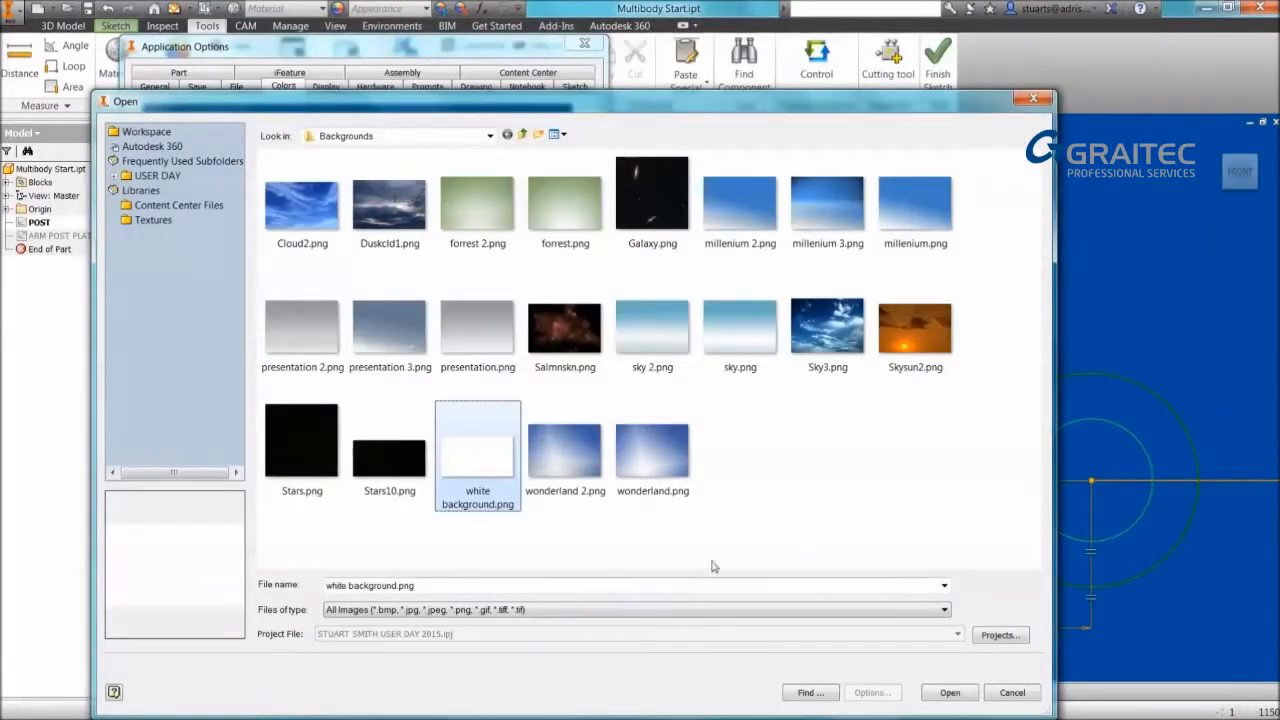
mouse_move(560, 278)
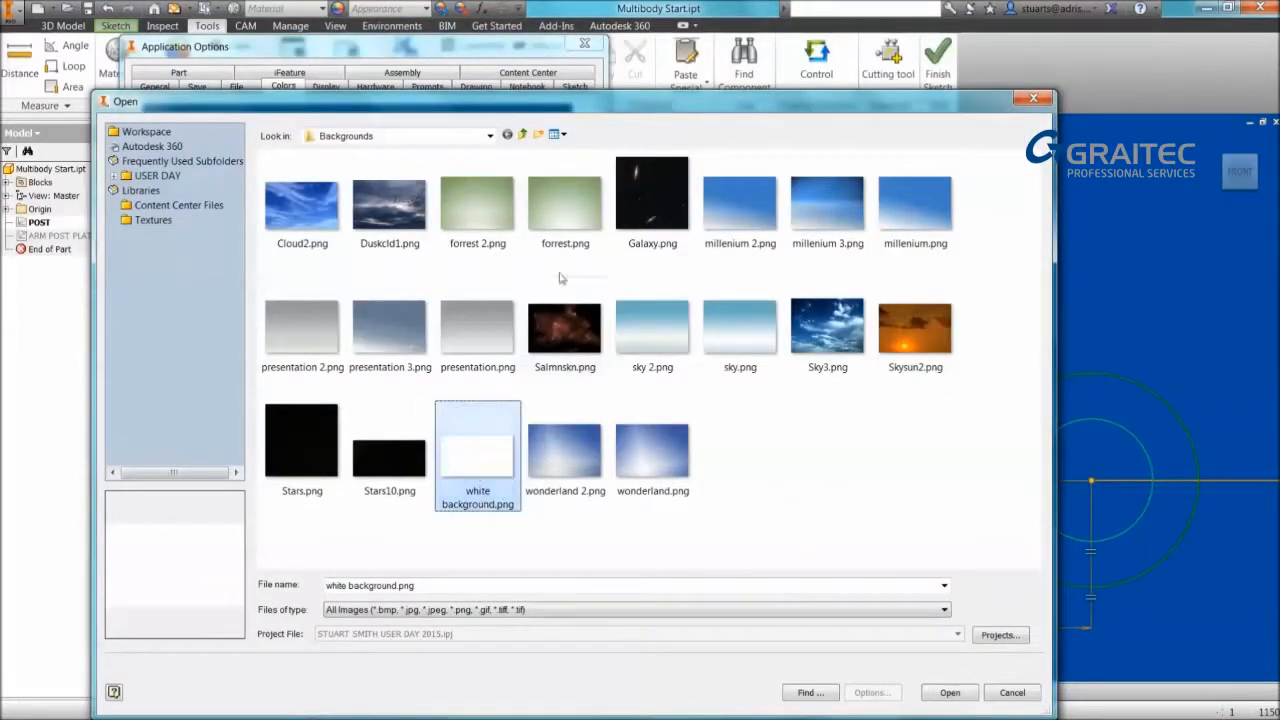
click(488, 136)
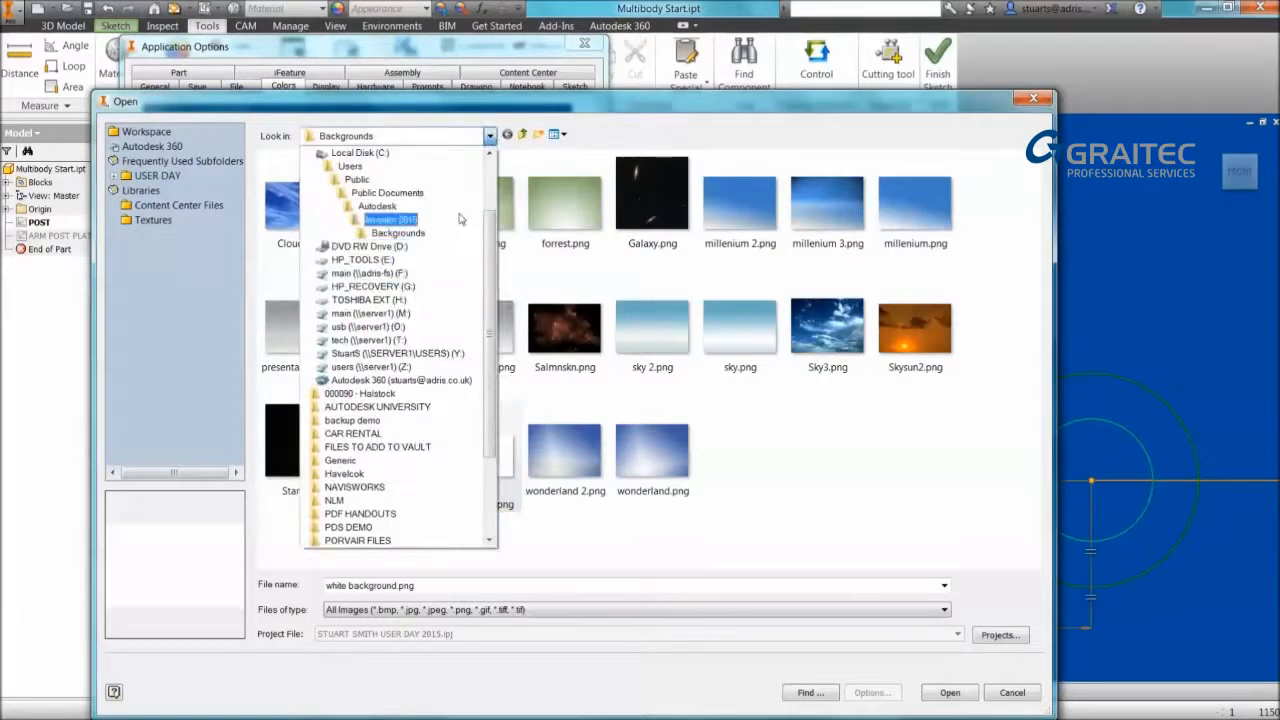
click(396, 232)
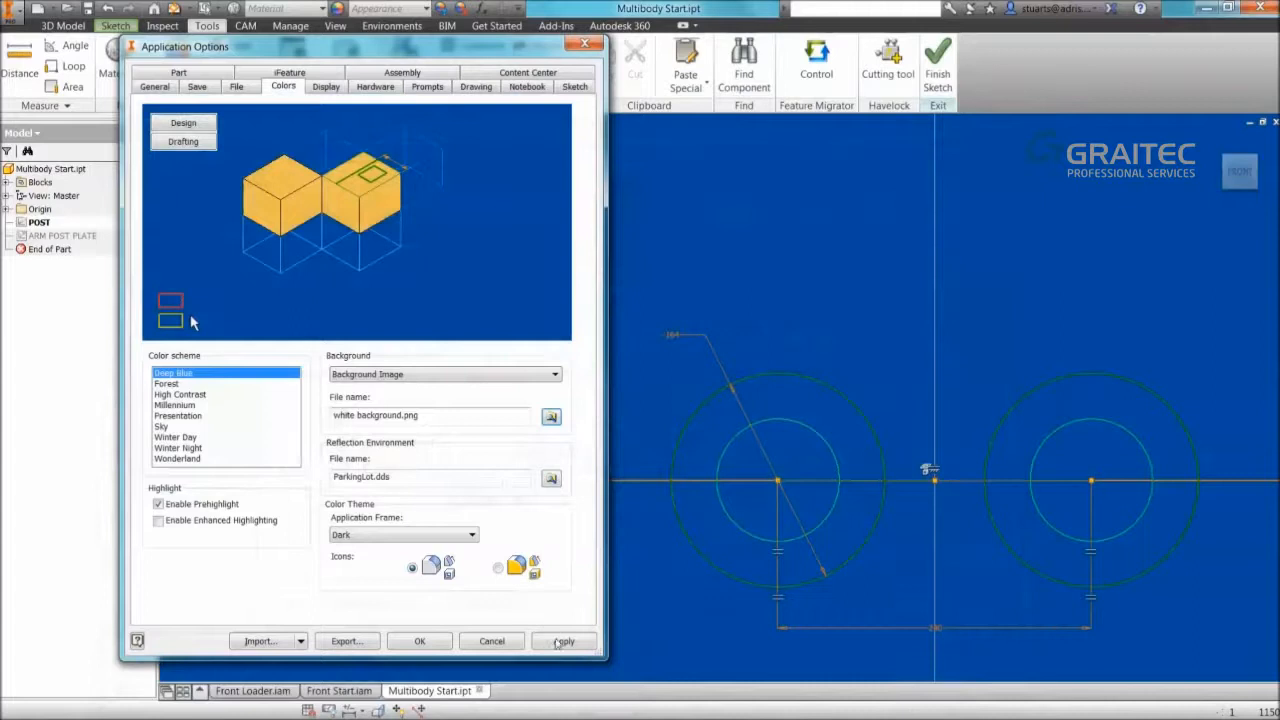
Apply the white background image so the sketch canvas turns white.
click(564, 640)
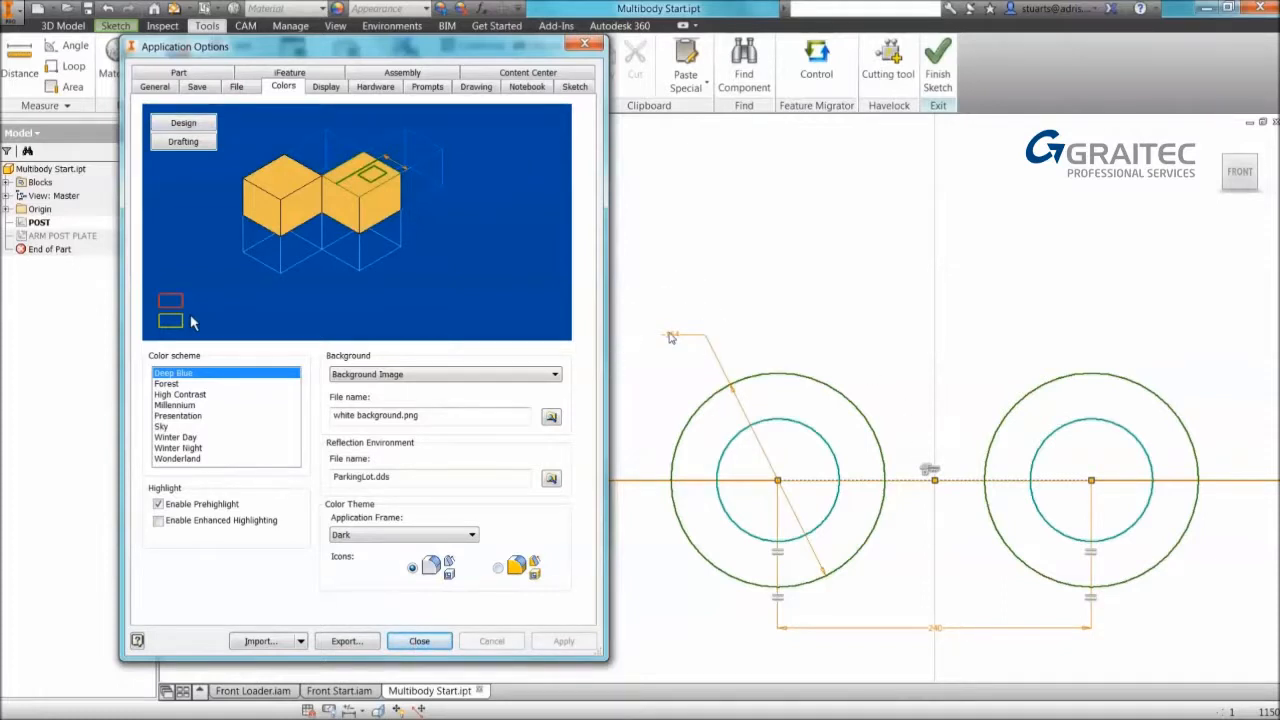
mouse_move(928, 470)
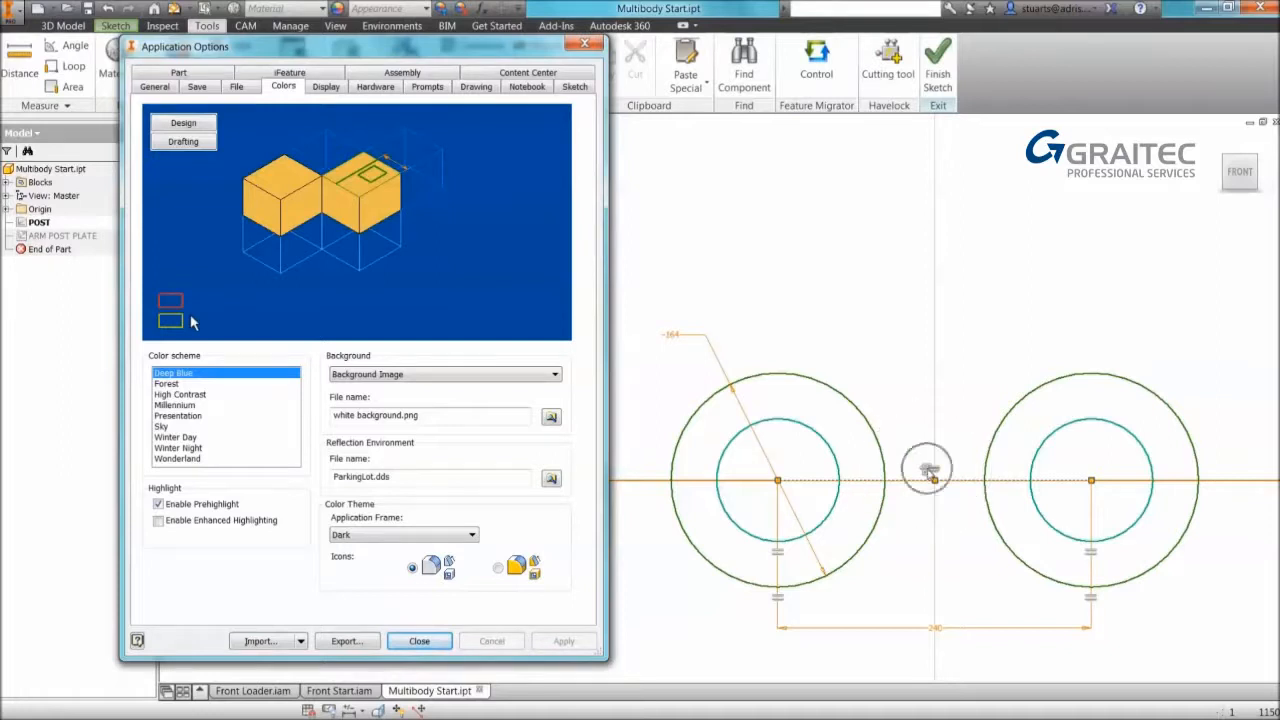
mouse_move(930, 476)
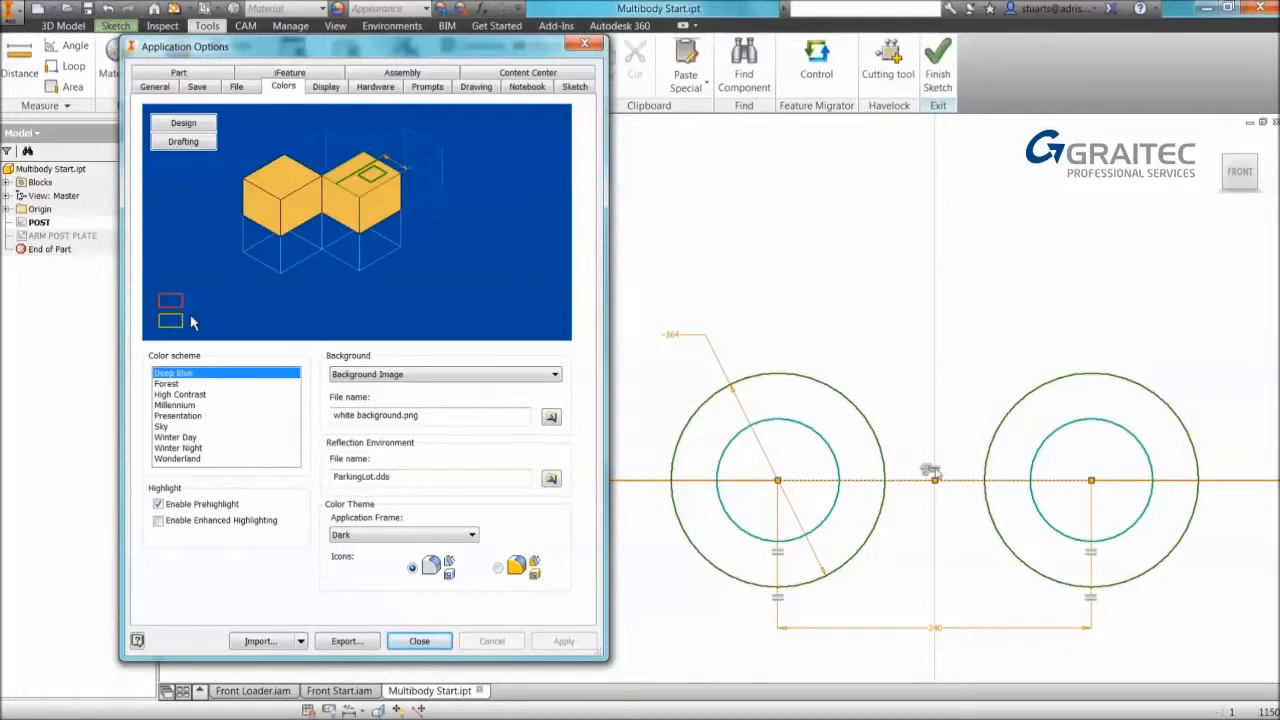
mouse_move(884, 270)
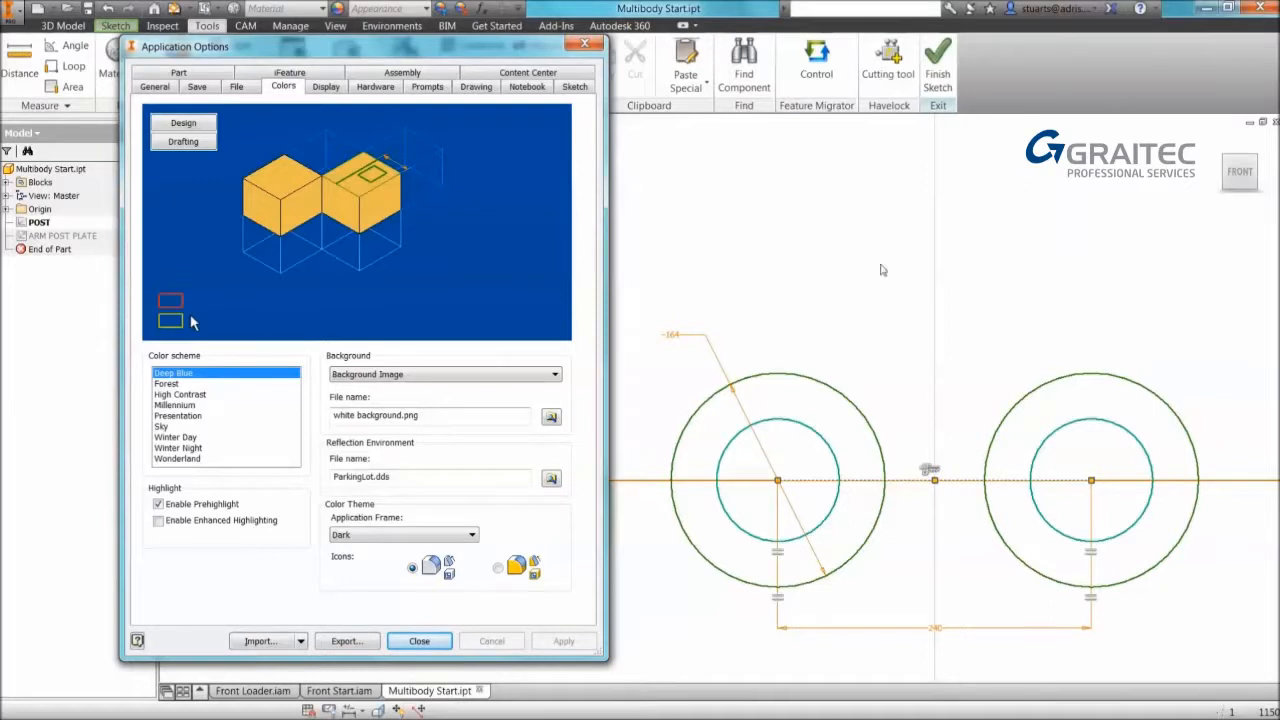
mouse_move(876, 266)
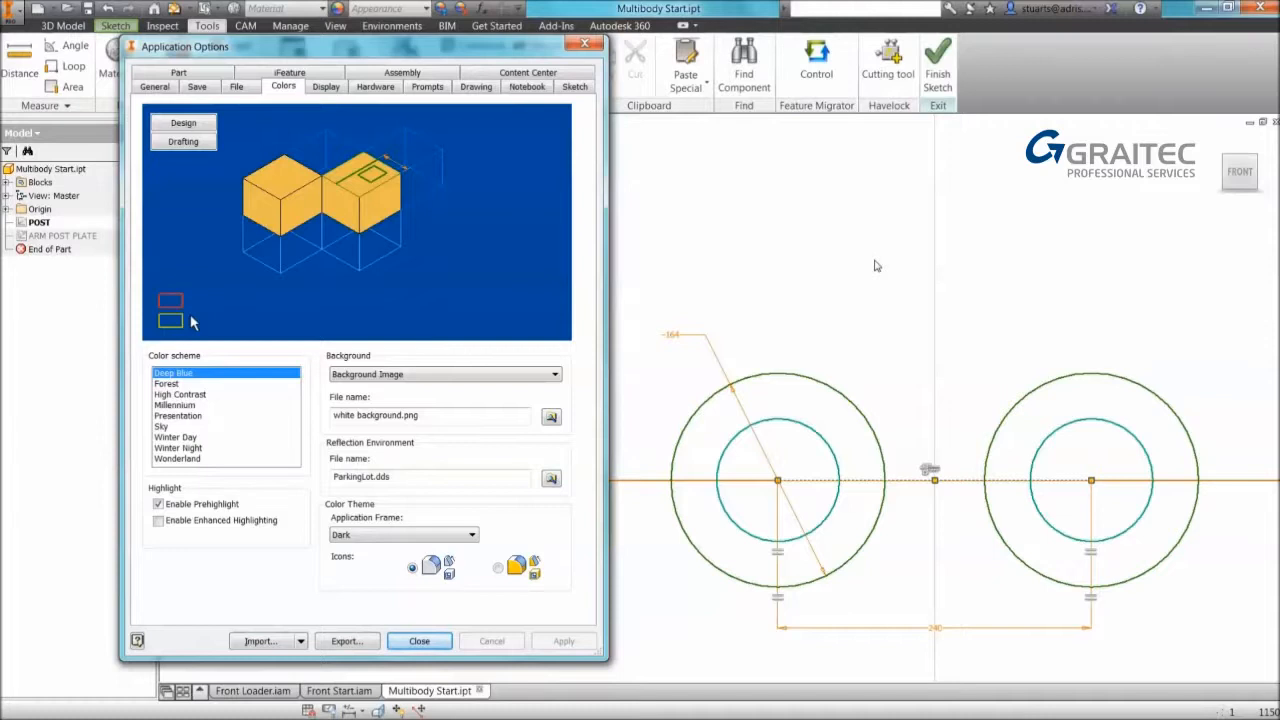
mouse_move(872, 272)
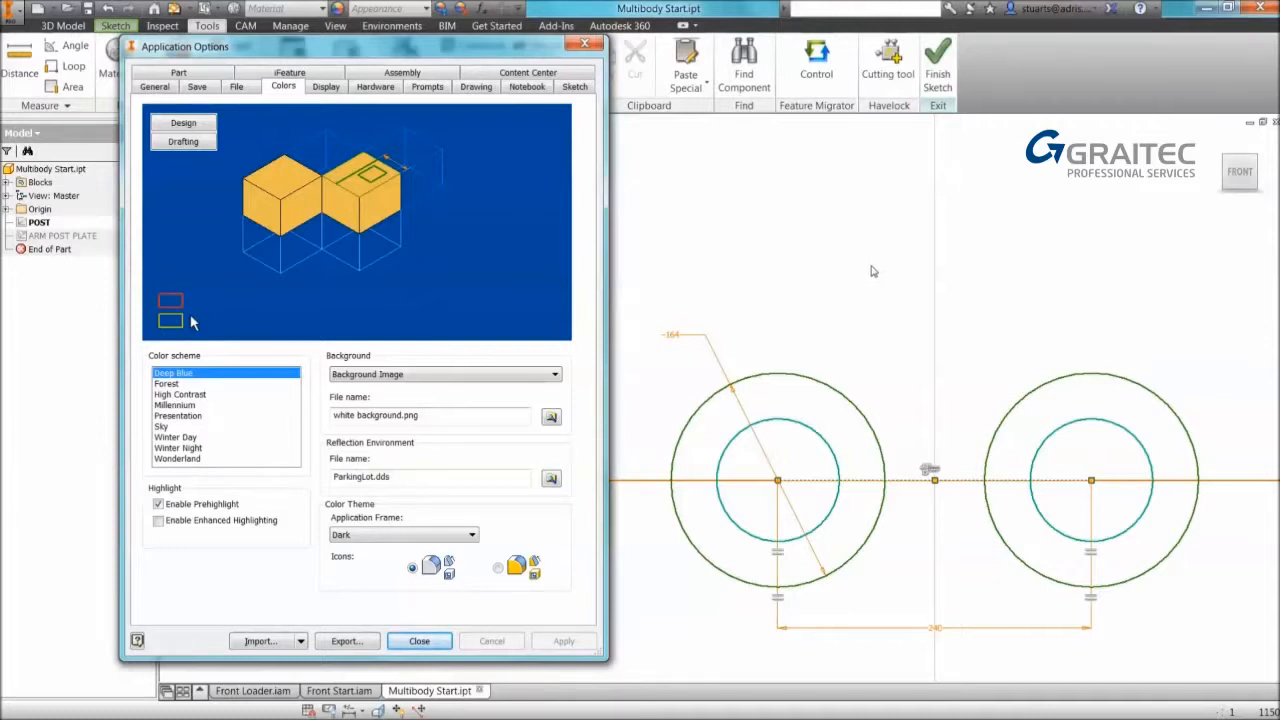
mouse_move(672, 340)
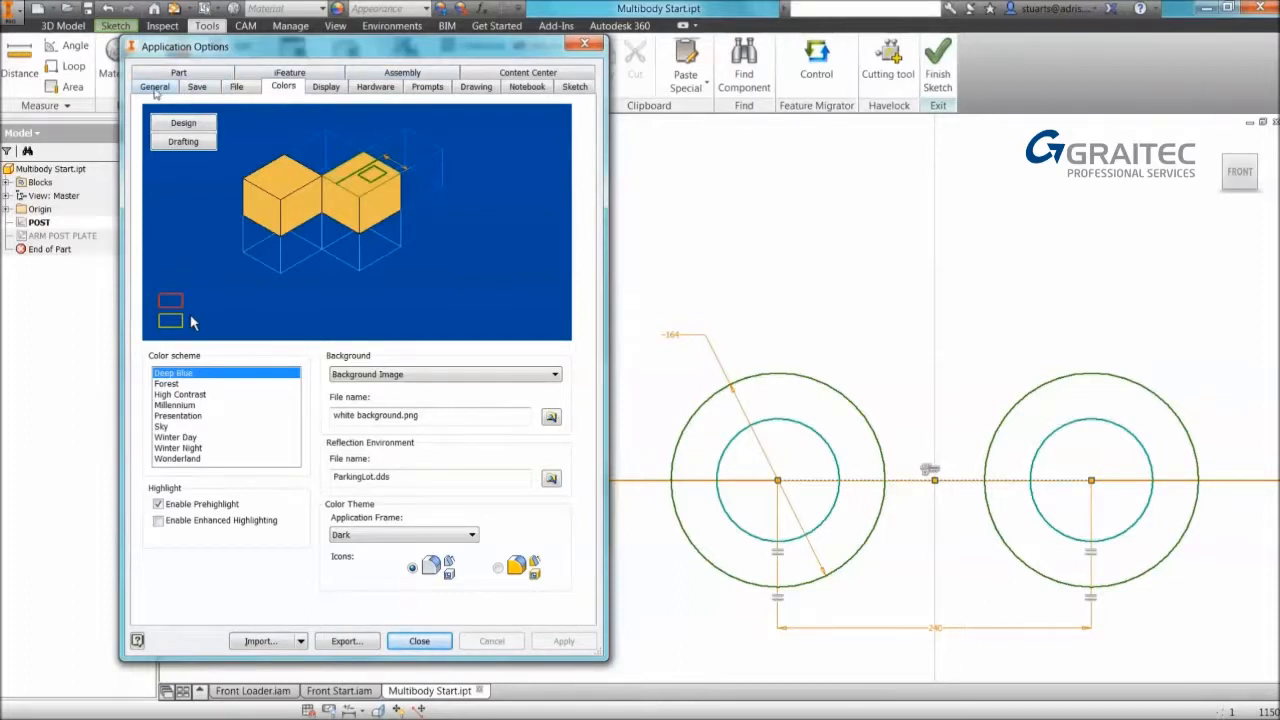
On the General tab set Annotation scale to 1.5, apply it and close Application Options.
click(154, 86)
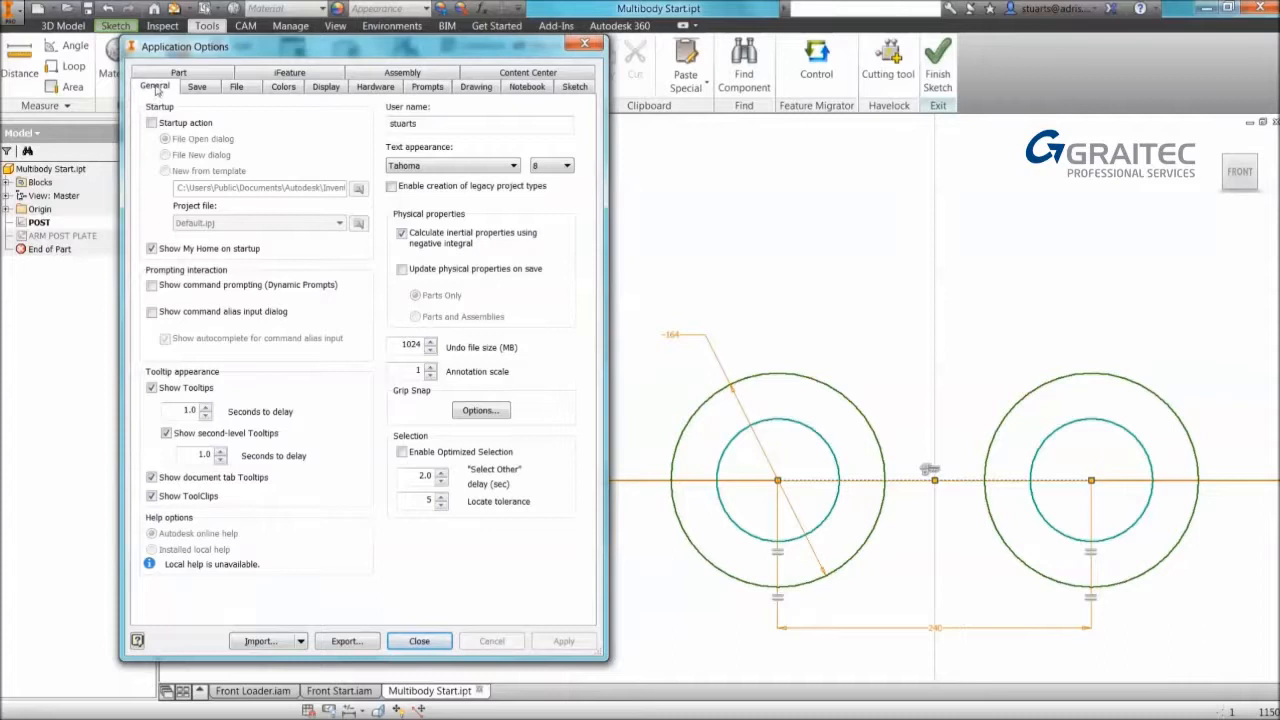
mouse_move(248, 230)
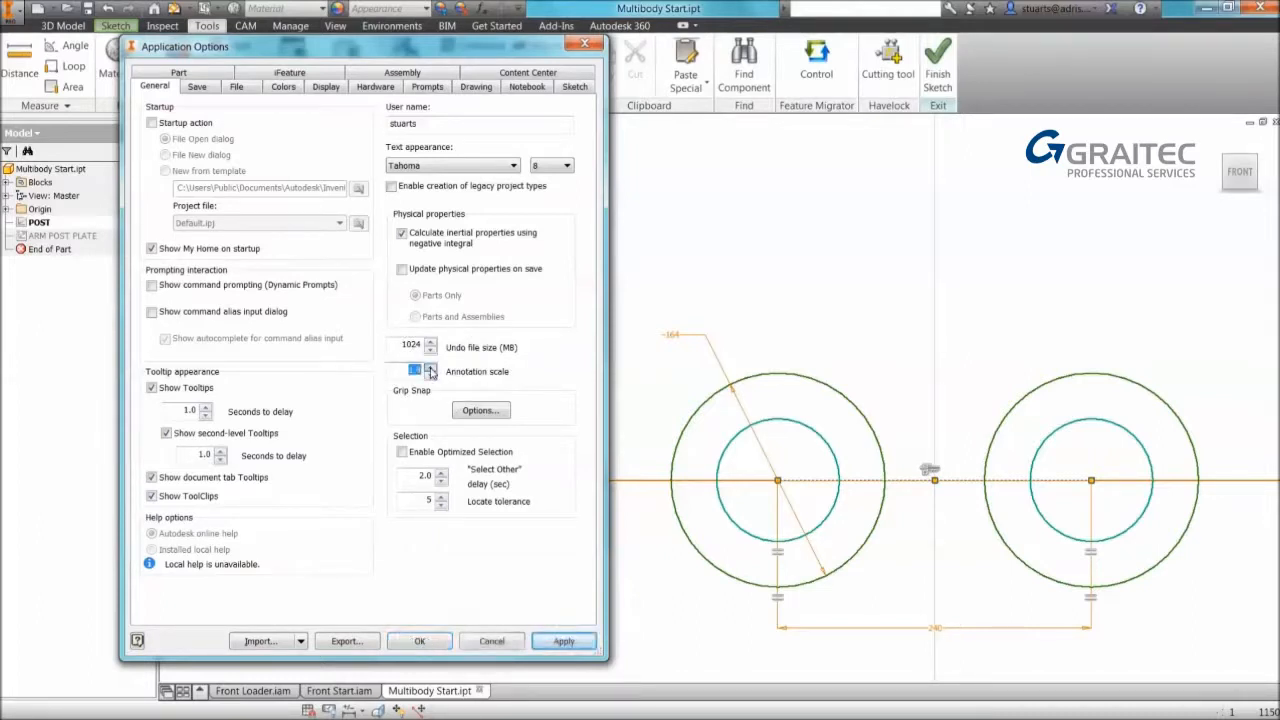
click(564, 640)
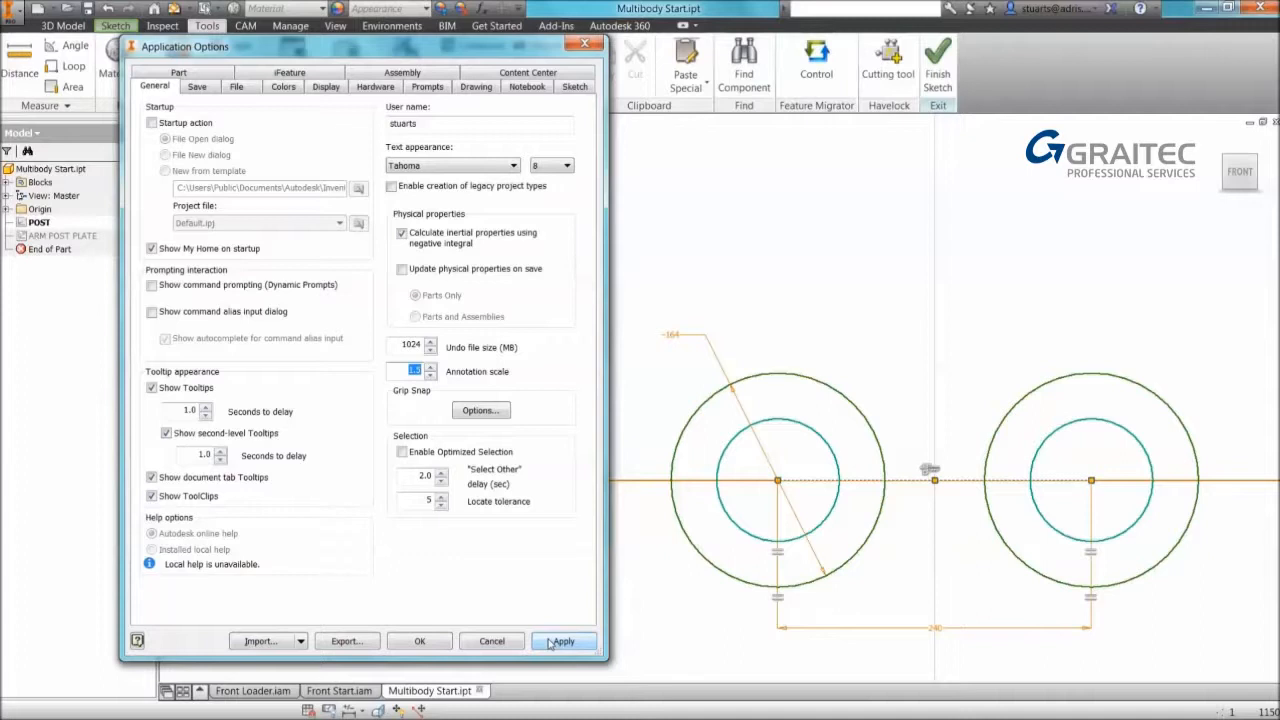
click(564, 640)
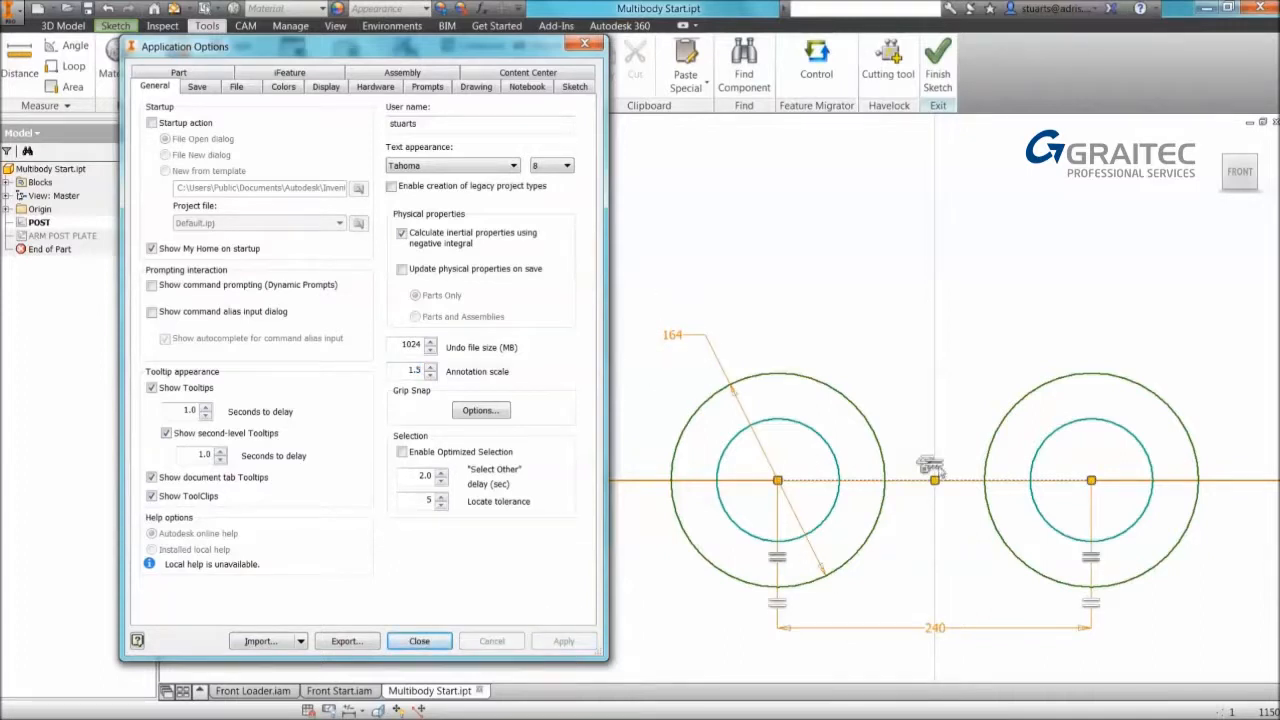
click(430, 366)
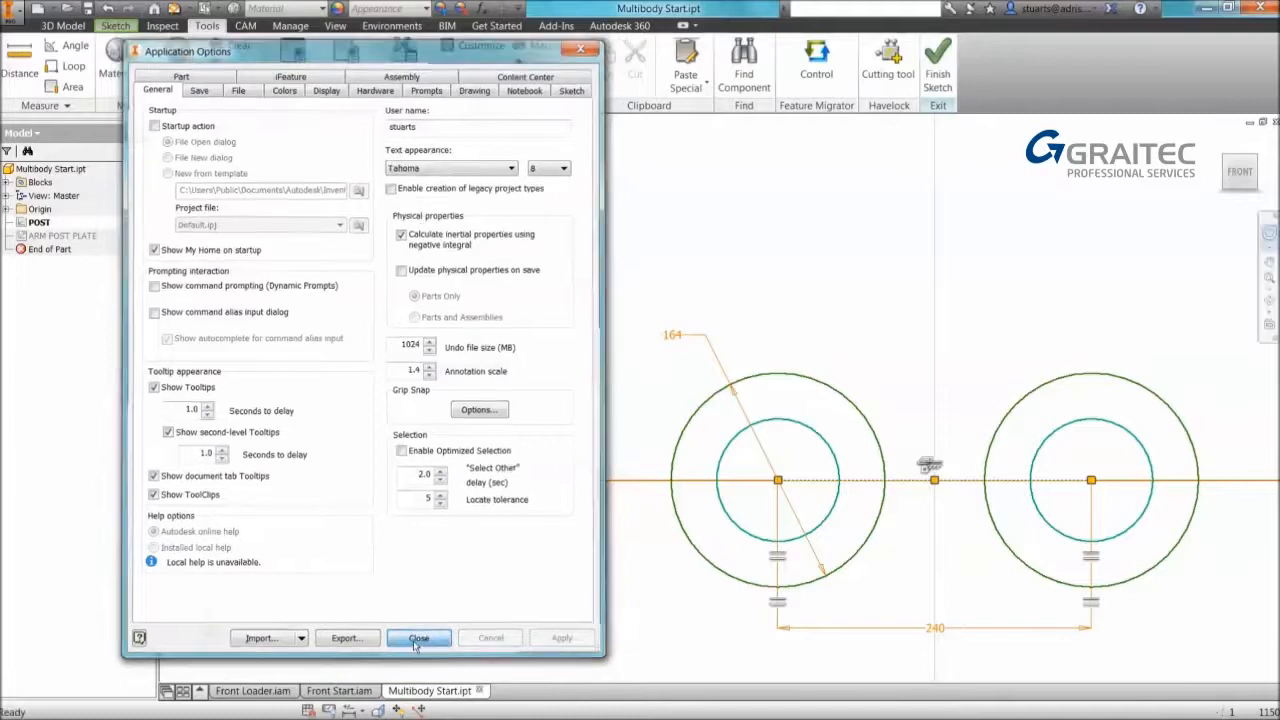
click(418, 636)
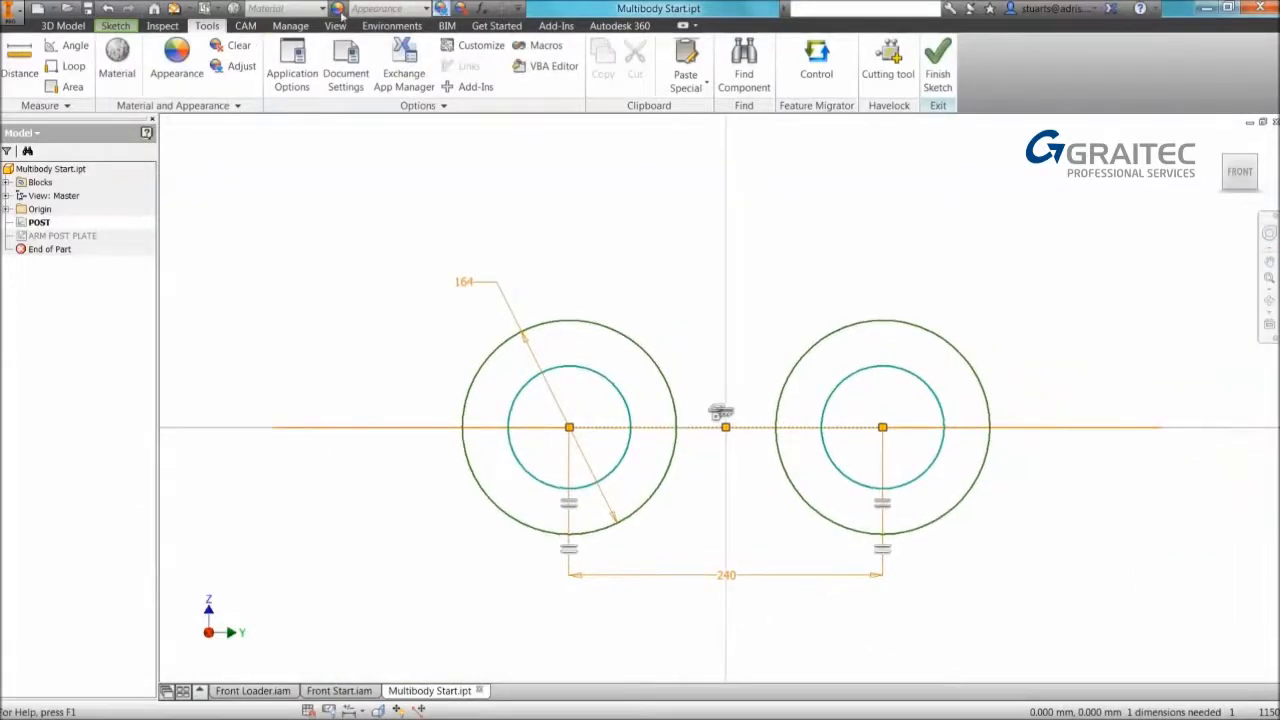
Start the General Dimension command in the two-ring sketch.
click(116, 24)
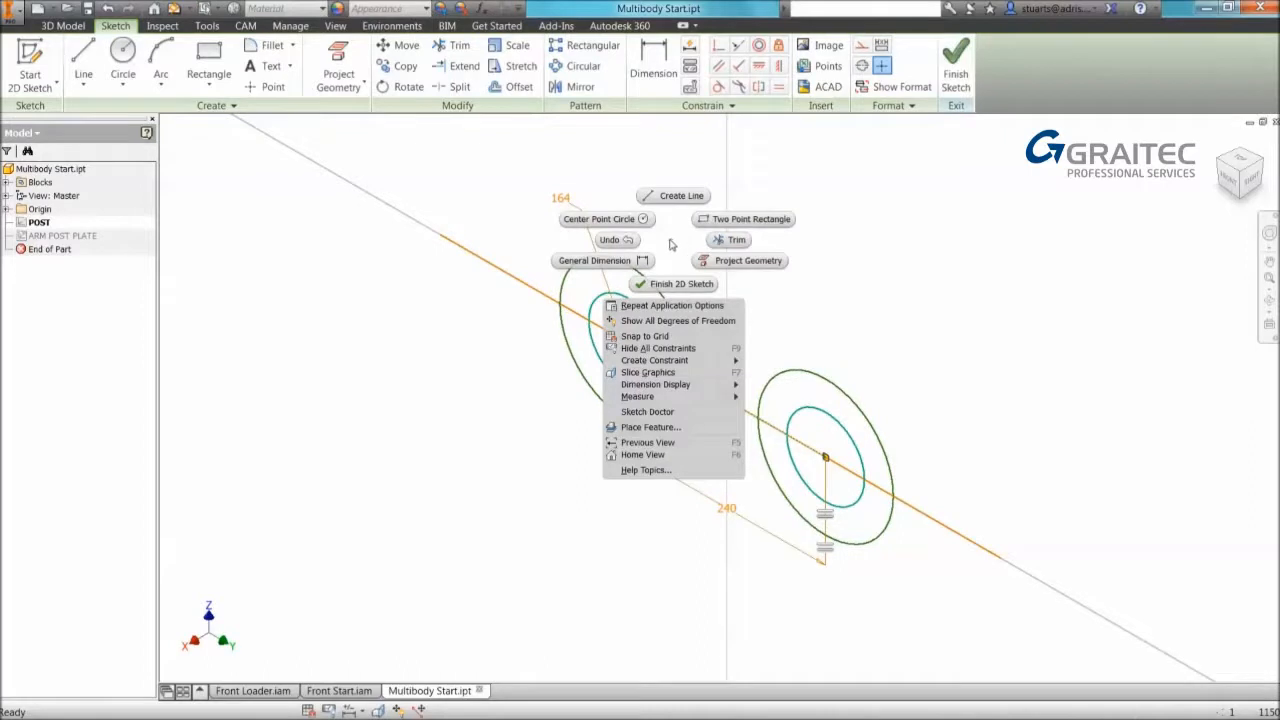
mouse_move(600, 260)
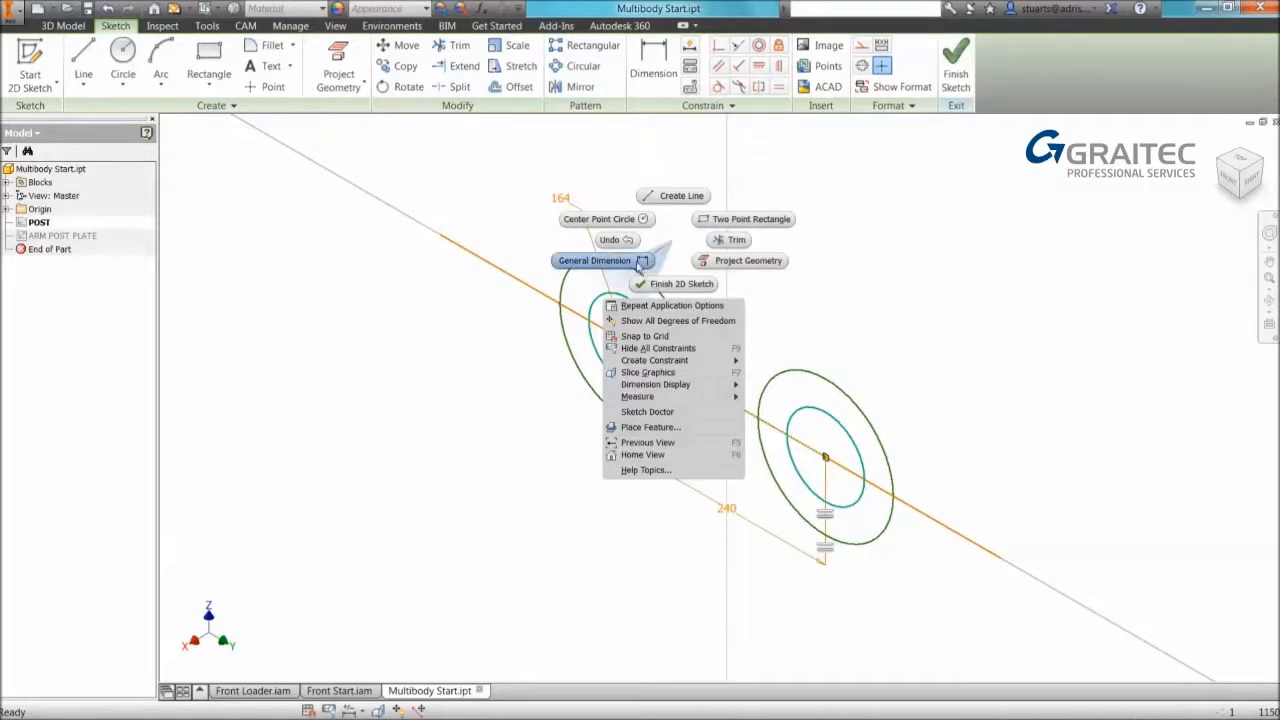
click(594, 260)
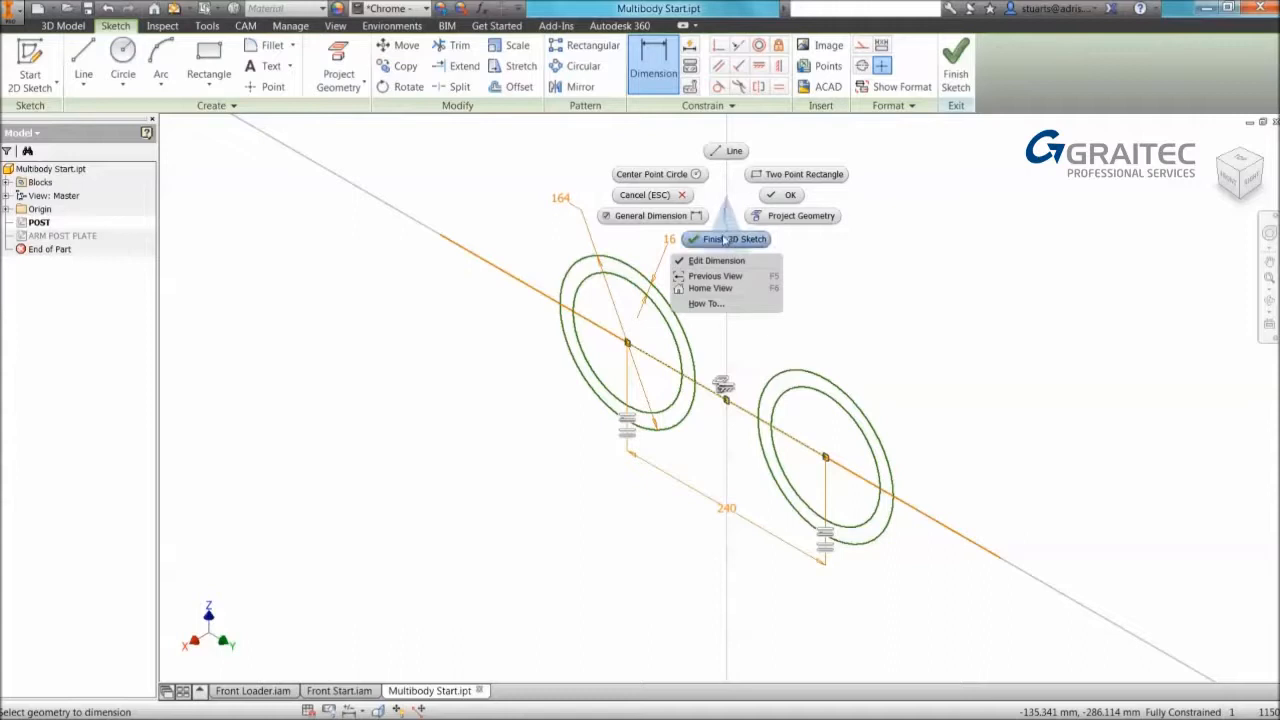
Finish the sketch and extrude the left ring profile 500 mm into a hollow tube.
click(732, 240)
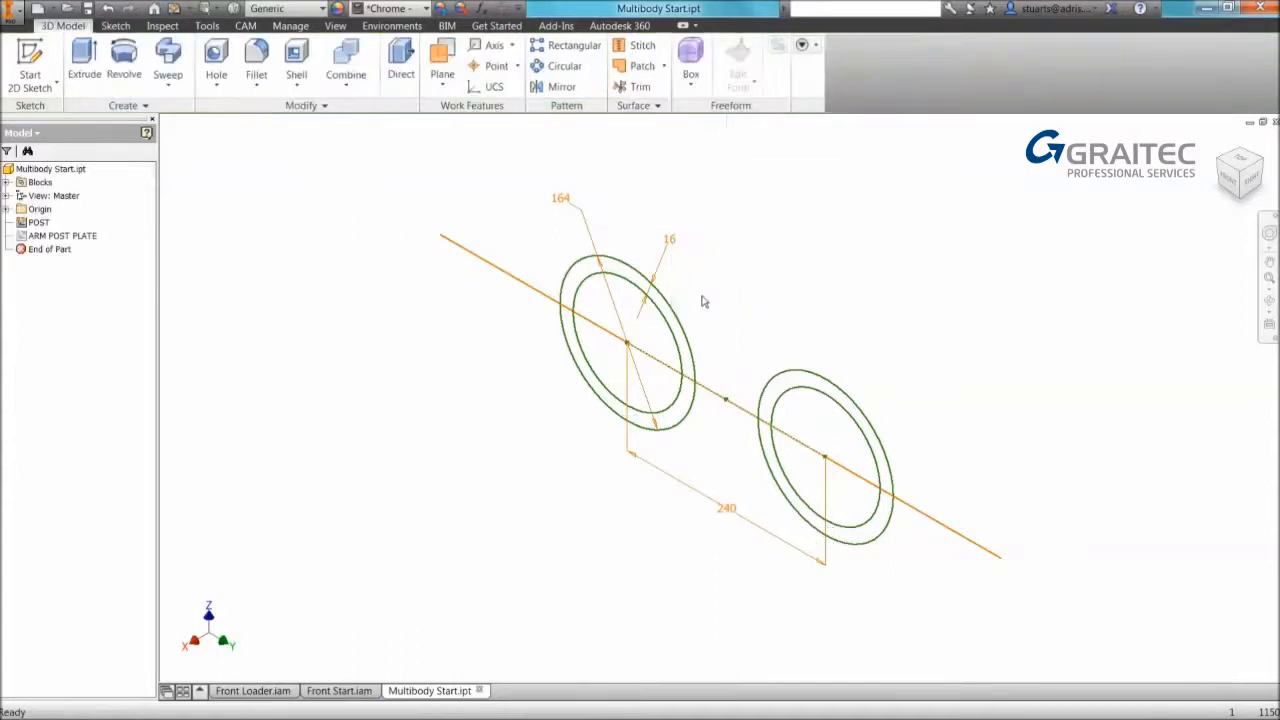
click(84, 60)
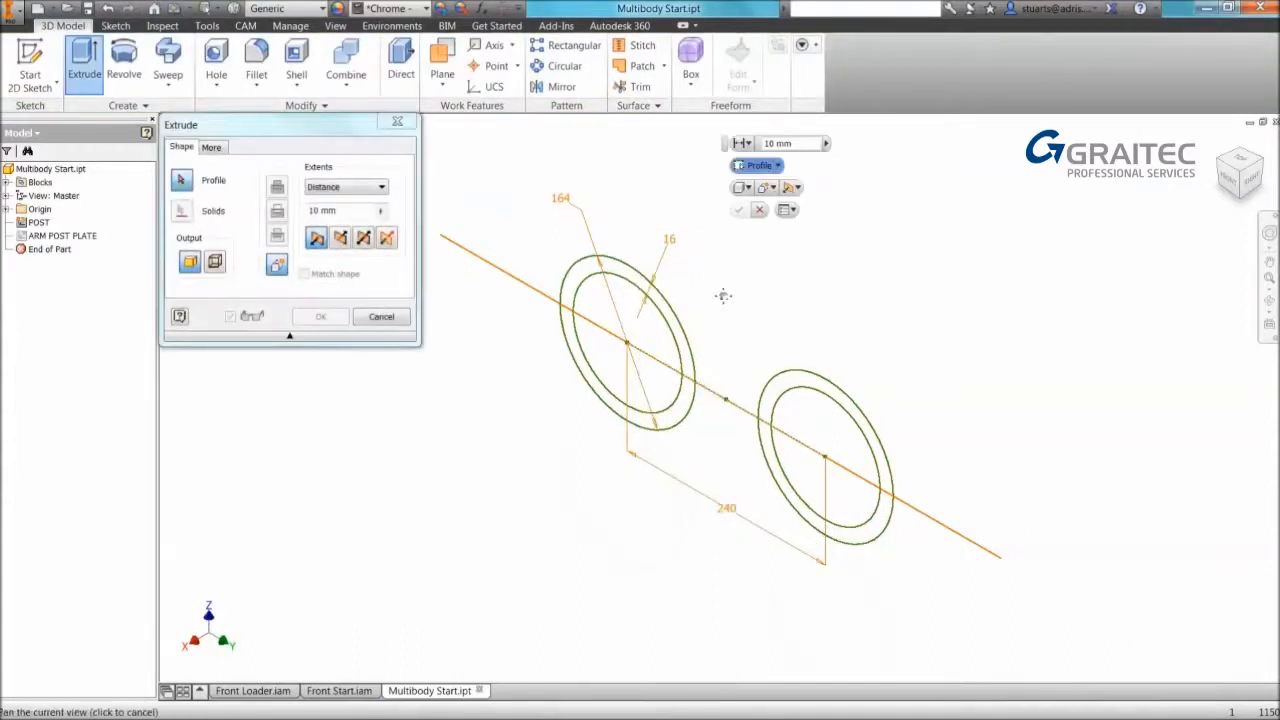
click(600, 320)
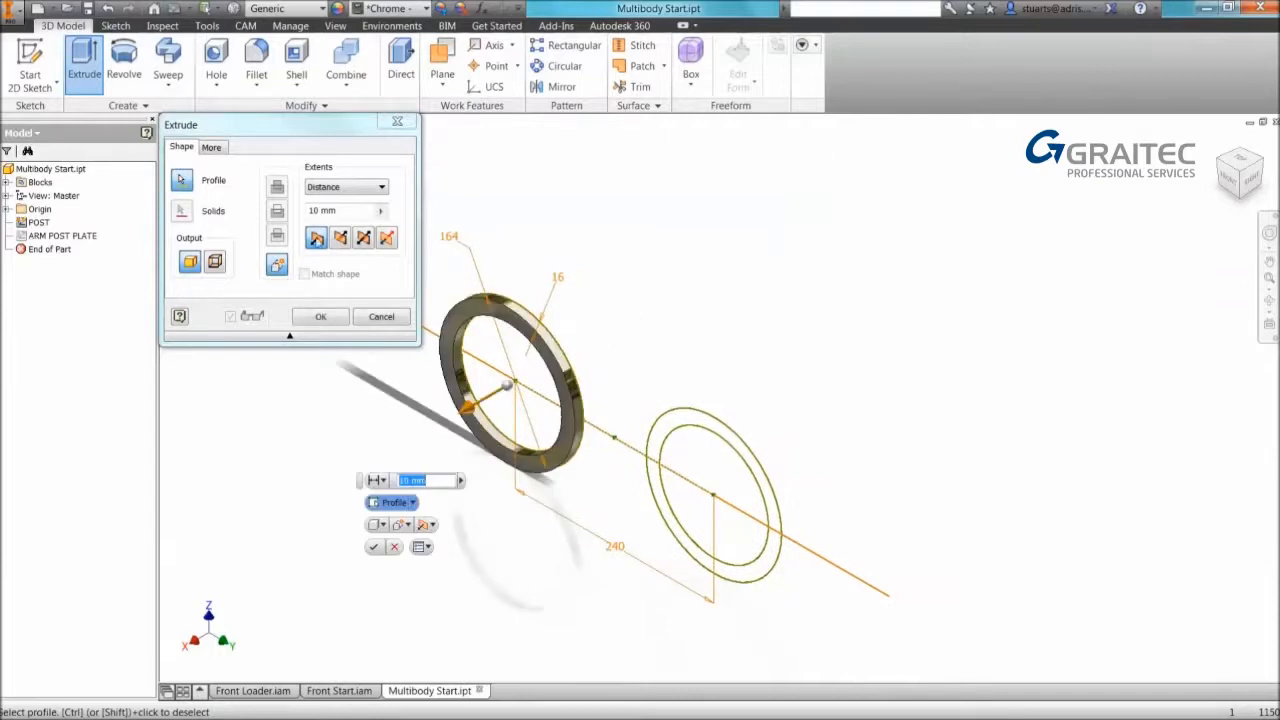
text(500)
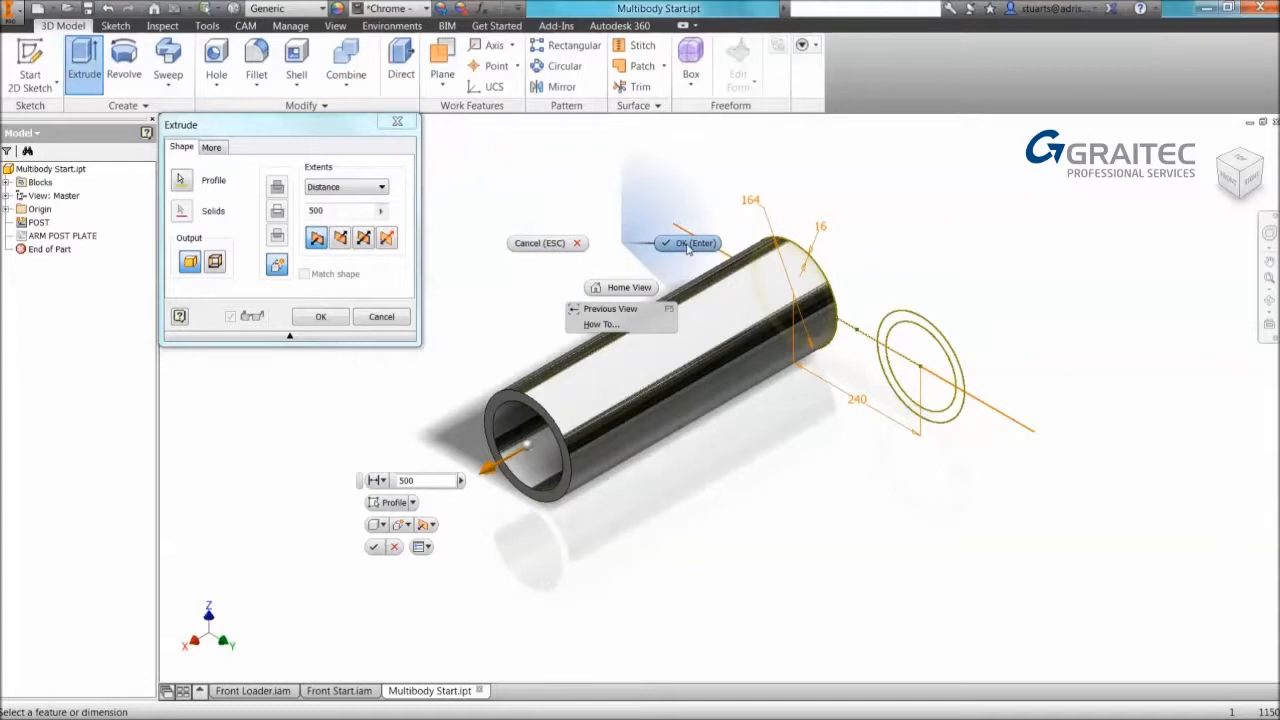
click(688, 244)
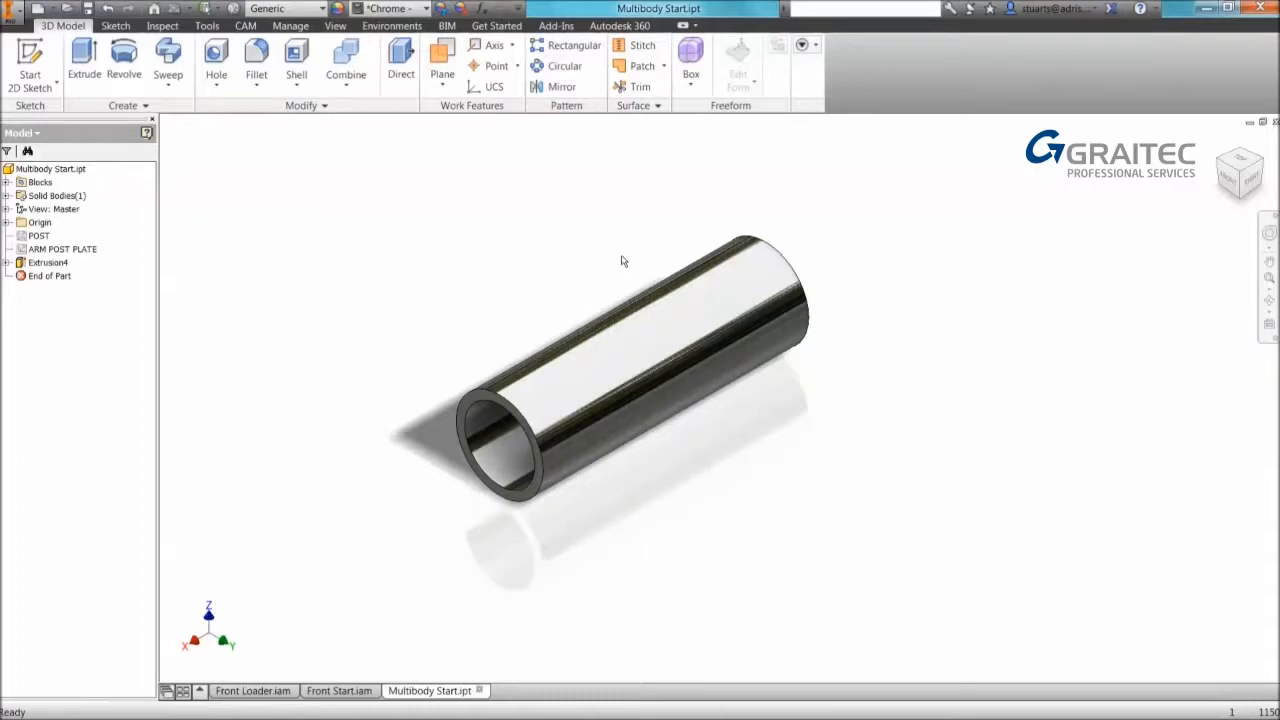
mouse_move(280, 218)
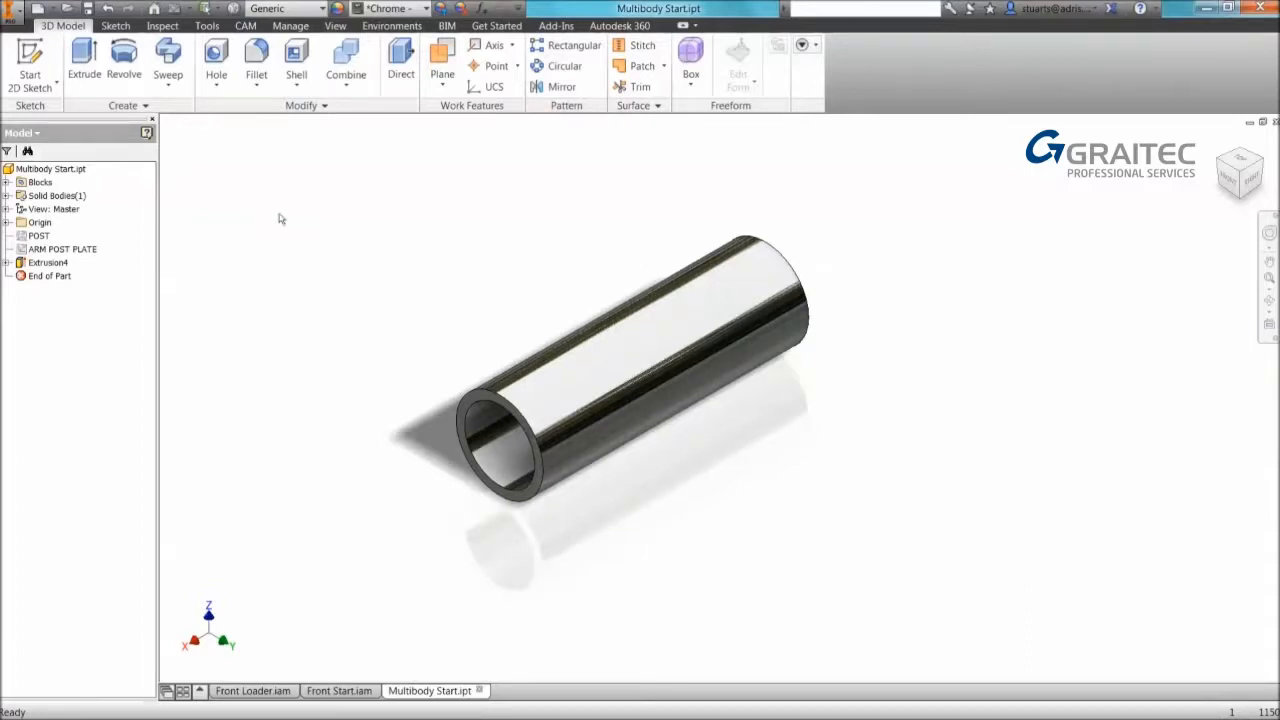
Share the ring sketch and extrude the right ring to the same extent as a second tube.
click(38, 236)
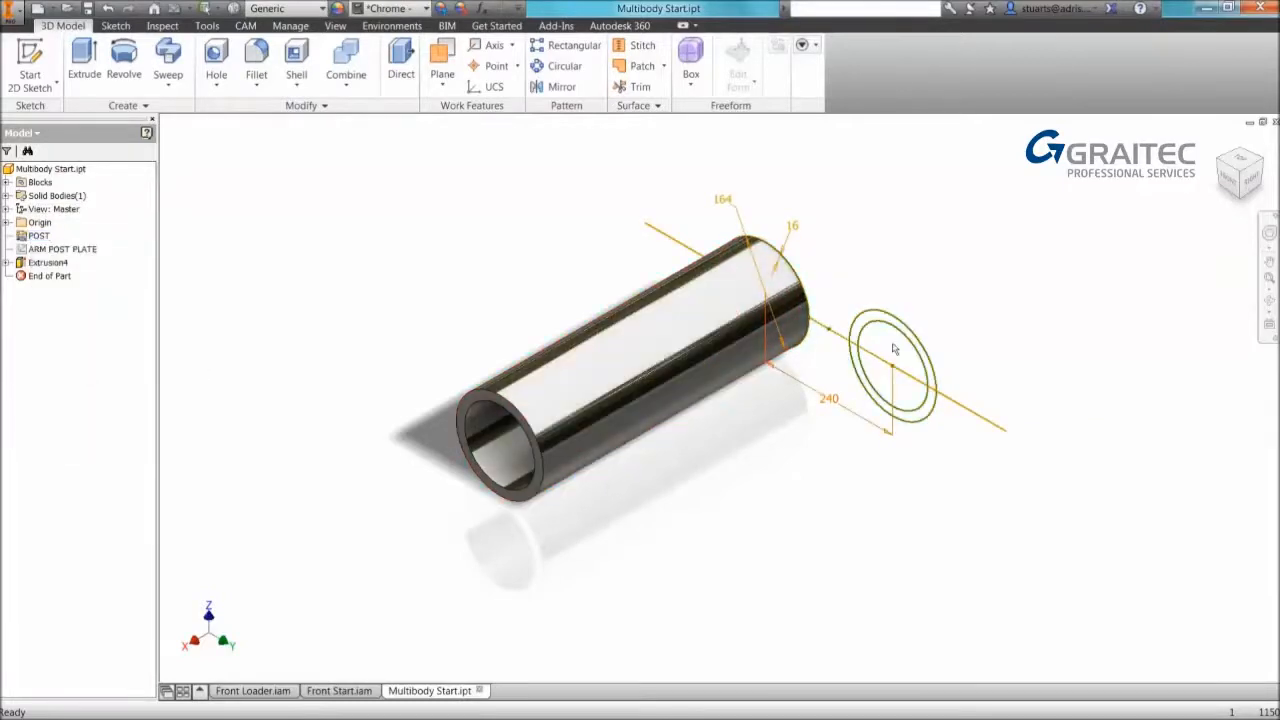
click(84, 60)
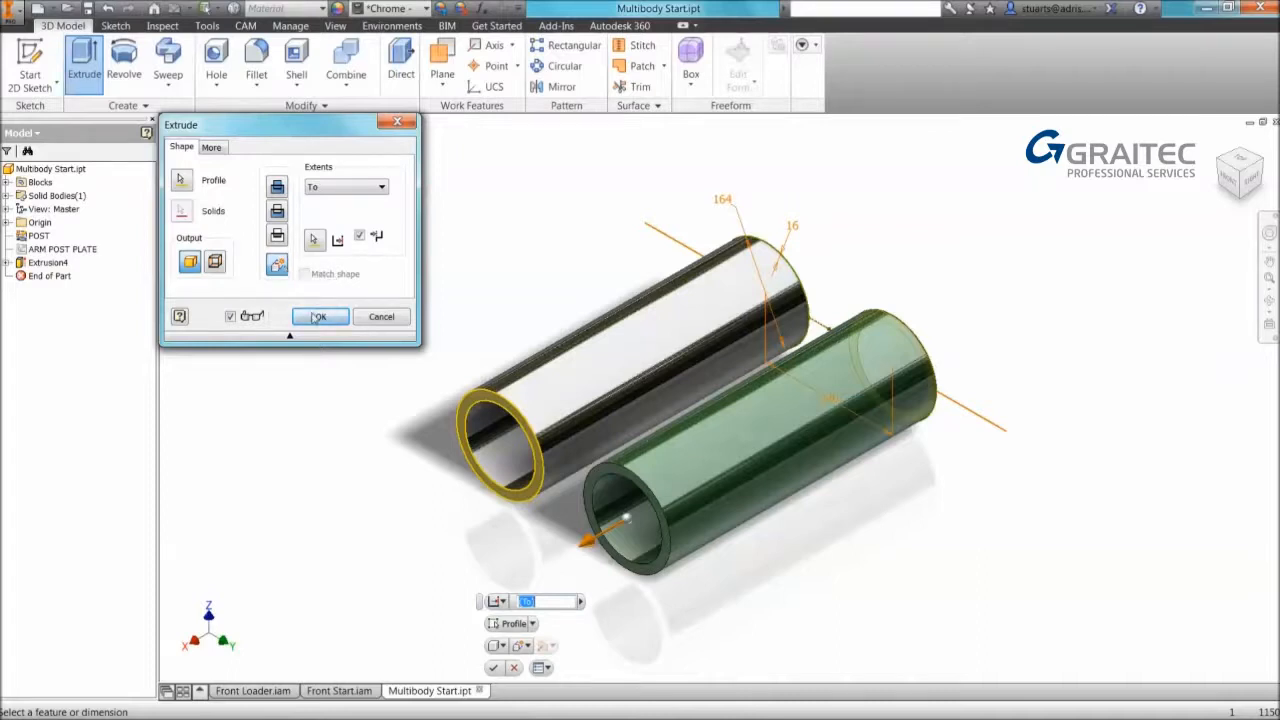
click(320, 316)
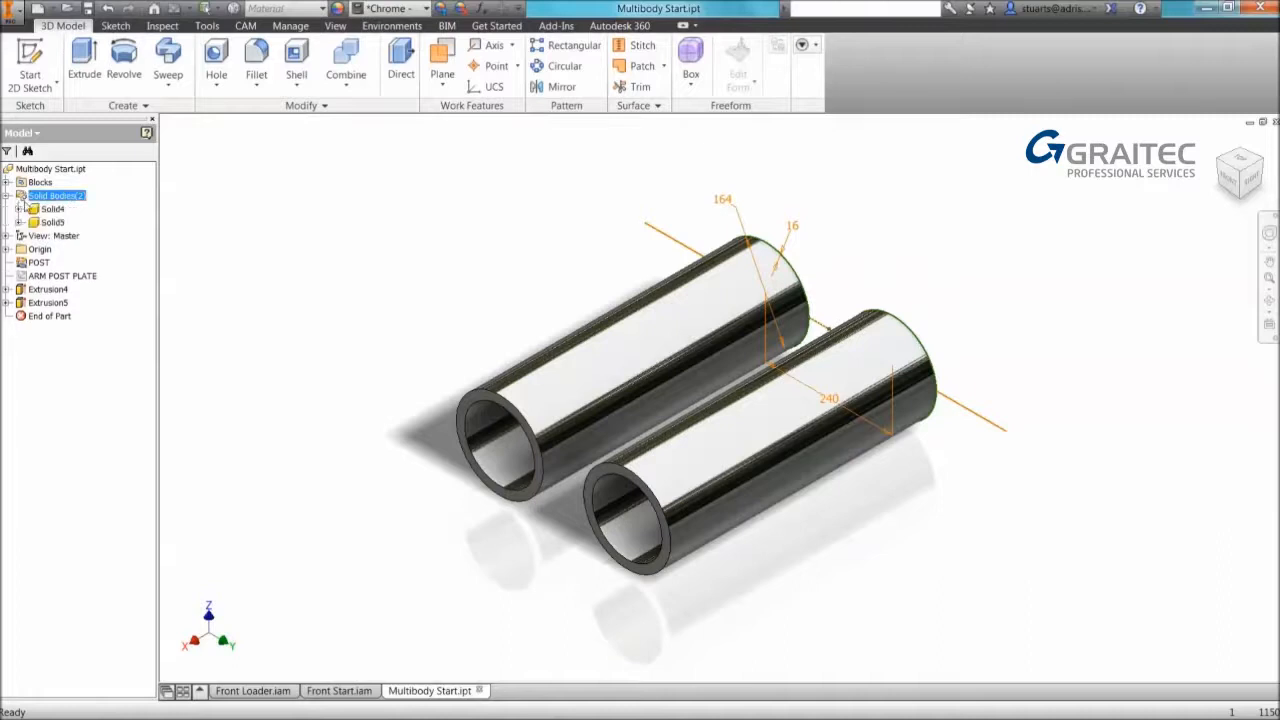
Rename the two solid bodies PT001 and PT002 and show the arm post plate sketch.
click(50, 210)
text(PT00)
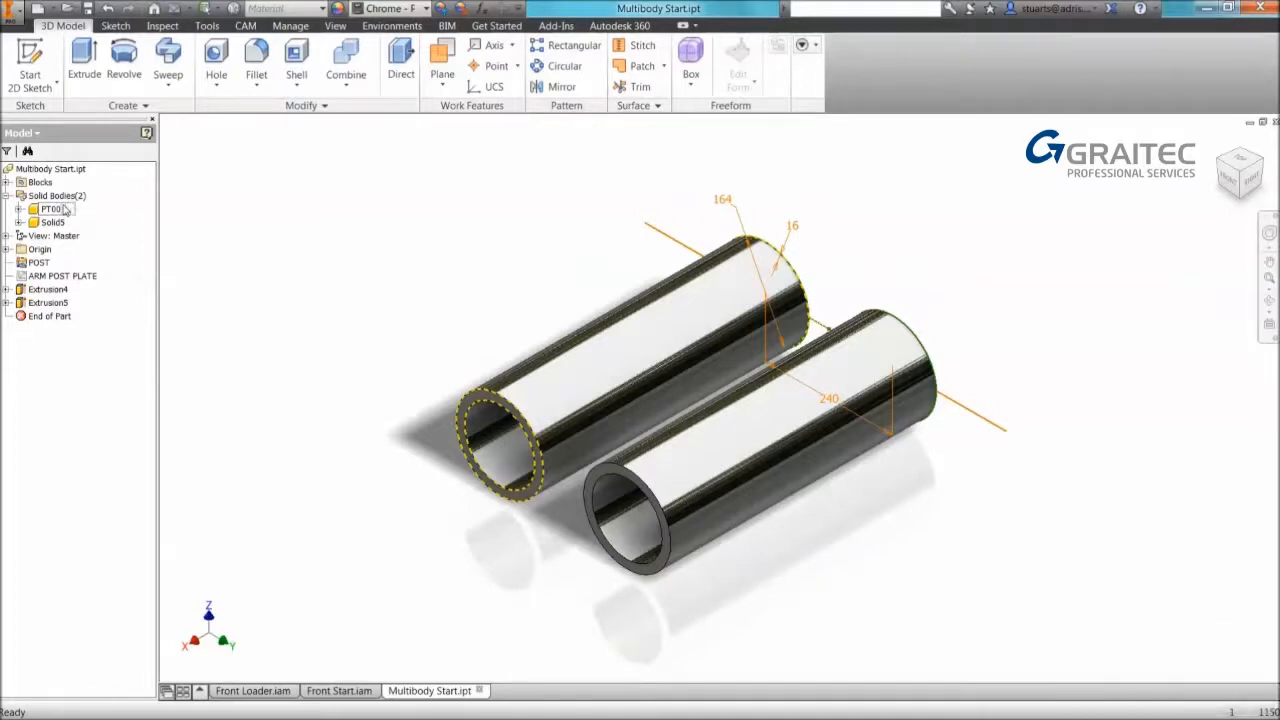
click(52, 210)
text(1)
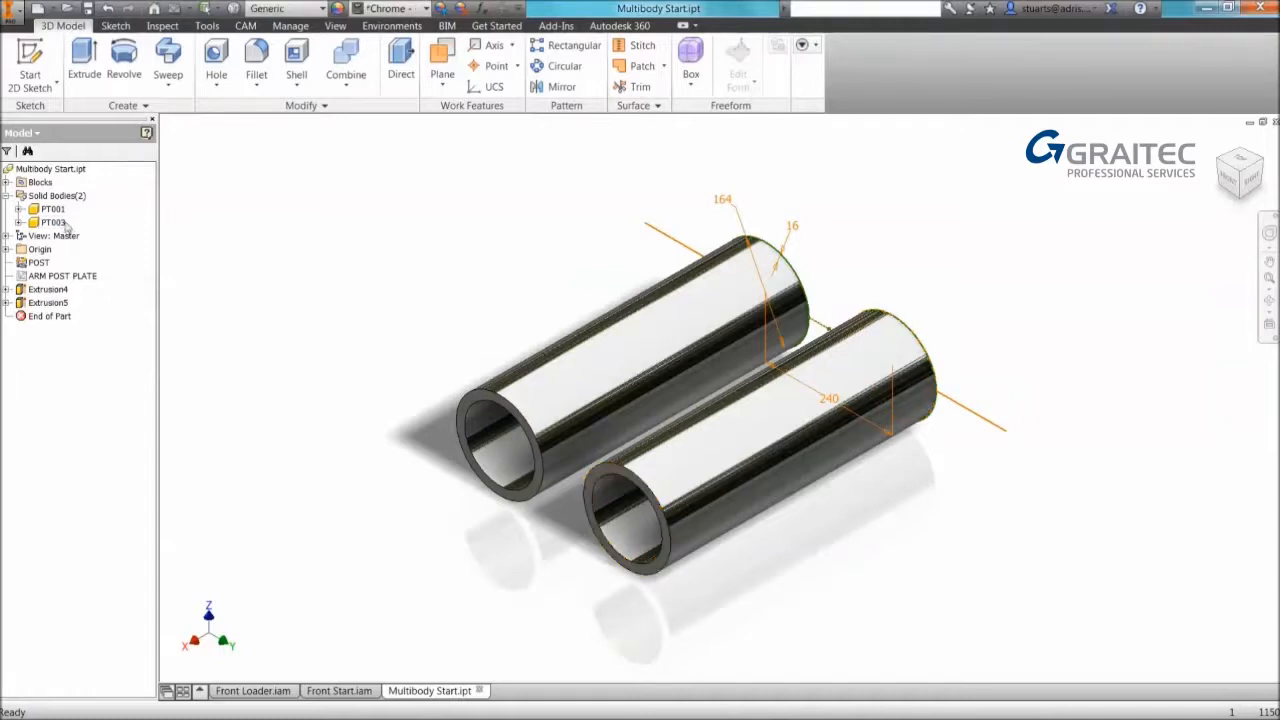
click(56, 220)
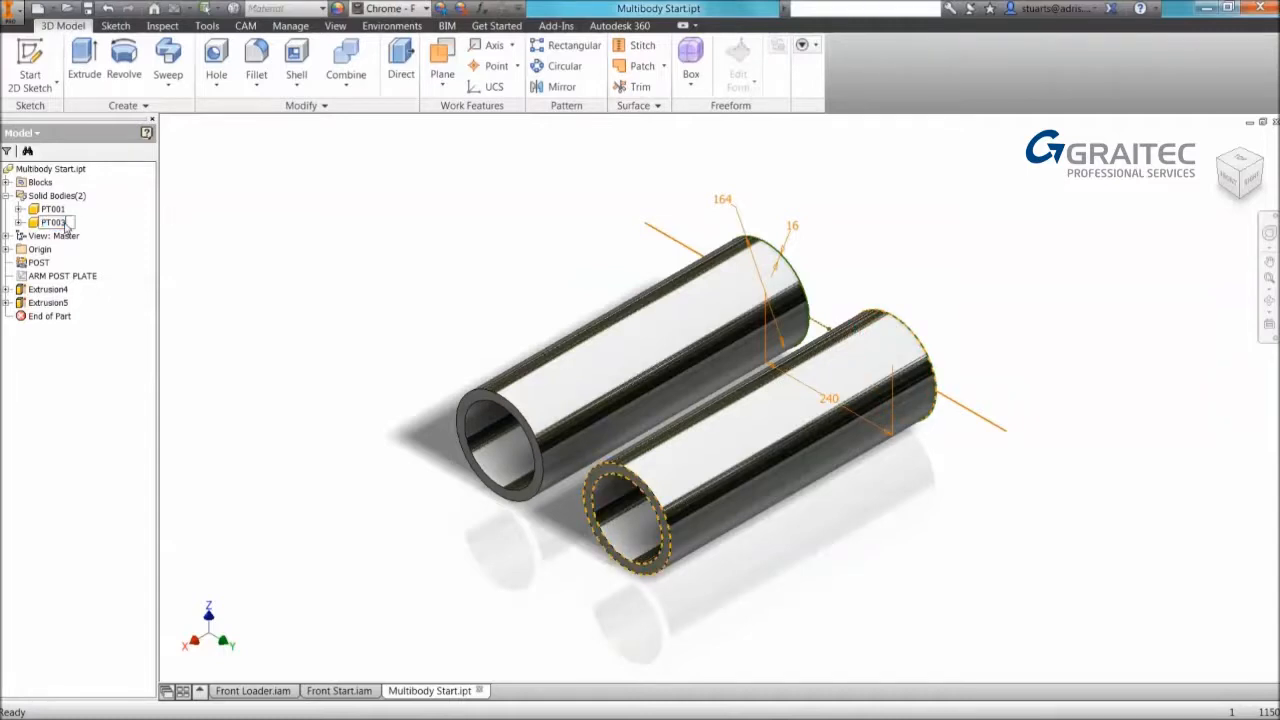
click(52, 220)
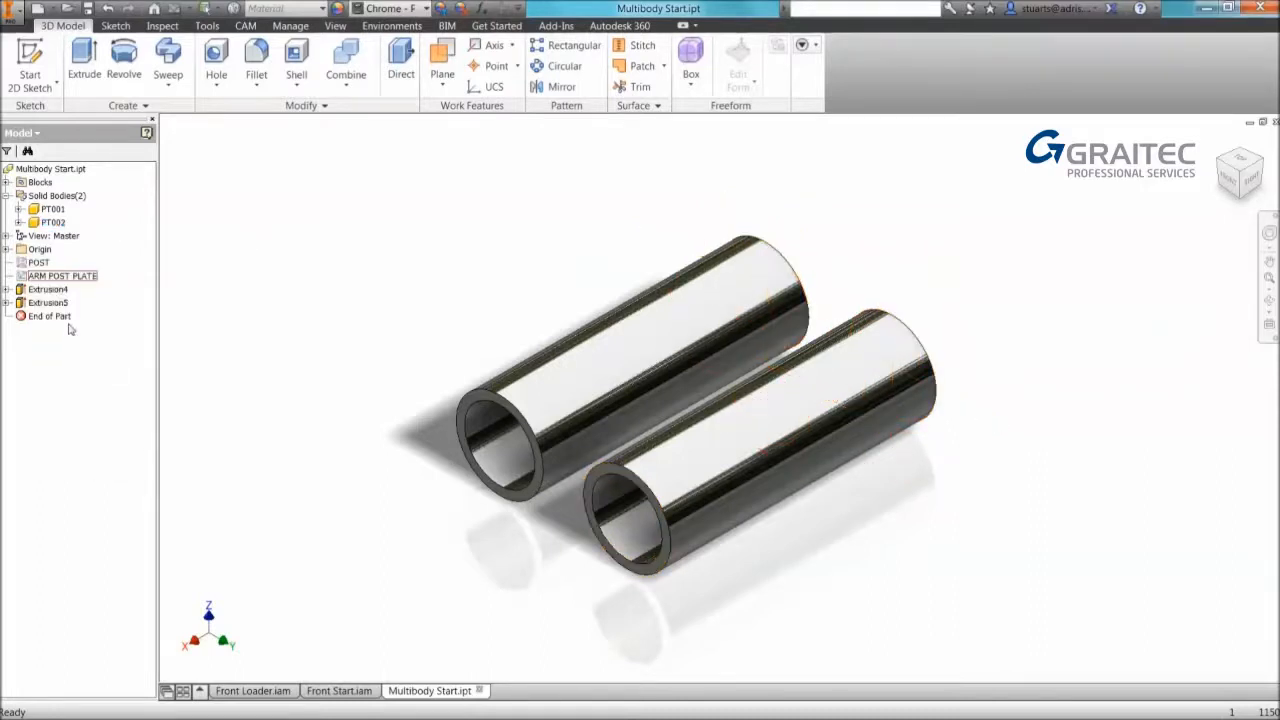
click(60, 276)
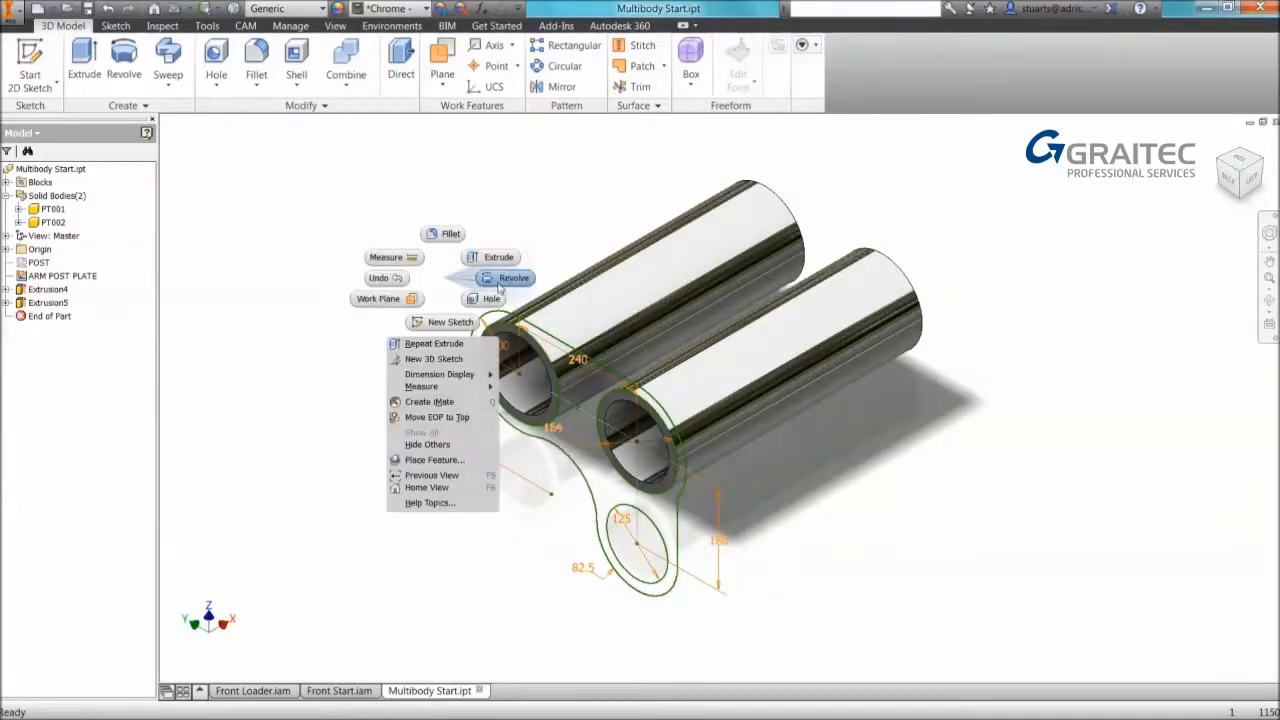
Extrude the three-hole plate profile 20 mm as a new solid body PT003 spanning the tube ends.
click(494, 256)
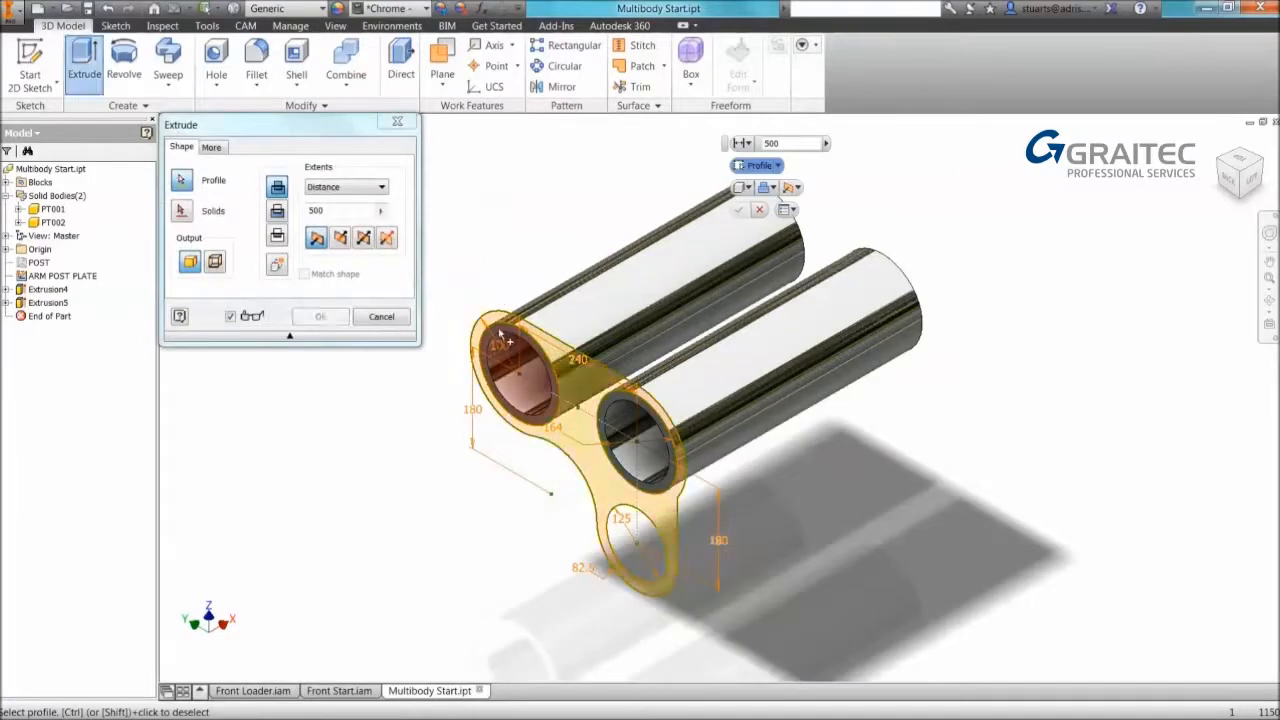
mouse_move(278, 264)
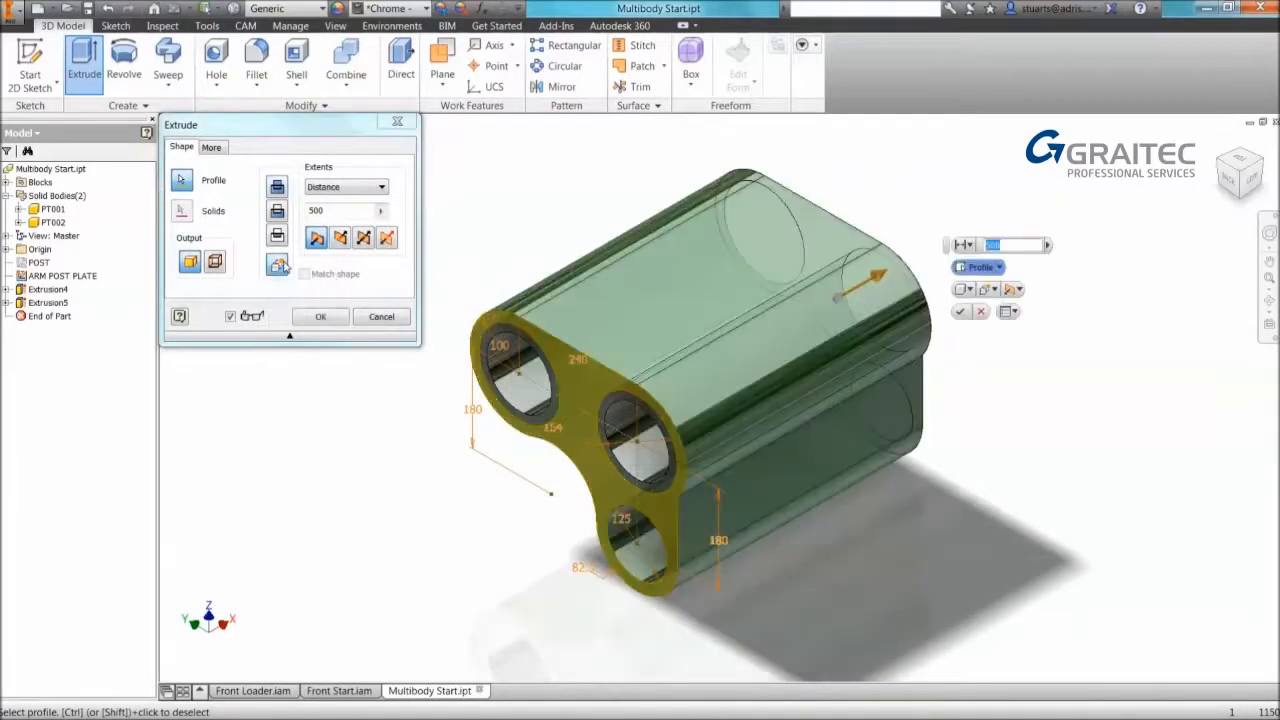
text(20)
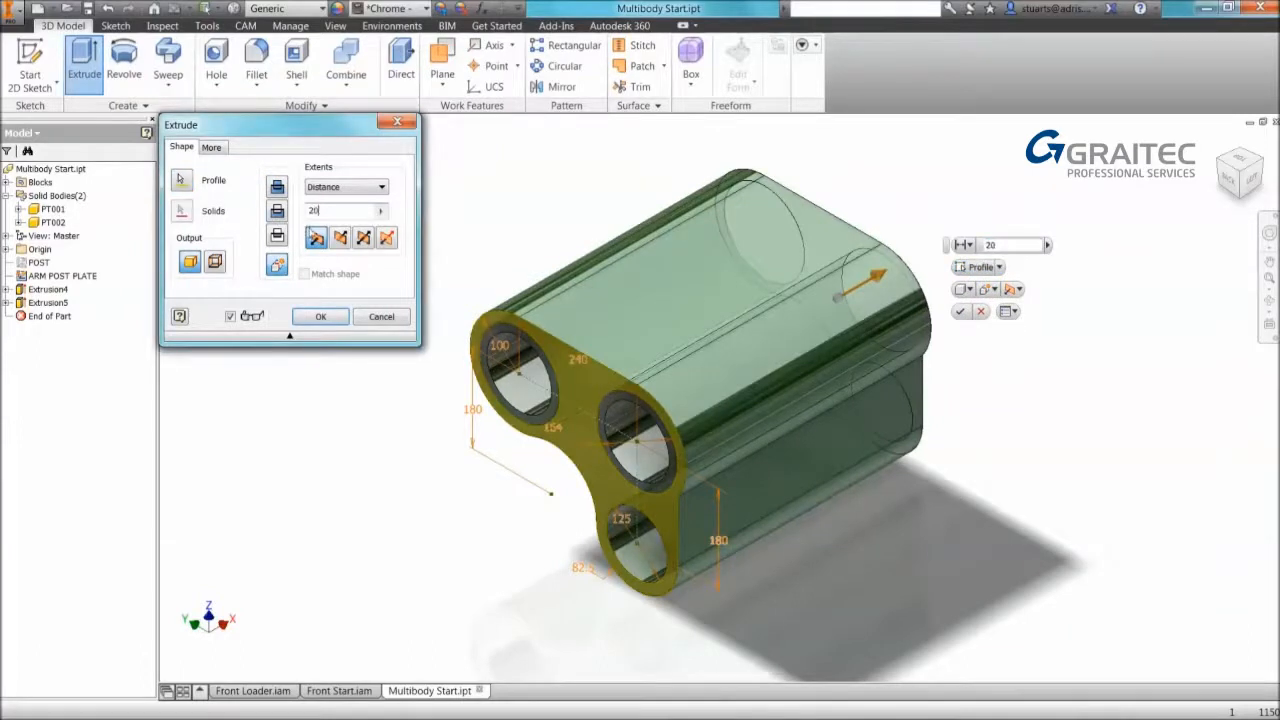
click(320, 316)
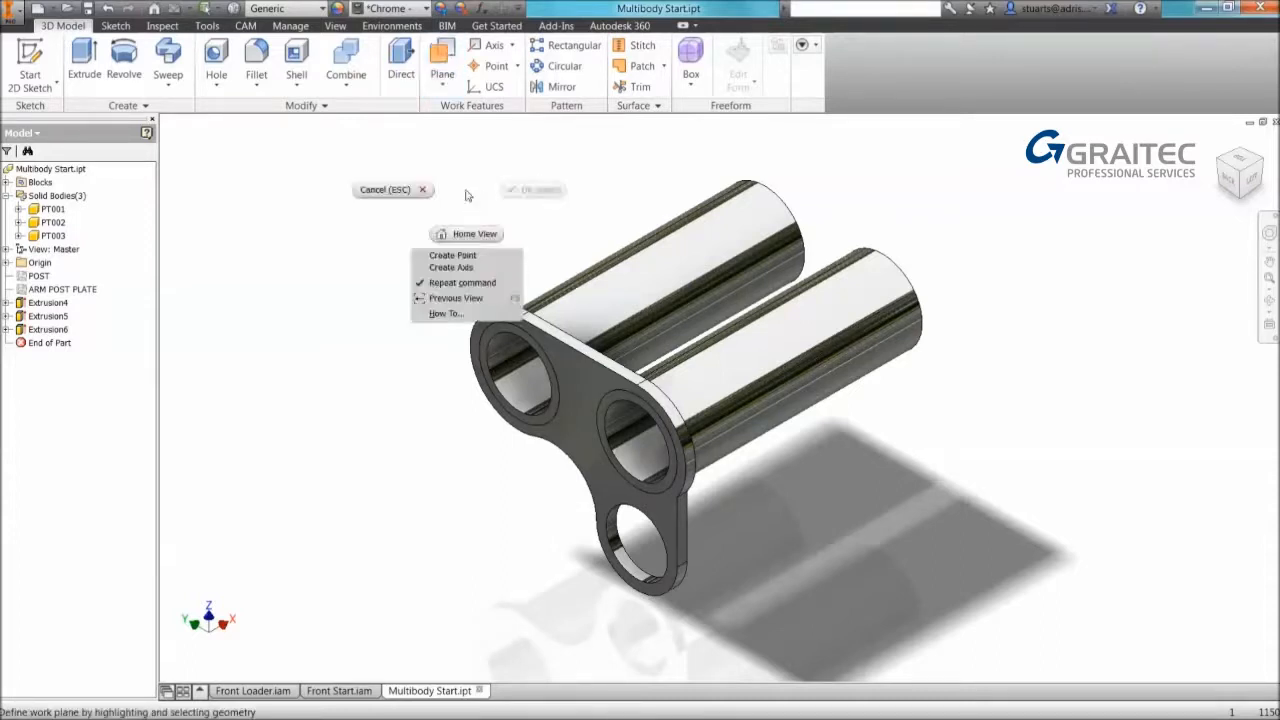
Create a midplane work plane between the two tube end faces and select it for sketching.
click(440, 60)
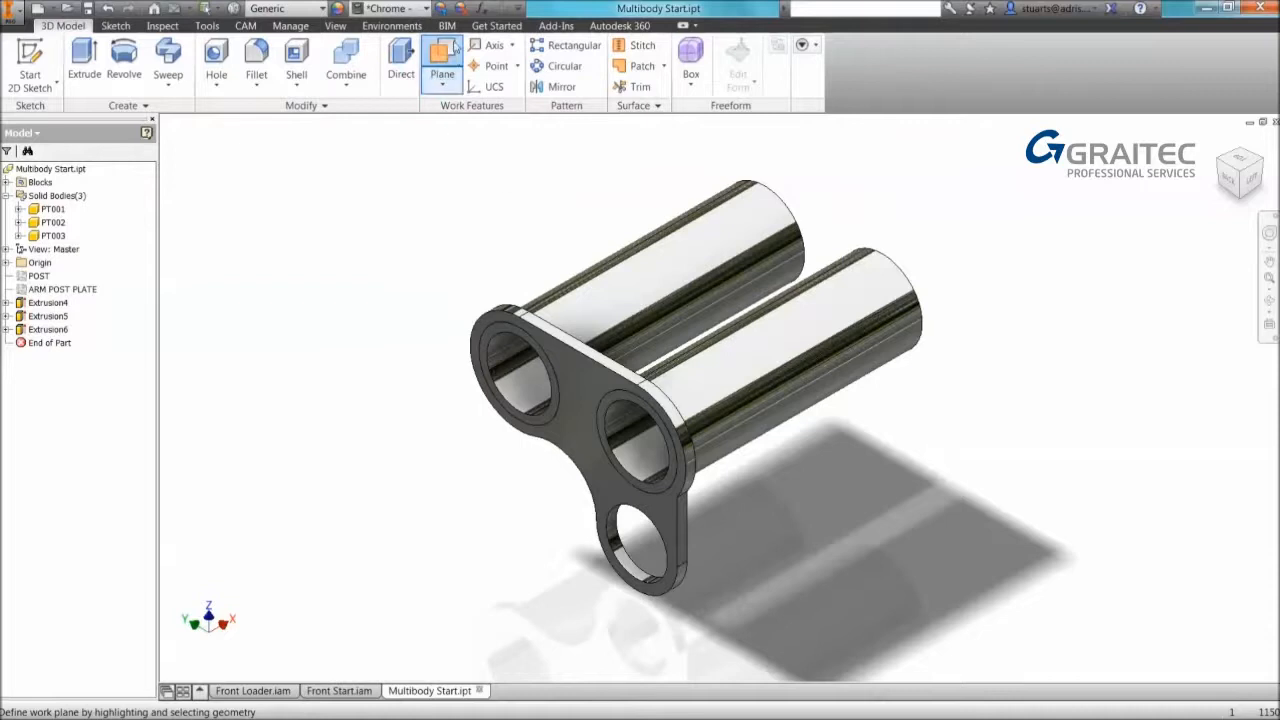
mouse_move(500, 320)
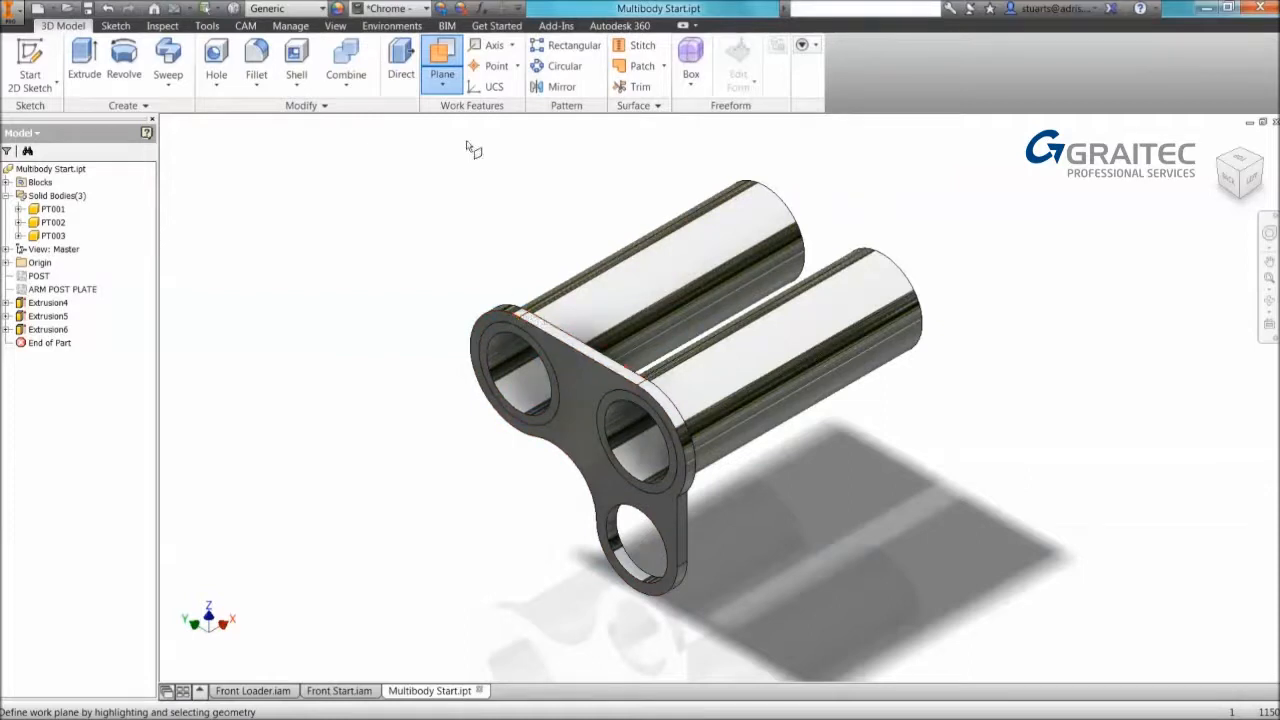
click(442, 64)
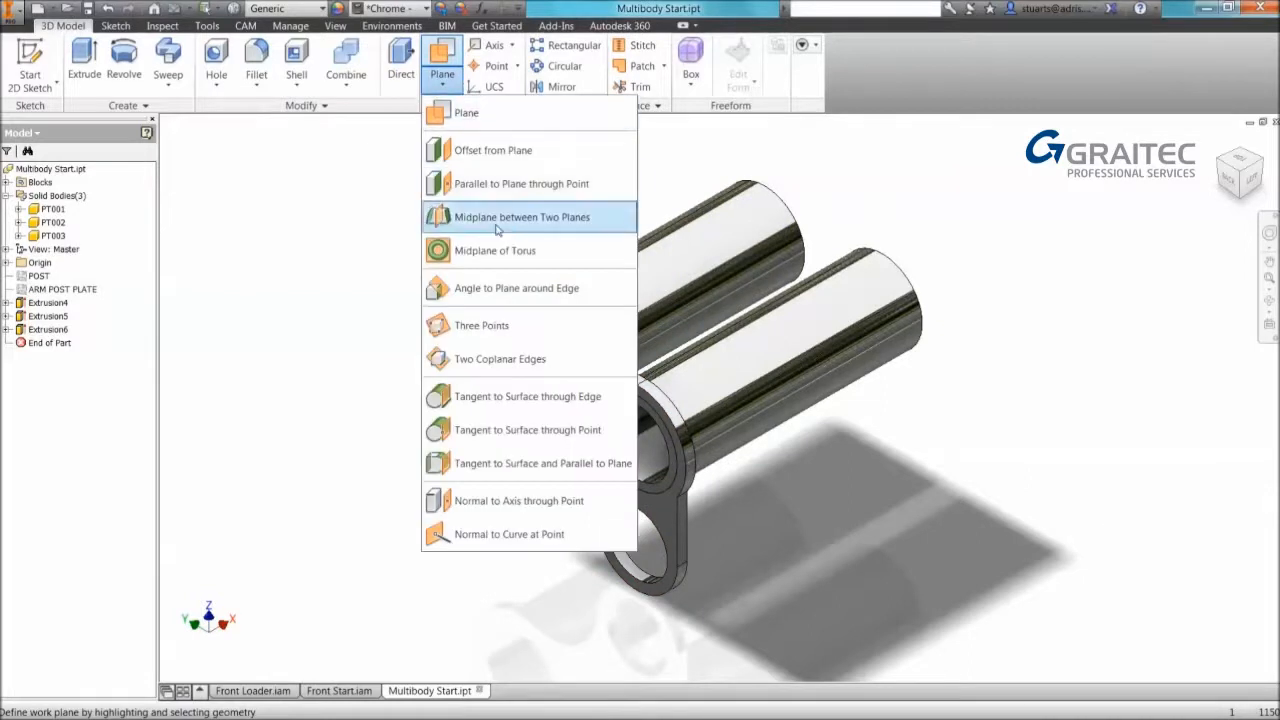
mouse_move(520, 216)
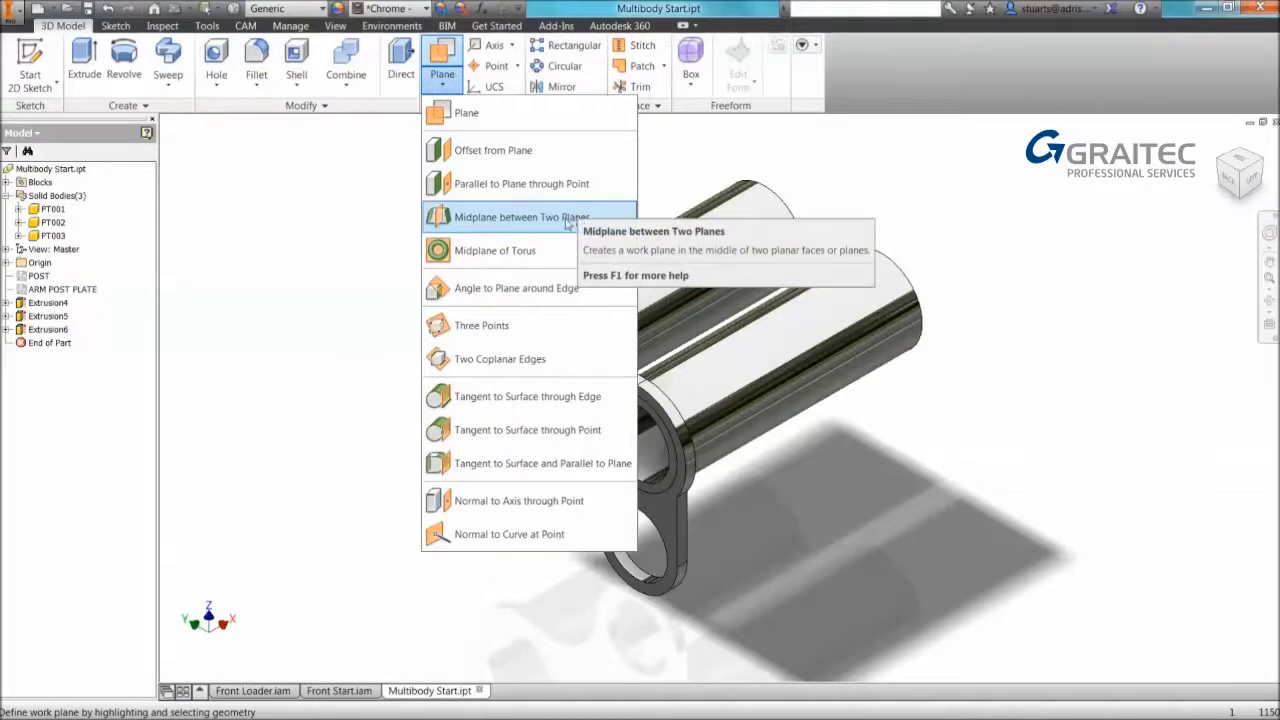
click(520, 216)
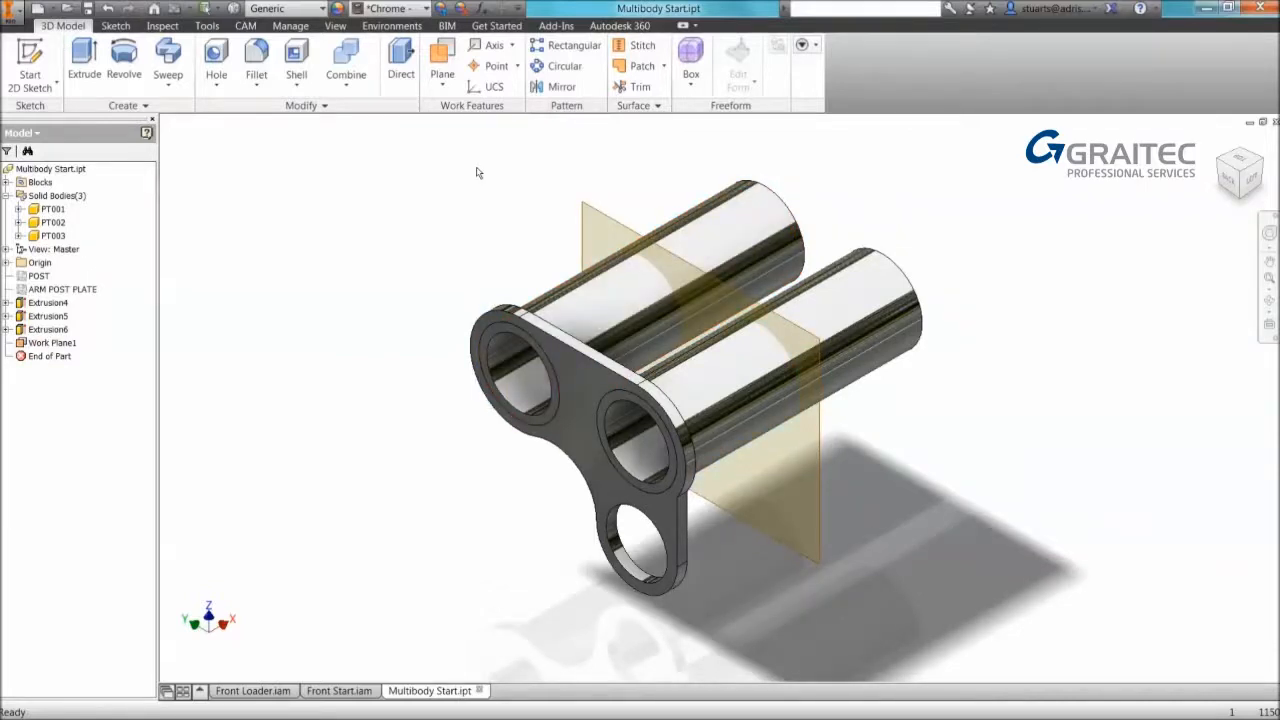
click(442, 60)
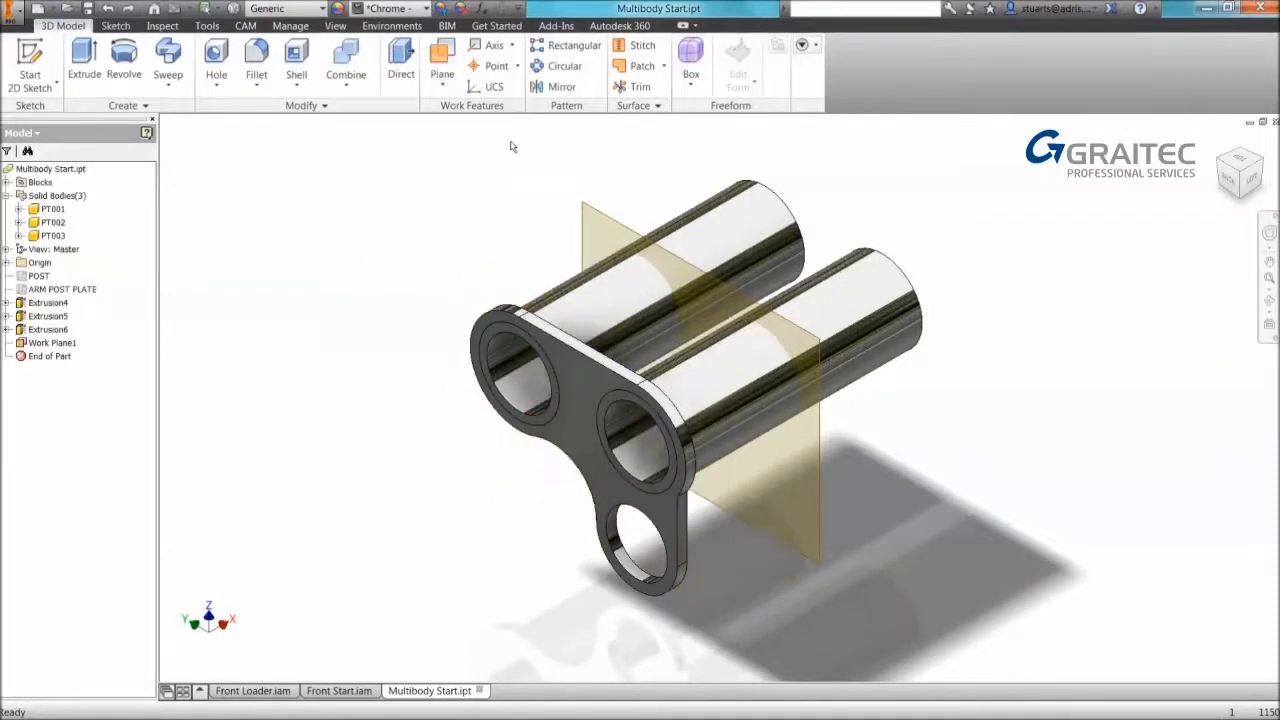
click(442, 60)
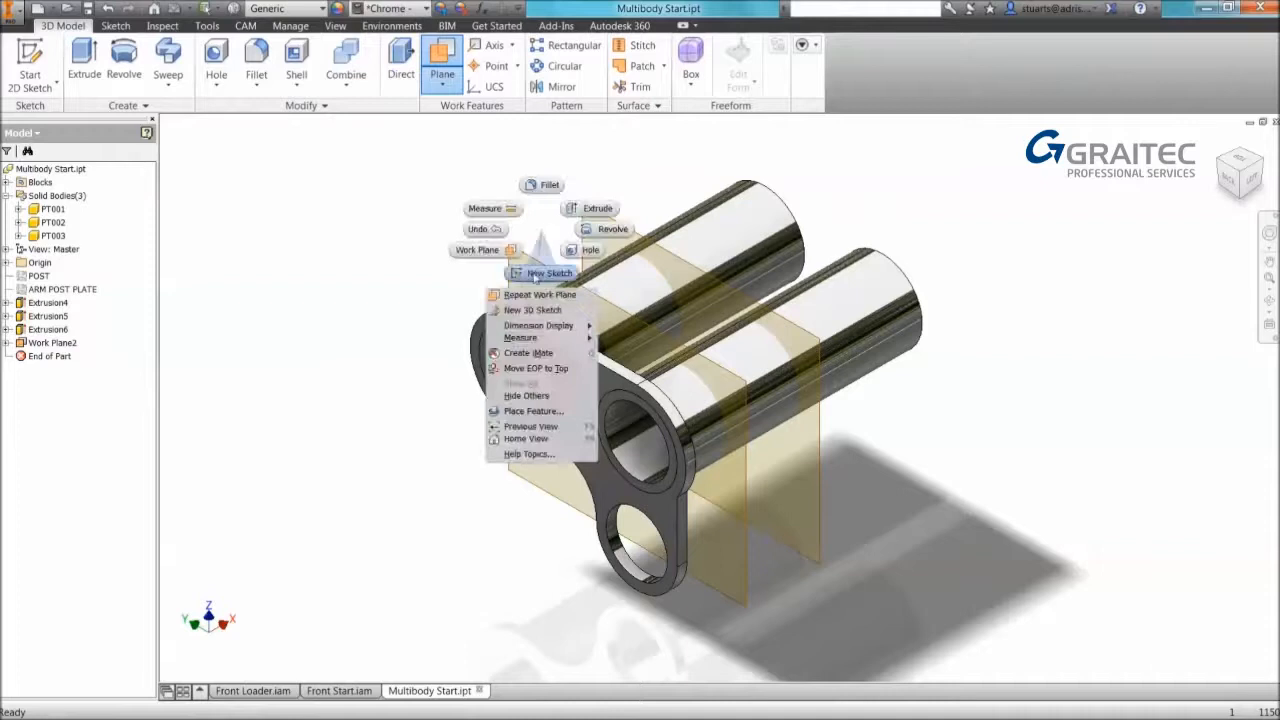
Start a sketch on the work plane and draw two equal circles around the tubes dimensioned 200 apart.
click(548, 272)
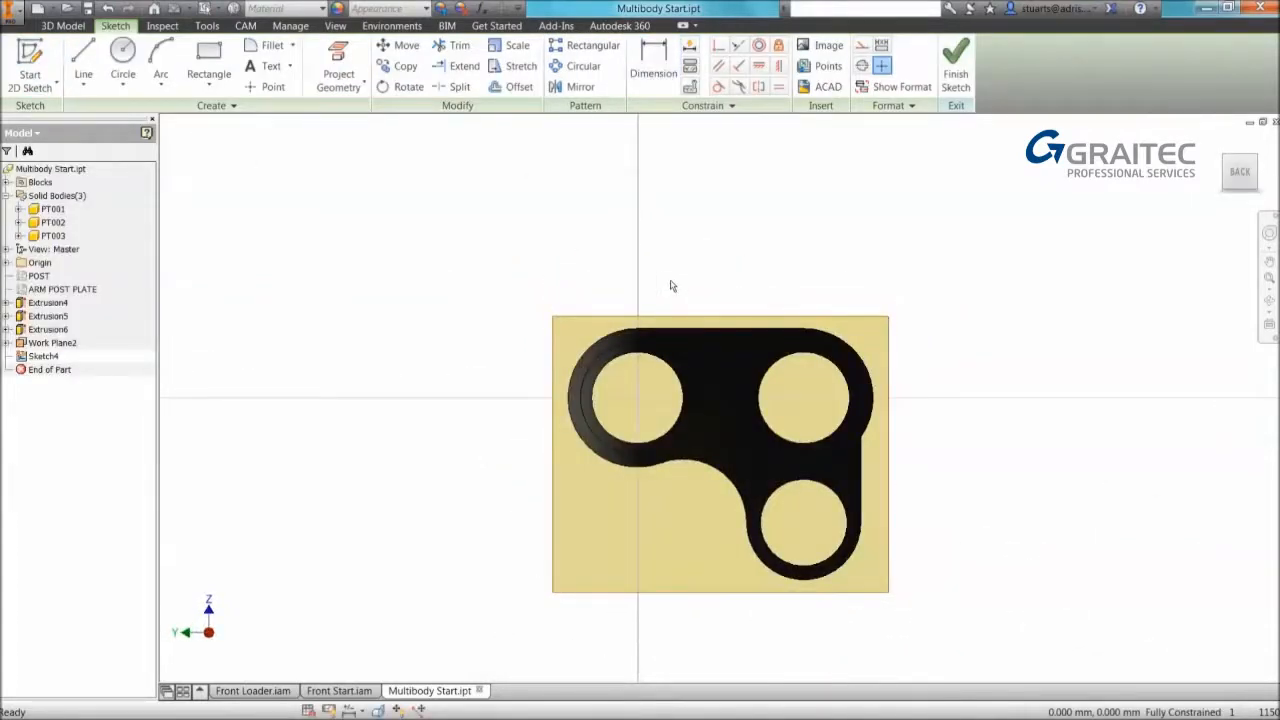
mouse_move(428, 630)
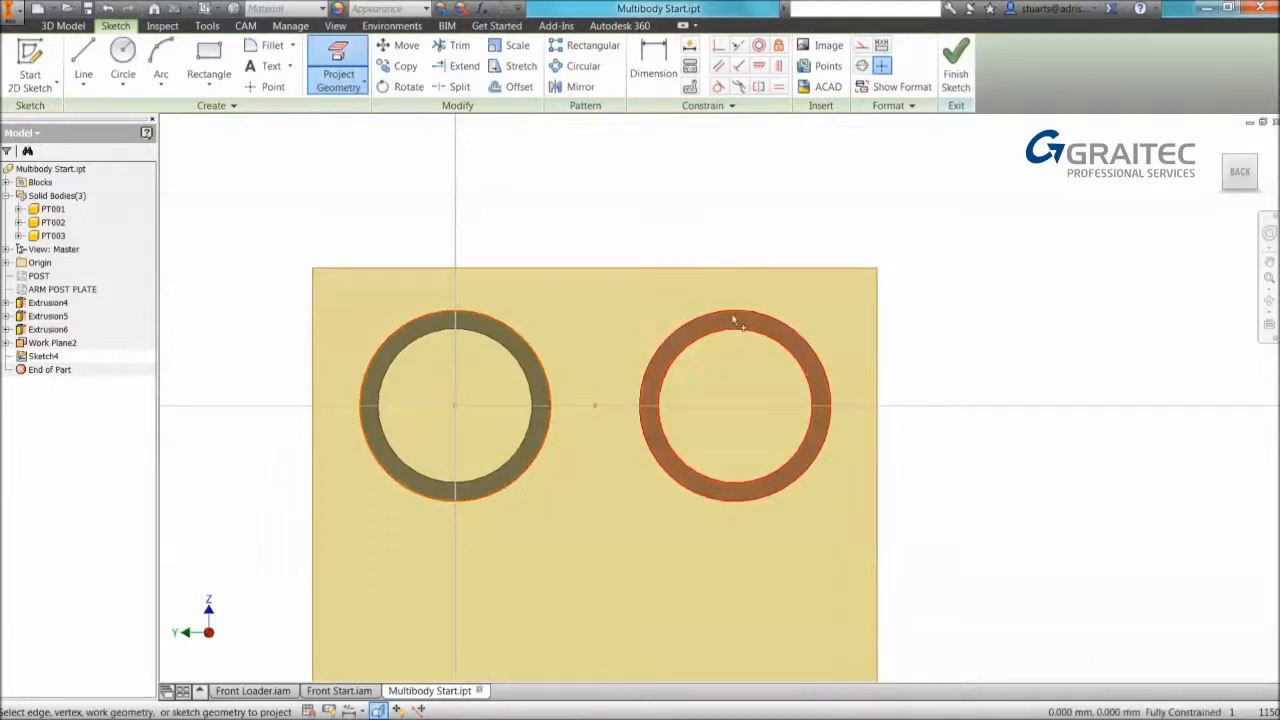
right_click(736, 404)
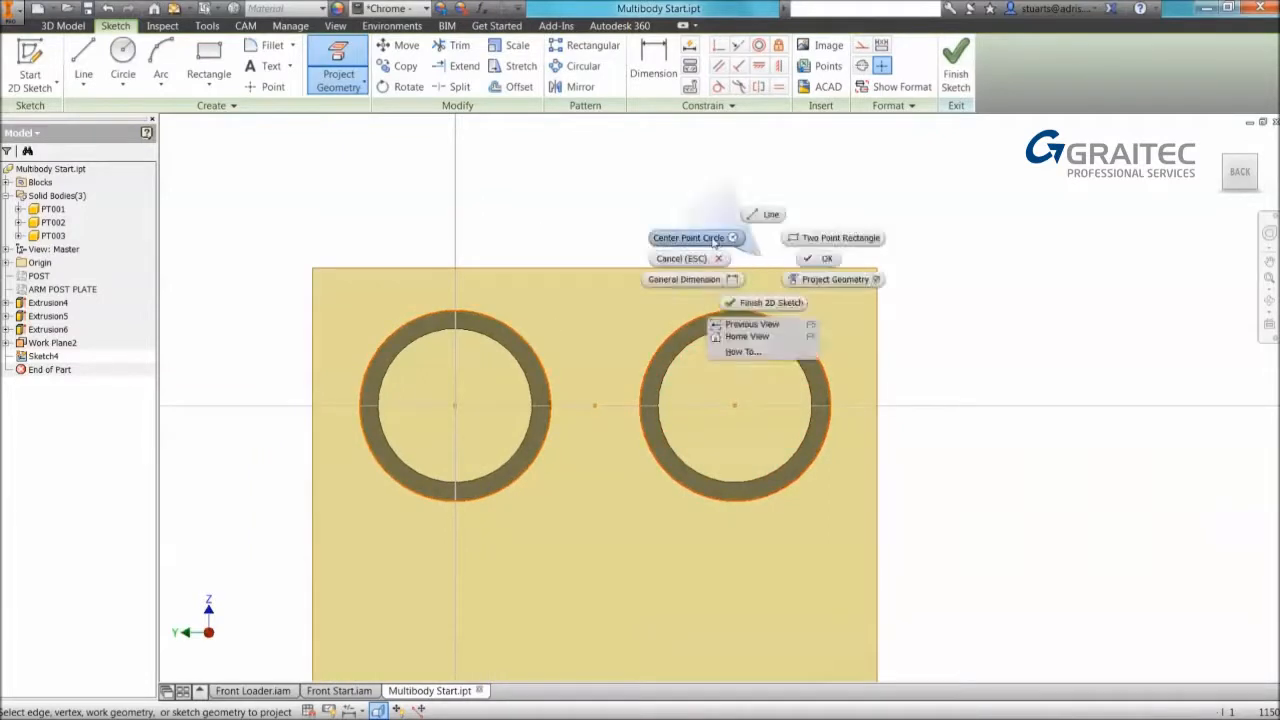
click(688, 236)
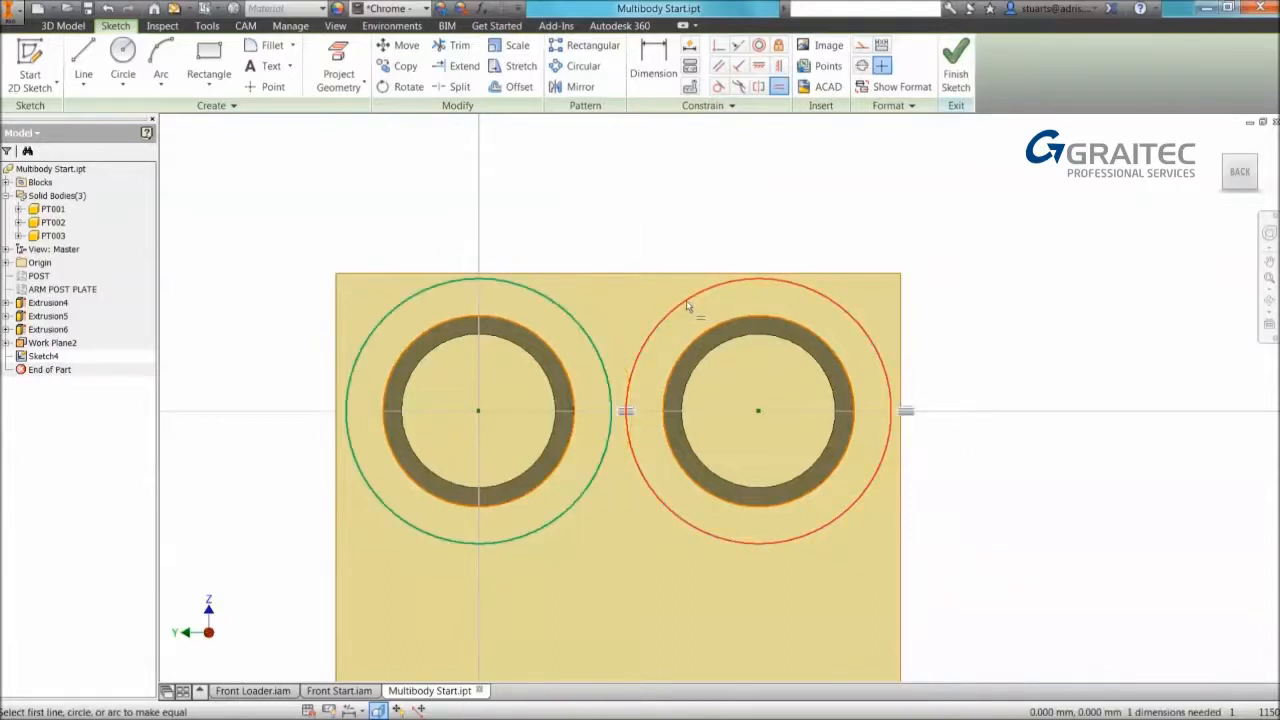
right_click(688, 304)
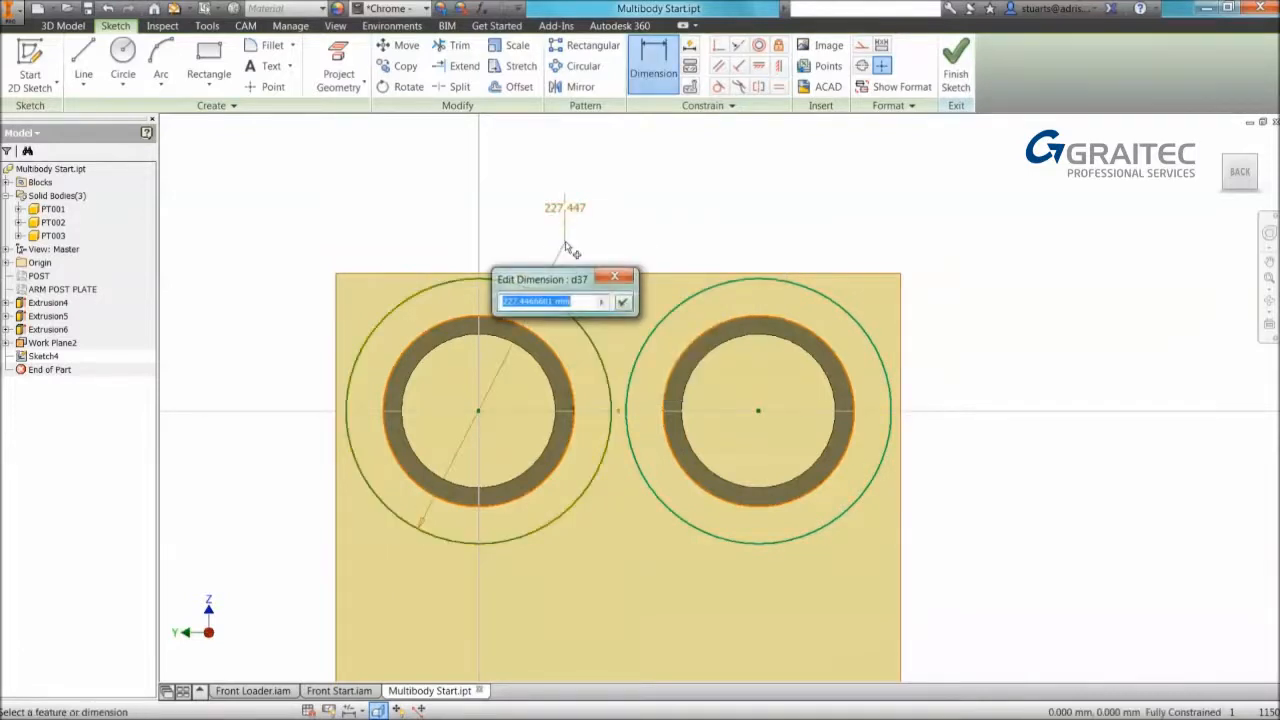
text(200)
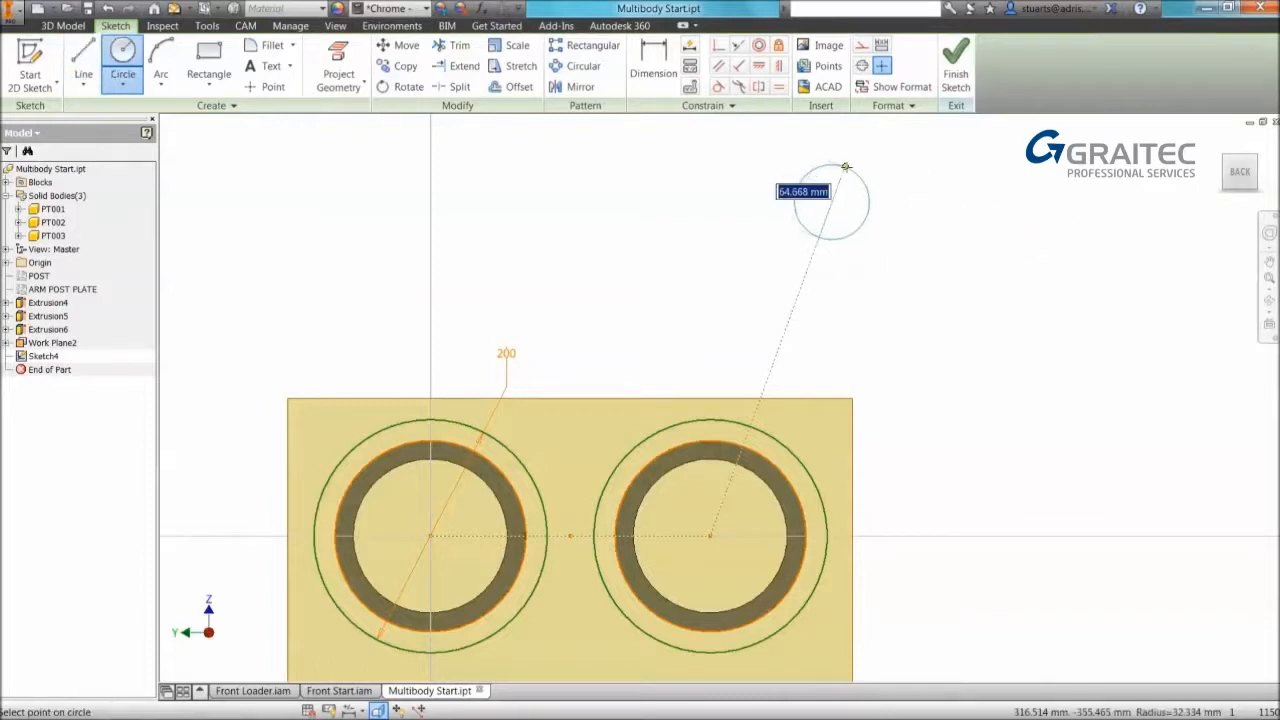
Add a third equal circle above and dimension its centre position.
right_click(818, 192)
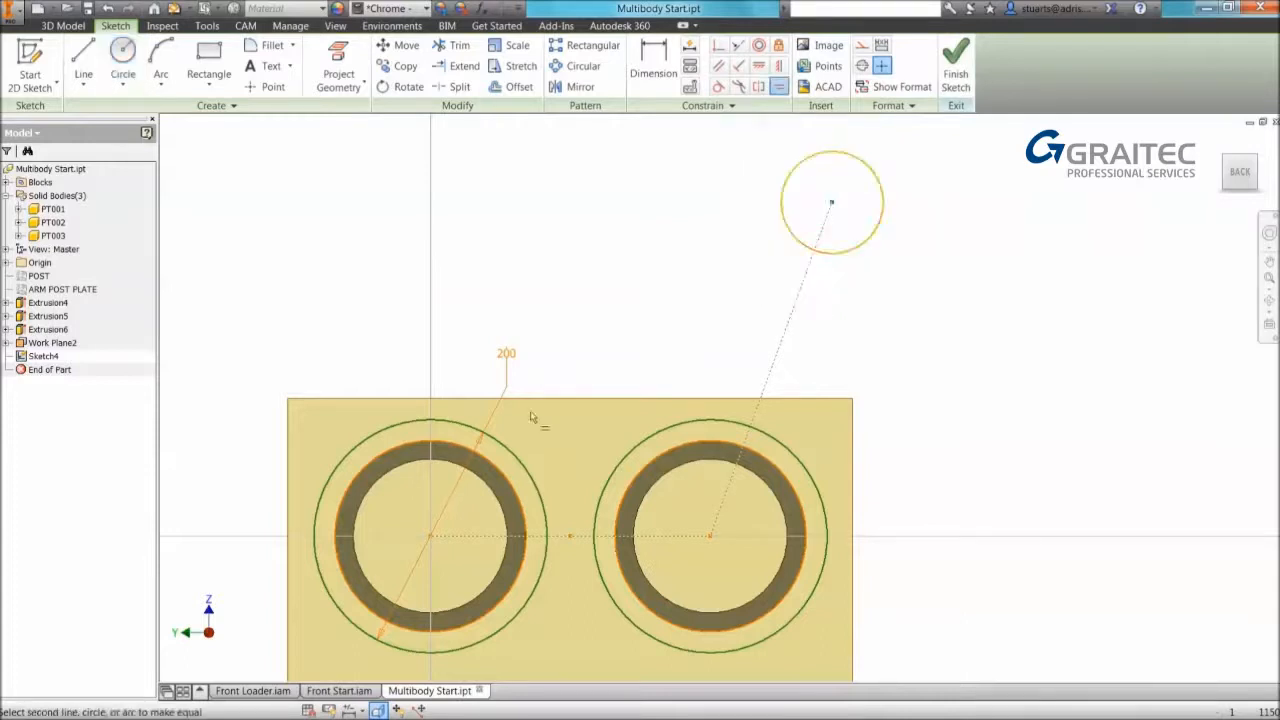
right_click(540, 420)
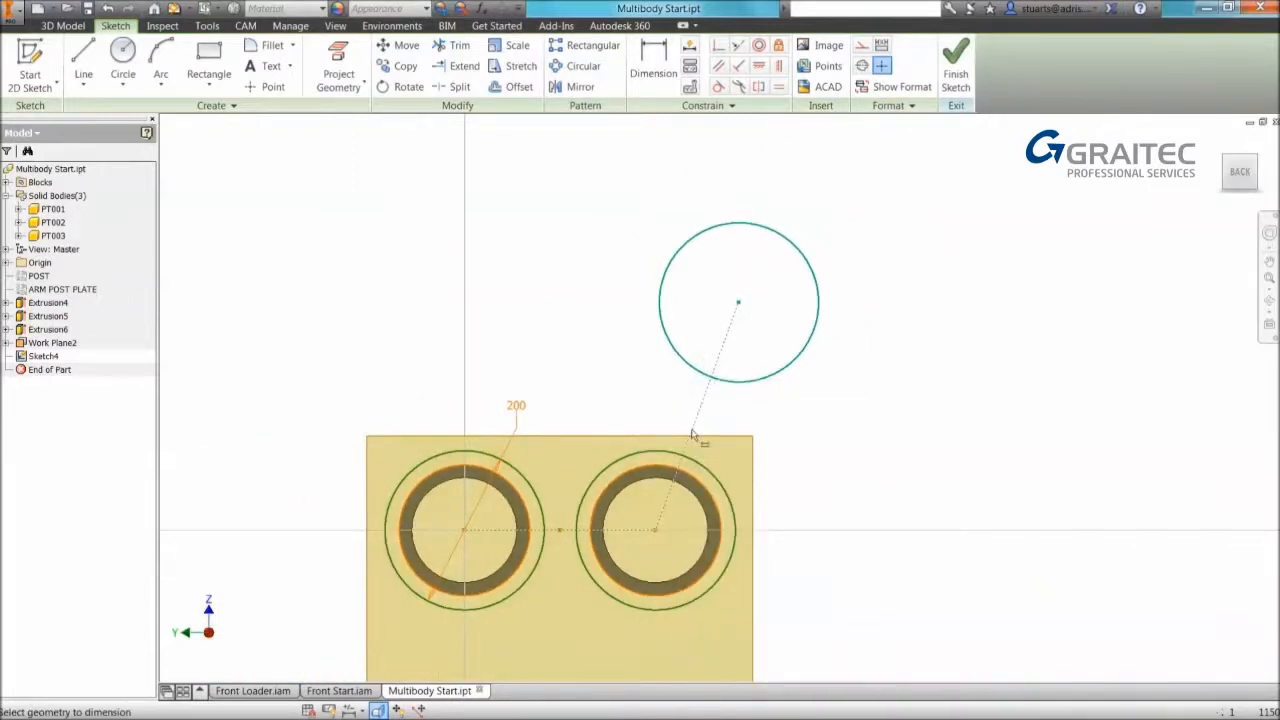
click(652, 64)
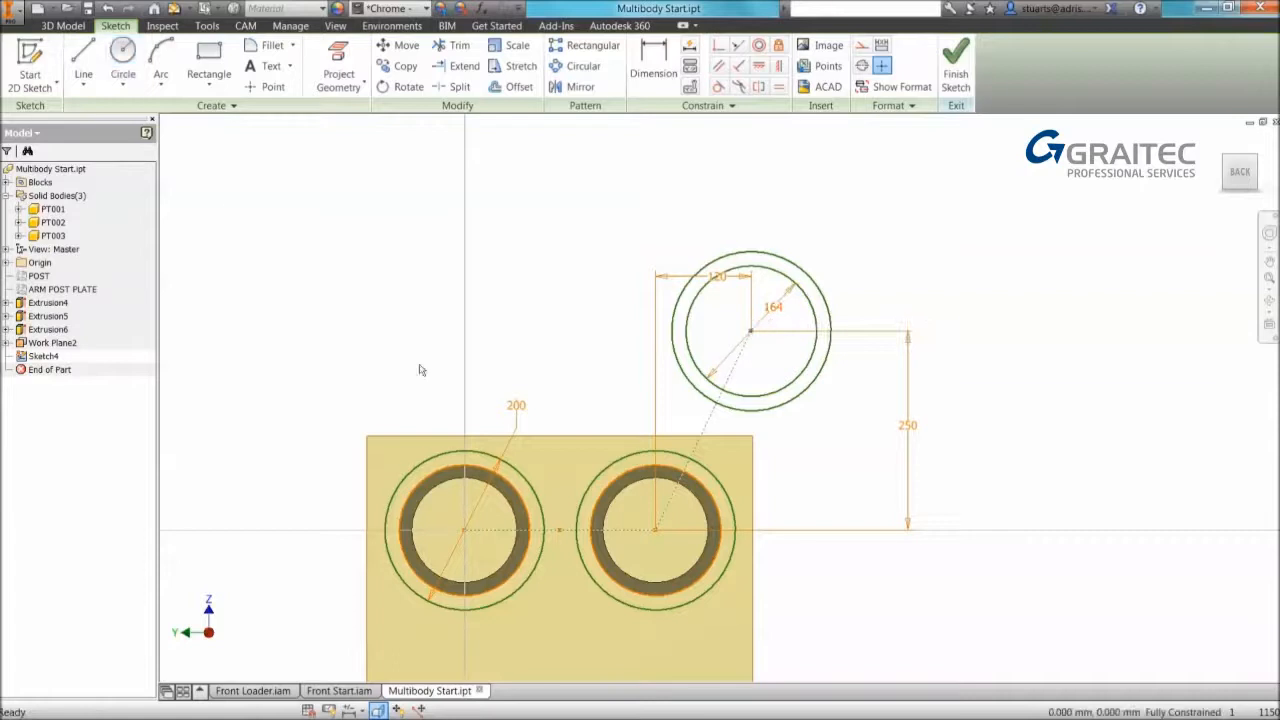
Draw tangent lines joining the left, top and right circles into a triangular arm outline.
click(84, 60)
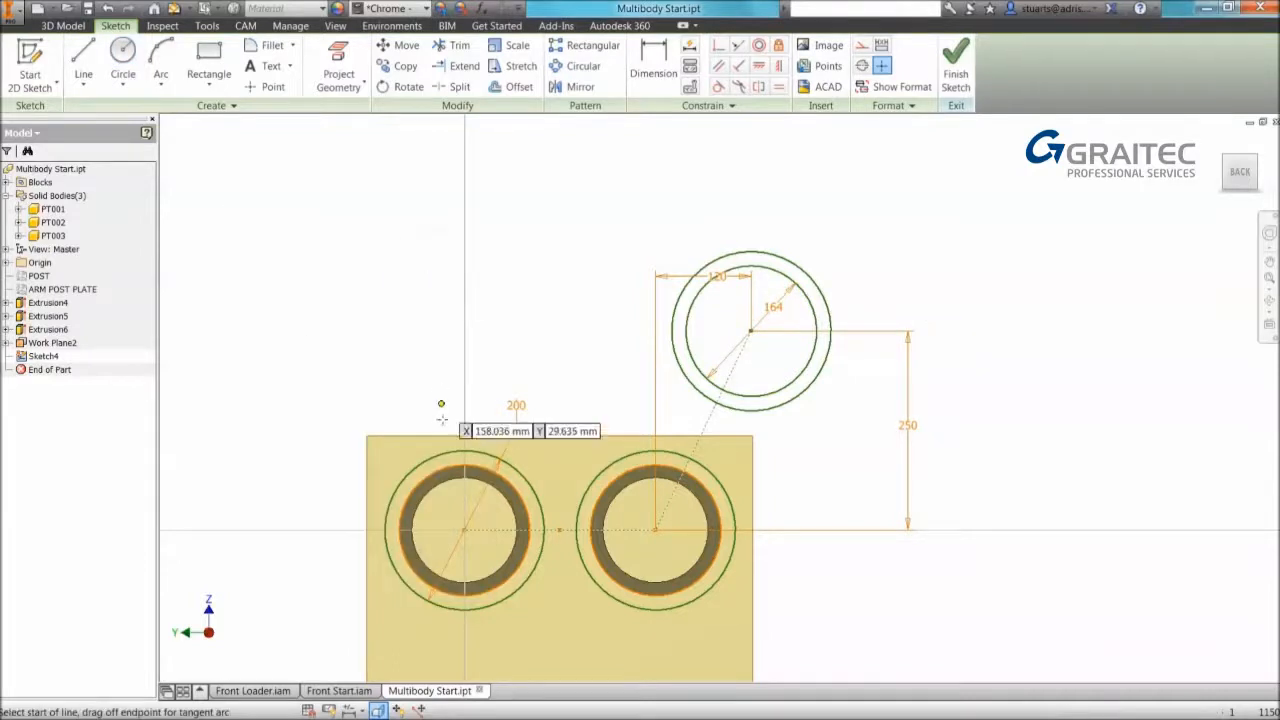
click(84, 60)
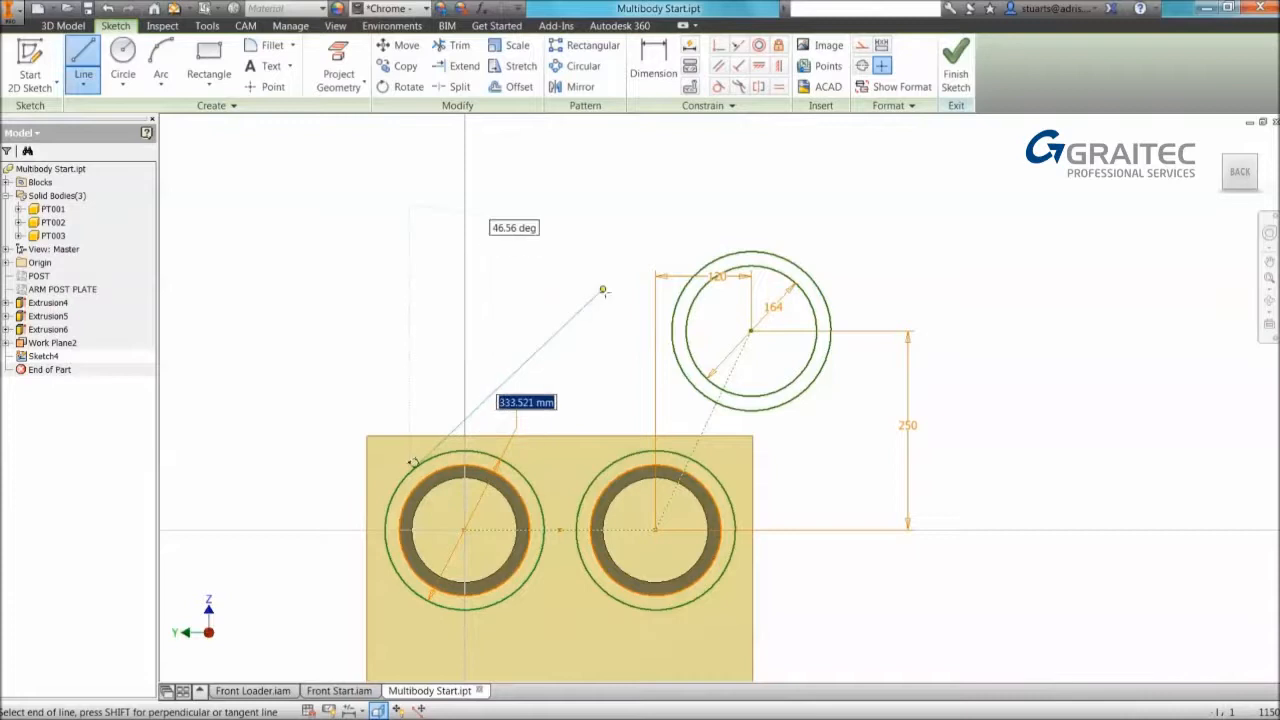
drag(602, 290, 618, 304)
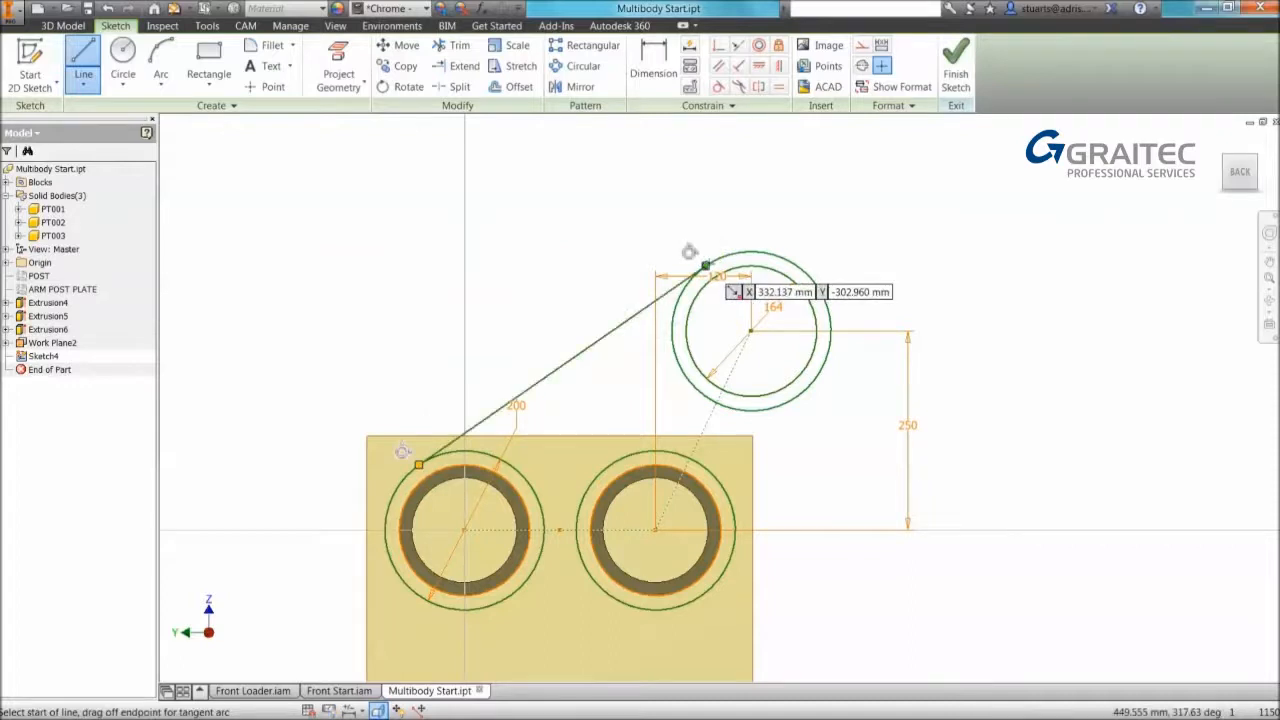
mouse_move(636, 510)
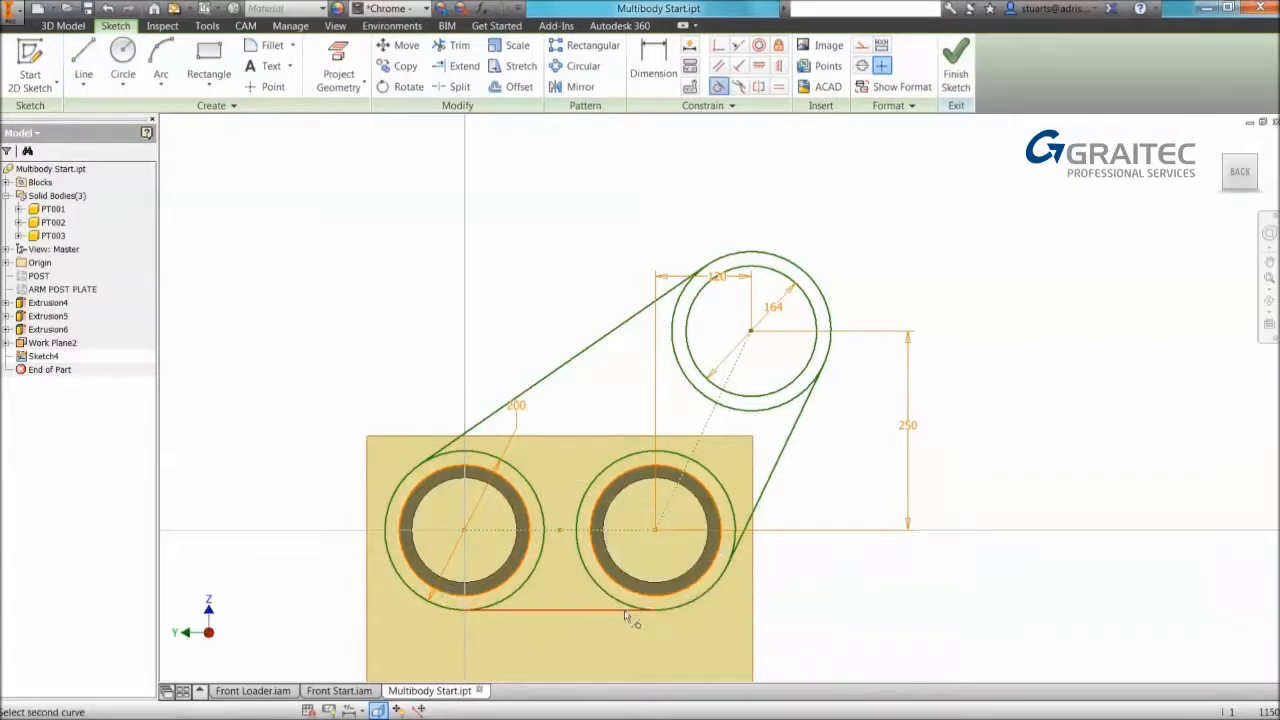
click(656, 530)
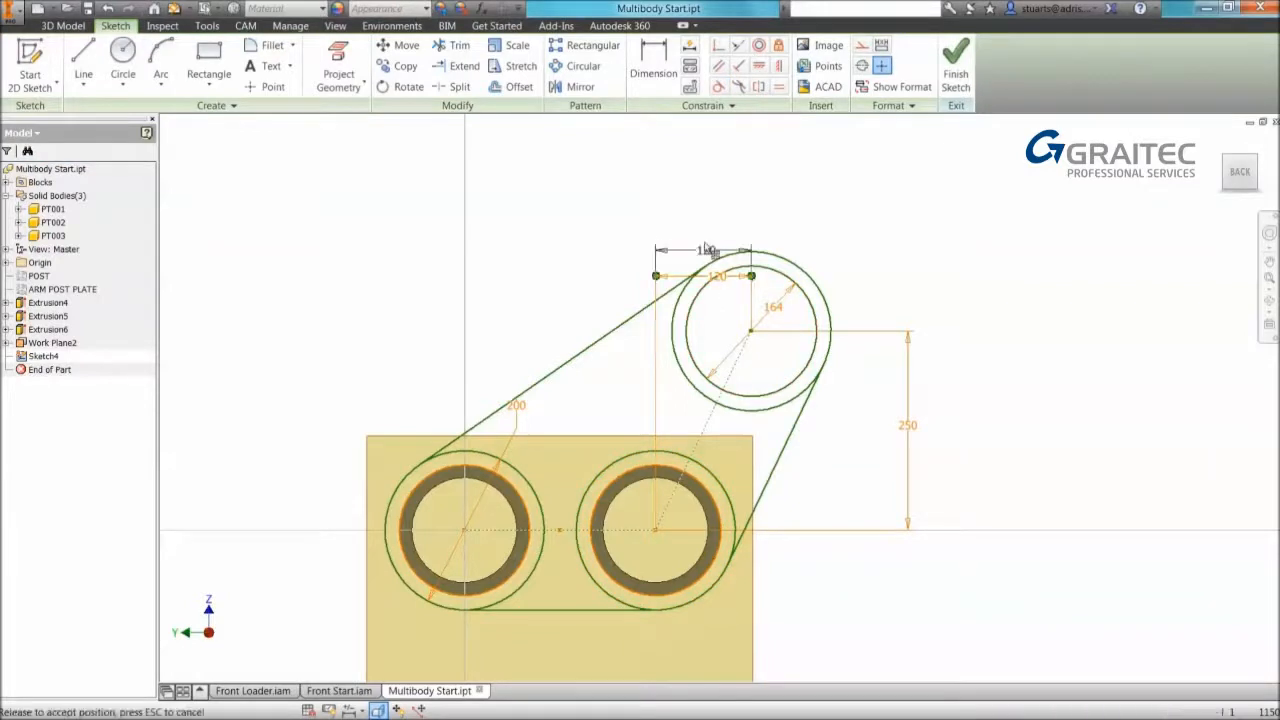
Finish the 120 dimension locating the top circle so the sketch is fully constrained.
right_click(710, 250)
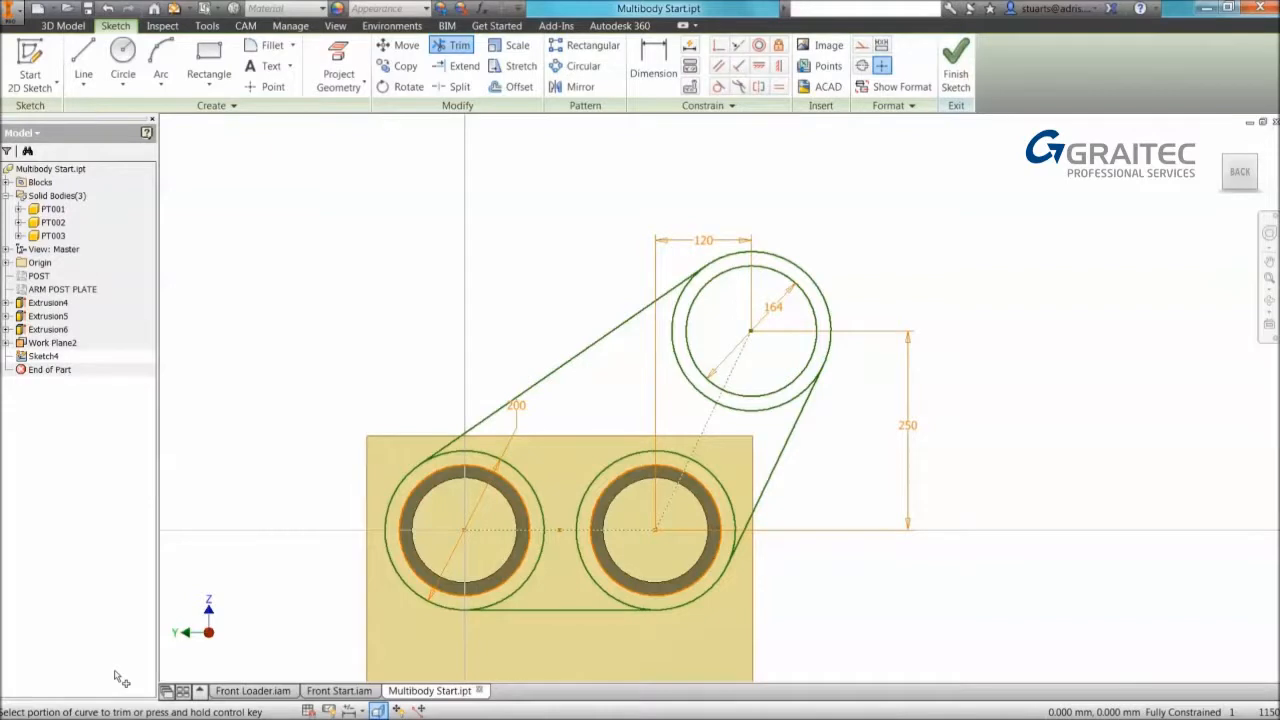
mouse_move(242, 572)
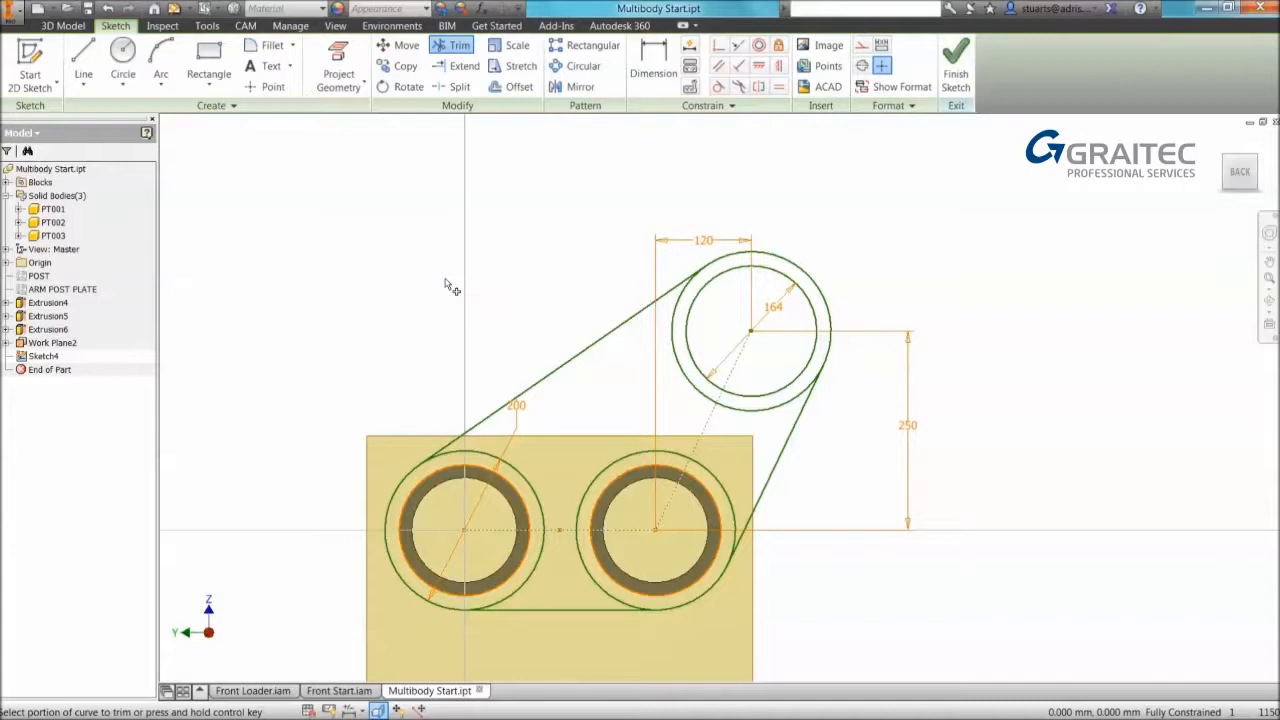
mouse_move(358, 142)
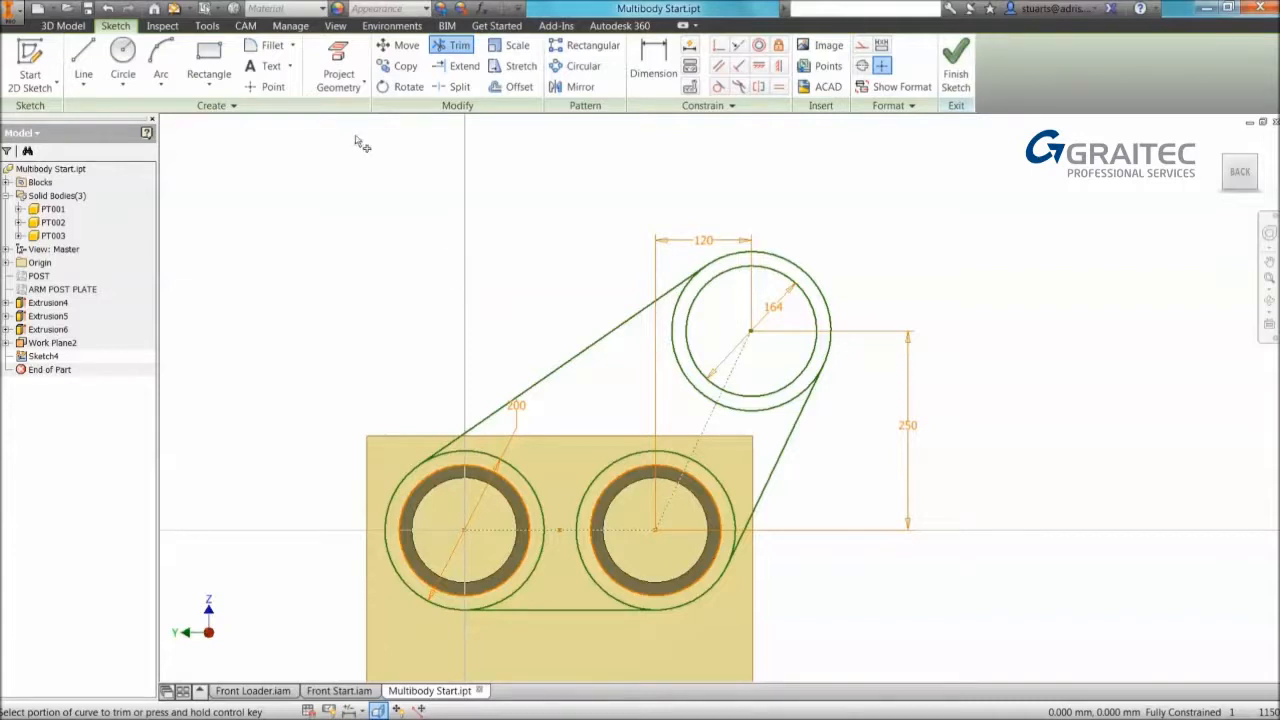
mouse_move(392, 206)
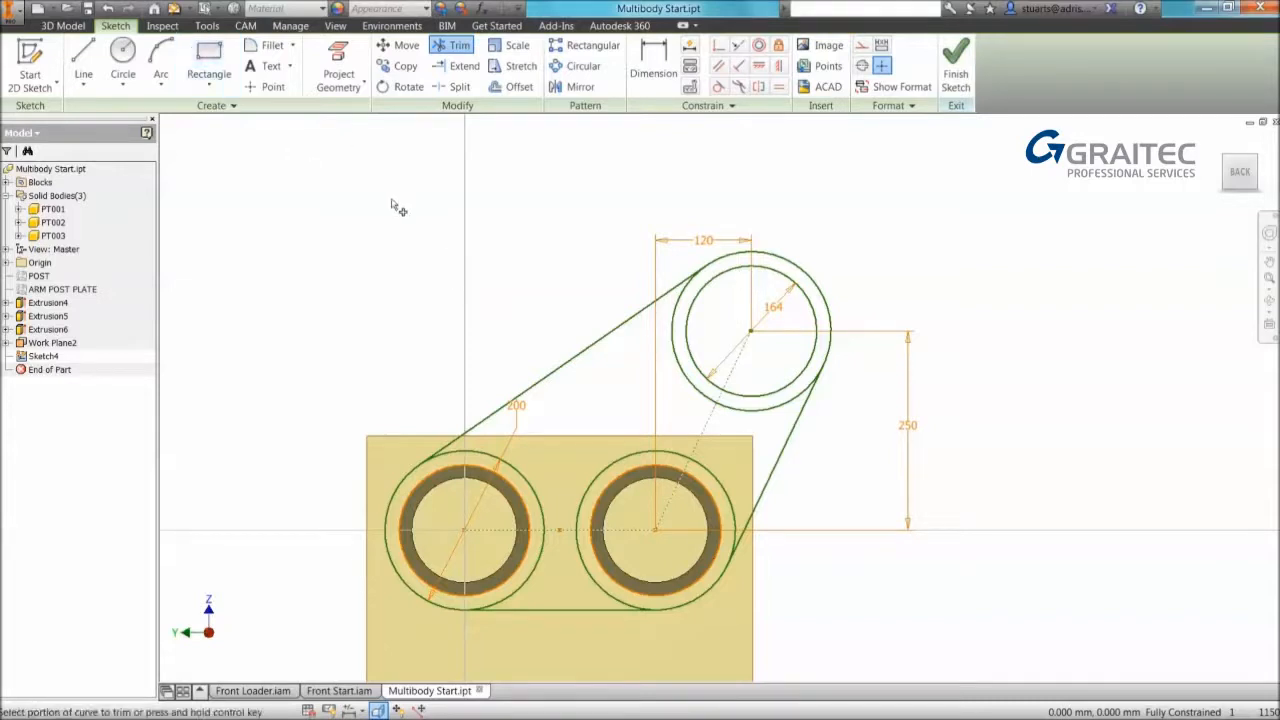
mouse_move(462, 208)
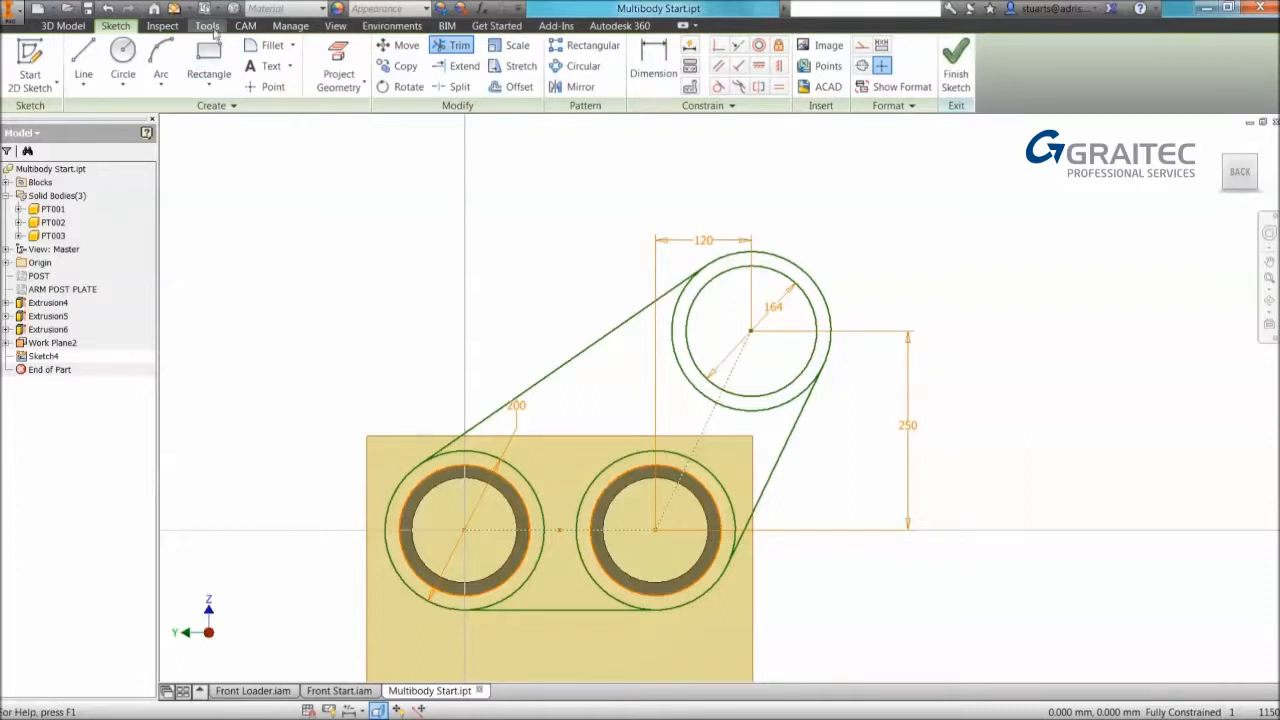
click(206, 24)
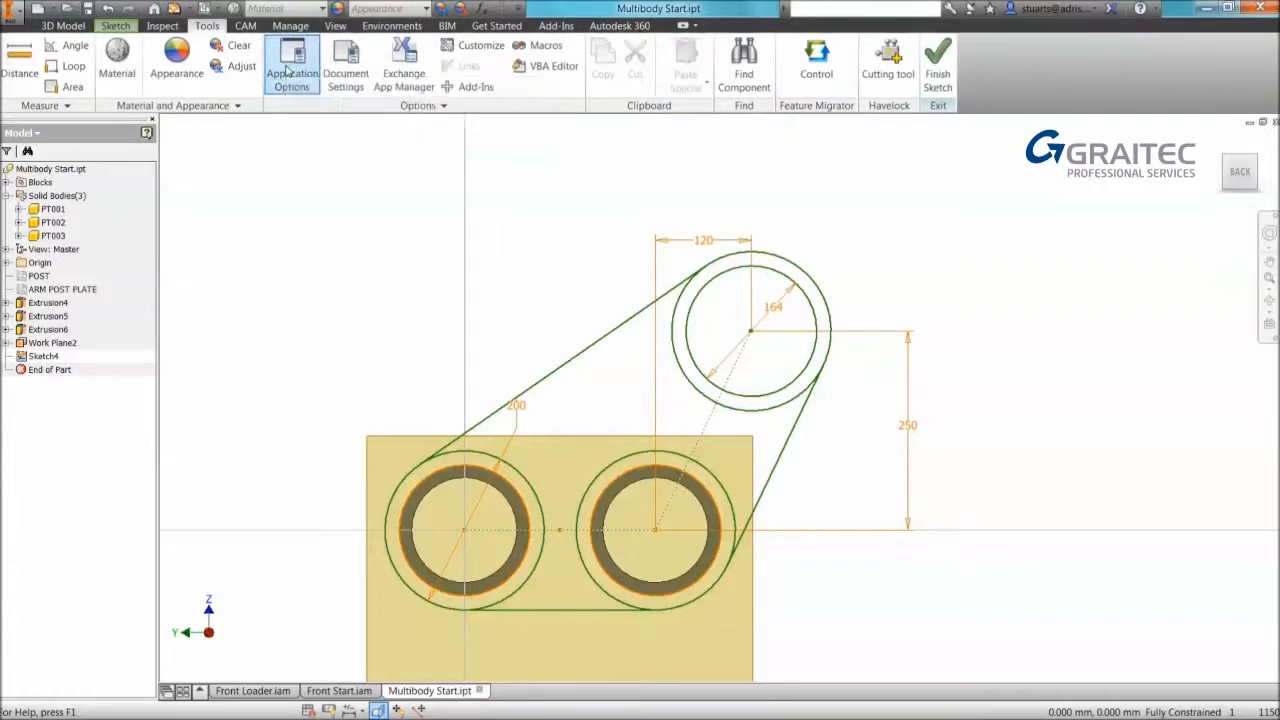
click(292, 60)
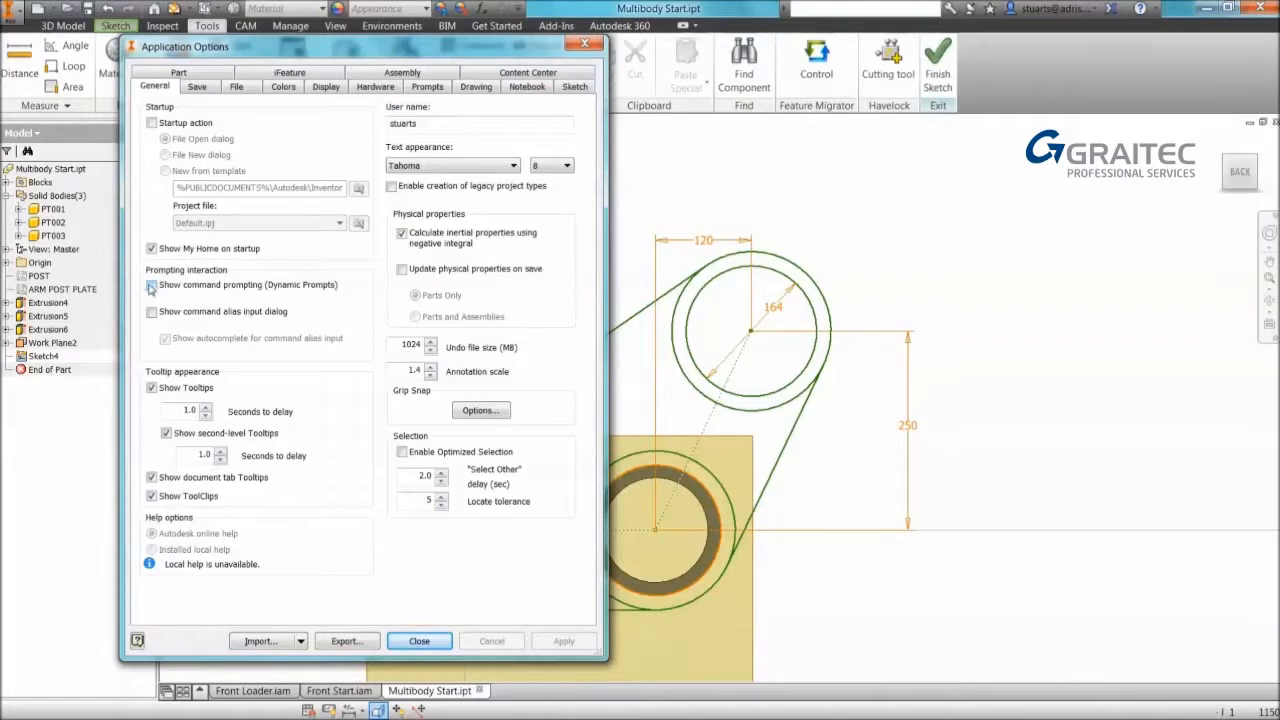
click(420, 640)
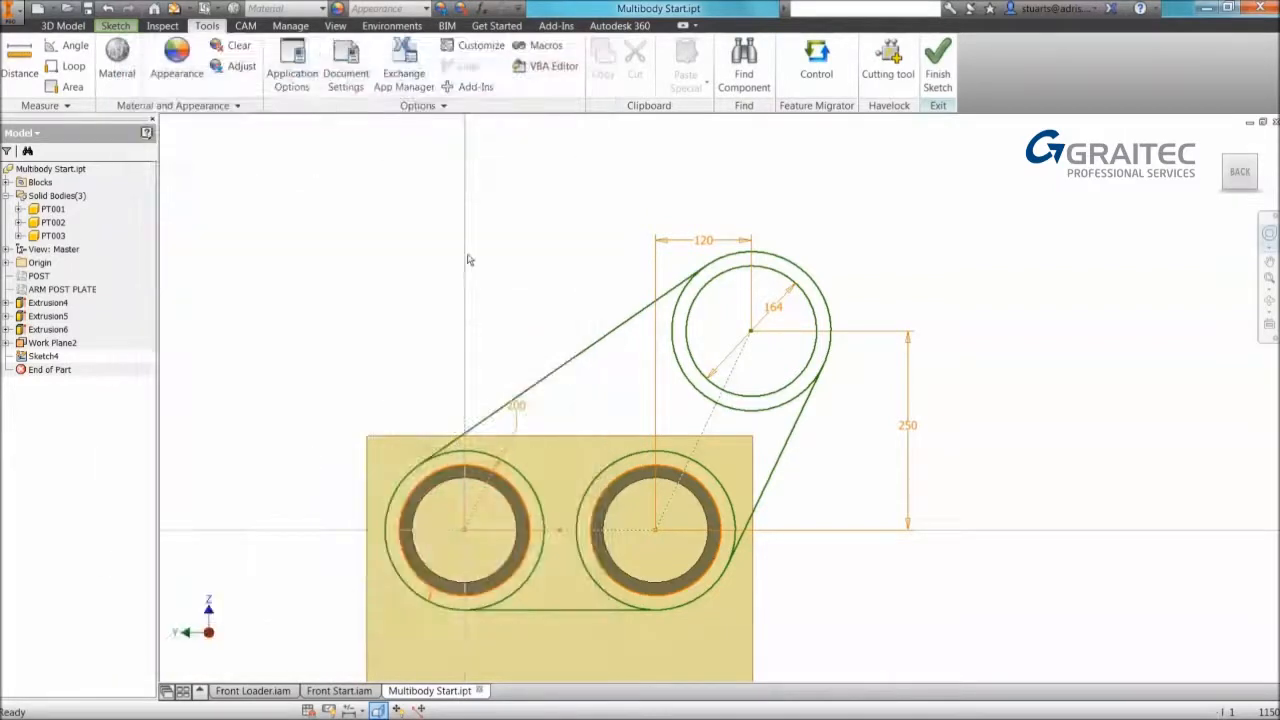
Start the Trim command from the marking menu in the sketch.
right_click(460, 244)
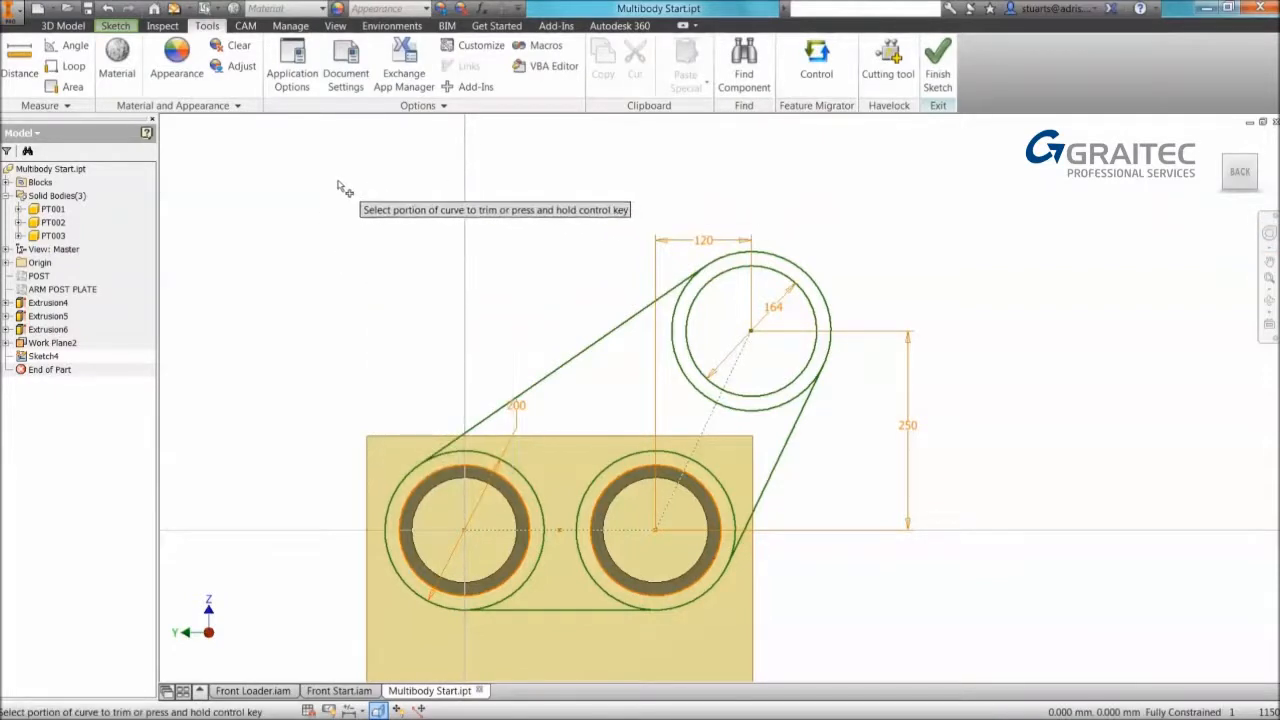
mouse_move(332, 180)
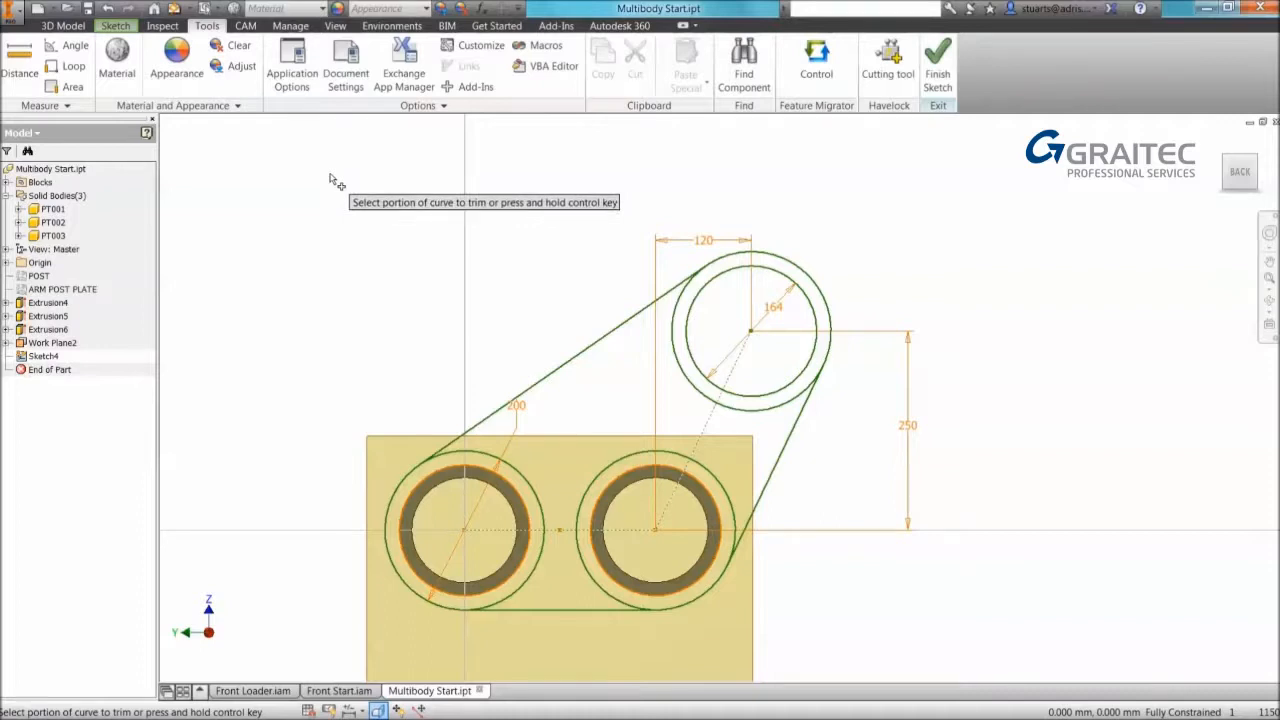
mouse_move(280, 150)
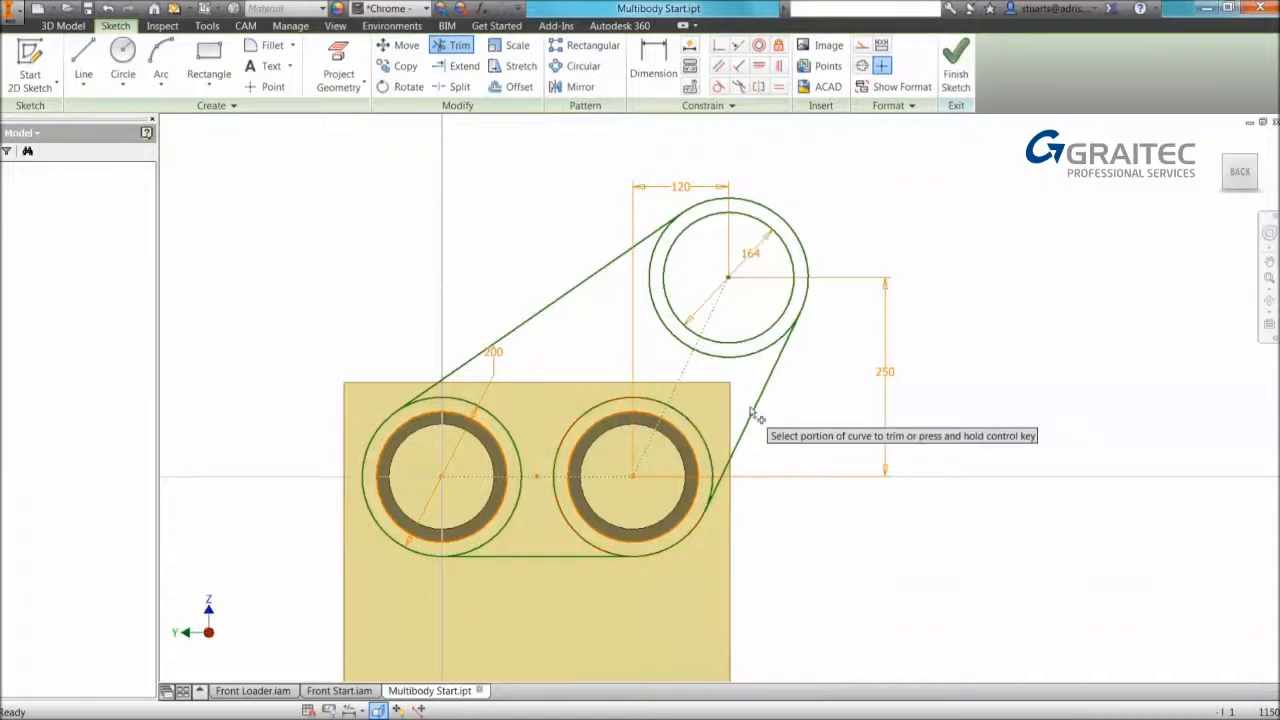
Trim the unwanted circle arcs into one continuous link-plate outline and finish the sketch.
click(756, 414)
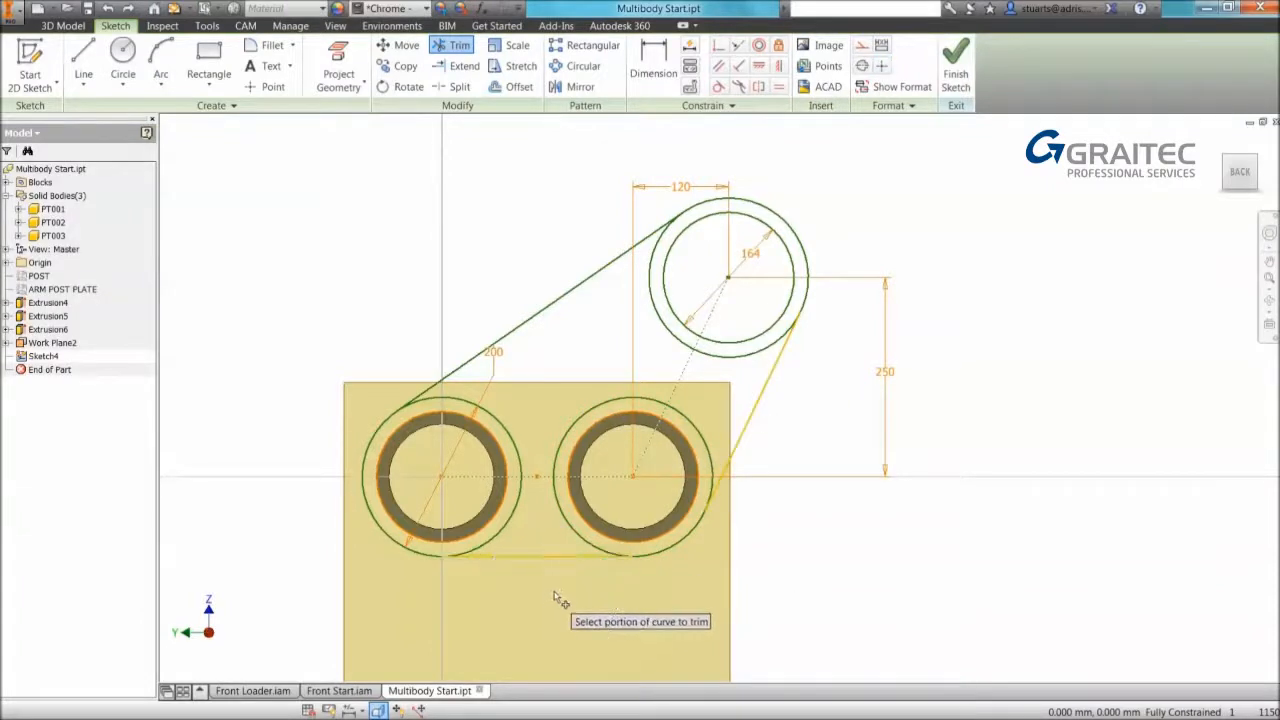
mouse_move(578, 540)
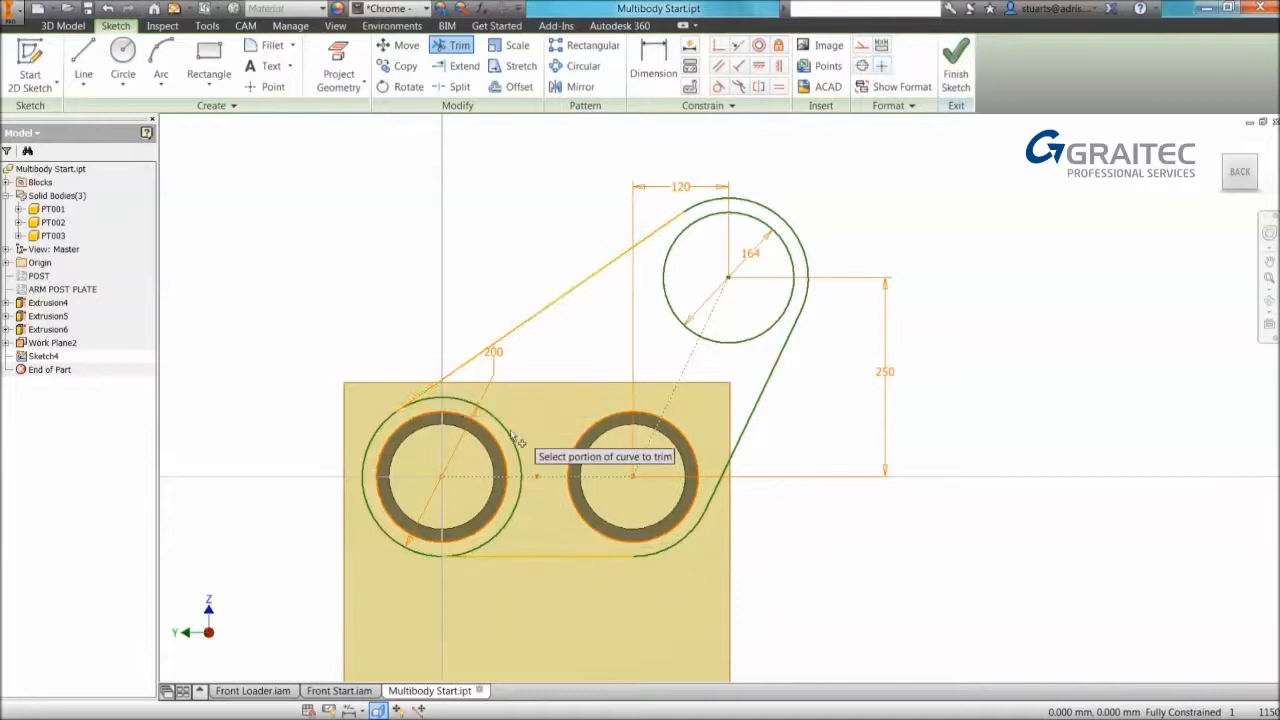
click(520, 442)
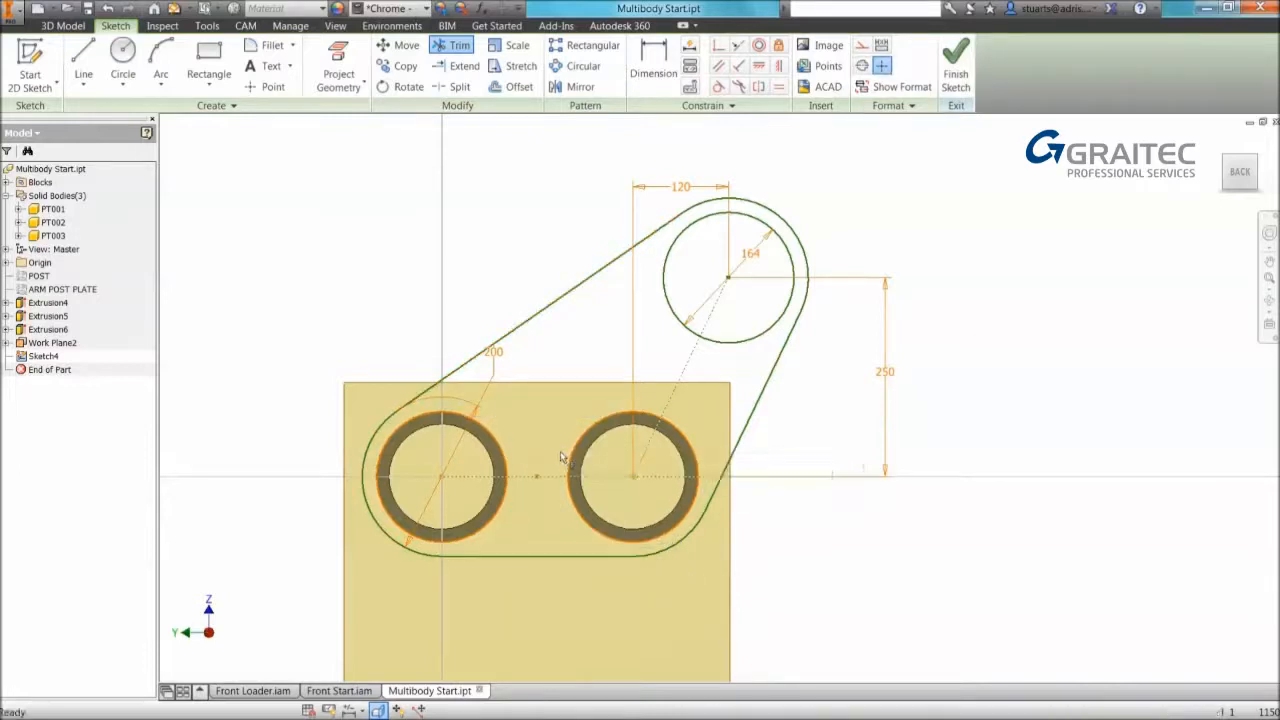
right_click(560, 456)
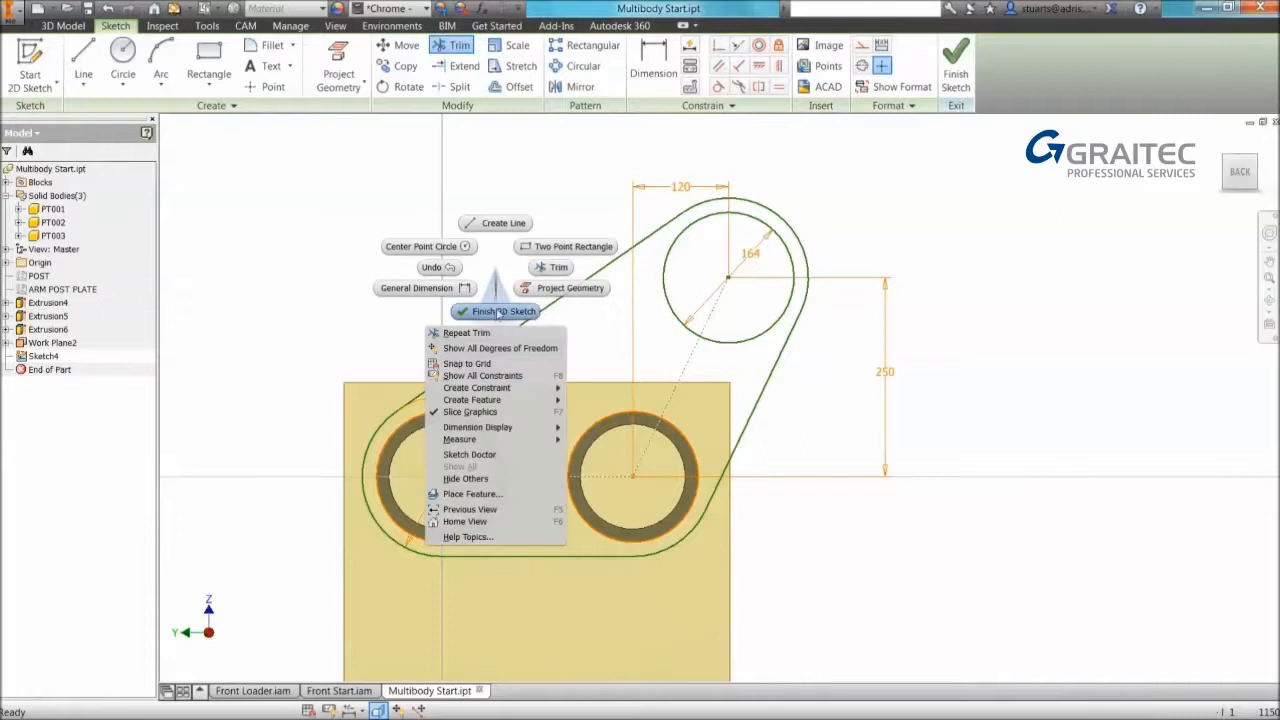
click(504, 312)
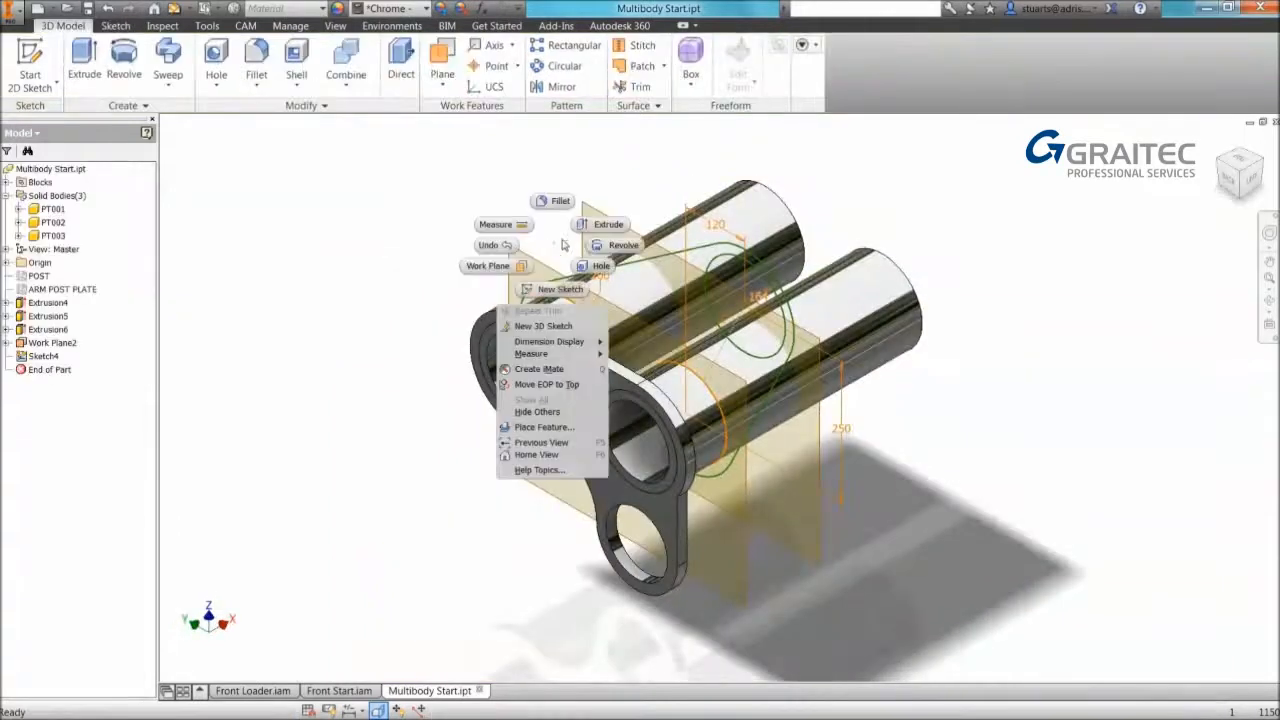
Extrude the outline 20 mm as a new solid plate and mirror it across the work plane.
click(608, 224)
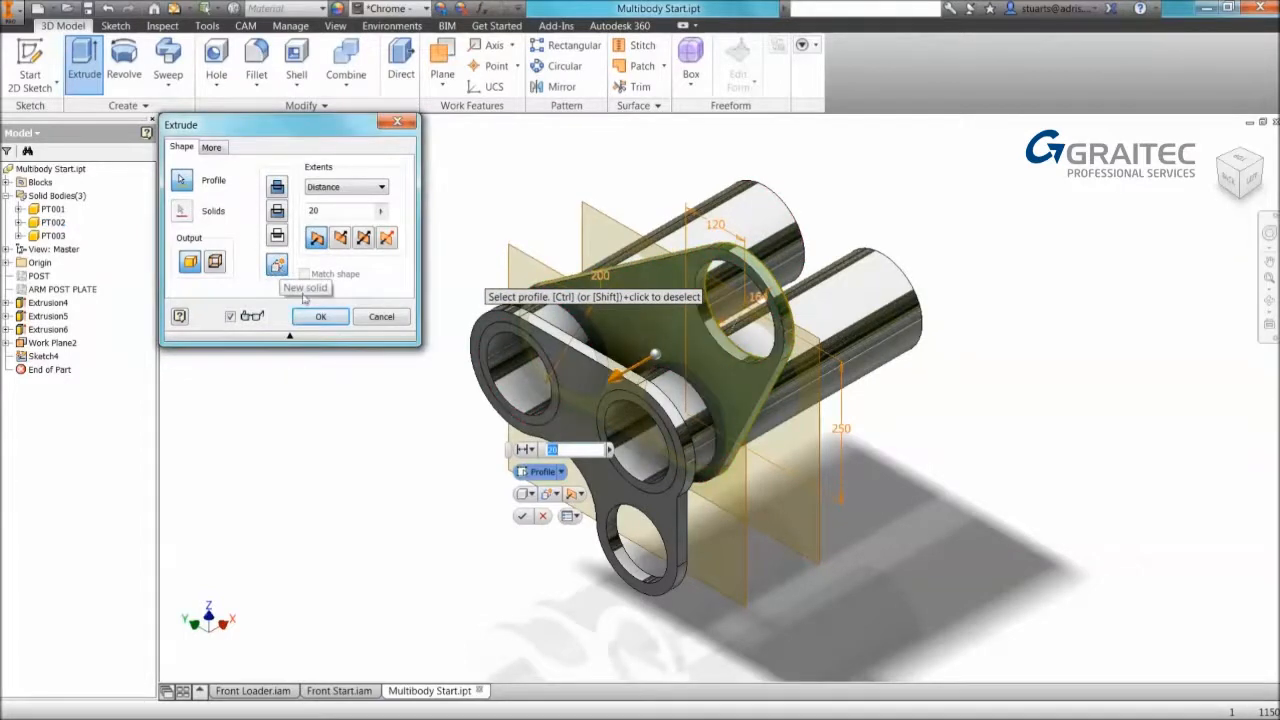
click(320, 316)
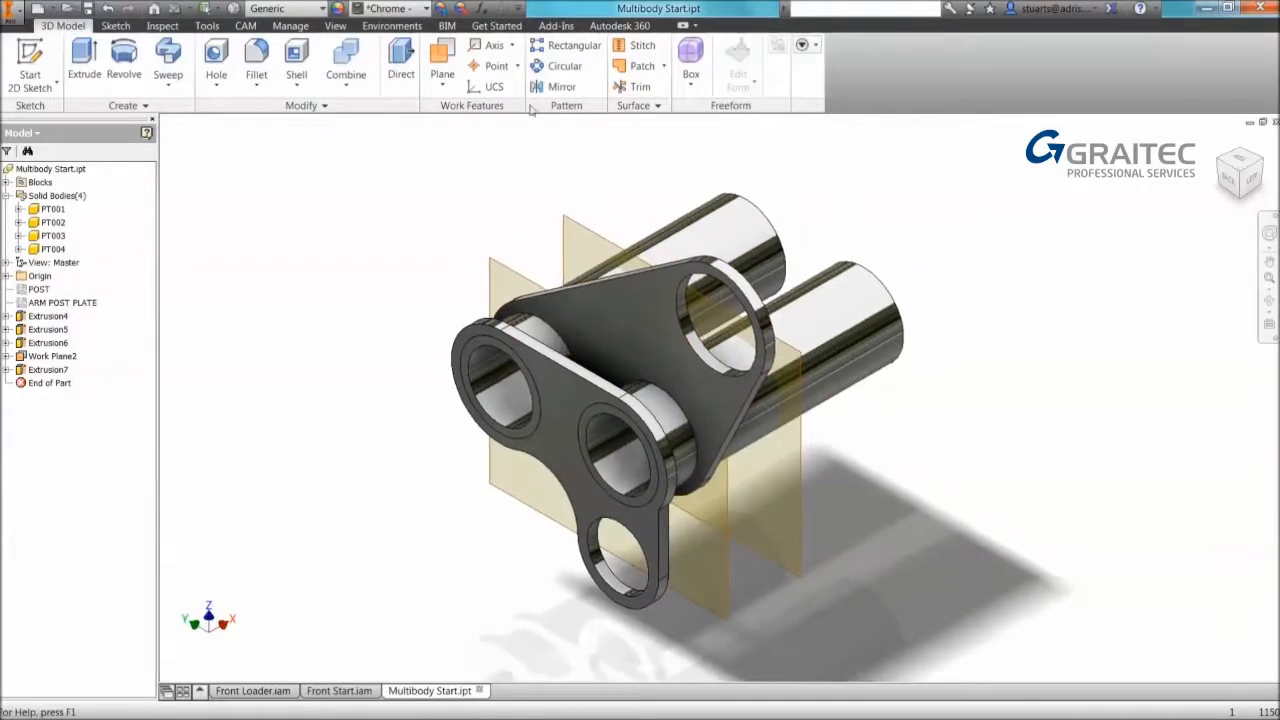
click(562, 86)
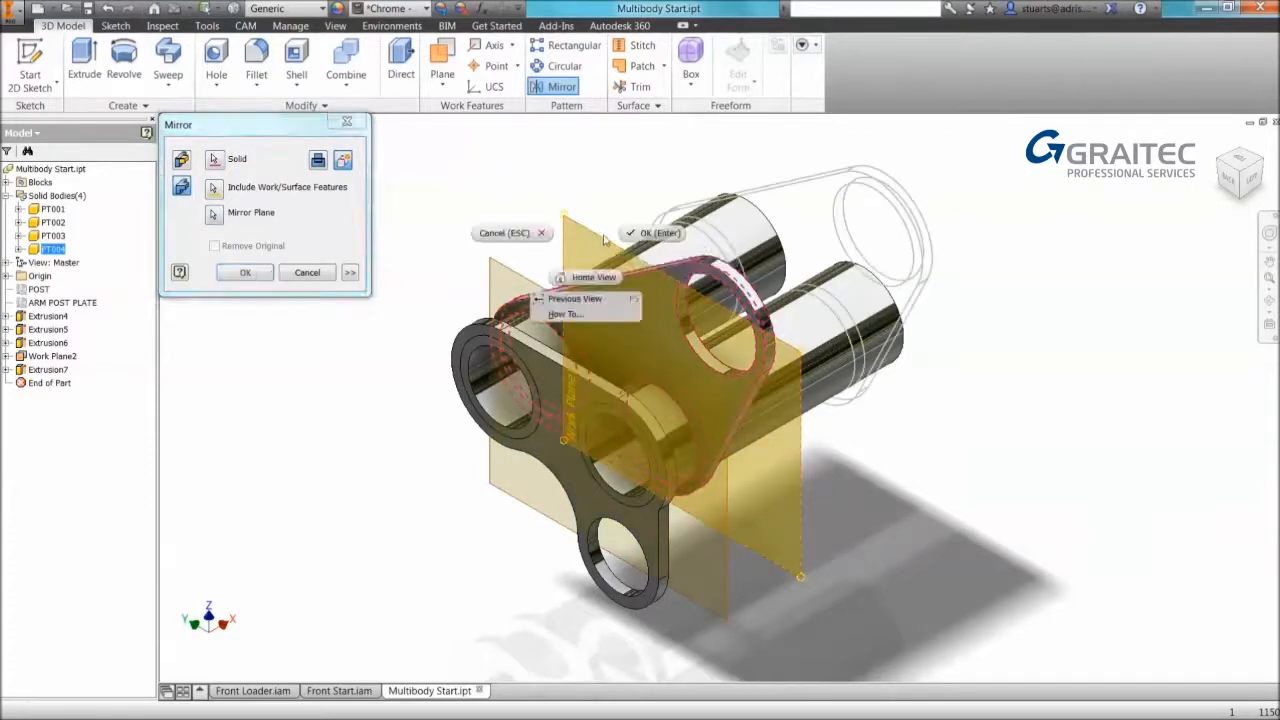
click(244, 272)
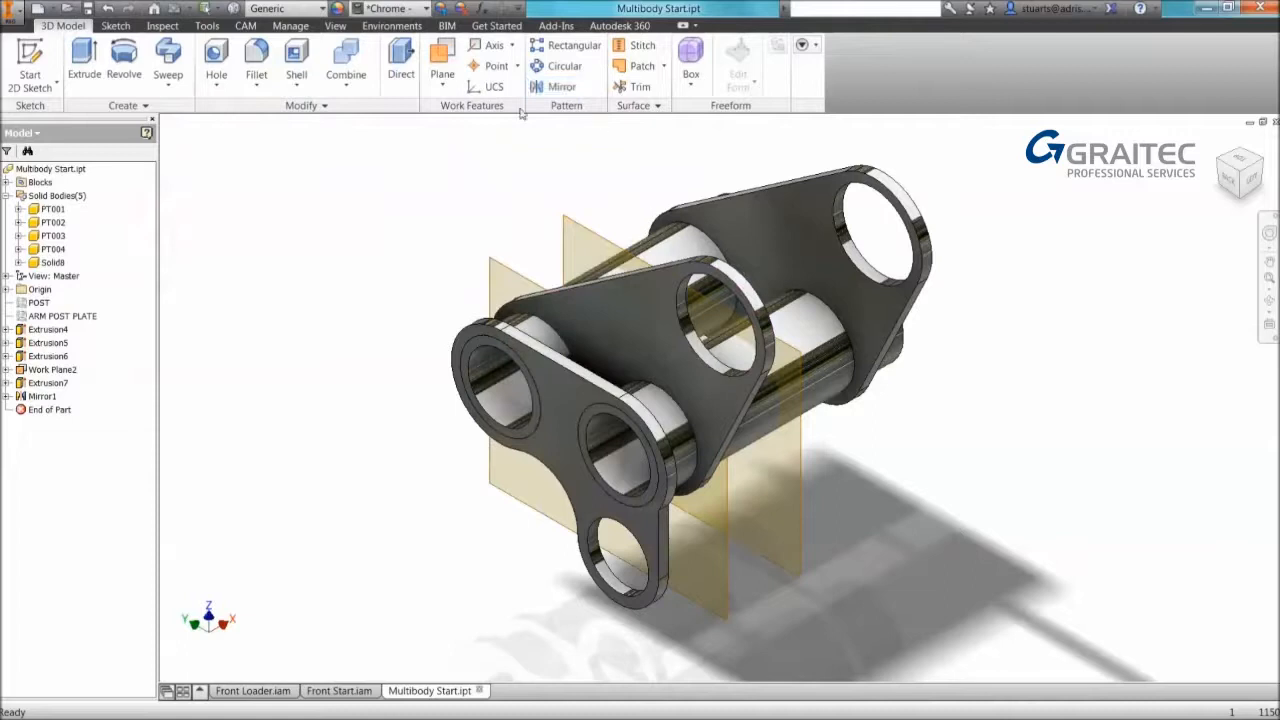
click(560, 86)
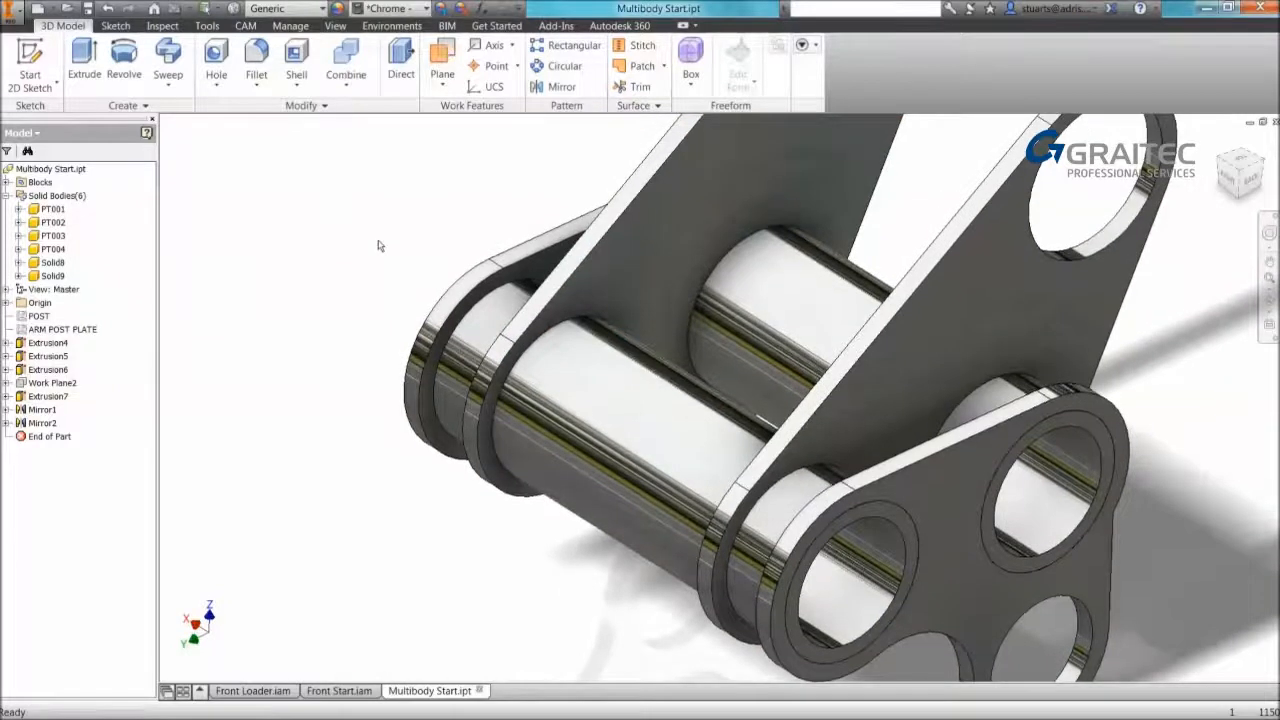
Set the reflection environment to Chrome.dds in Application Options Colors and apply it.
click(206, 24)
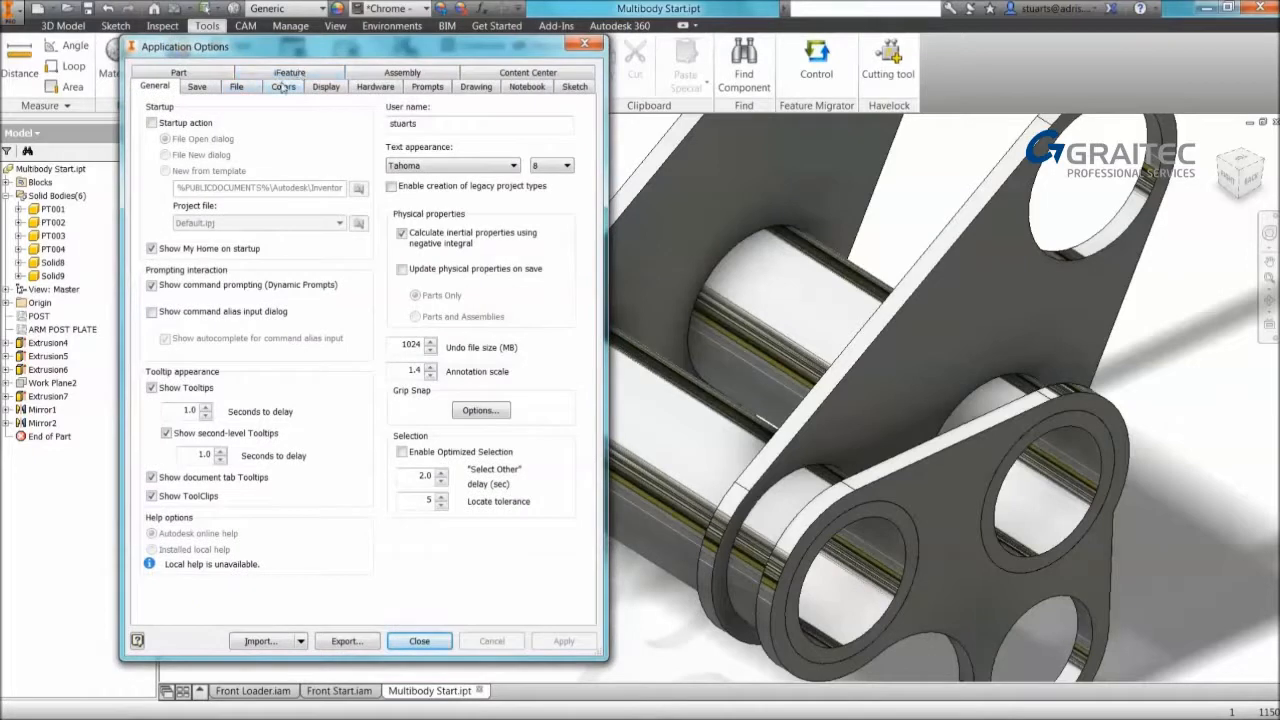
click(284, 86)
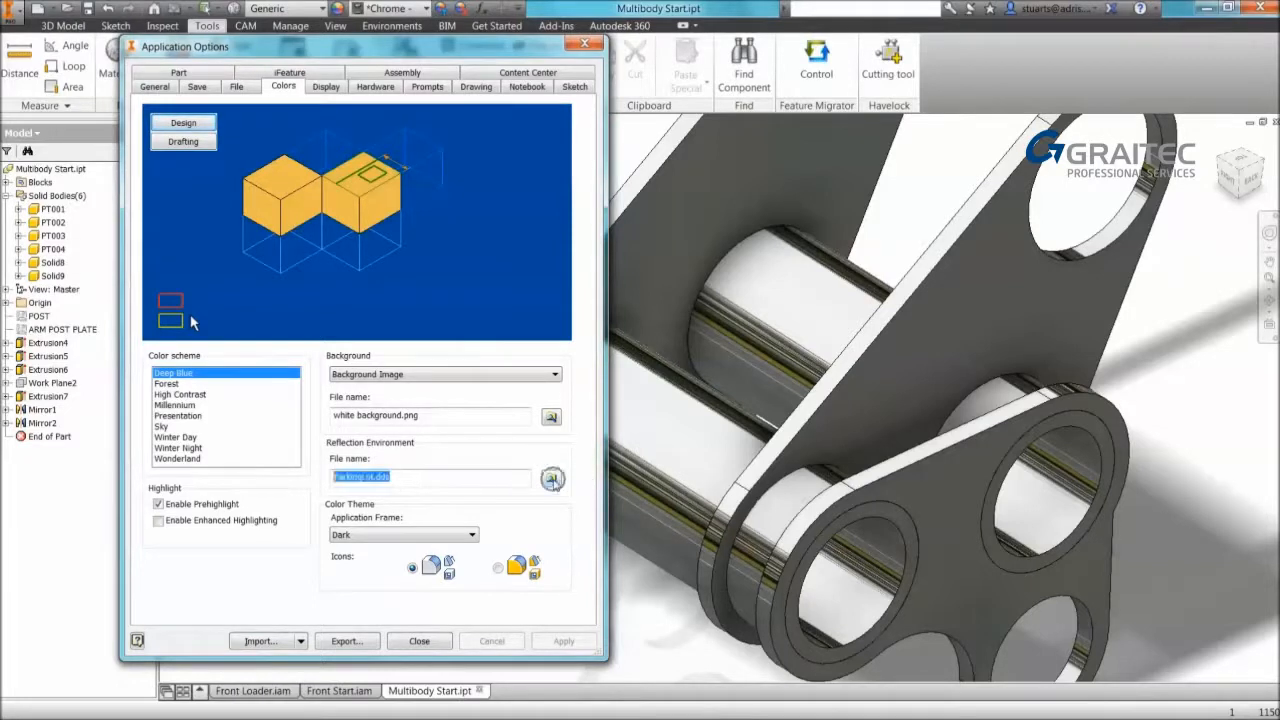
click(552, 478)
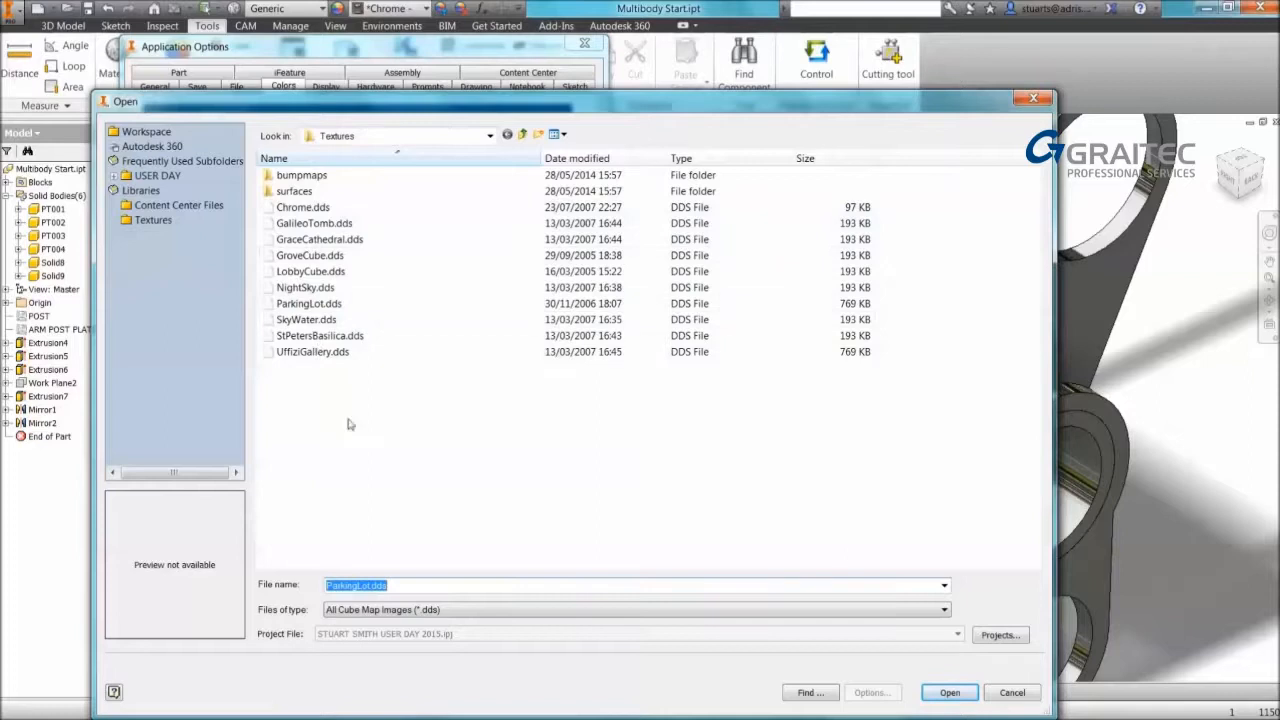
click(940, 608)
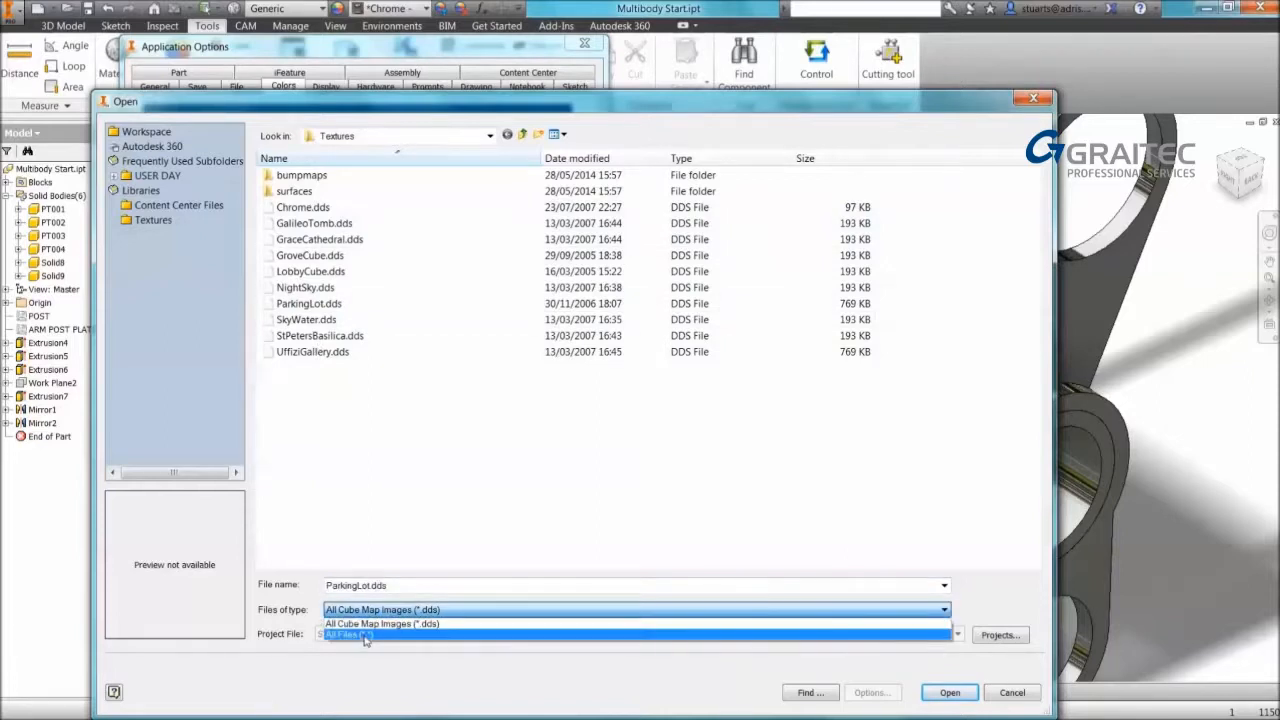
click(344, 634)
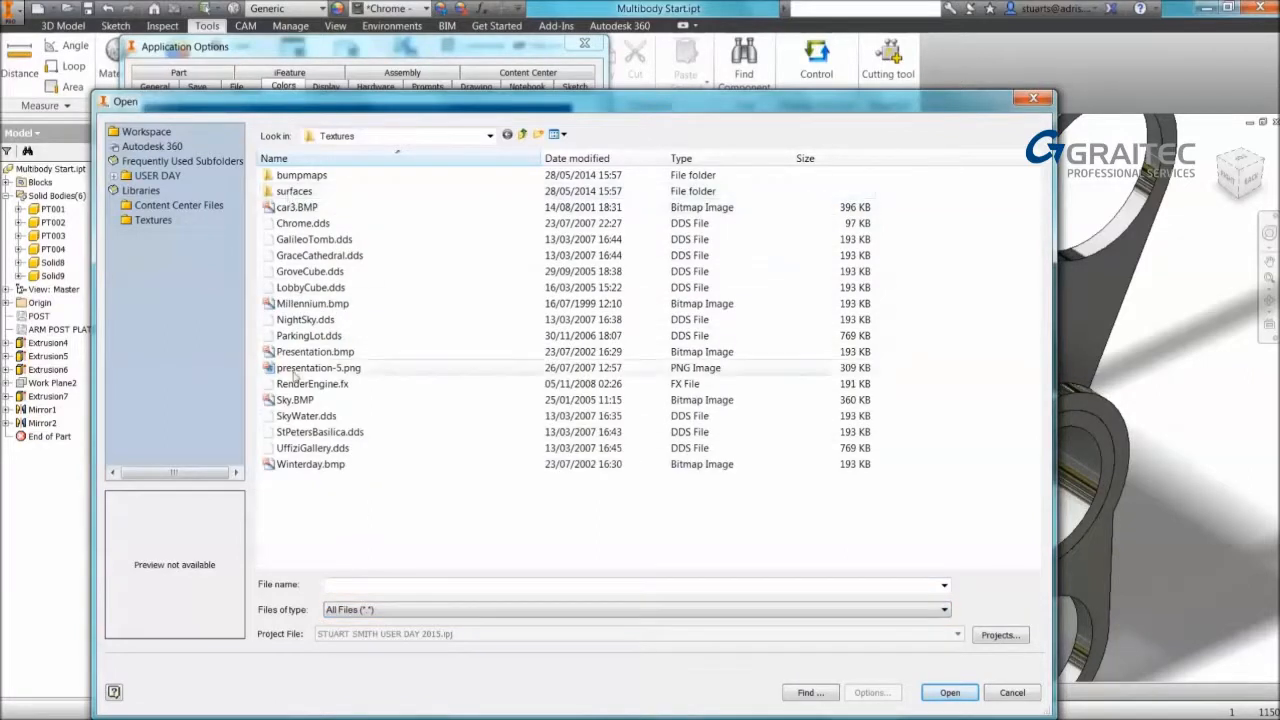
mouse_move(312, 448)
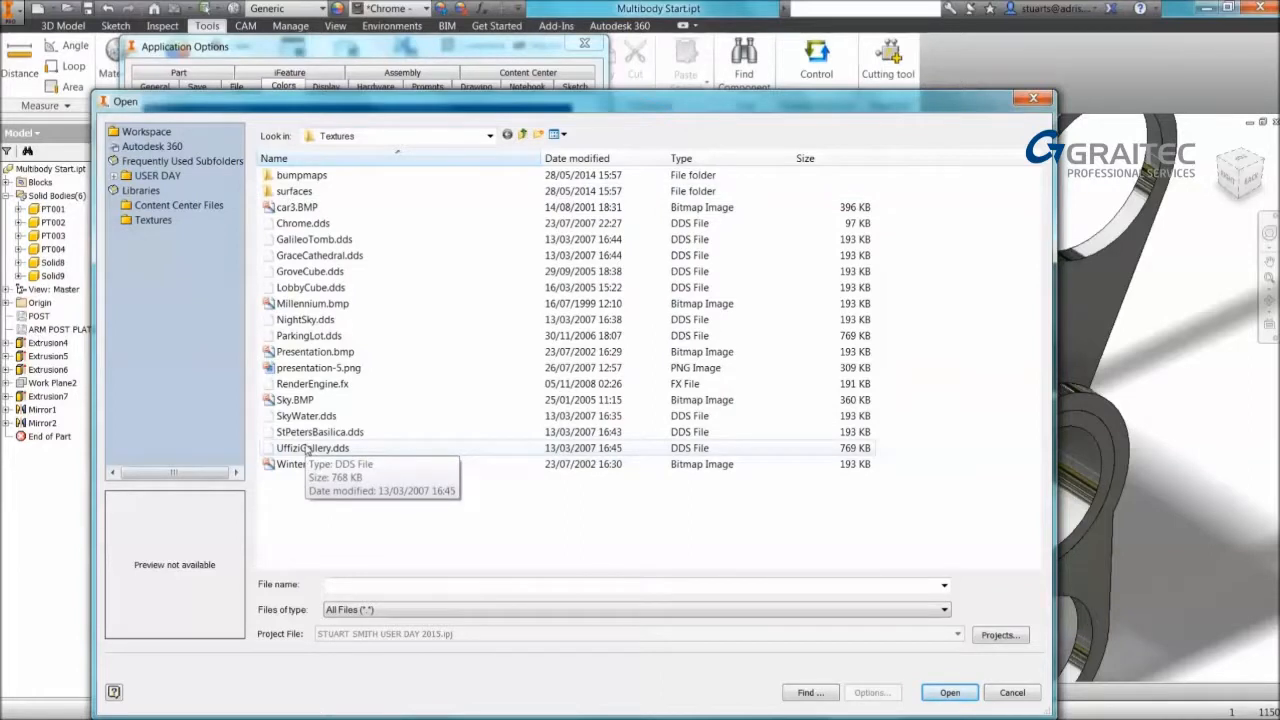
click(304, 224)
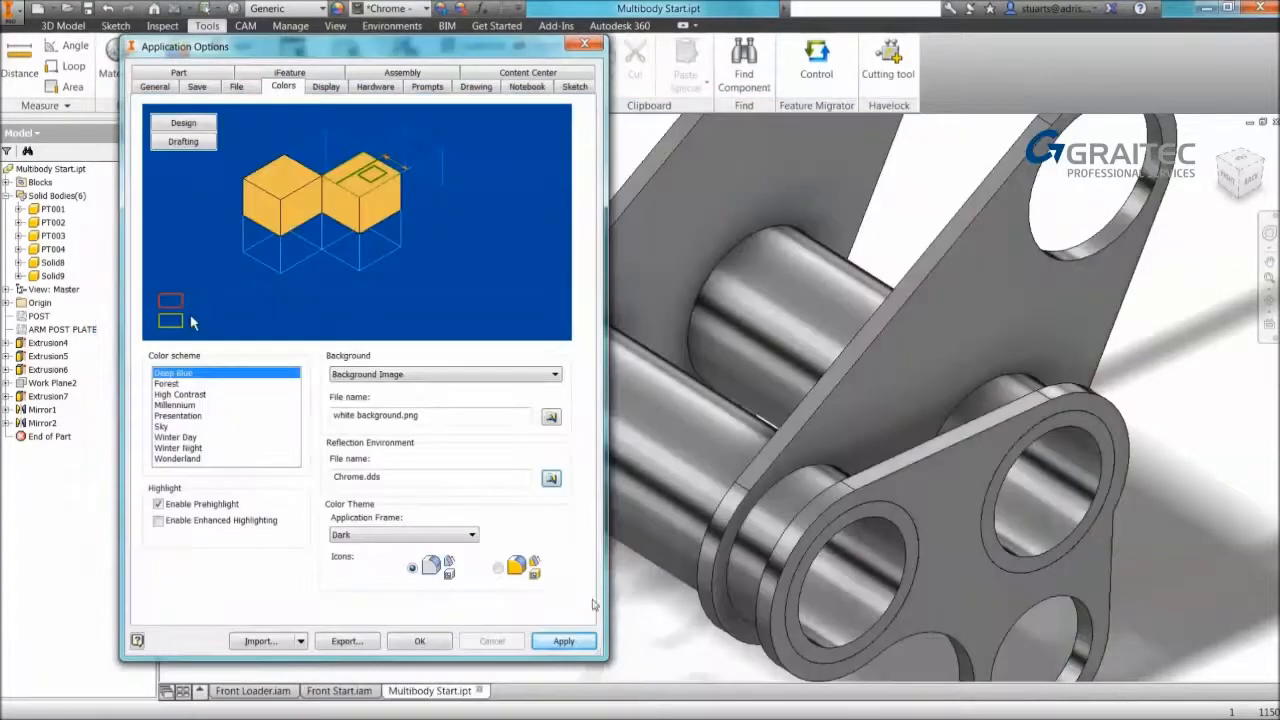
click(564, 640)
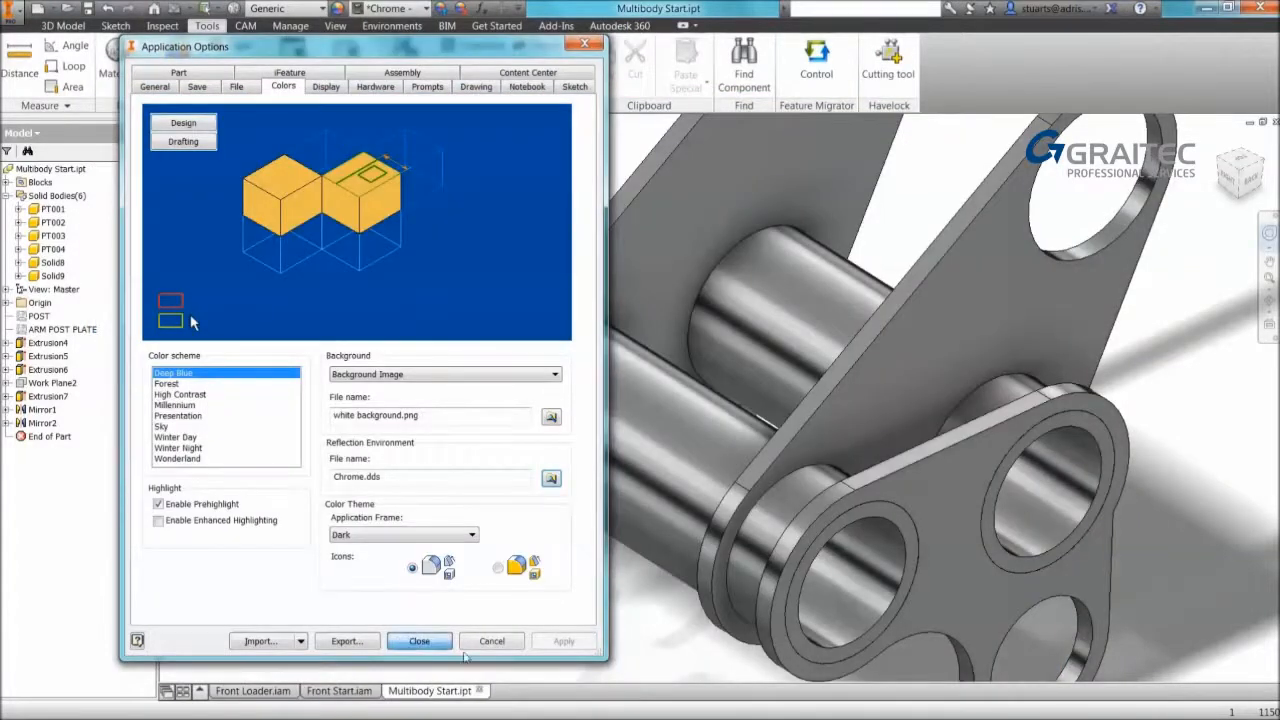
click(420, 640)
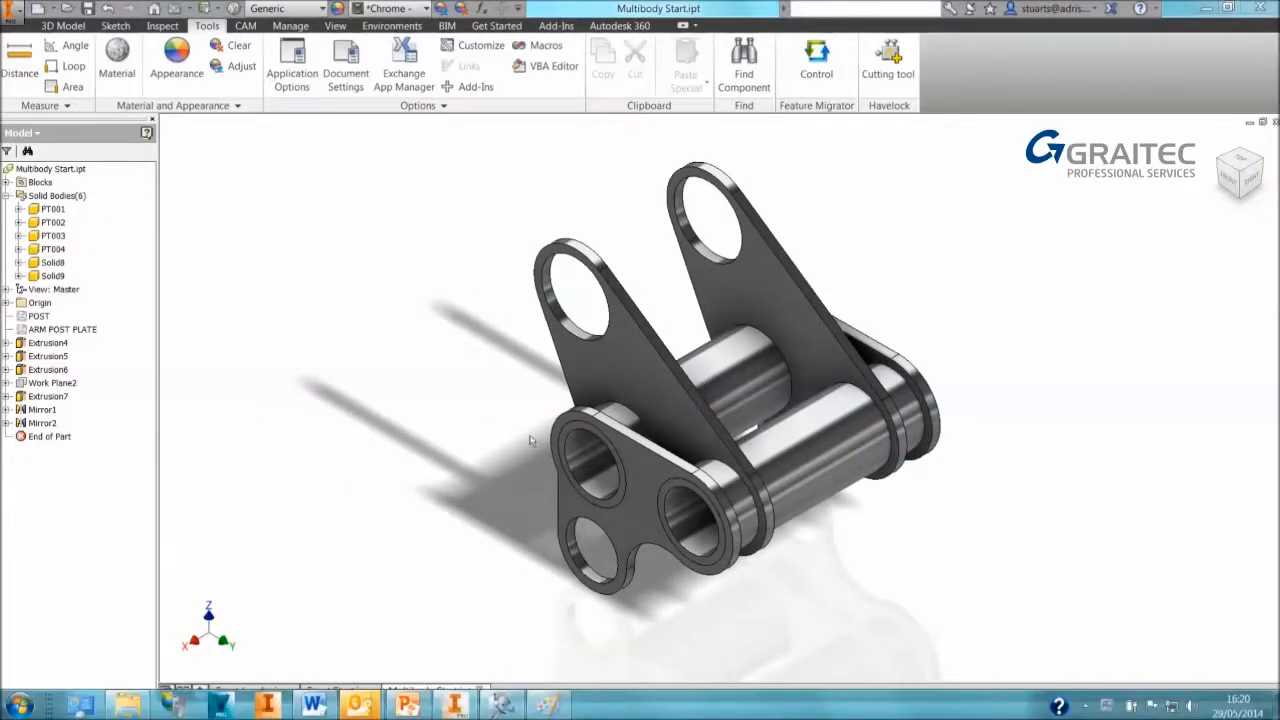
Rename the mirrored plate solid bodies so the bodies run PT001 to PT006.
click(52, 262)
text(PT00)
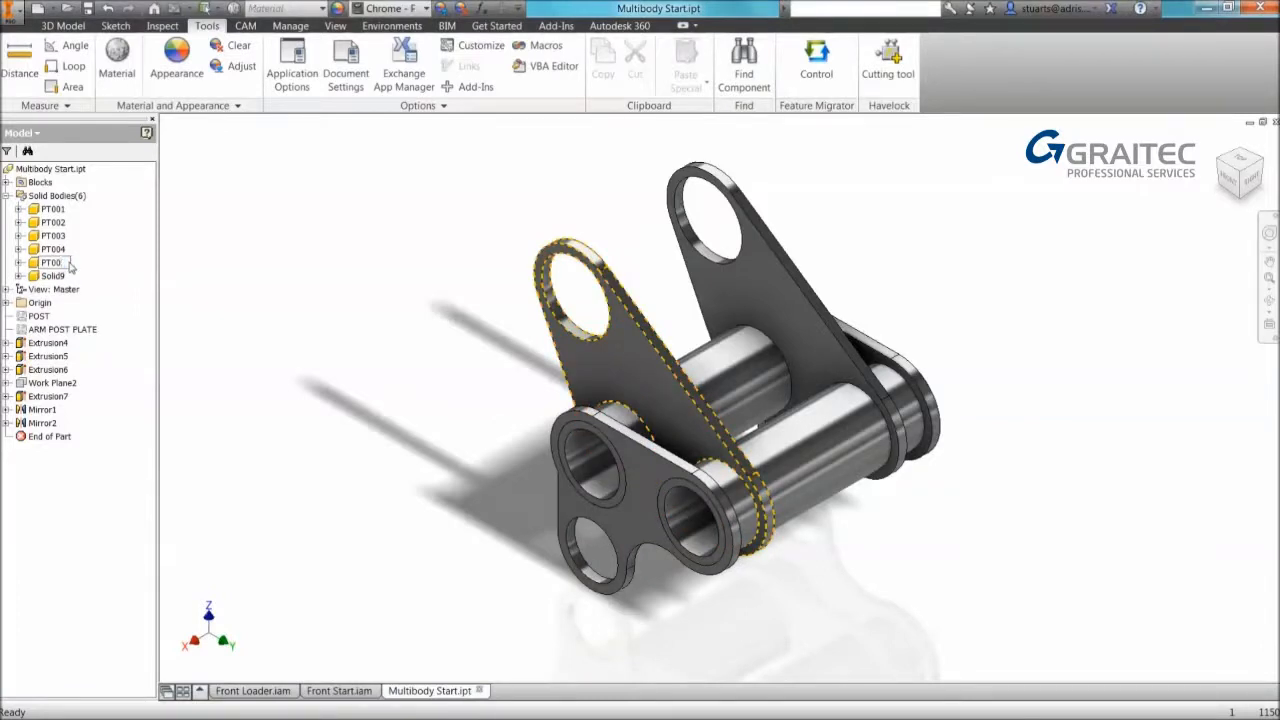
click(52, 262)
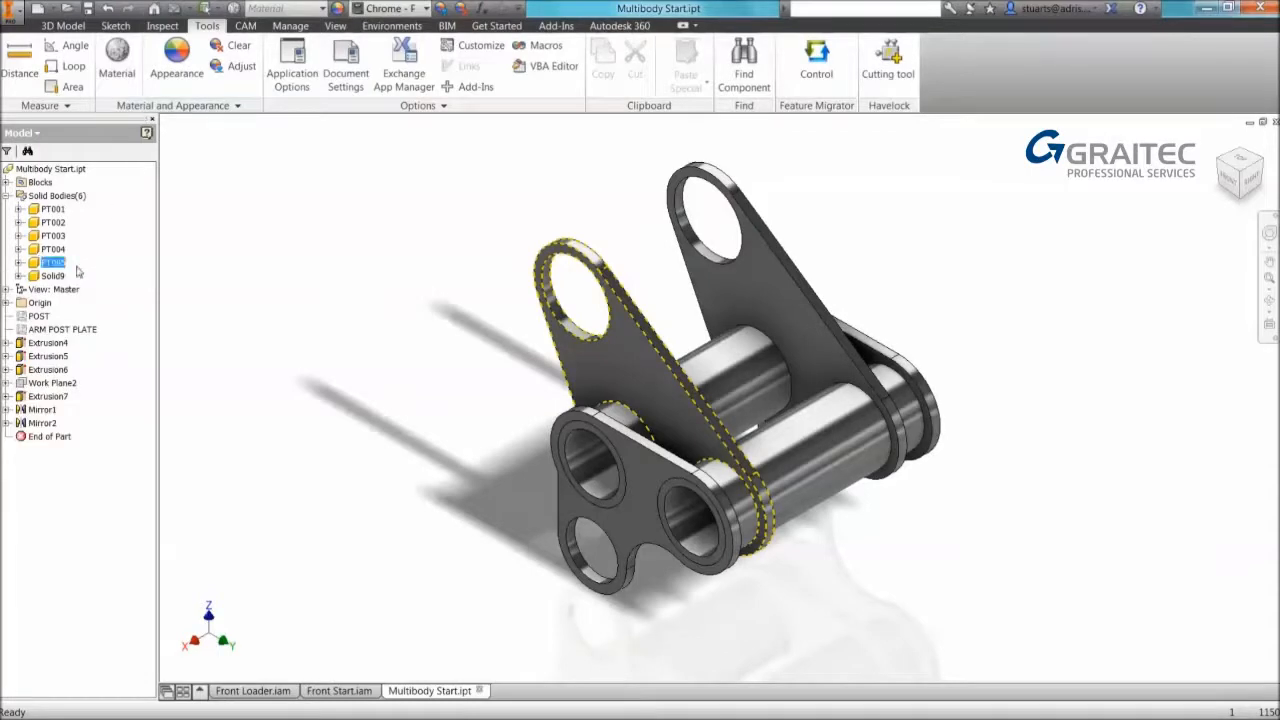
click(52, 276)
text(PT006)
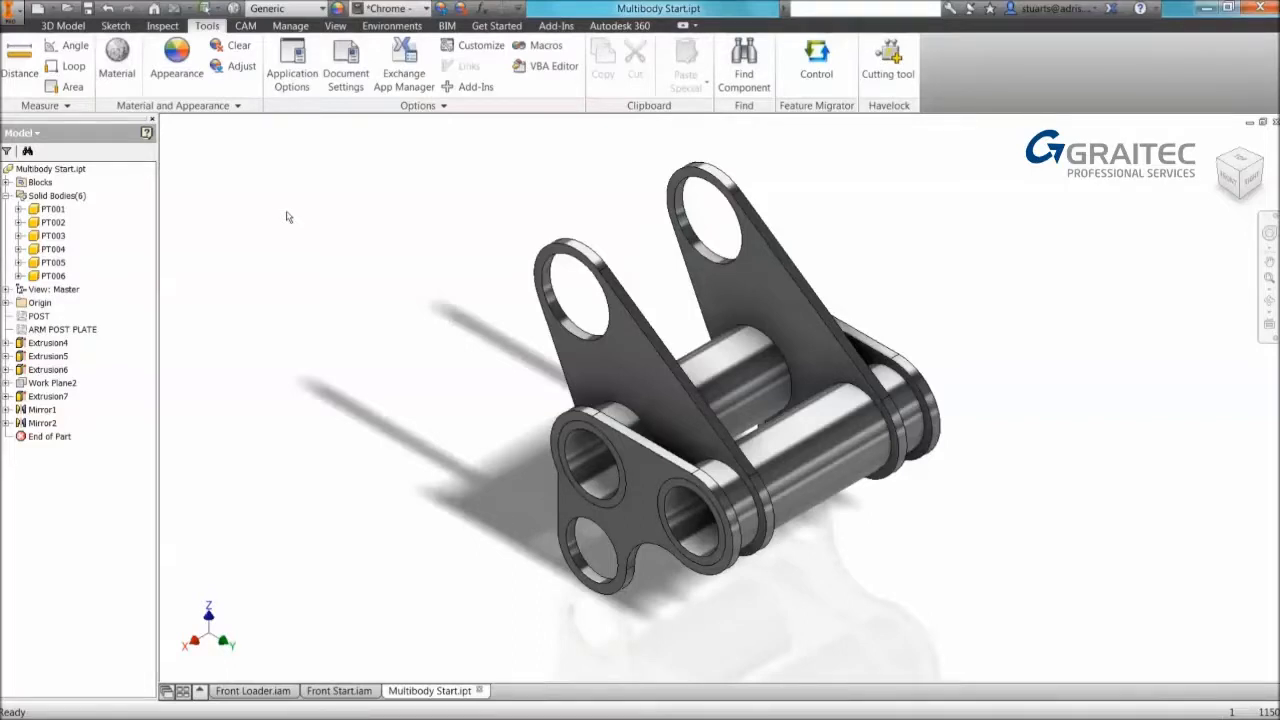
click(52, 168)
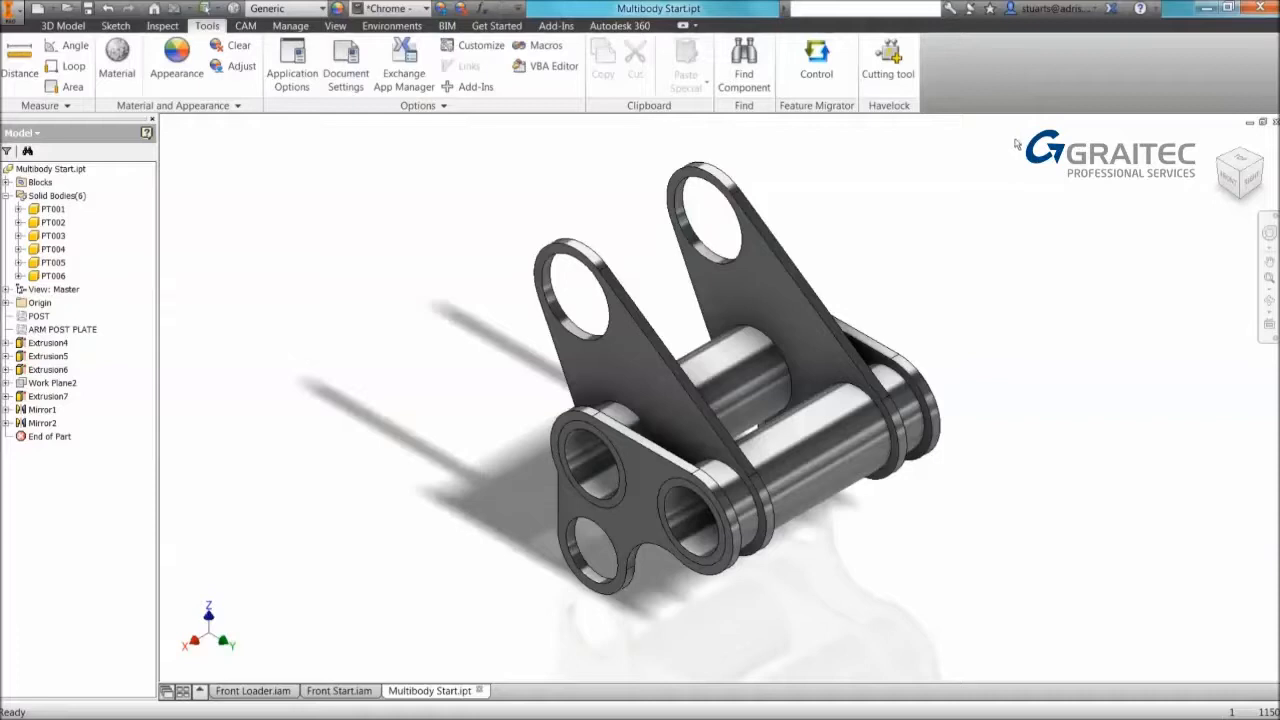
mouse_move(1016, 144)
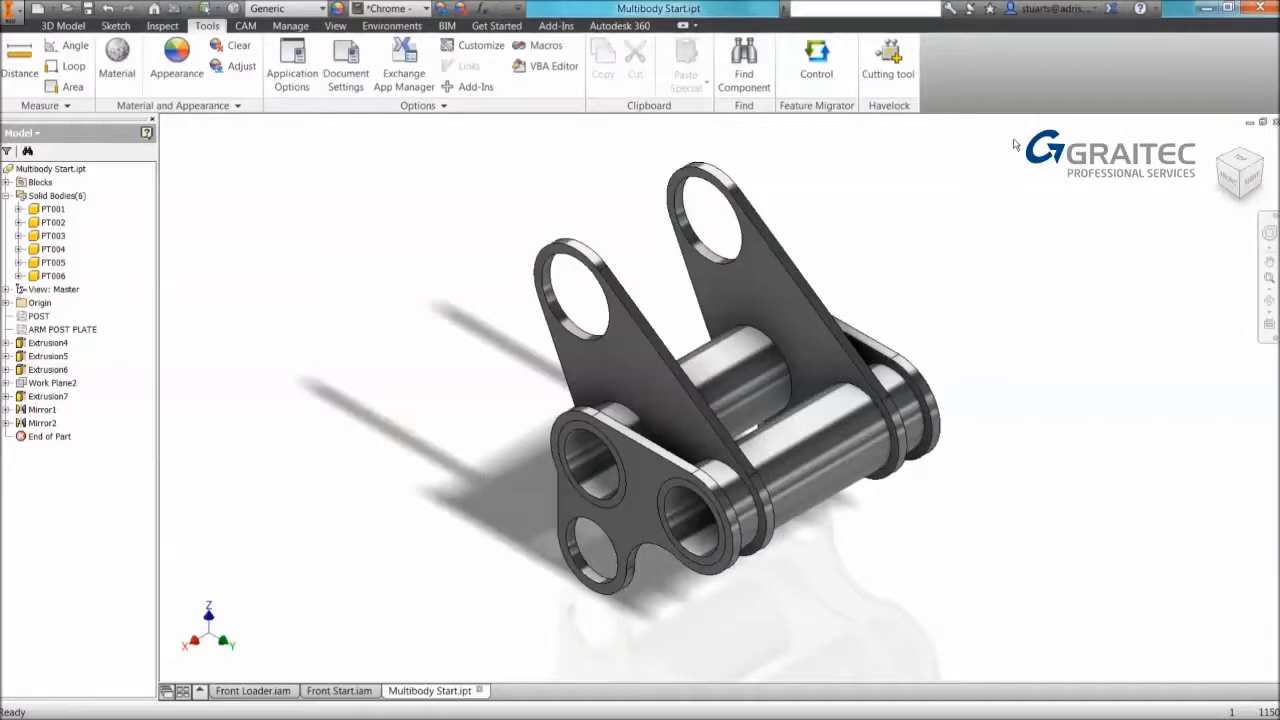
mouse_move(436, 118)
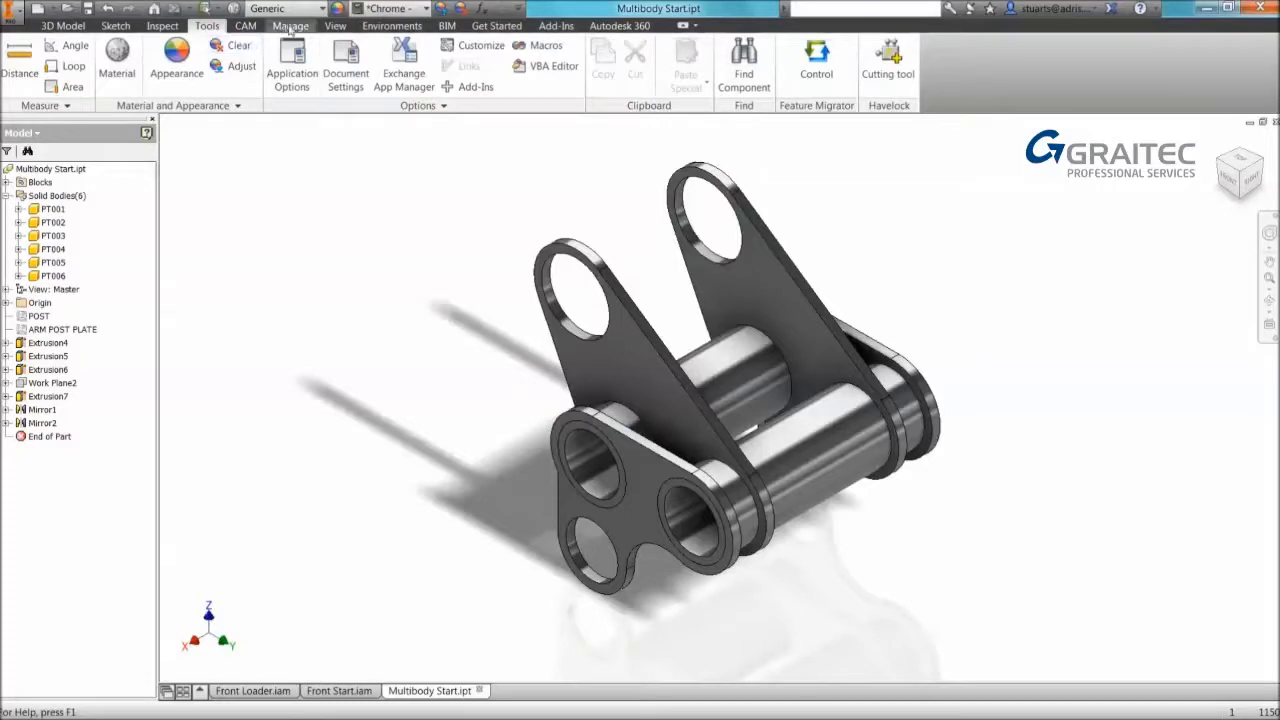
Launch Make Components from the Manage tab for the six solid bodies.
click(290, 24)
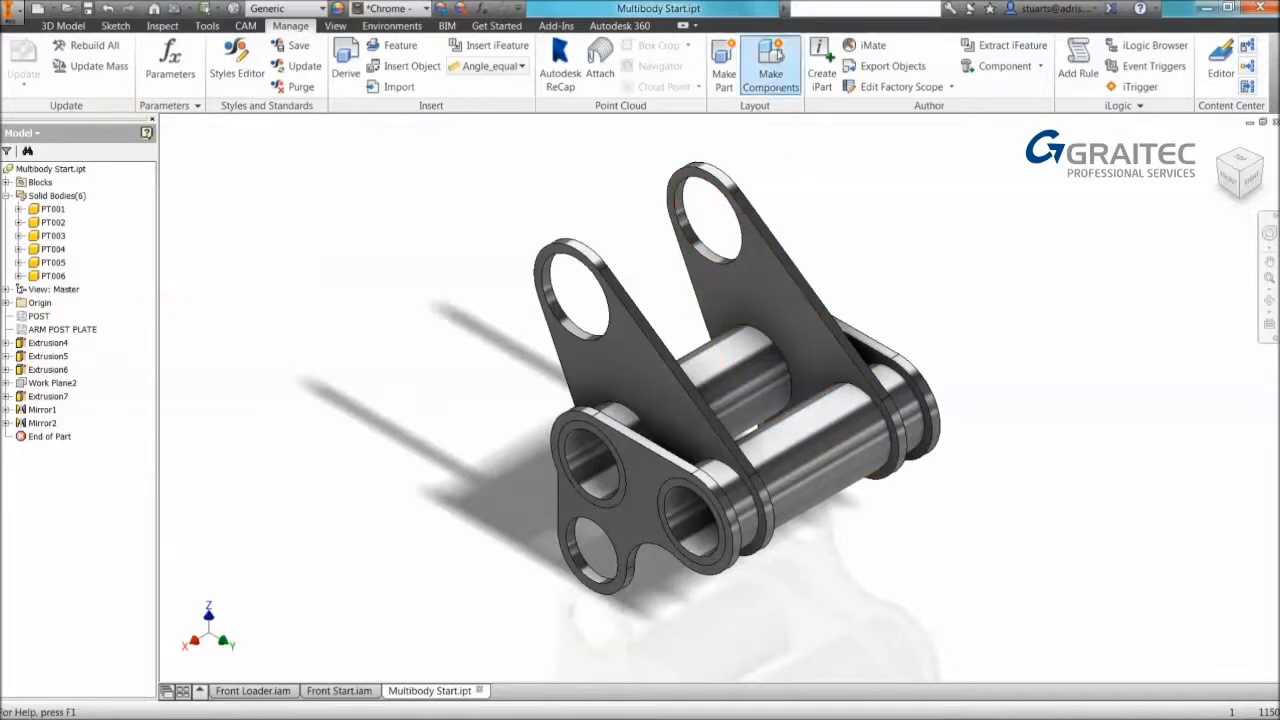
mouse_move(770, 64)
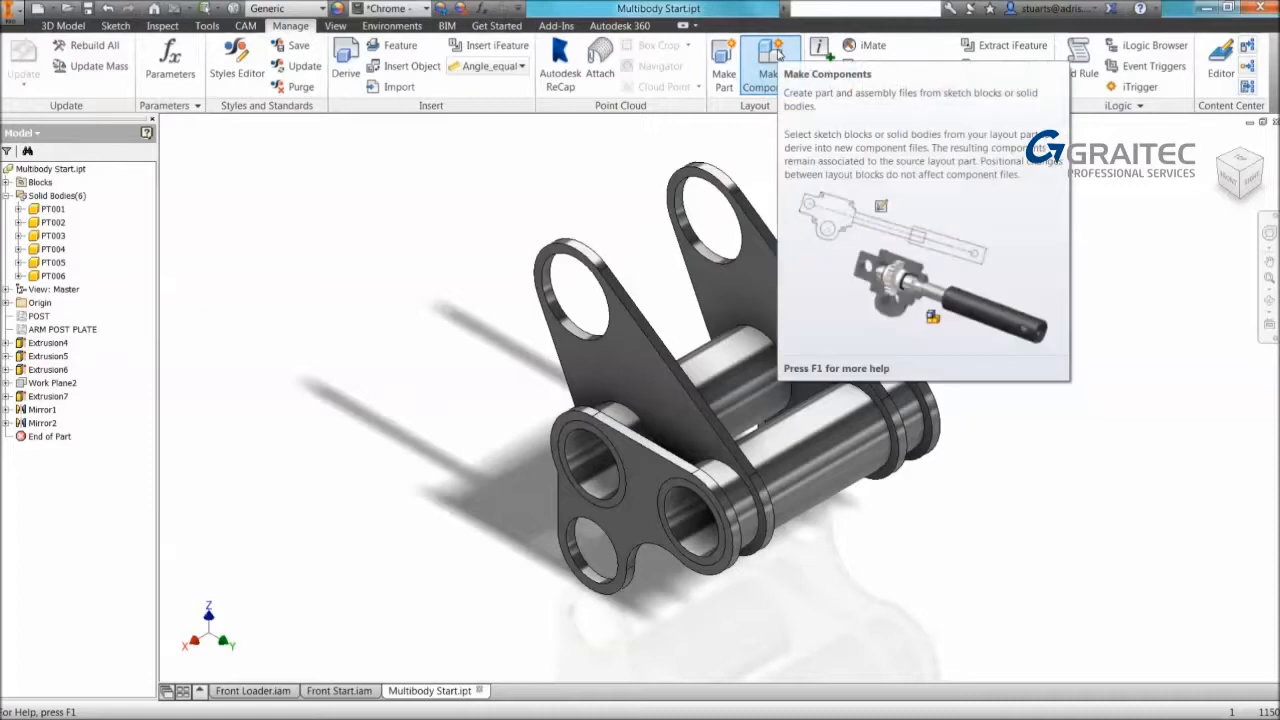
click(770, 60)
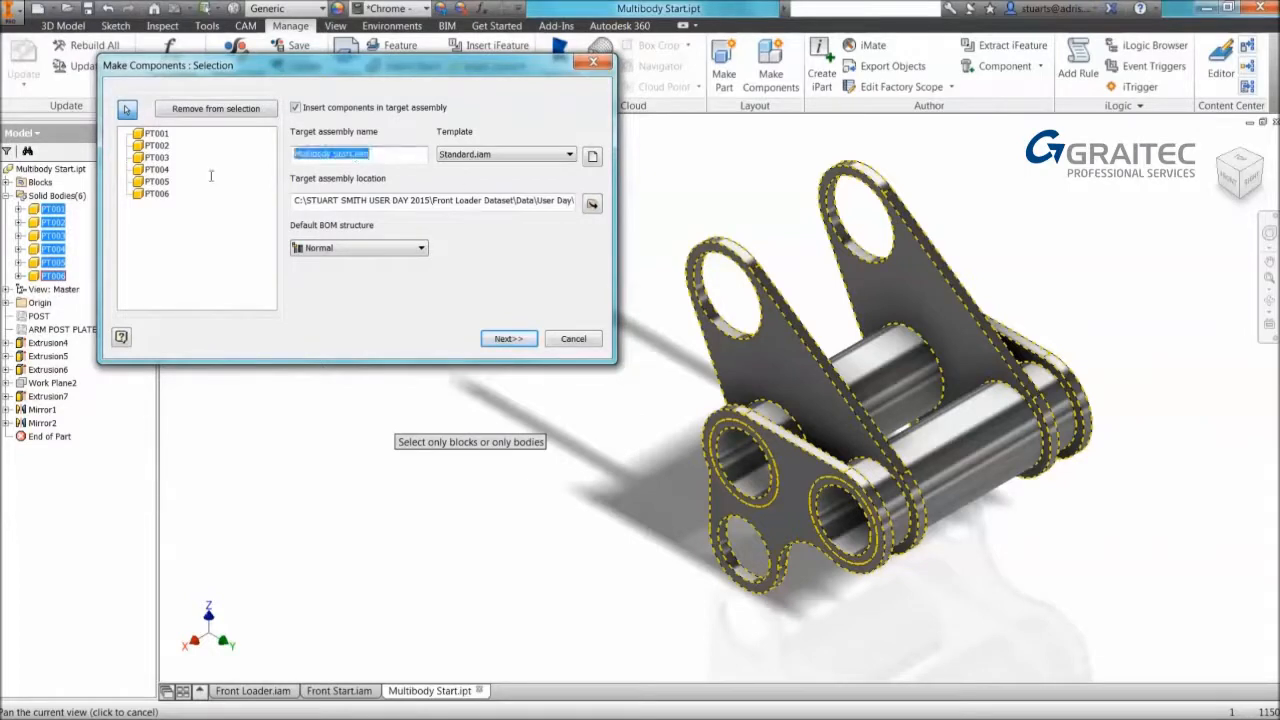
Name the target assembly AS001 and continue to the bodies page.
text(AS001)
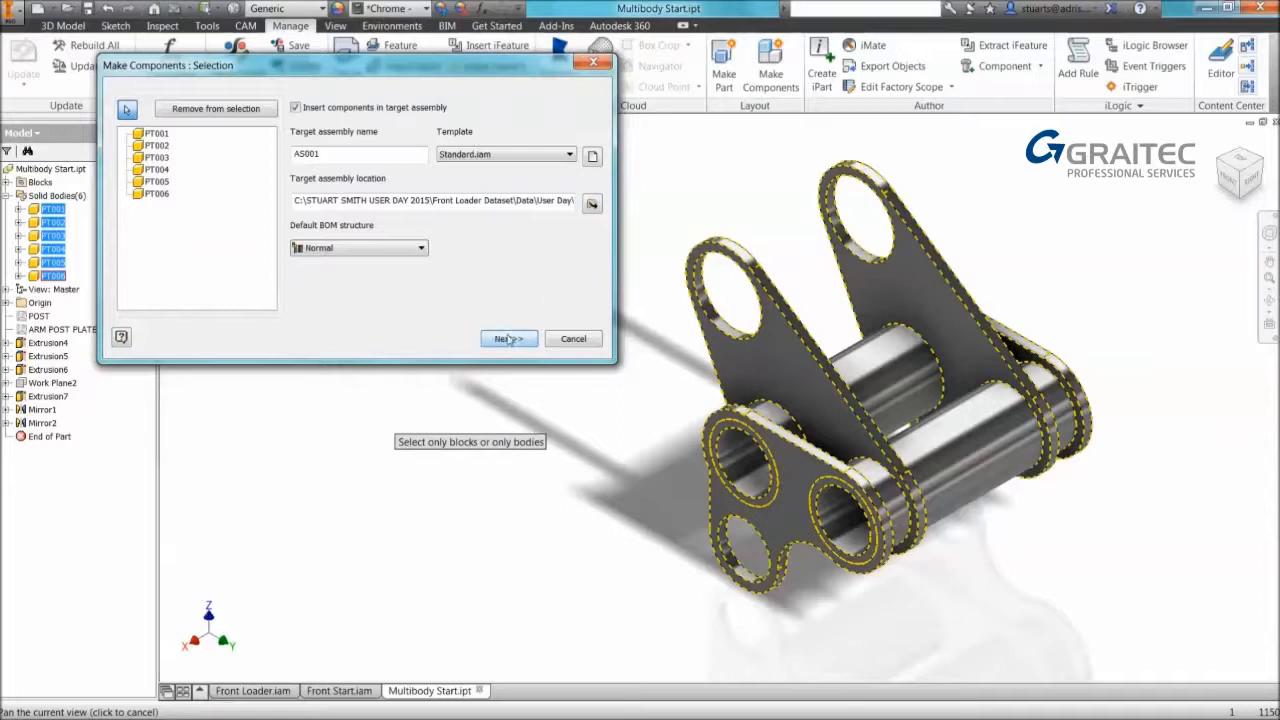
click(508, 338)
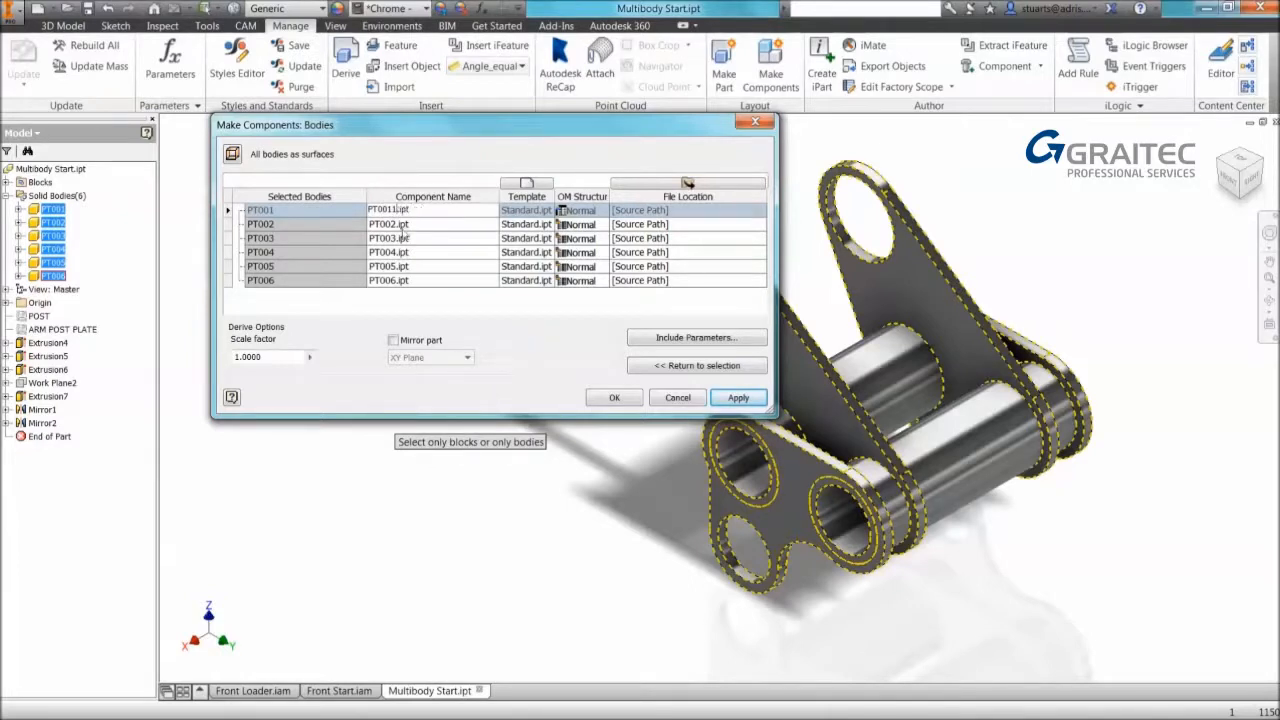
Assign Cutting Info.ipt as the template for PT001–PT006 and create assembly AS001.
double_click(388, 224)
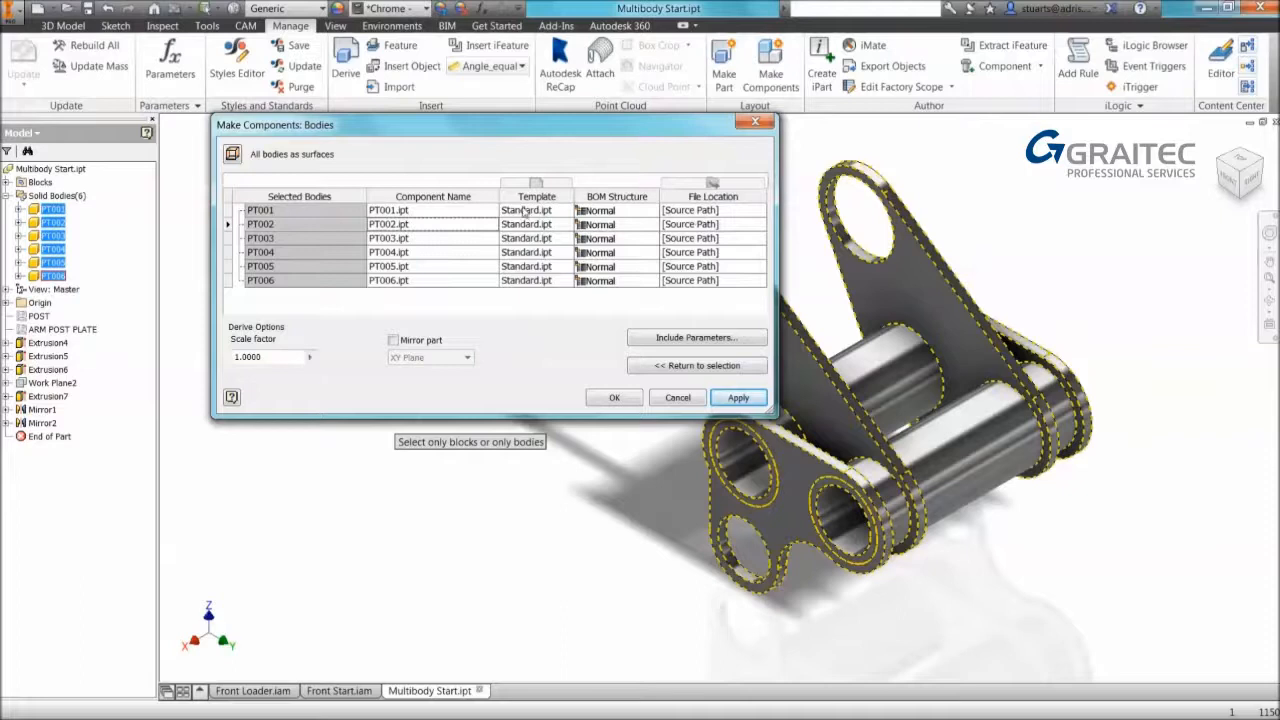
click(564, 210)
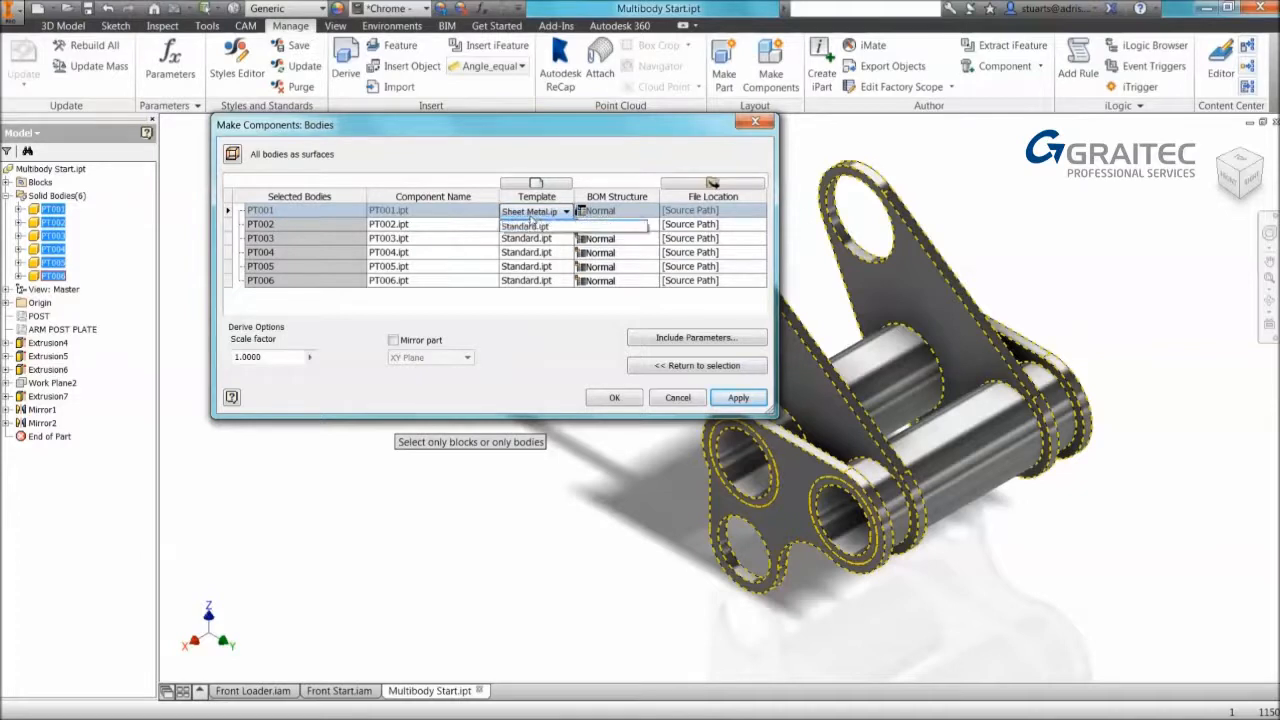
click(524, 224)
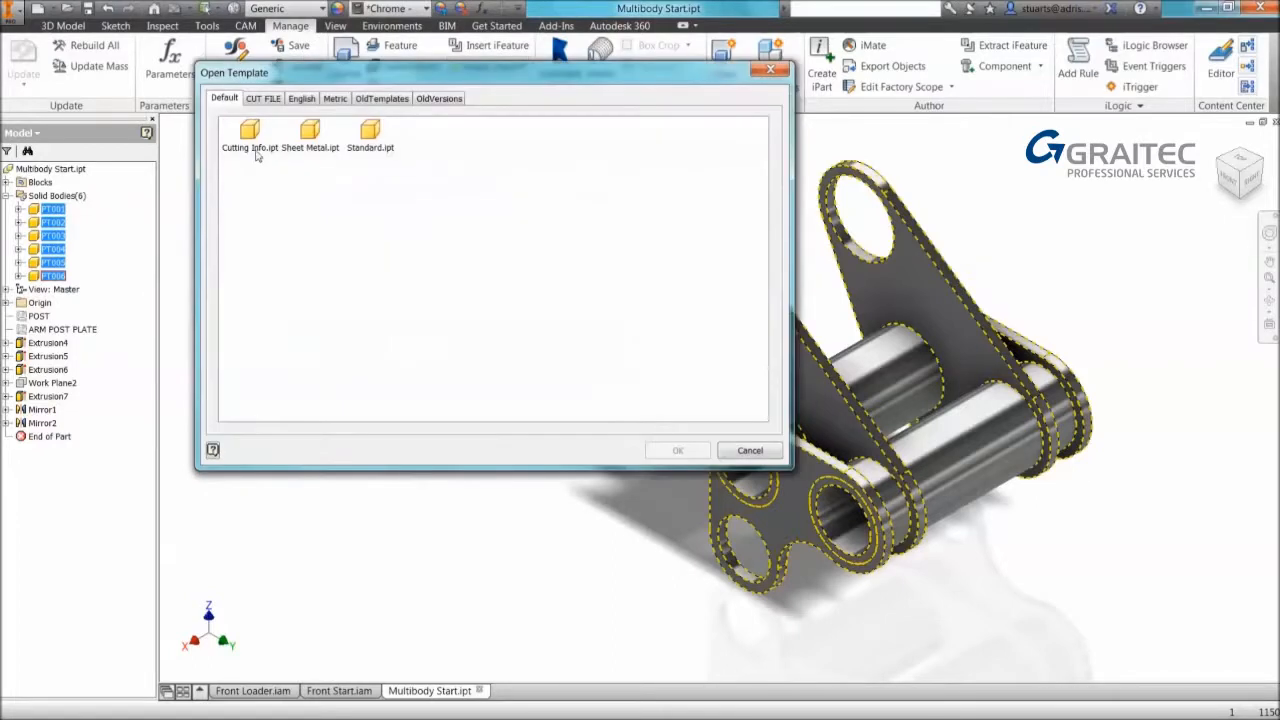
click(248, 136)
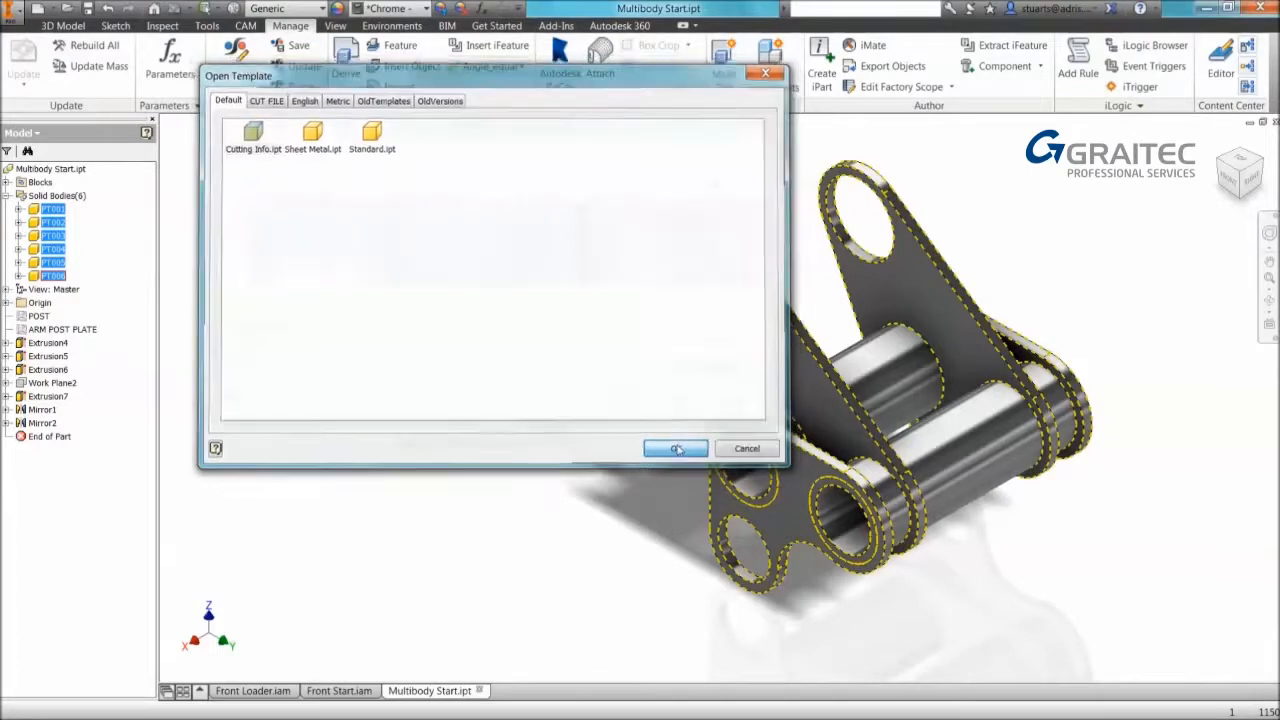
click(676, 448)
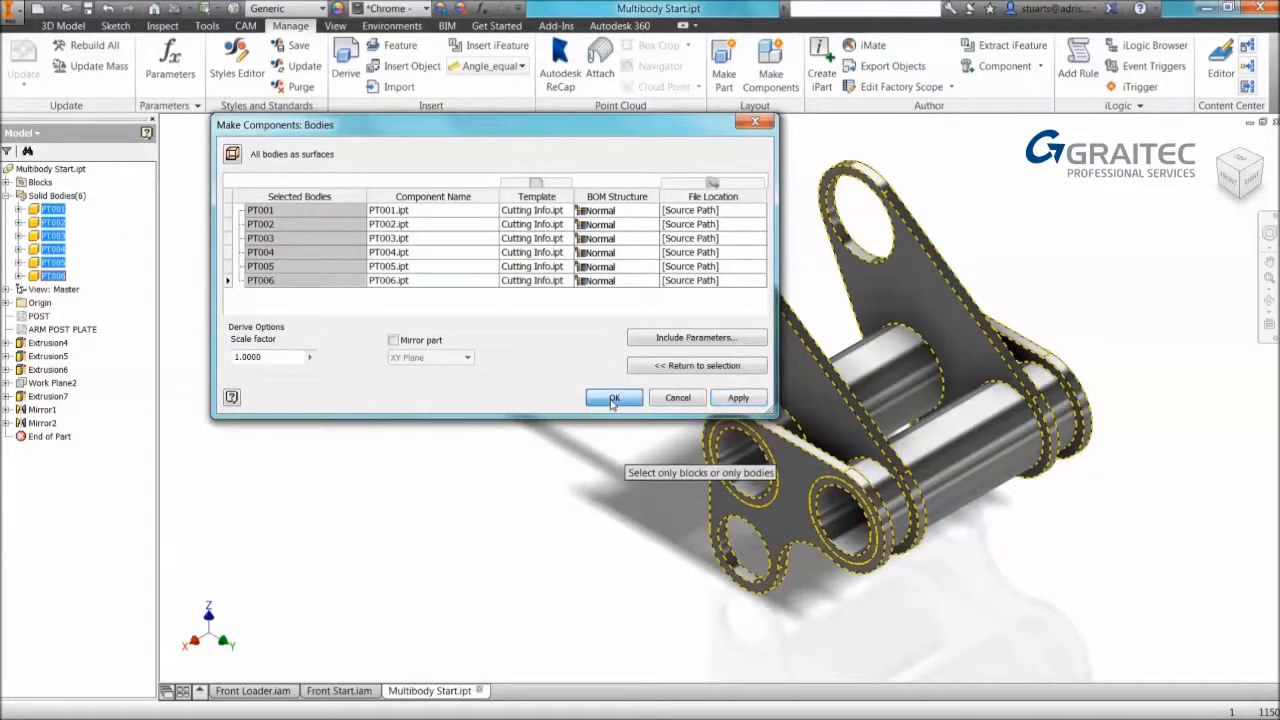
click(614, 396)
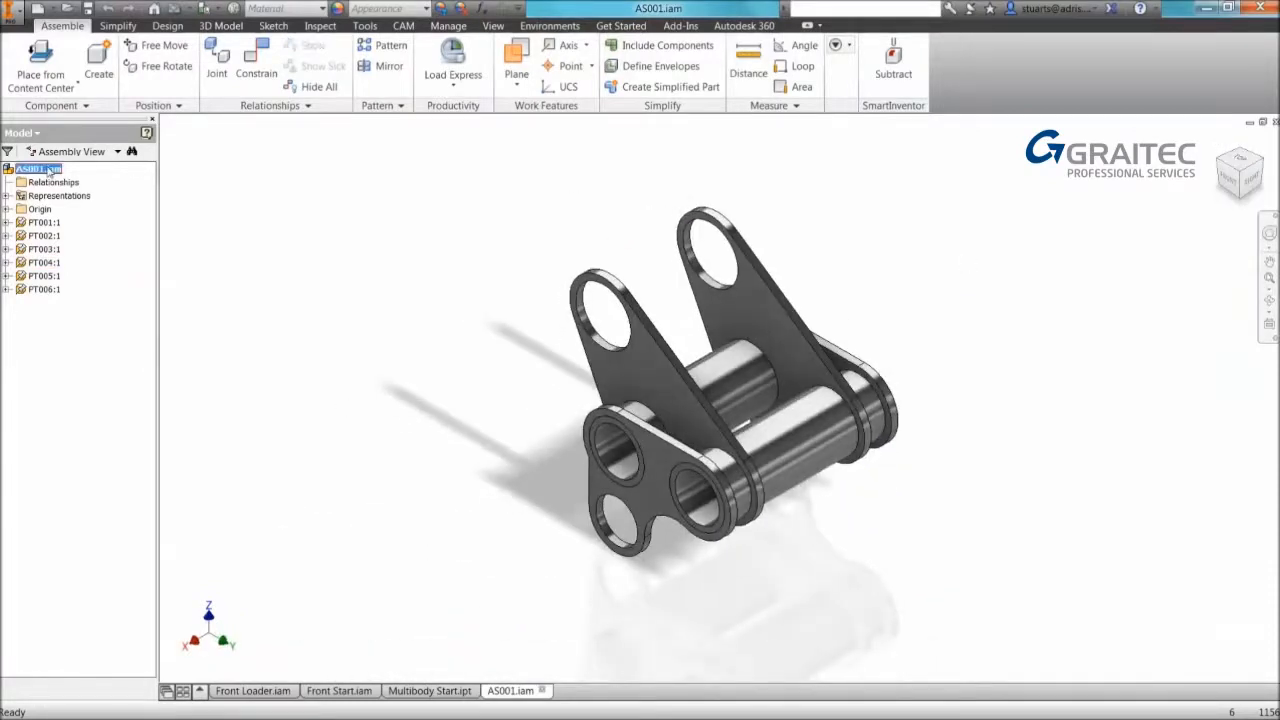
Demote PT001, PT002 and PT006 into a new subassembly AS002, accepting the restructure warning.
click(44, 236)
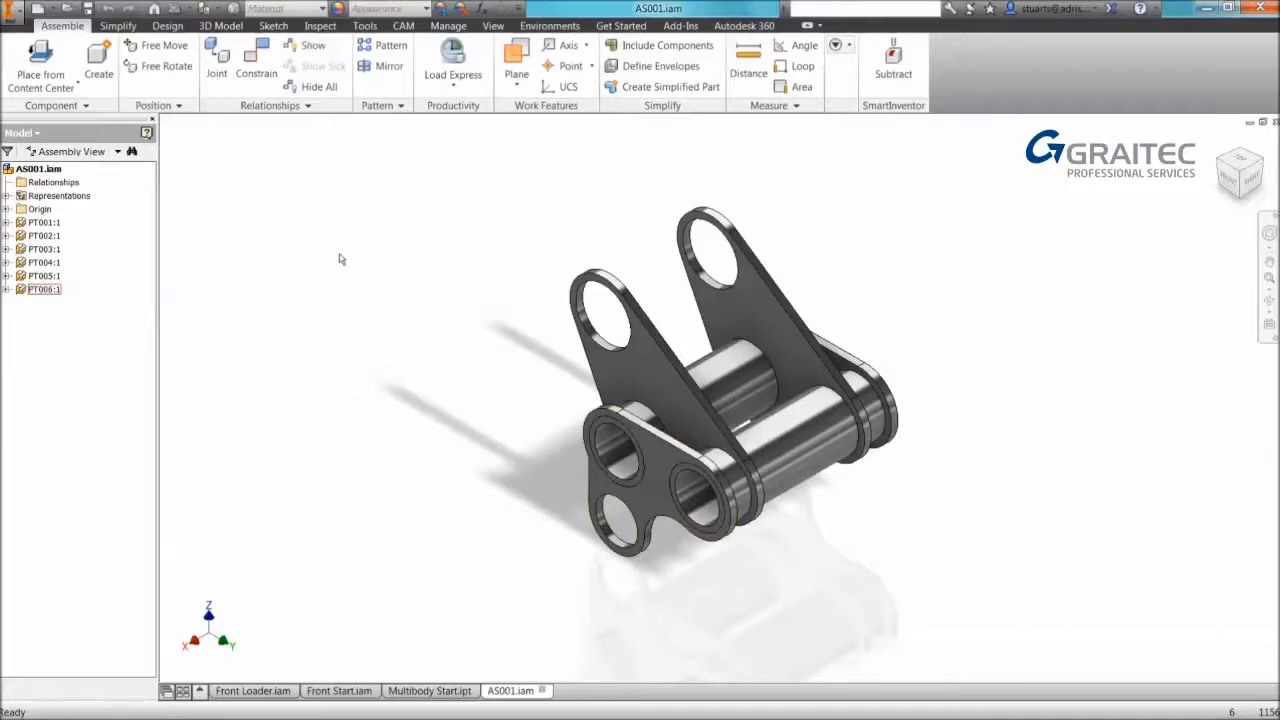
mouse_move(330, 252)
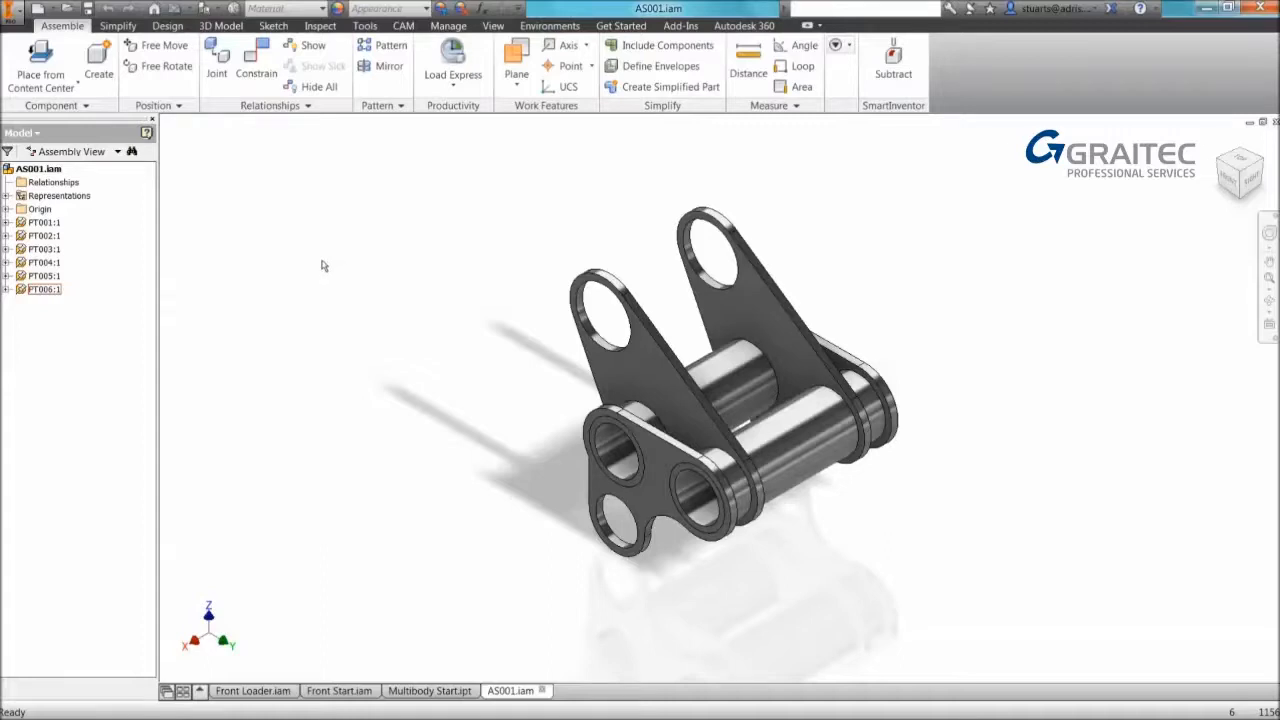
mouse_move(736, 568)
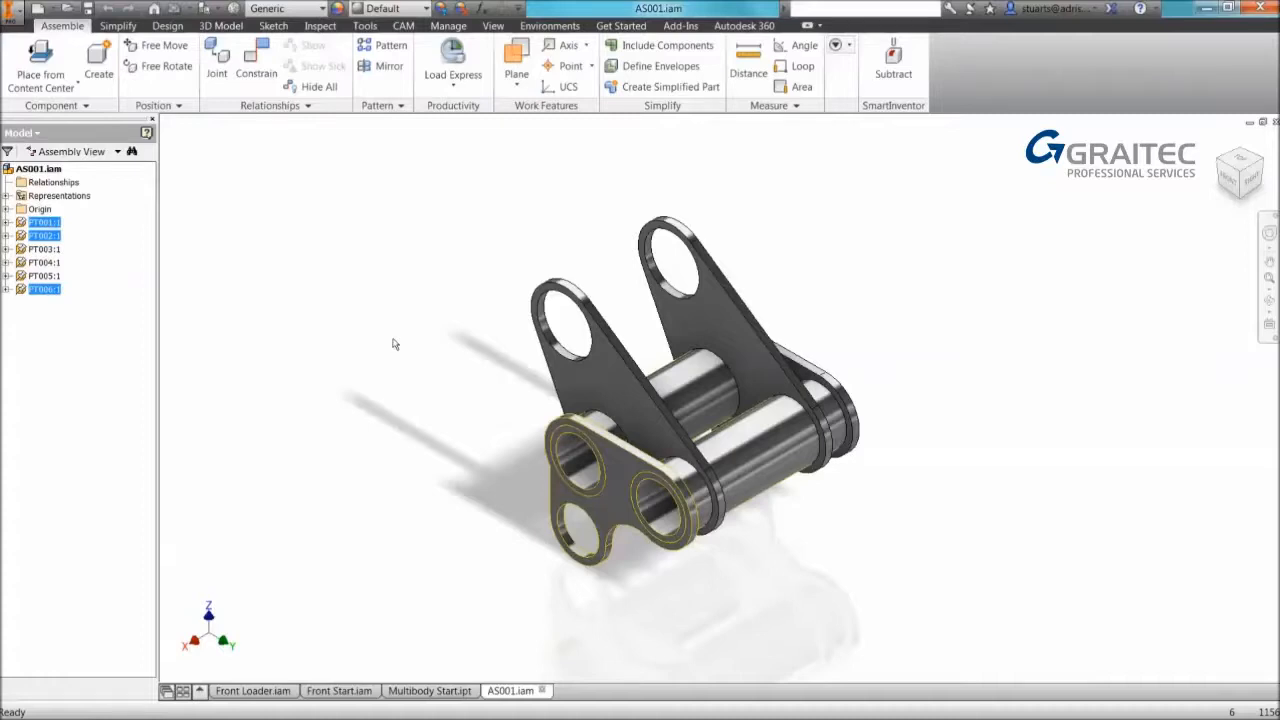
click(44, 288)
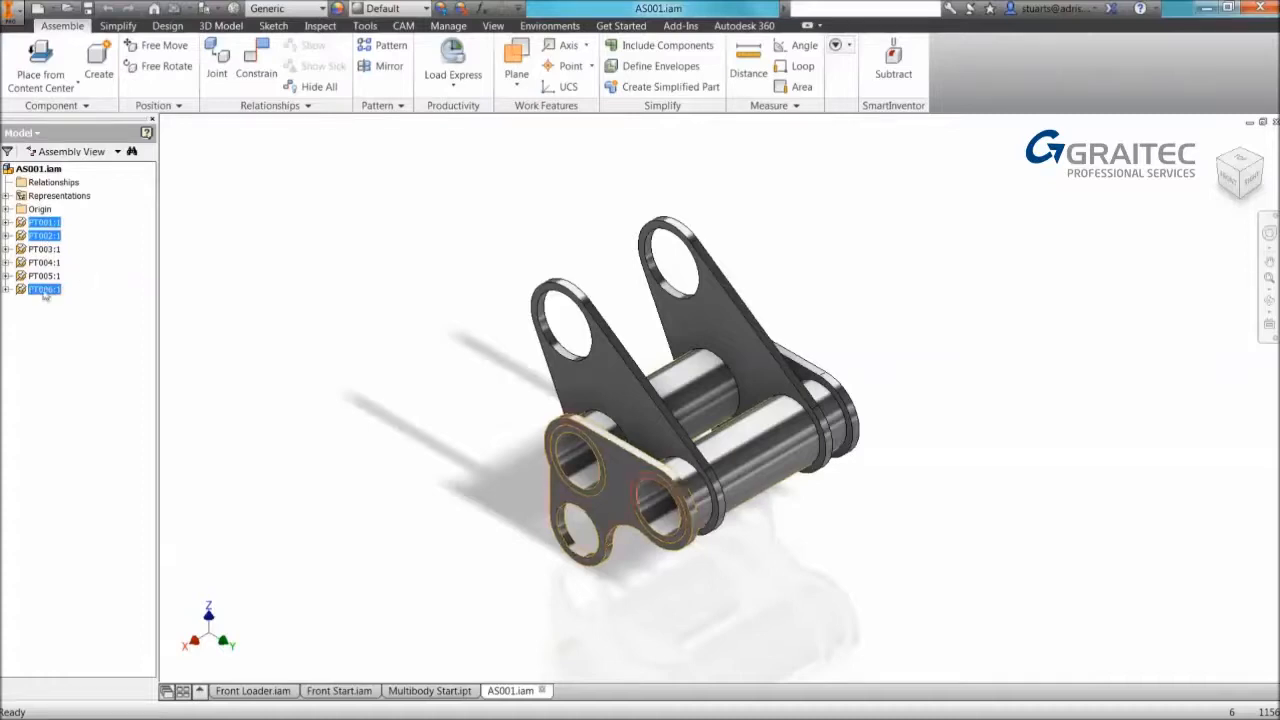
right_click(44, 288)
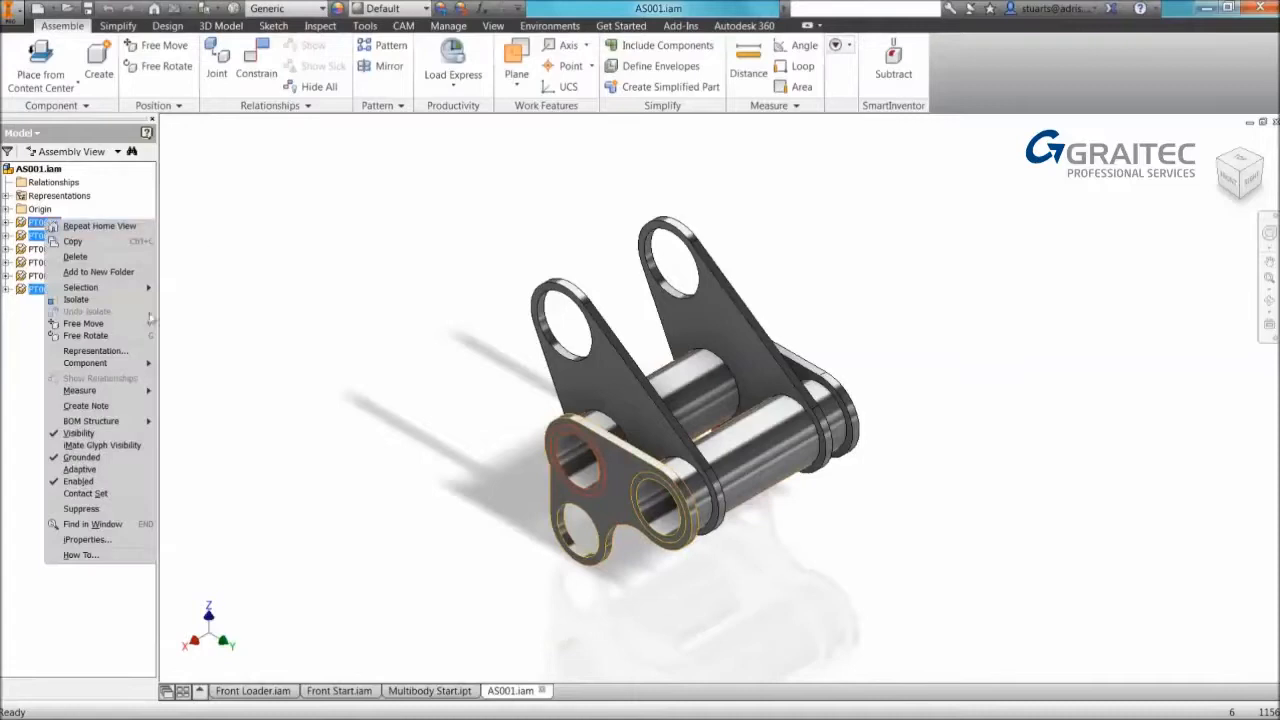
mouse_move(84, 364)
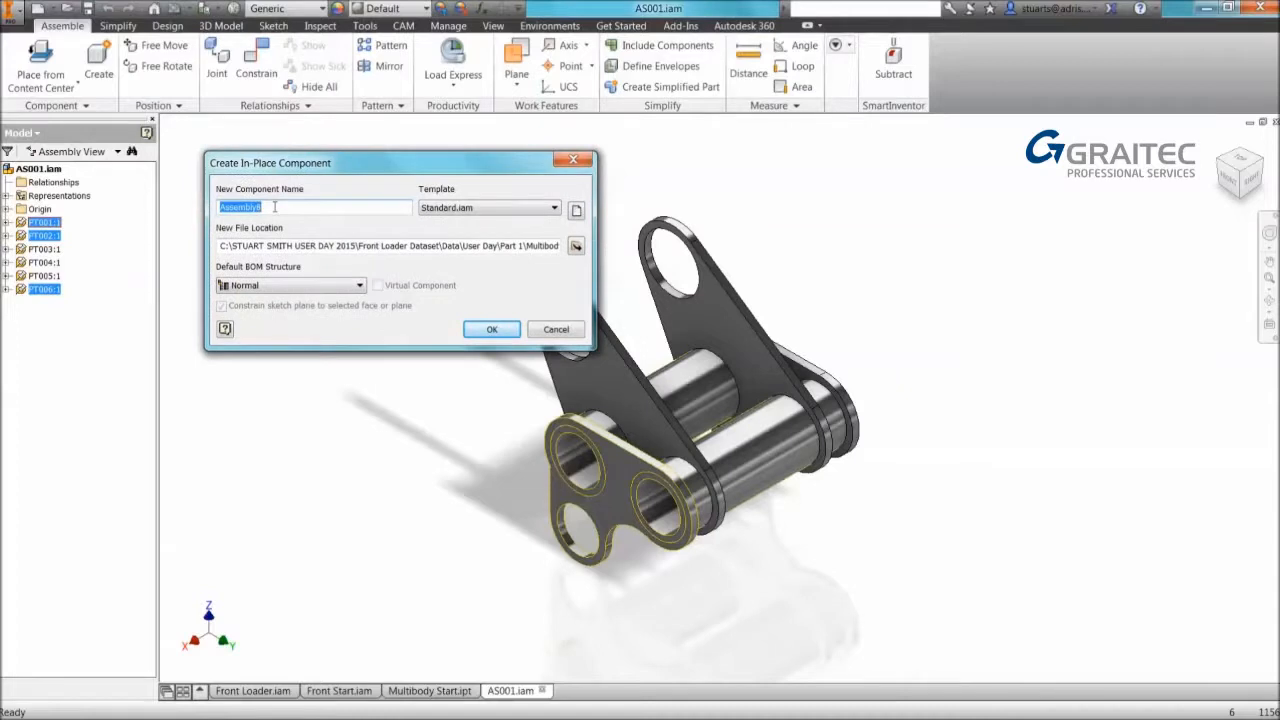
text(AS002)
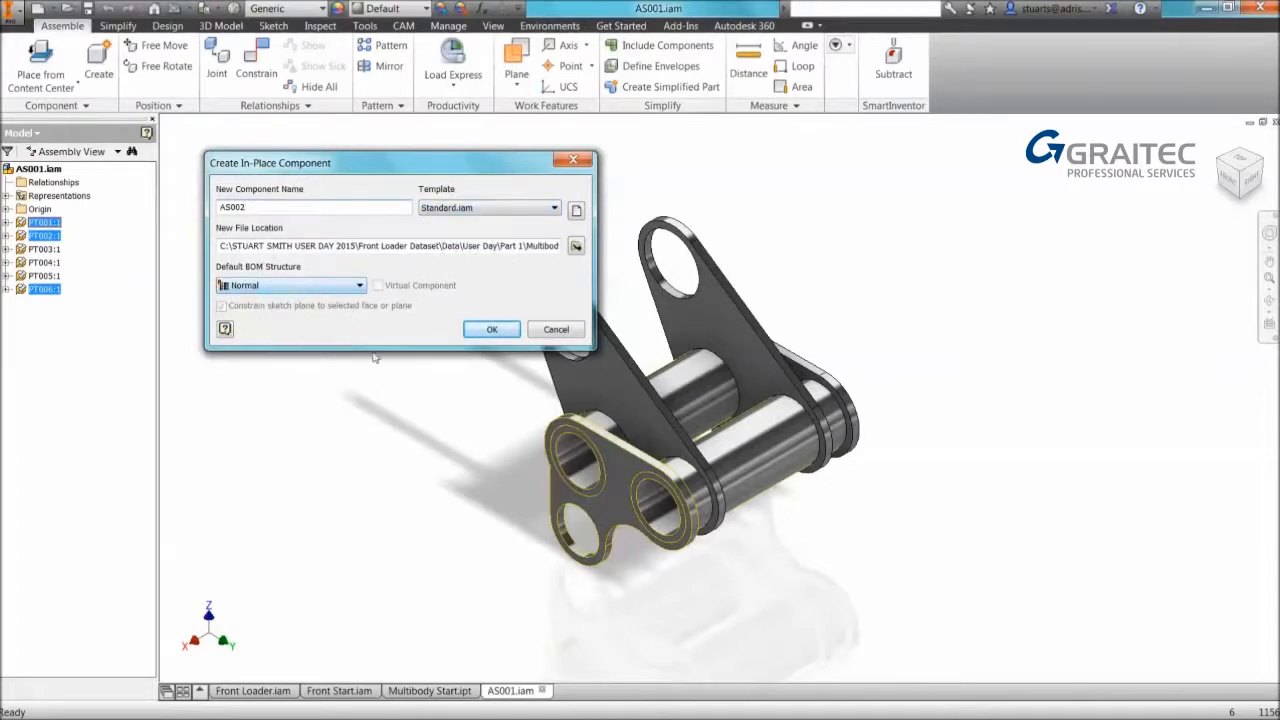
click(492, 328)
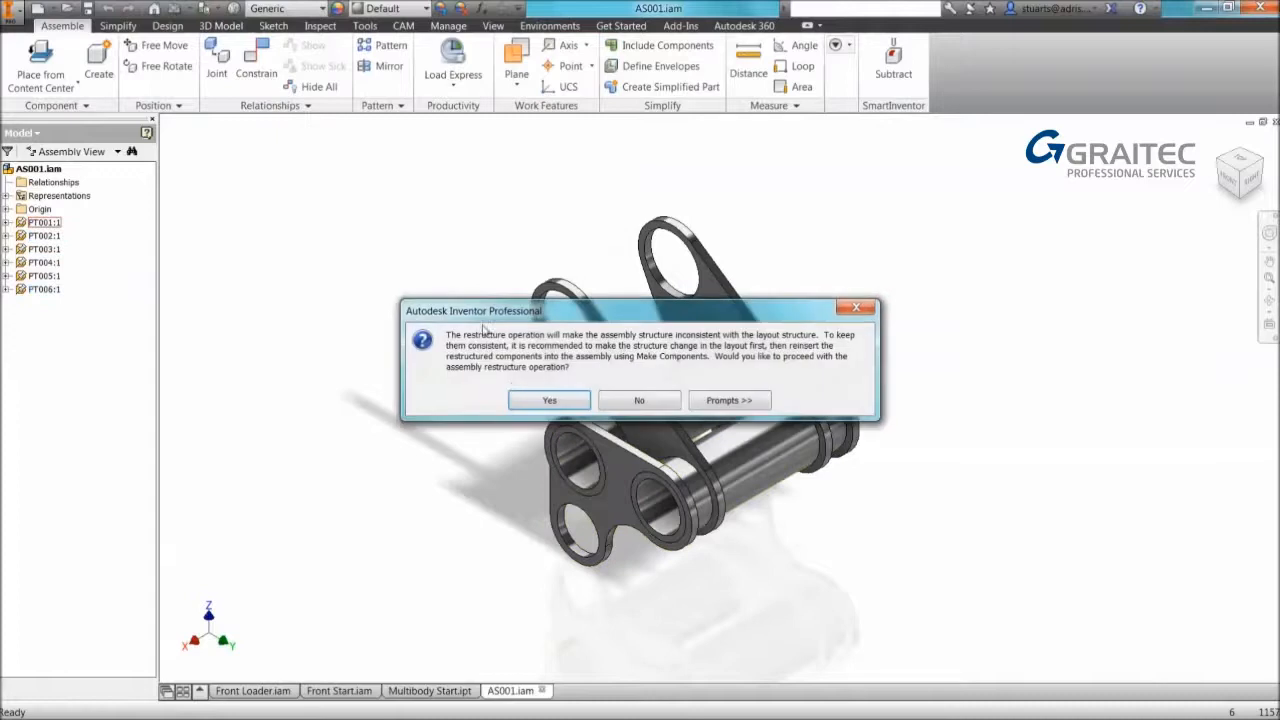
click(548, 400)
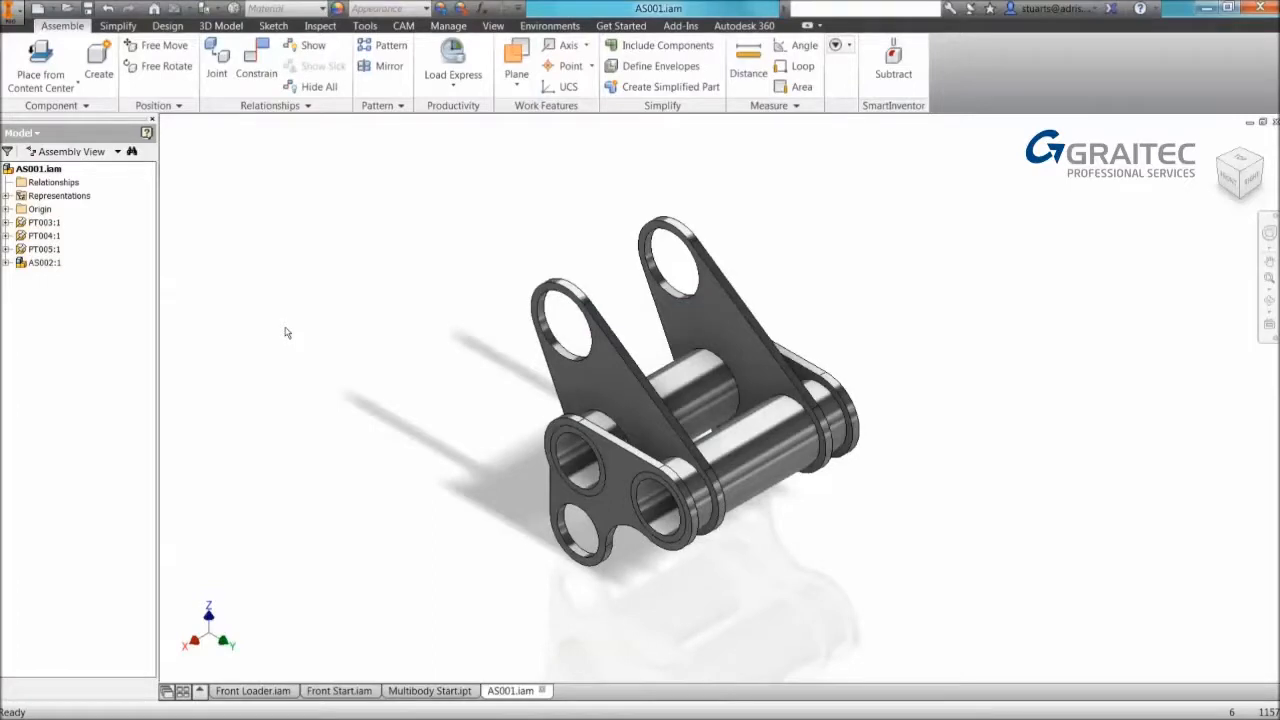
mouse_move(344, 320)
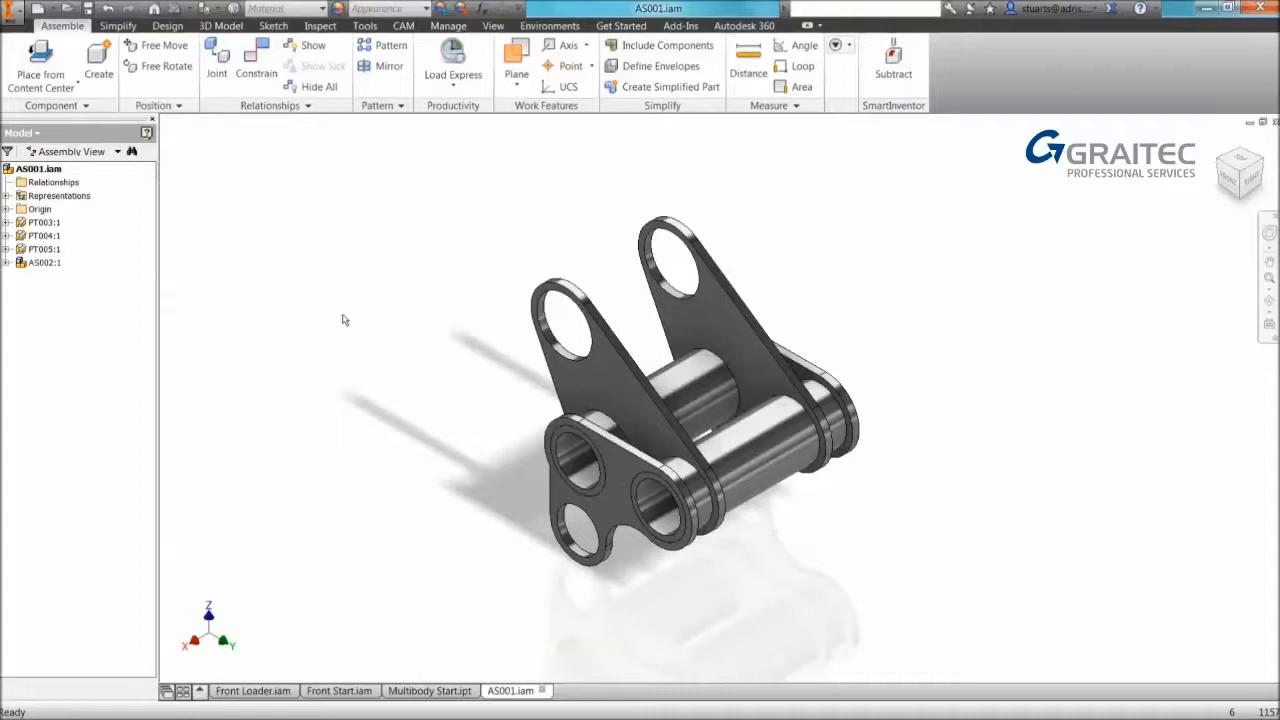
mouse_move(468, 348)
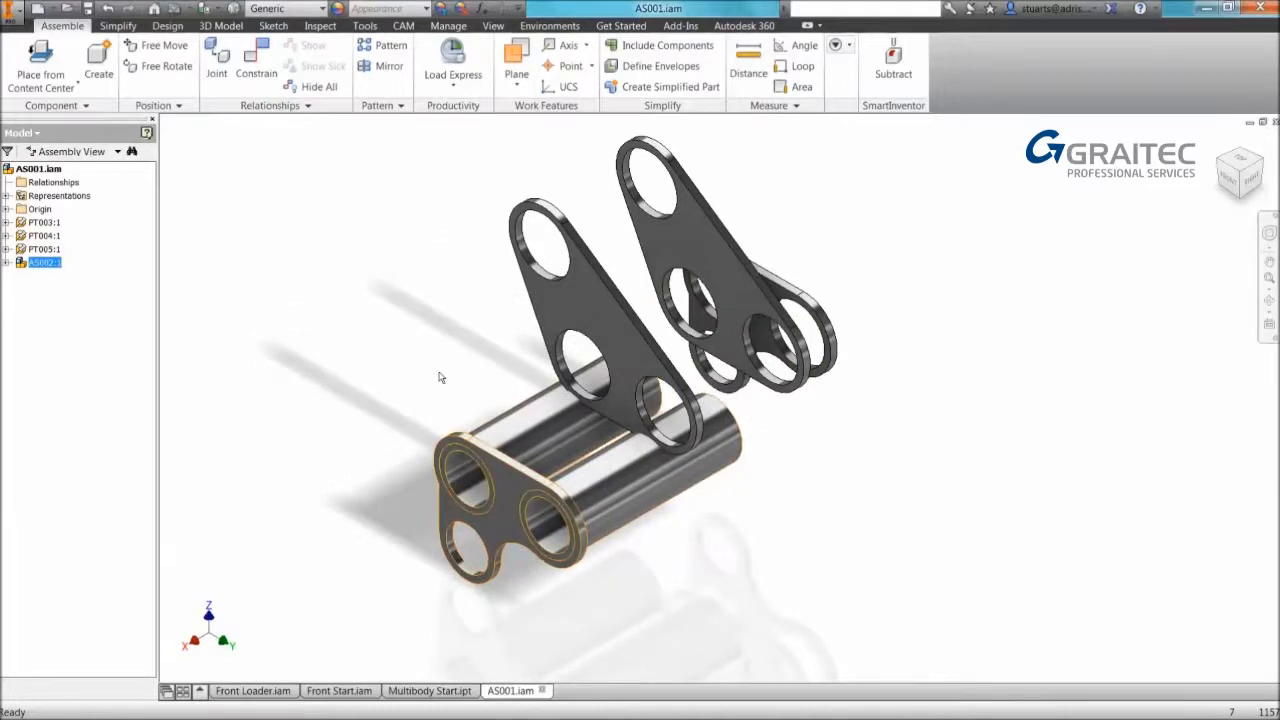
Demote PT003 into AS002, accepting the restructure warnings, leaving PT004 and PT005 on top.
right_click(44, 262)
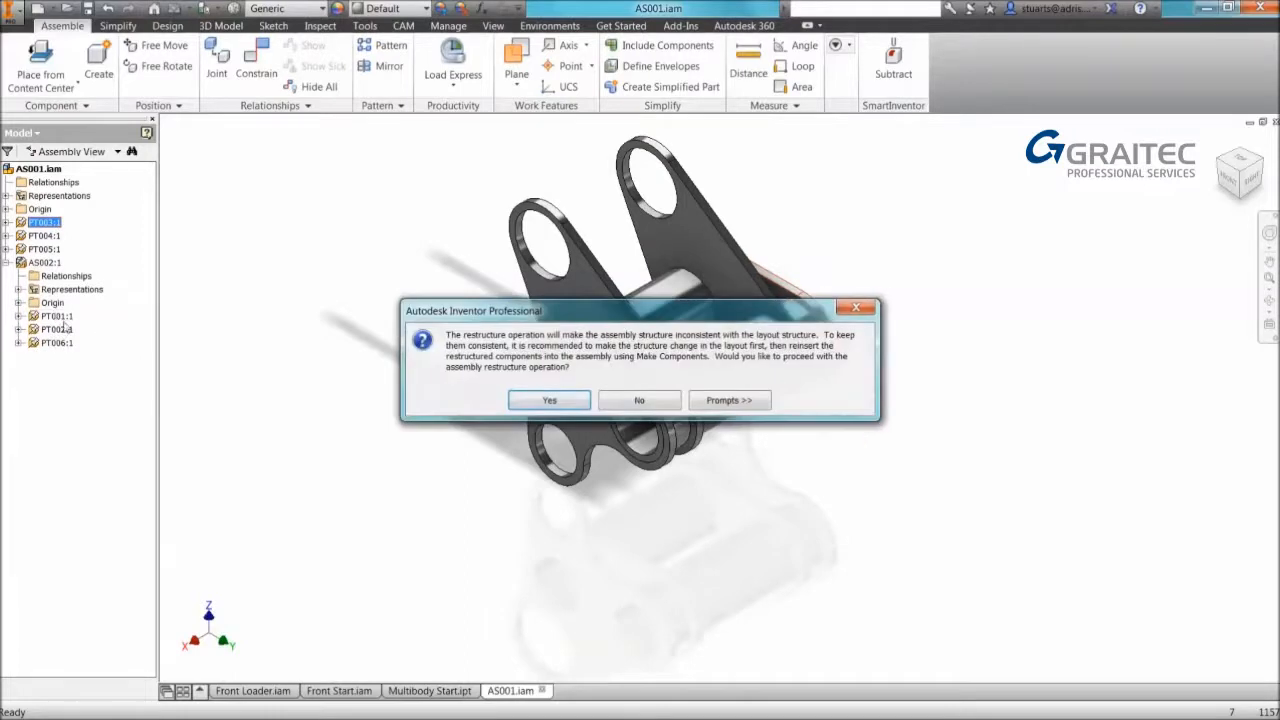
click(548, 400)
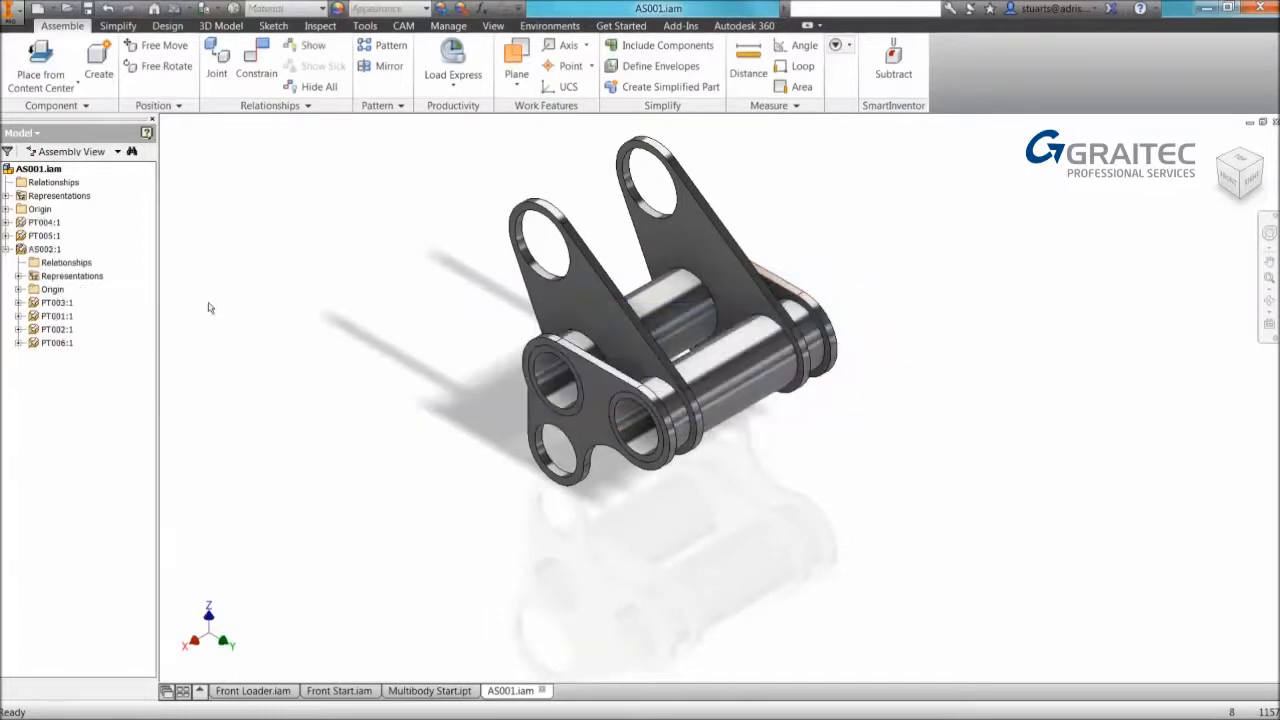
click(44, 236)
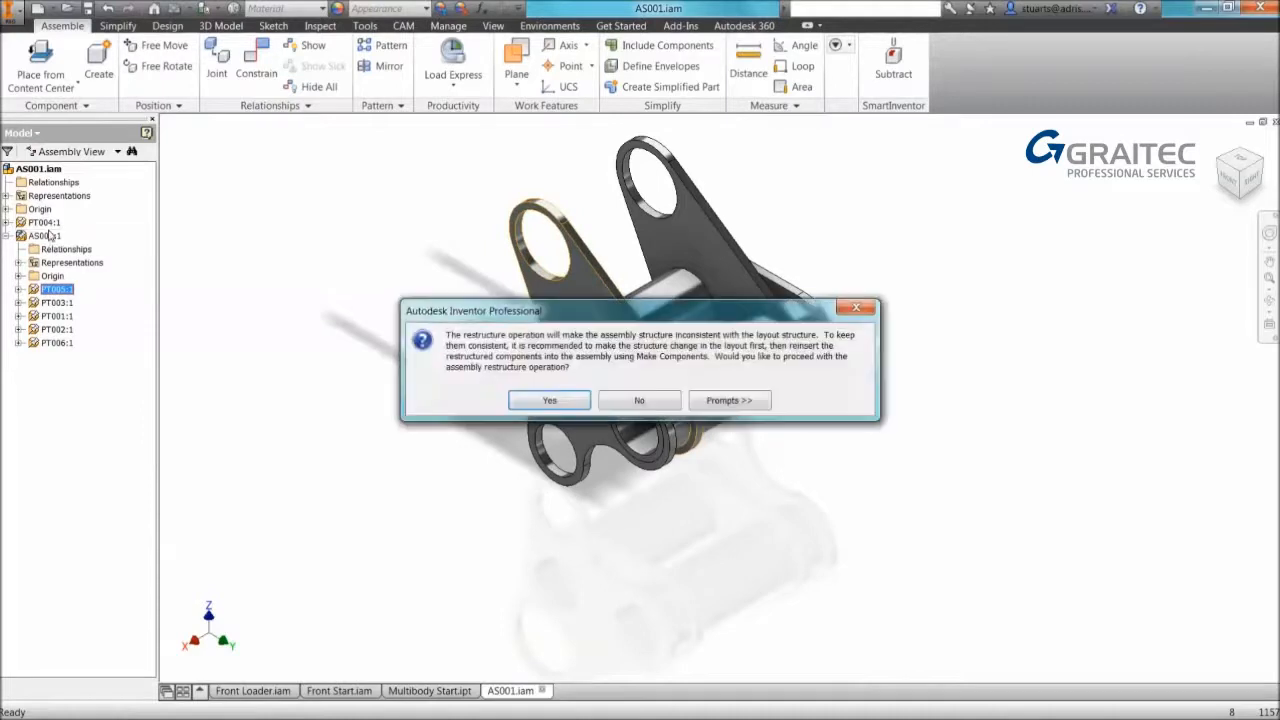
click(548, 400)
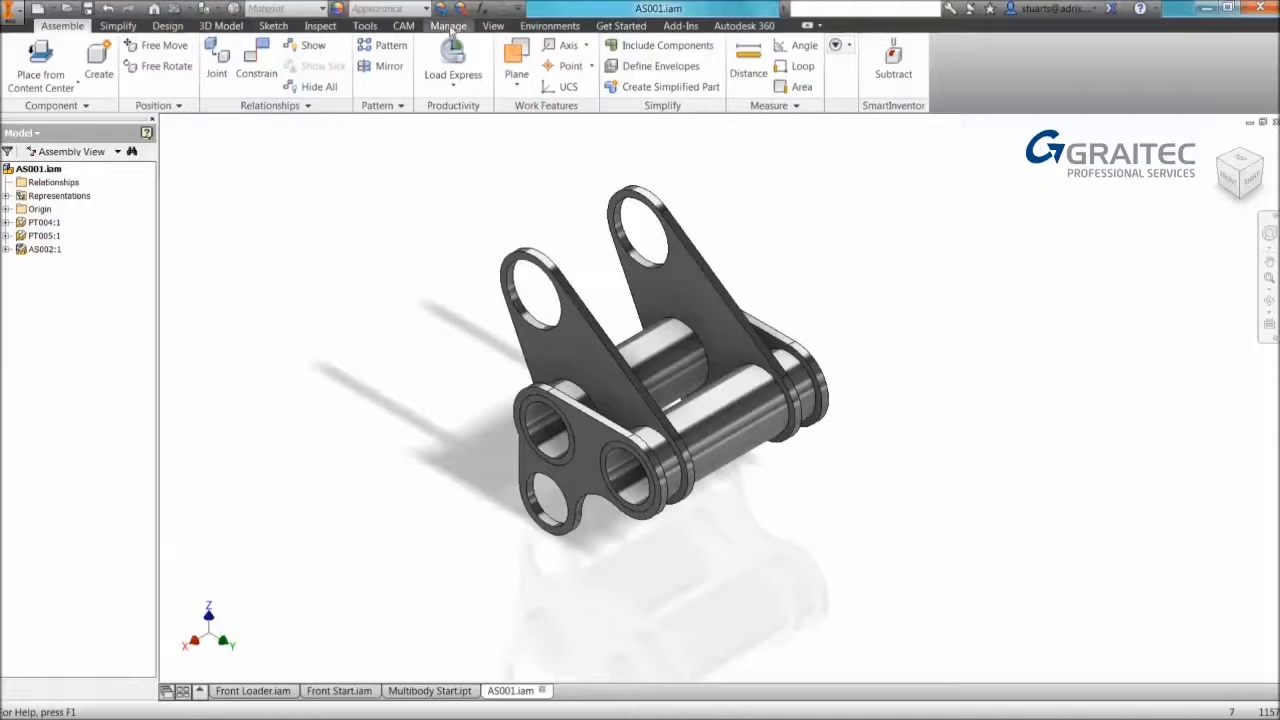
Check the Parts Only bill of materials listing PT001–PT006 with cut sizes, then close it.
click(448, 24)
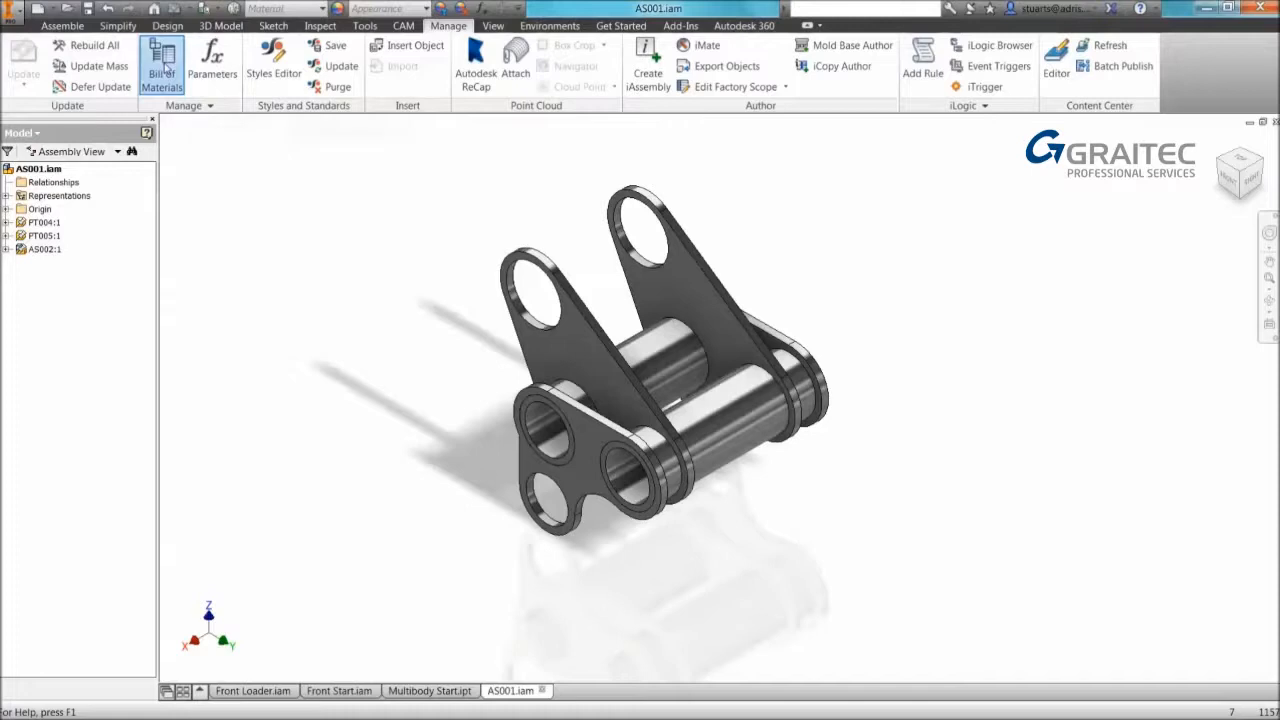
click(162, 60)
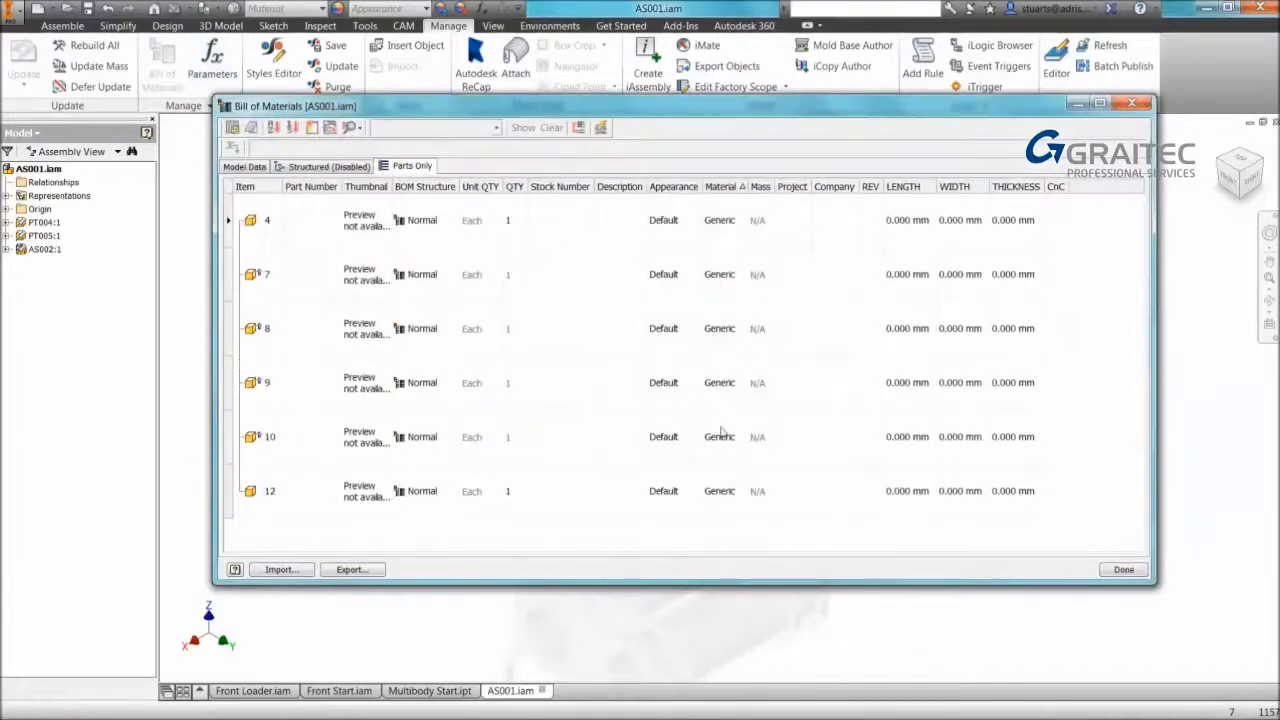
click(1124, 568)
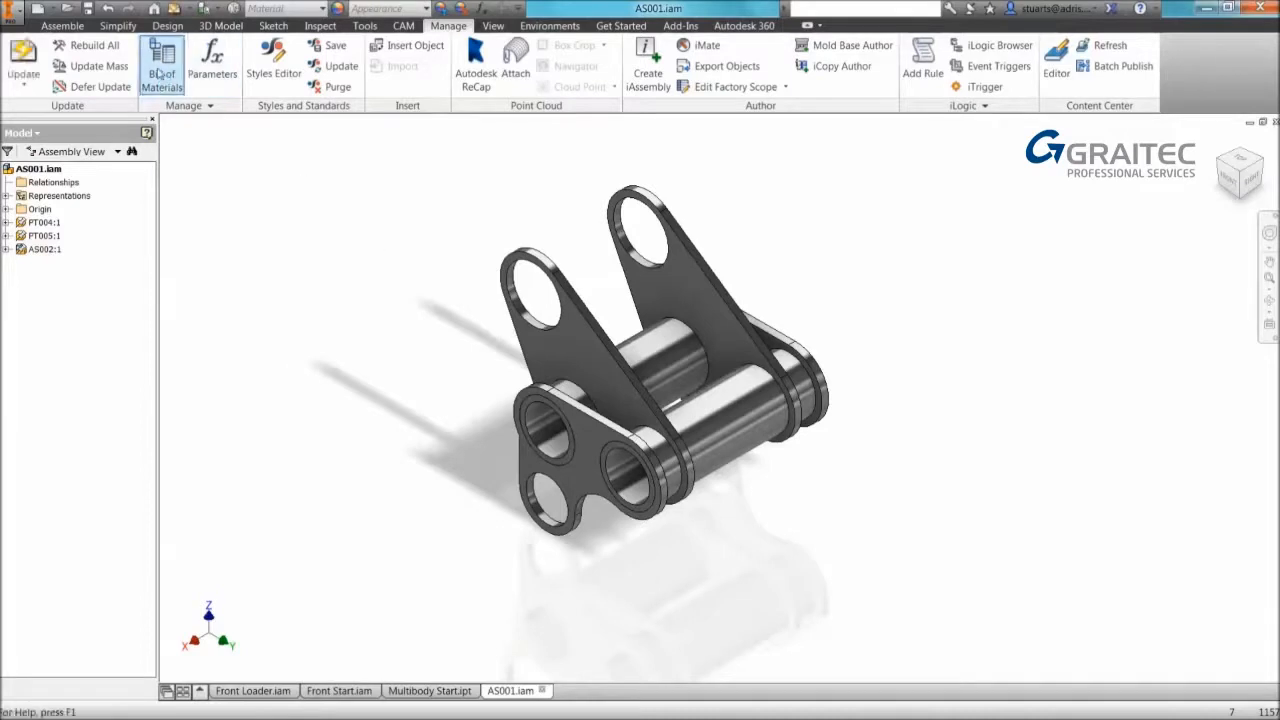
click(160, 60)
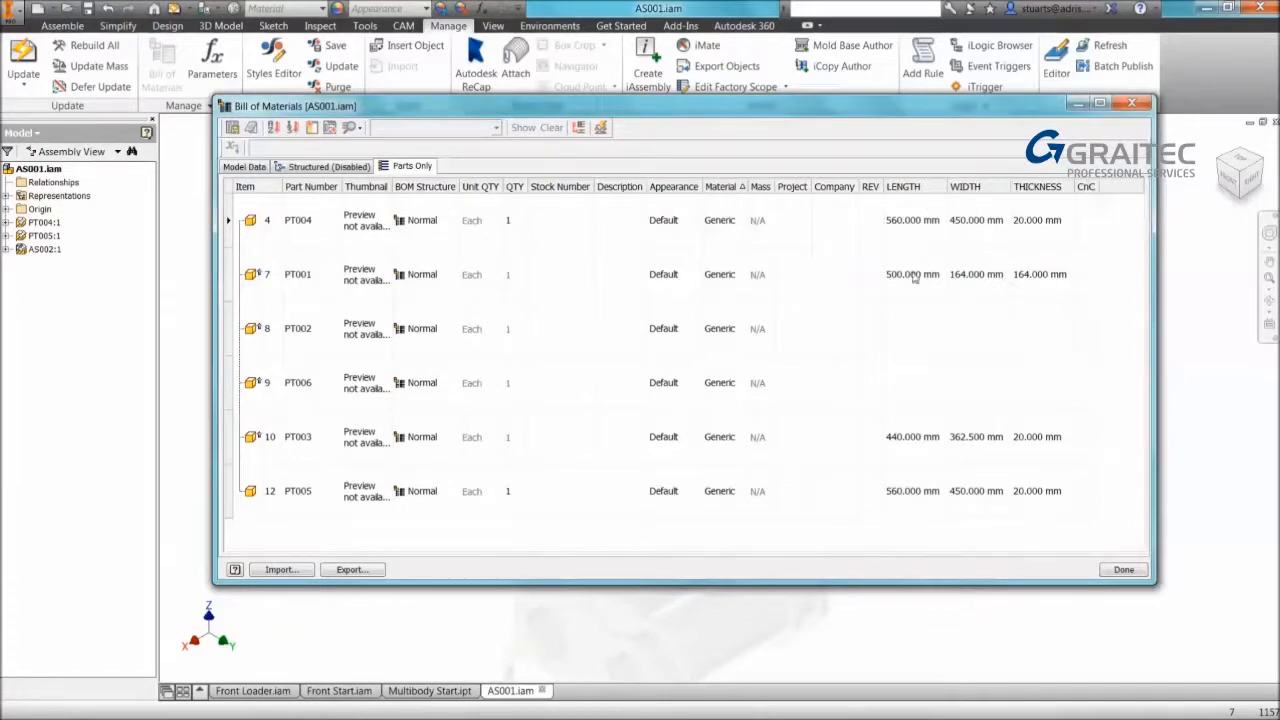
mouse_move(908, 496)
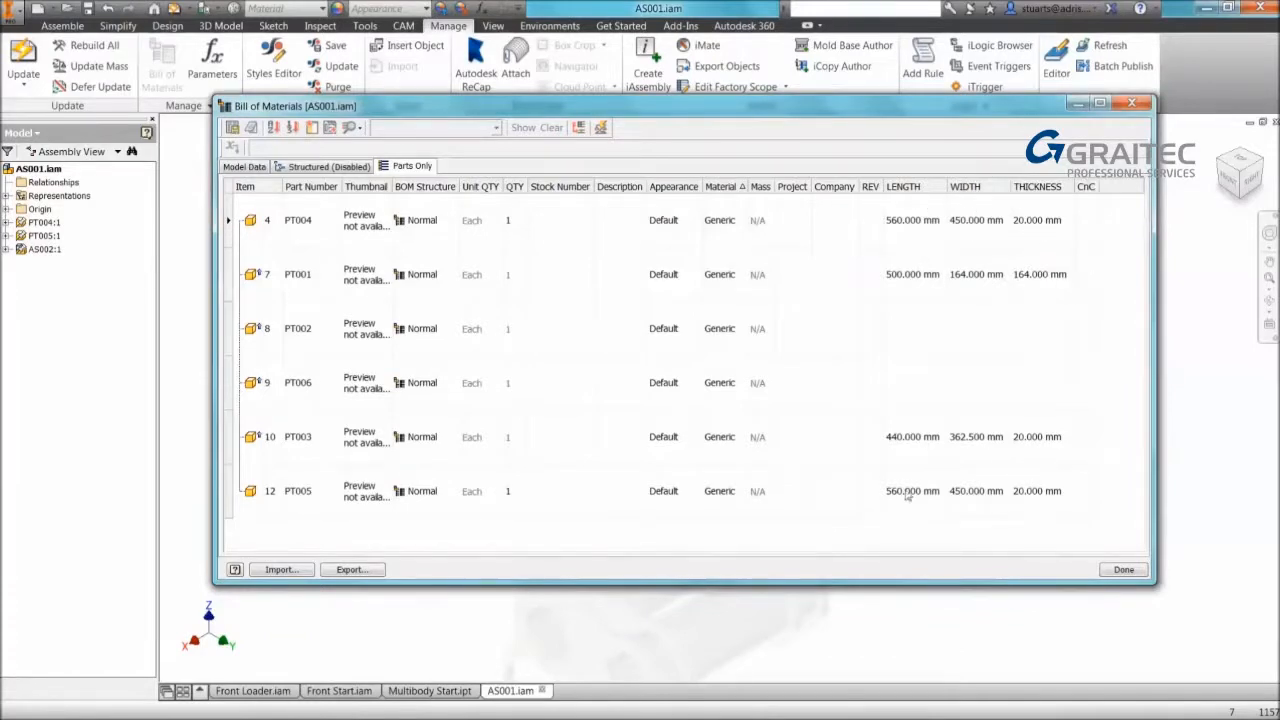
mouse_move(1060, 506)
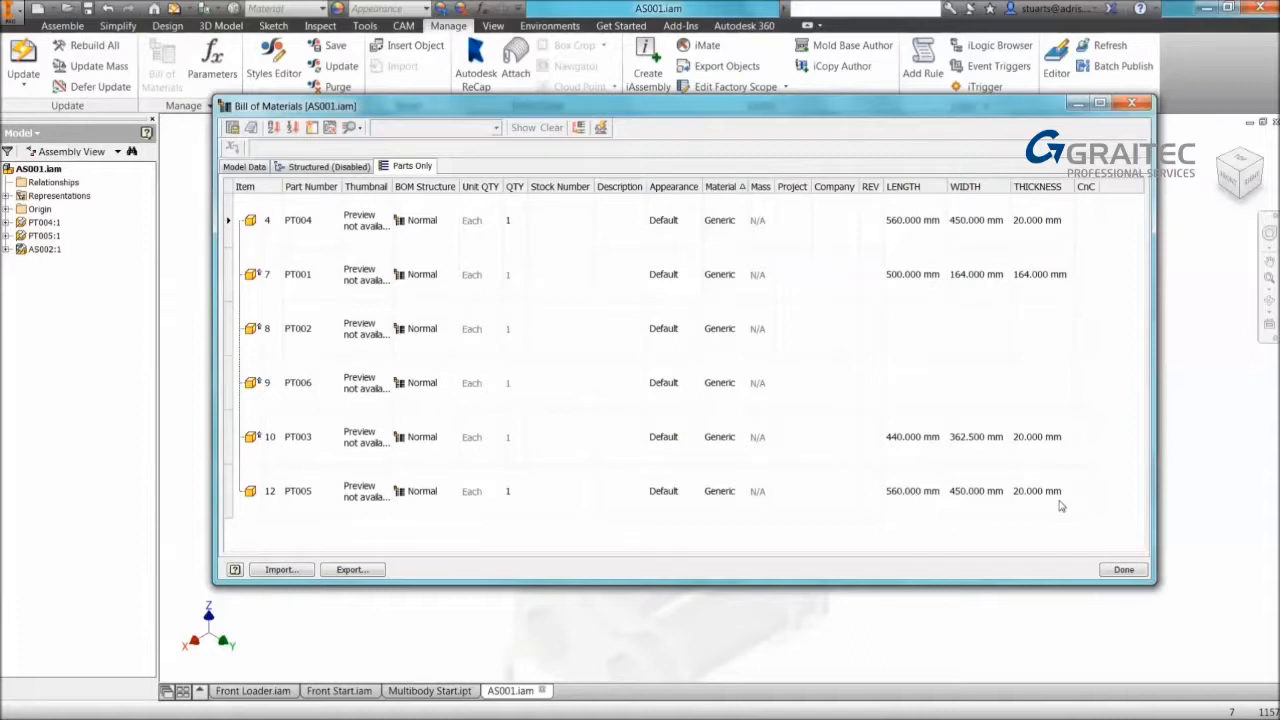
mouse_move(1012, 476)
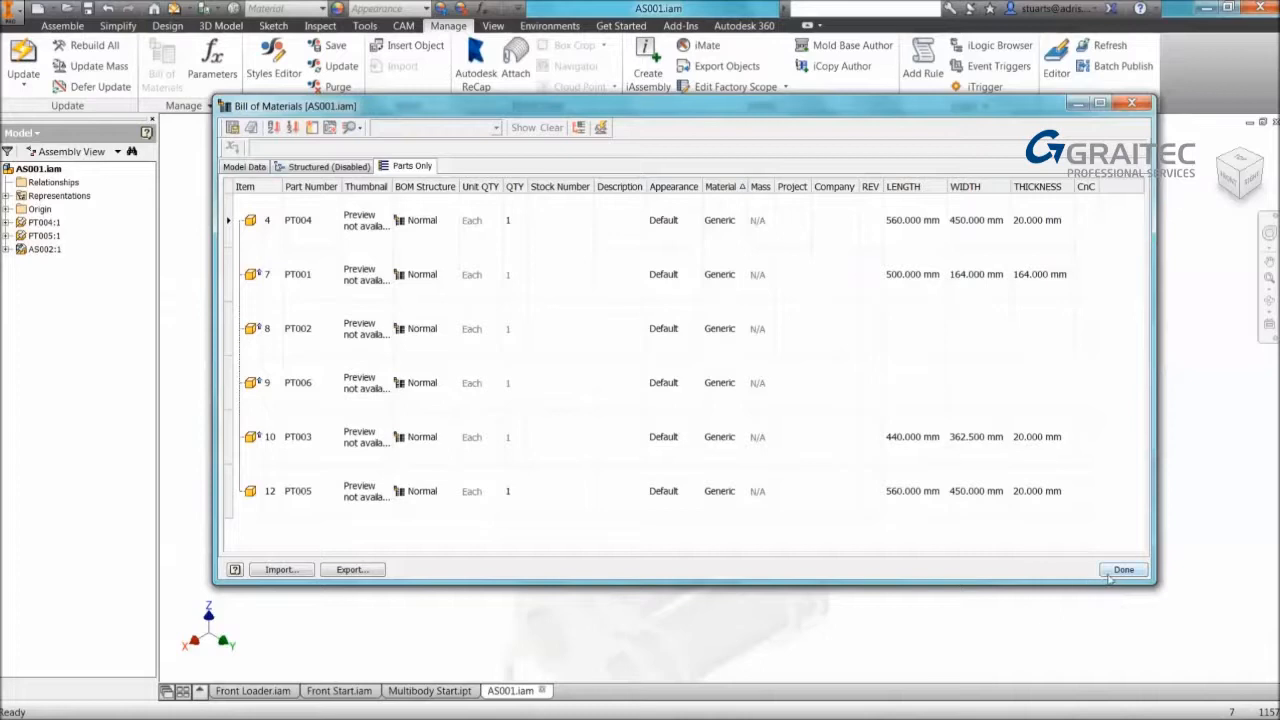
click(1124, 568)
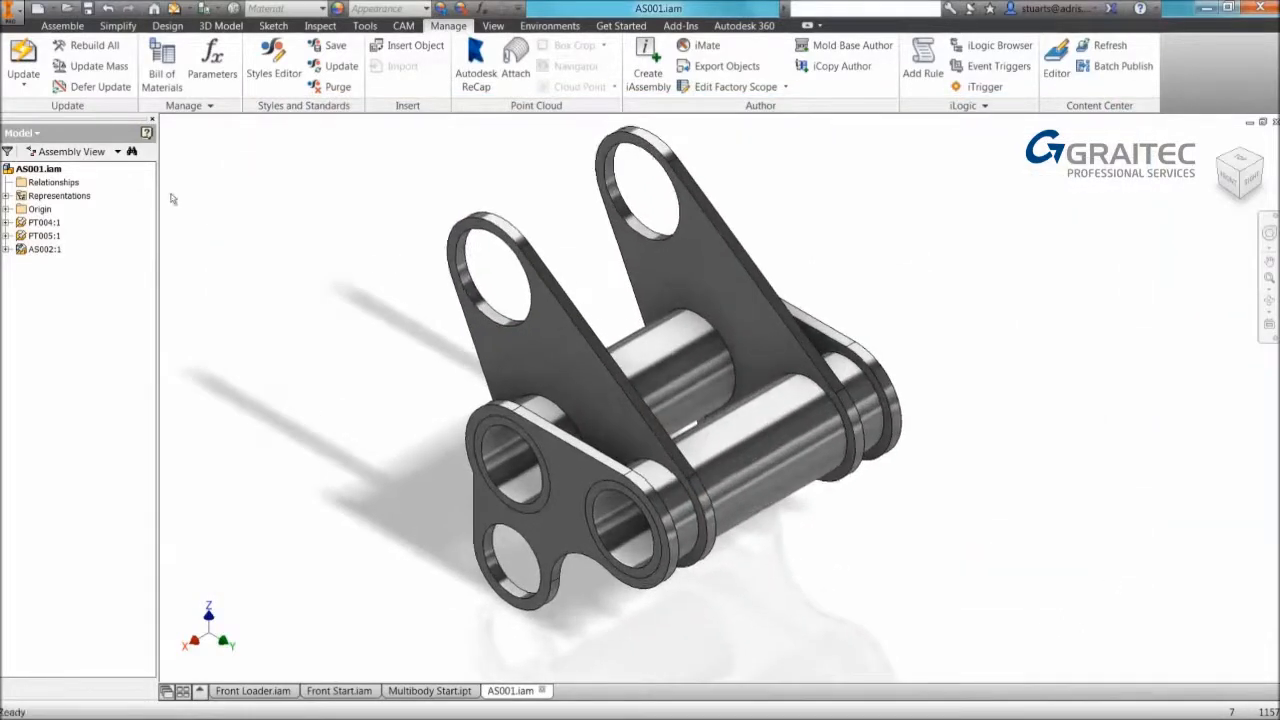
Copy AS001 and paste it into the Front Start loader assembly.
right_click(38, 168)
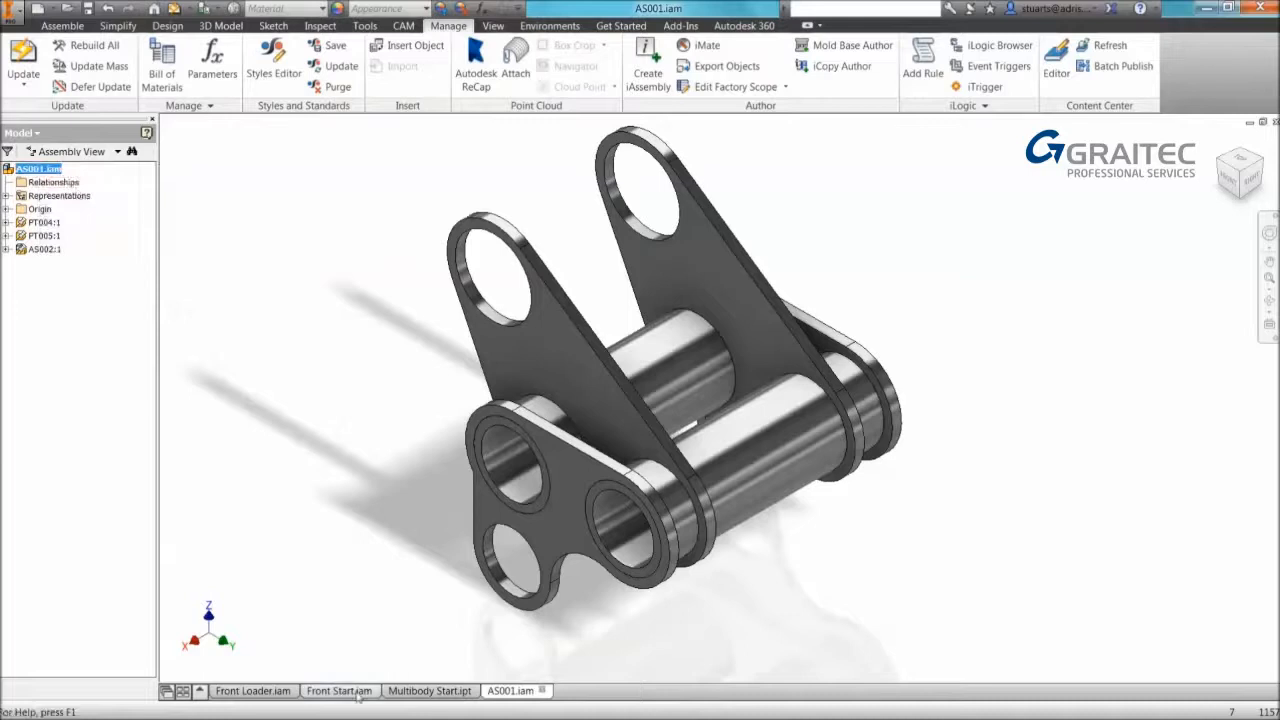
click(340, 692)
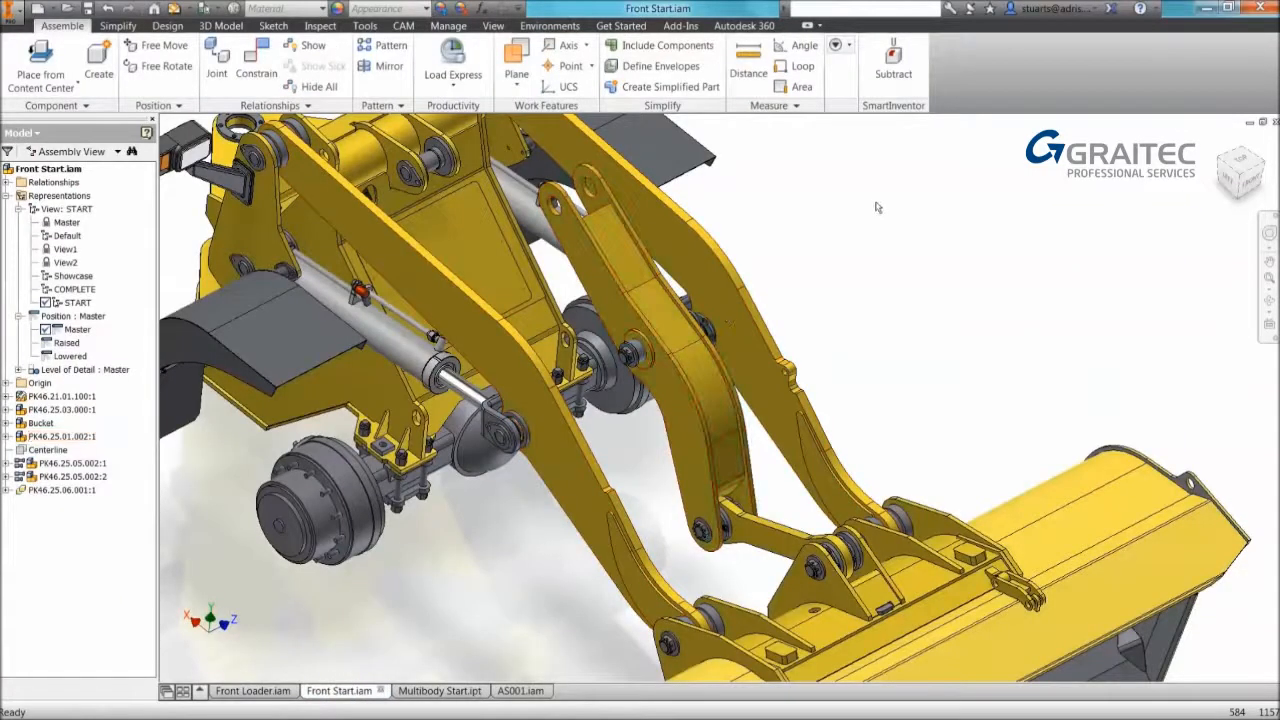
right_click(878, 206)
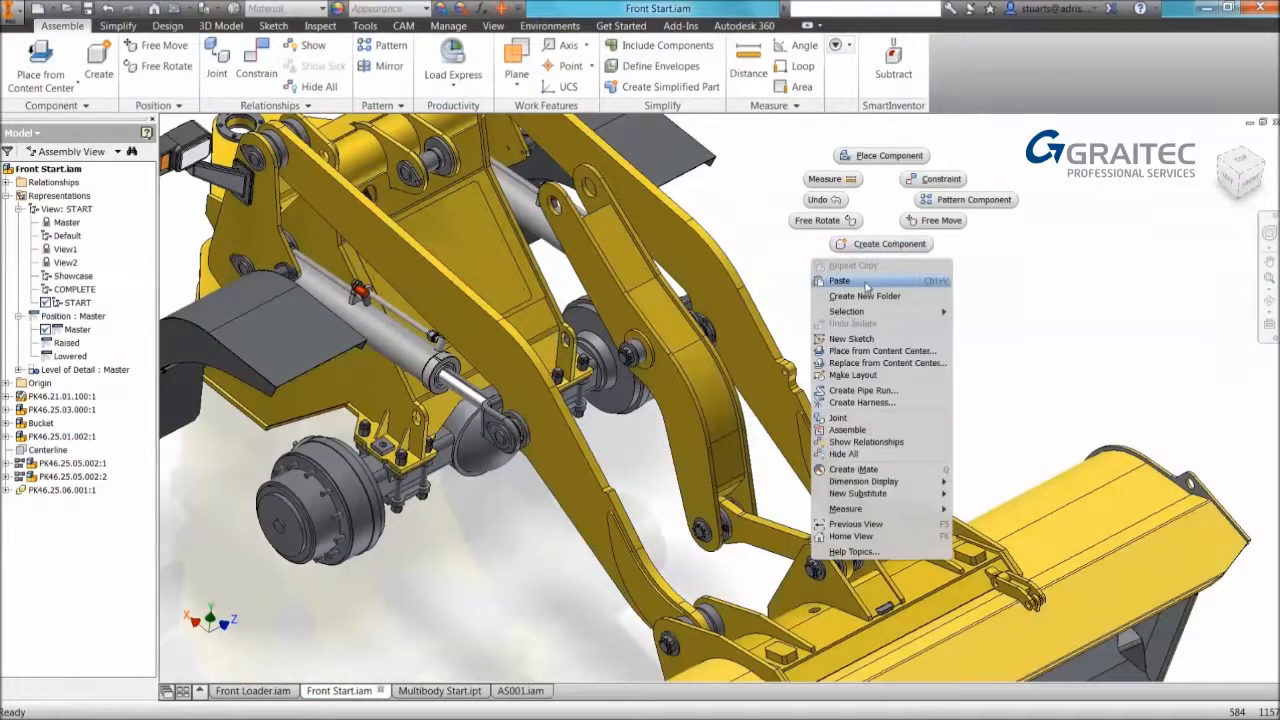
click(840, 280)
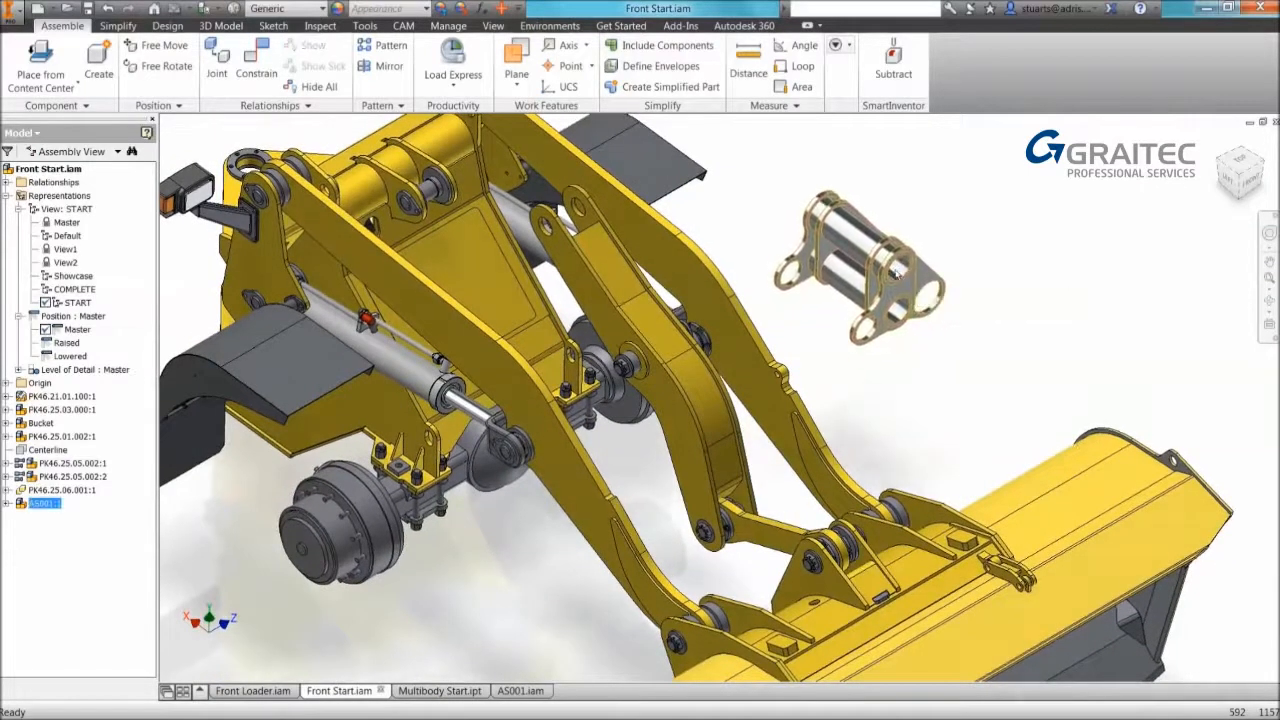
Free-rotate the pasted bracket into orientation and measure an edge near the axle.
click(166, 66)
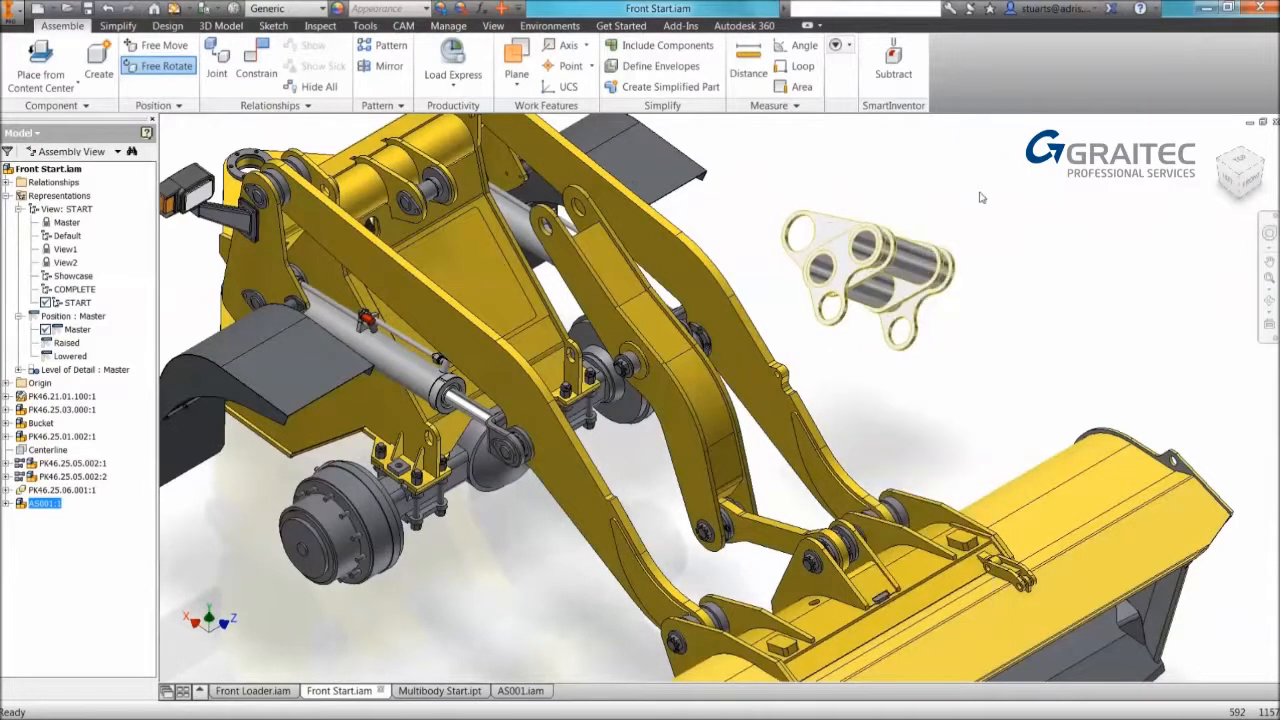
click(256, 64)
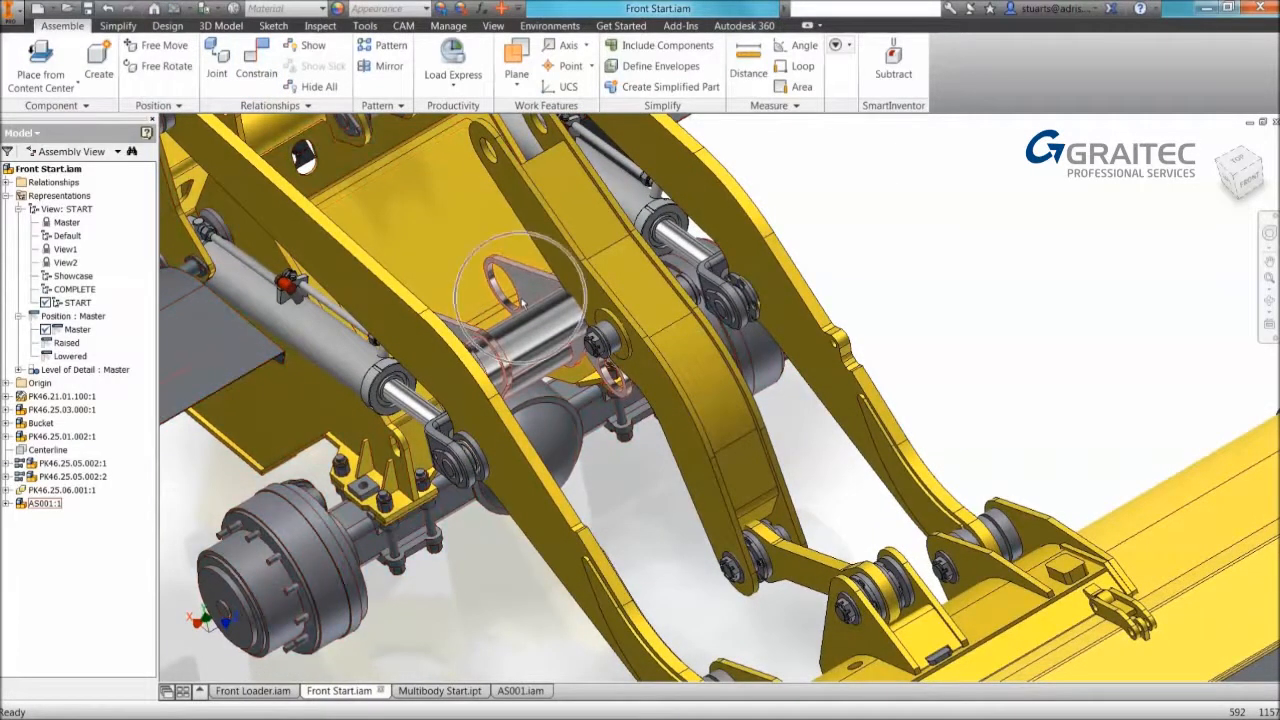
click(748, 56)
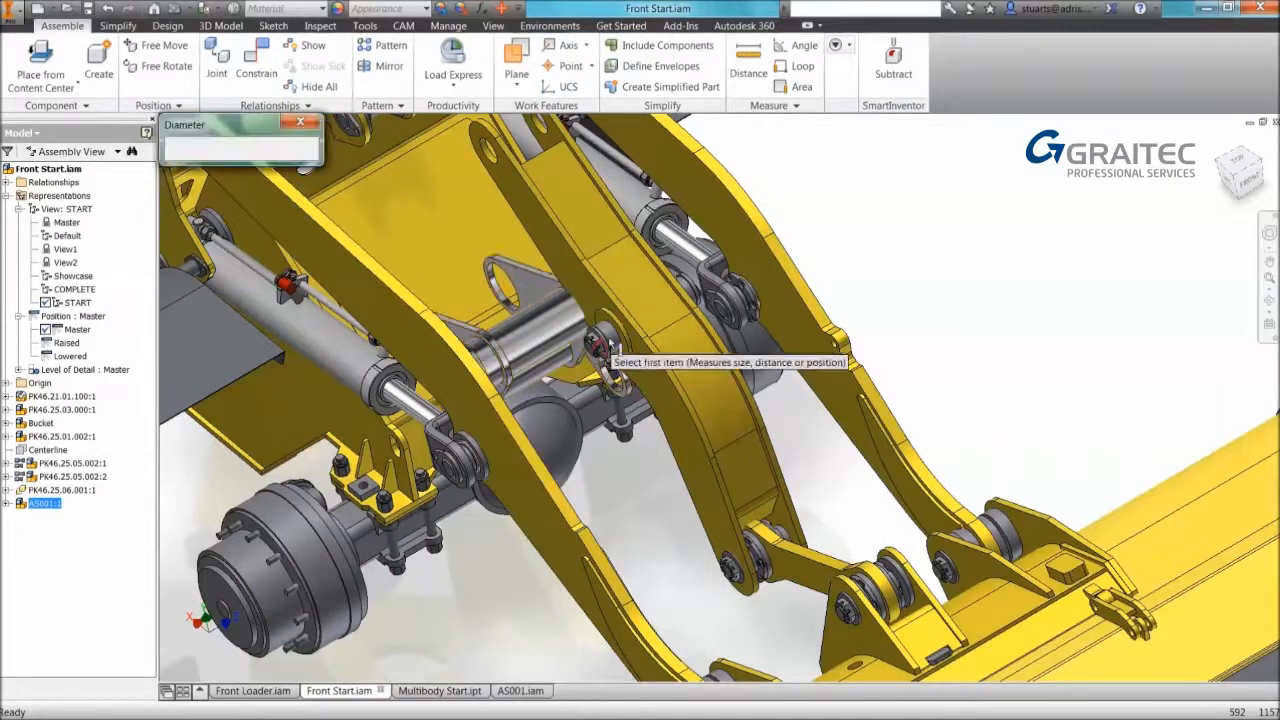
click(604, 344)
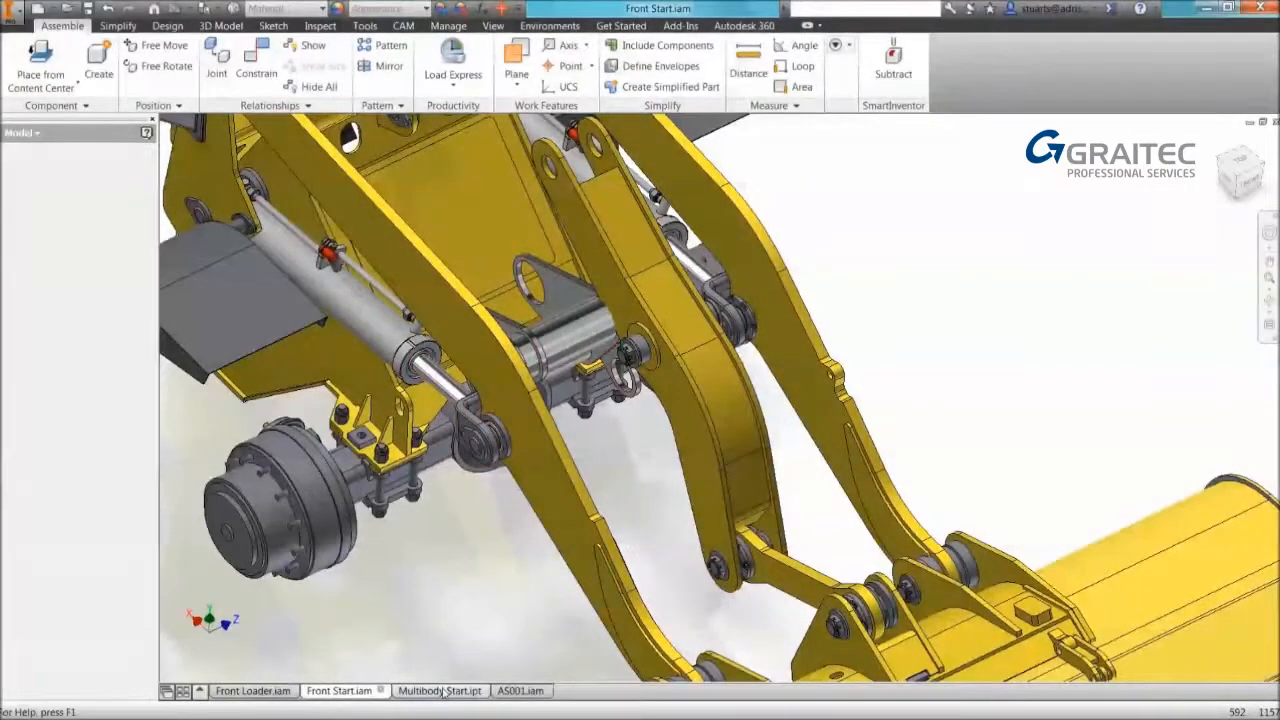
In Multibody Start, set Work Plane2 offset to 237 and measure the 238 mm plate spacing.
click(440, 692)
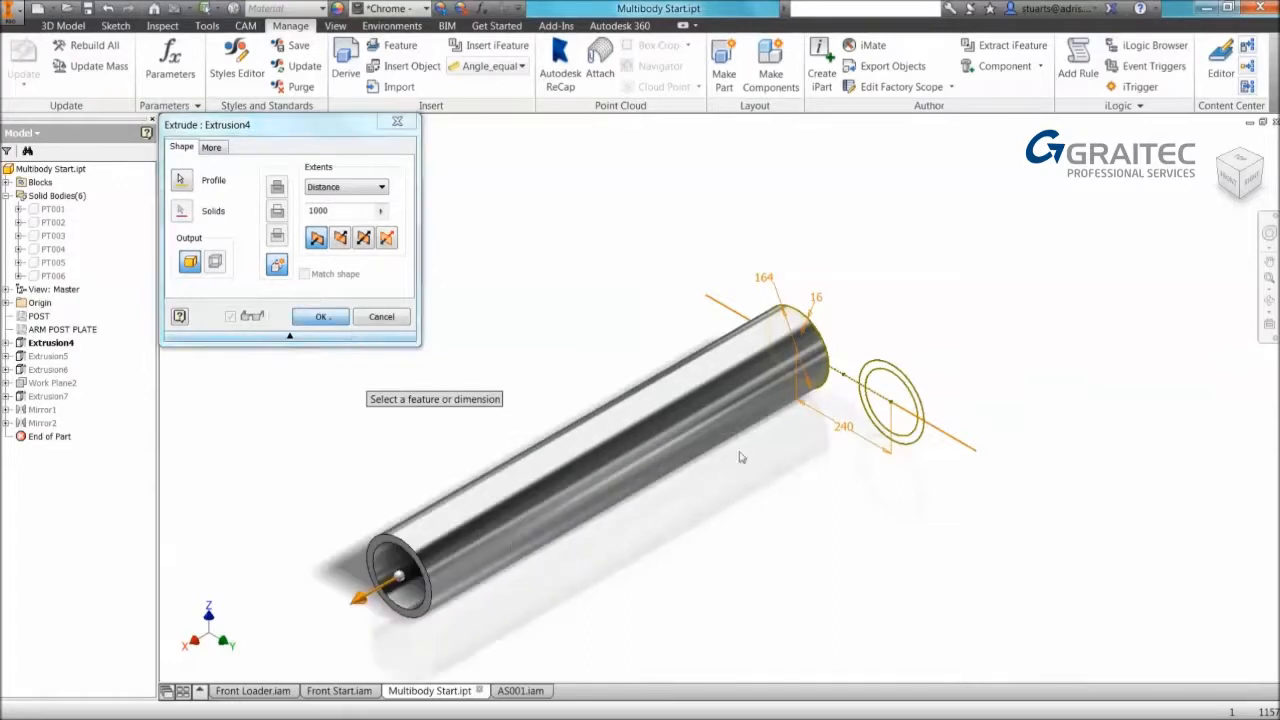
click(320, 316)
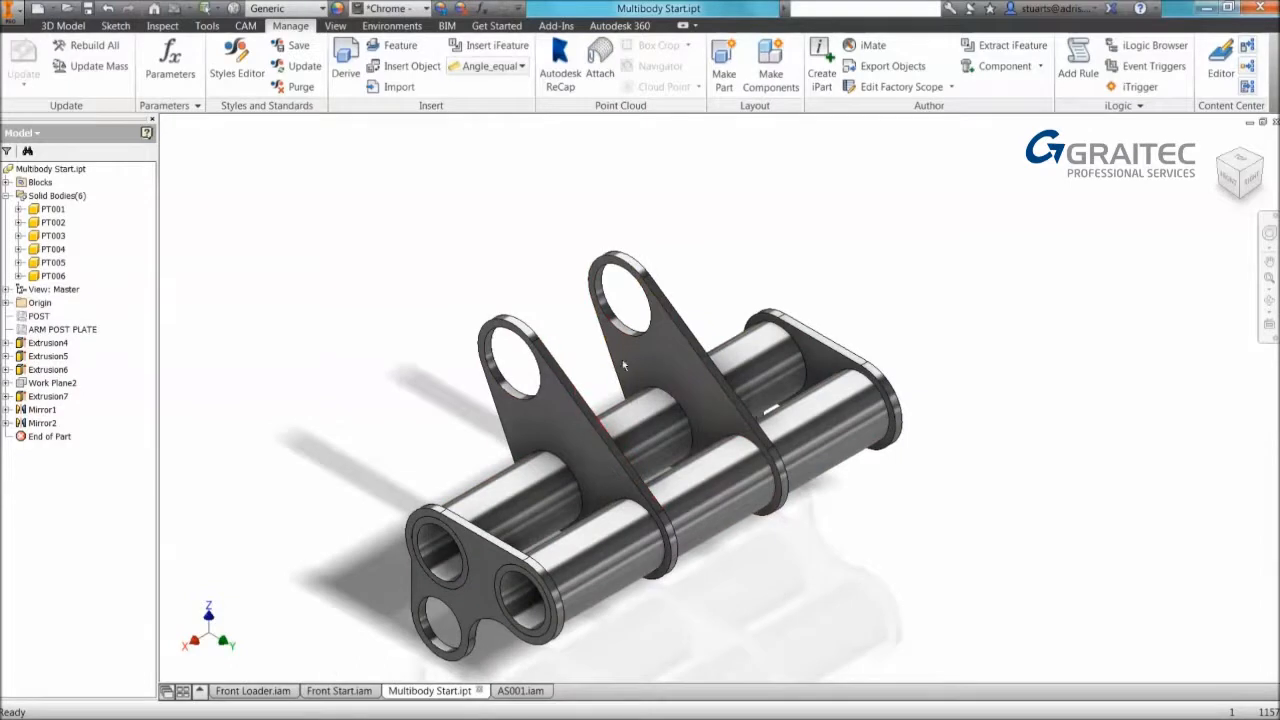
click(52, 384)
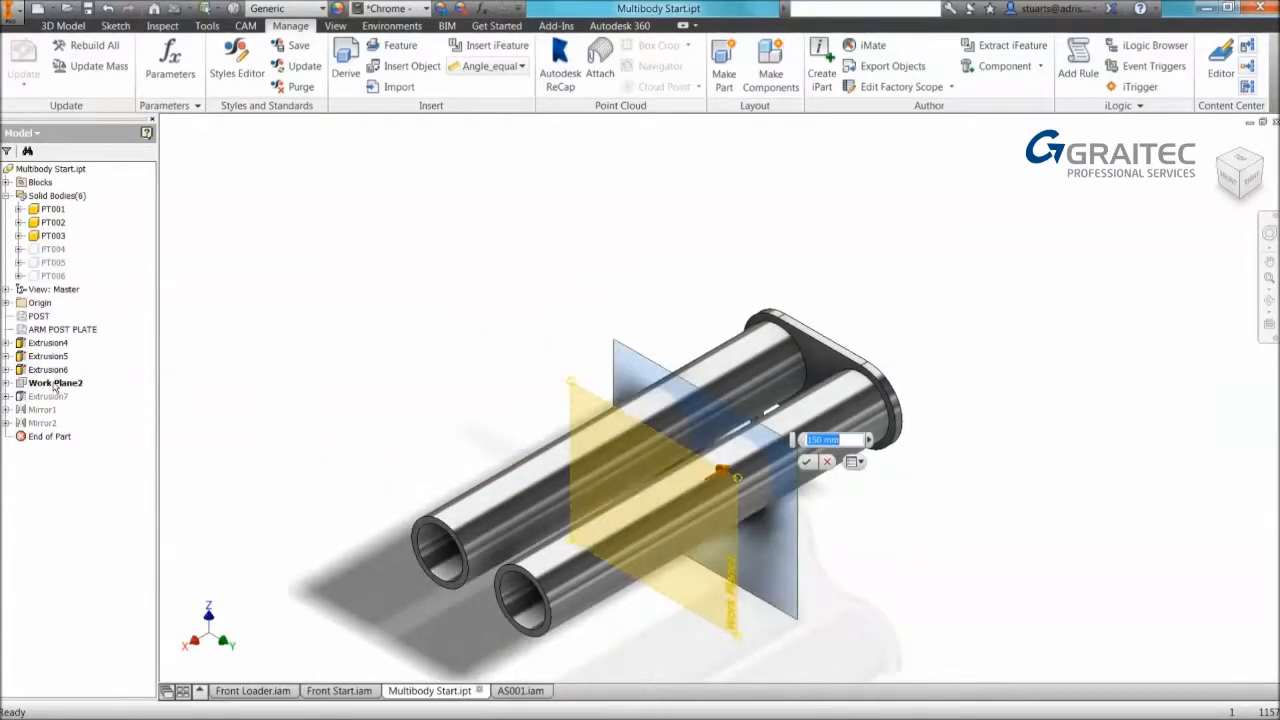
text(237)
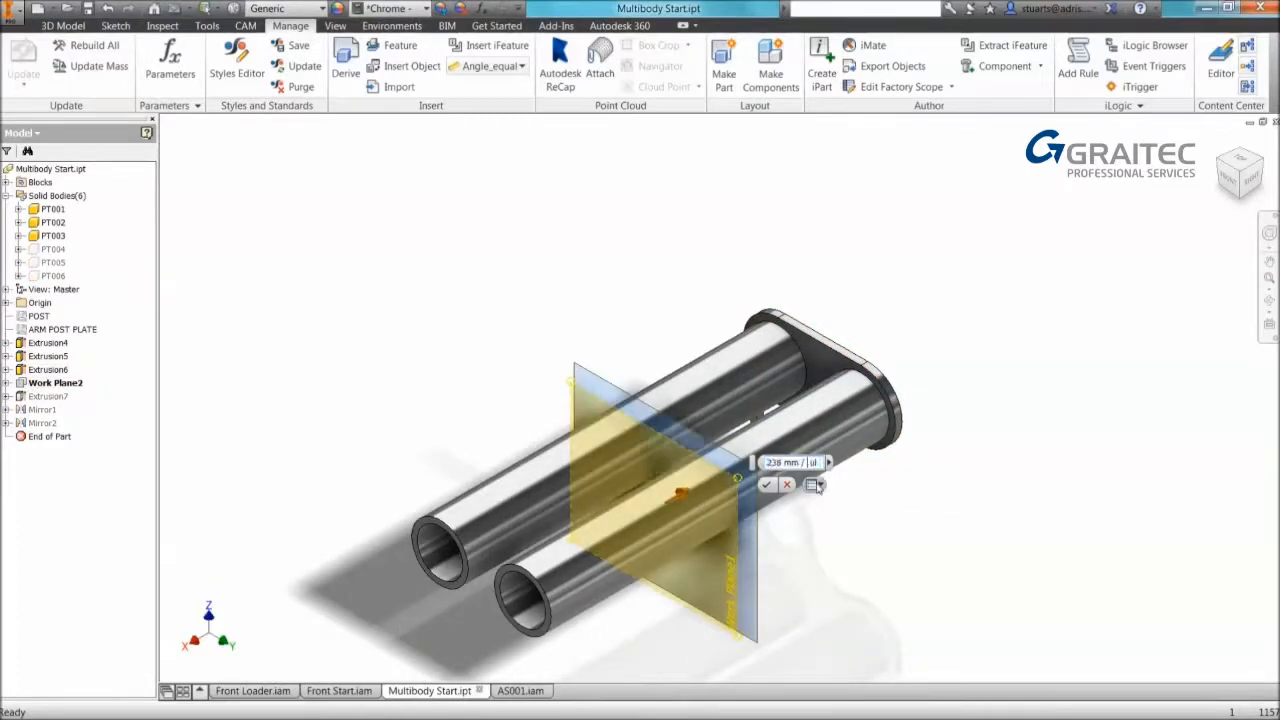
click(768, 486)
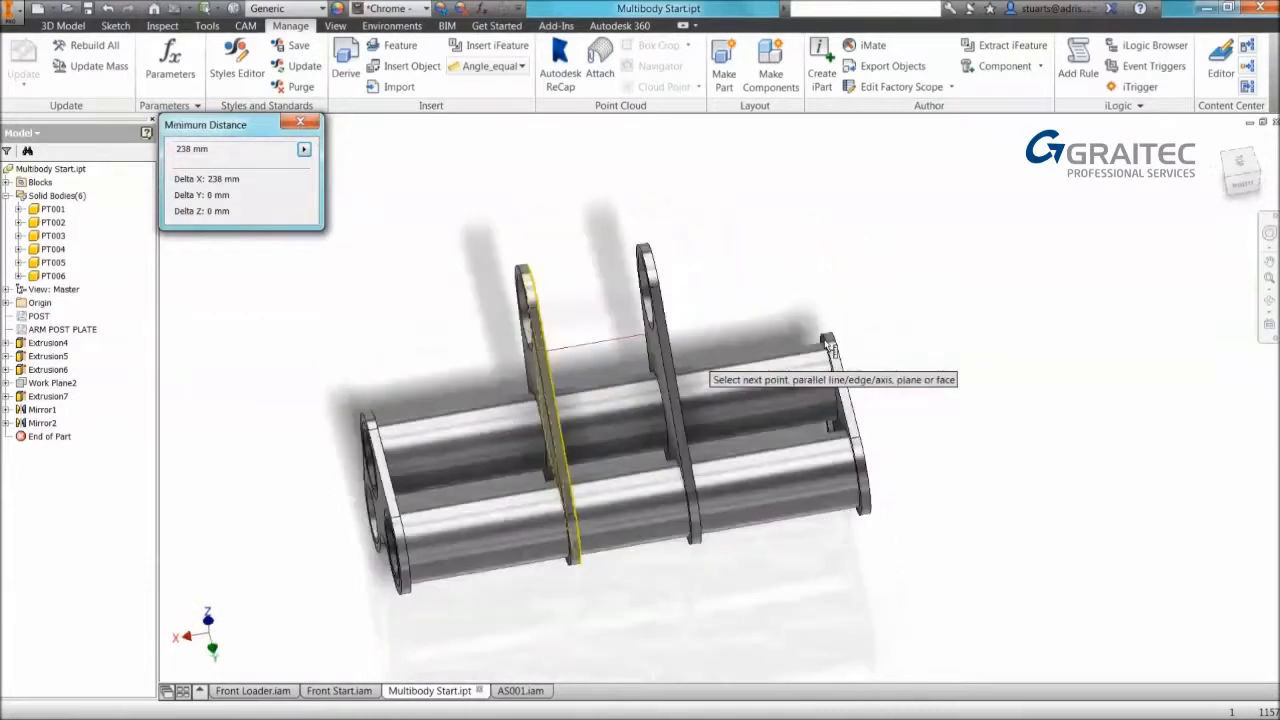
click(300, 122)
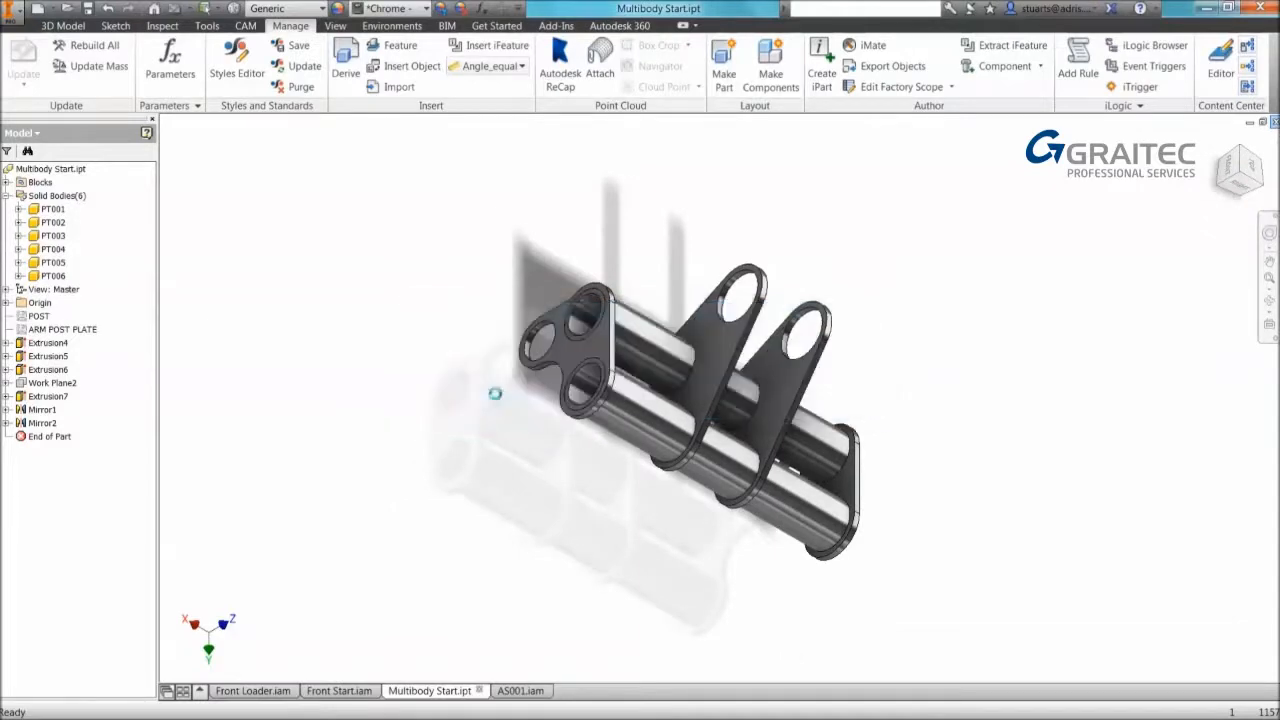
click(340, 690)
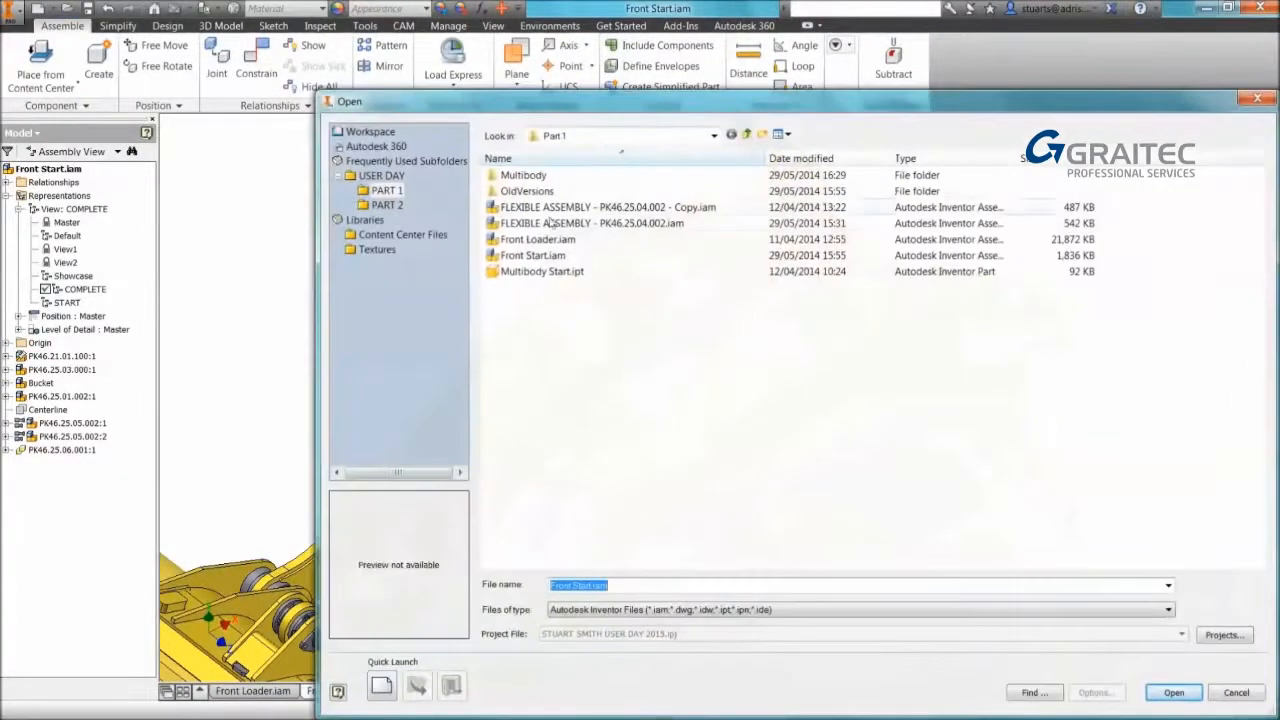
Open FLEXIBLE ASSEMBLY - PK46.25.04.002.iam.
click(1172, 692)
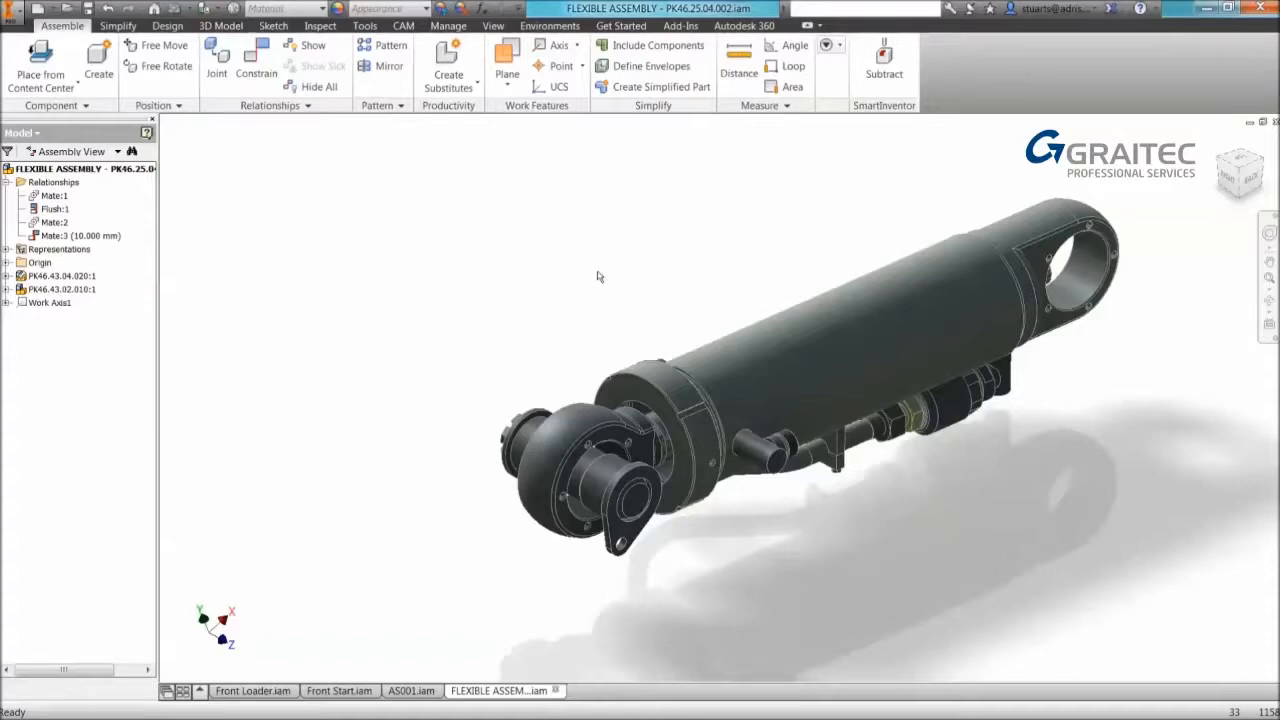
mouse_move(156, 206)
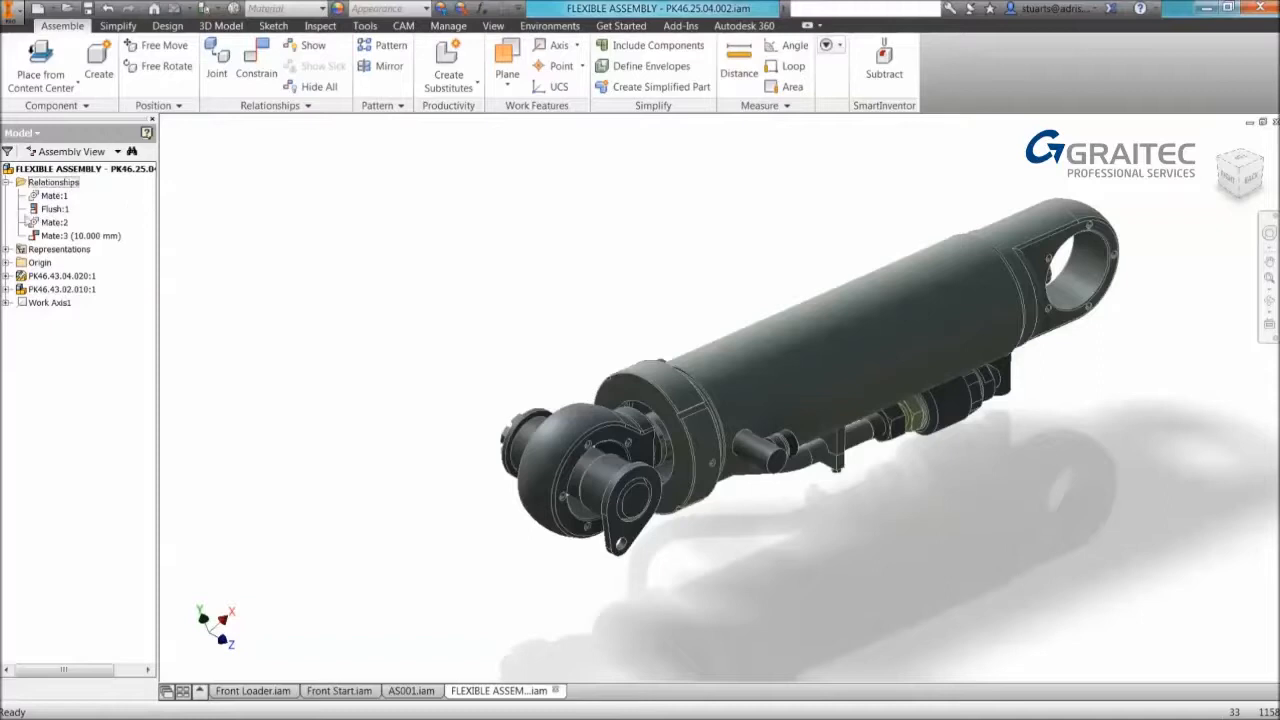
Rename the Mate:3 offset constraint to LIMITS in the expanded constraint editor.
right_click(56, 222)
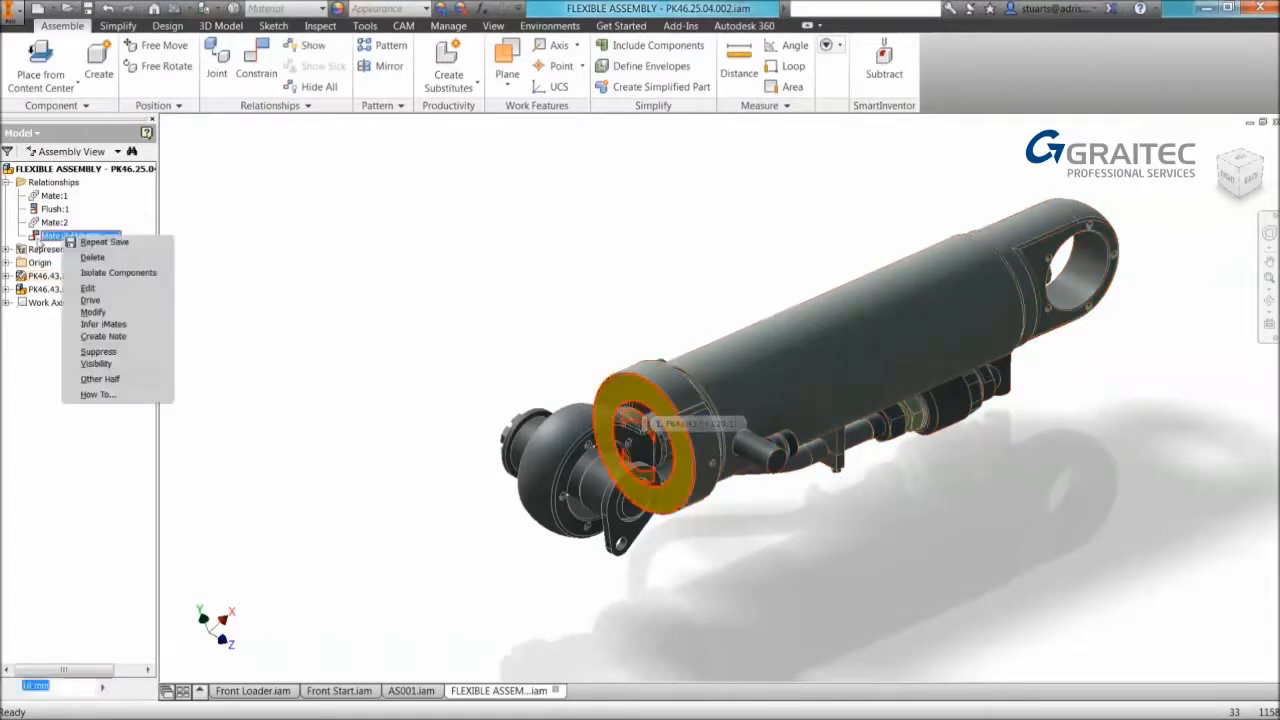
click(88, 288)
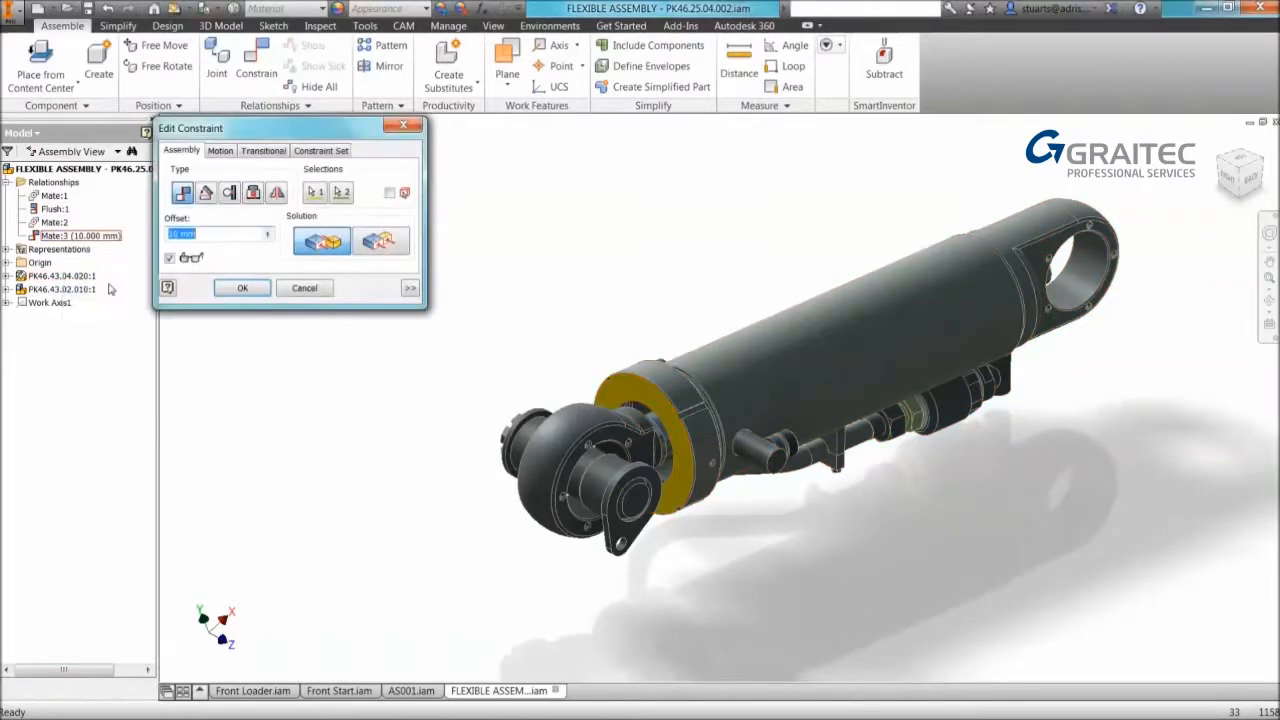
drag(190, 128, 224, 144)
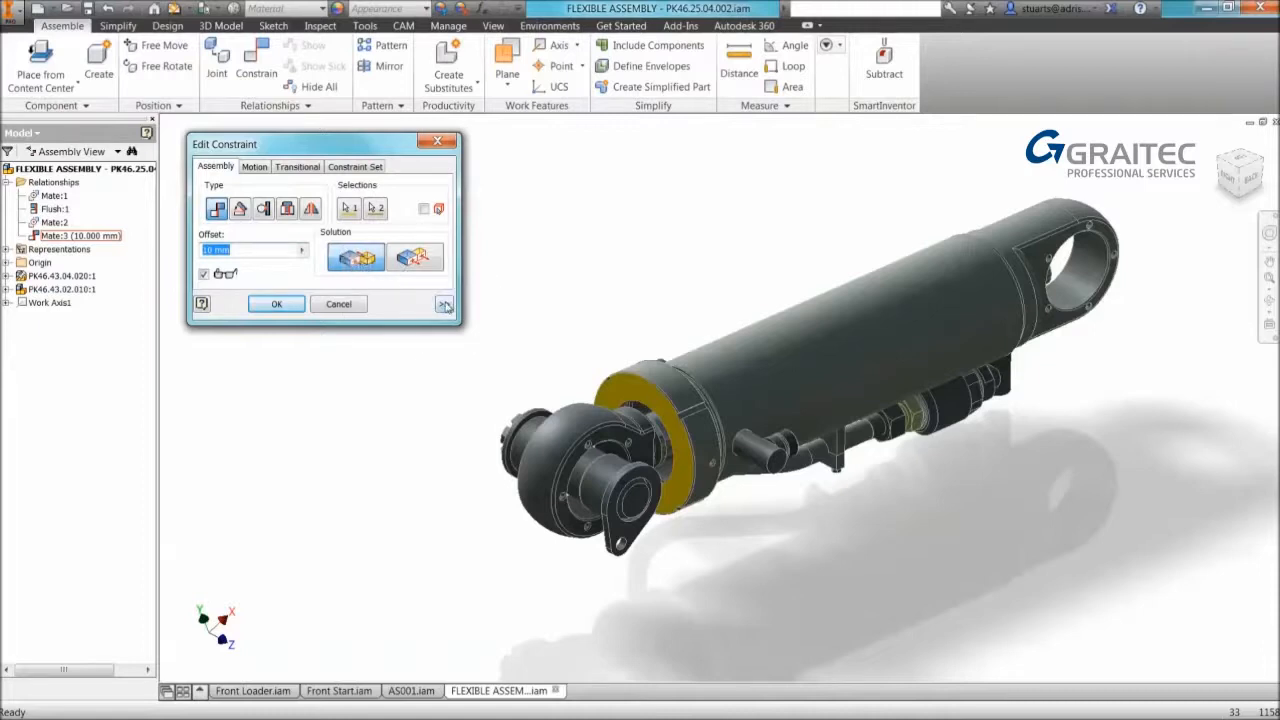
click(444, 304)
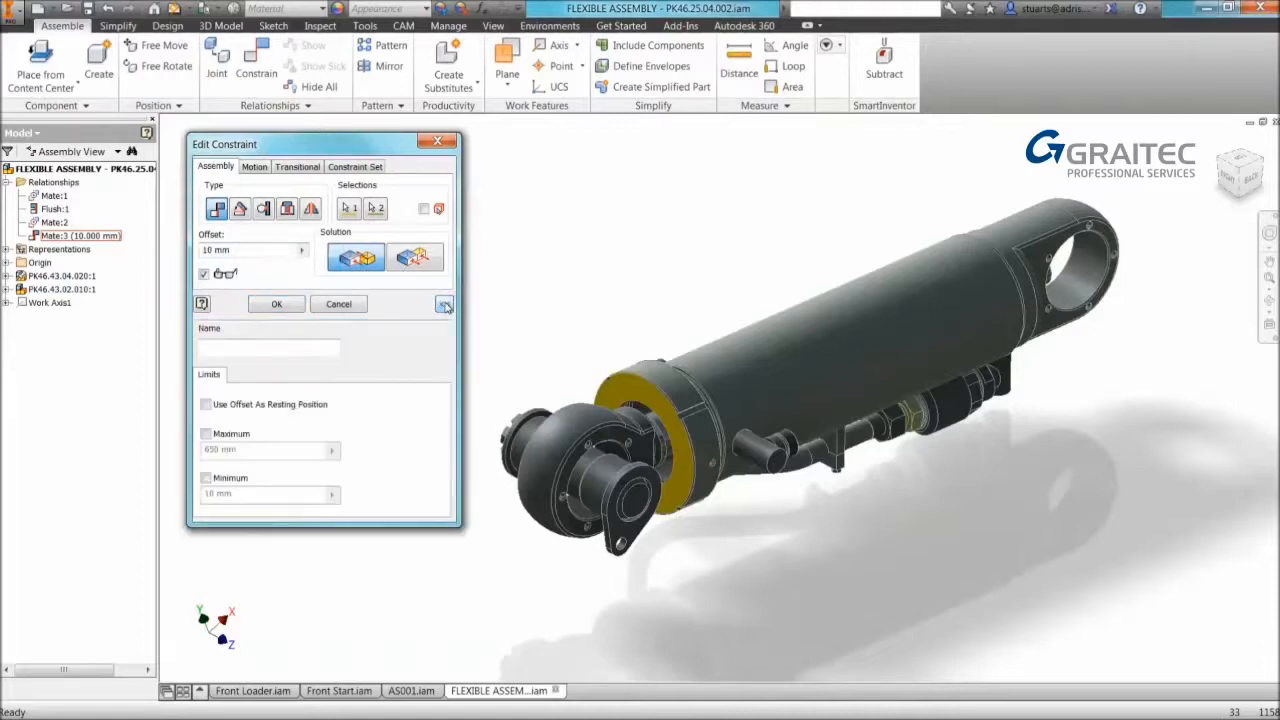
click(444, 304)
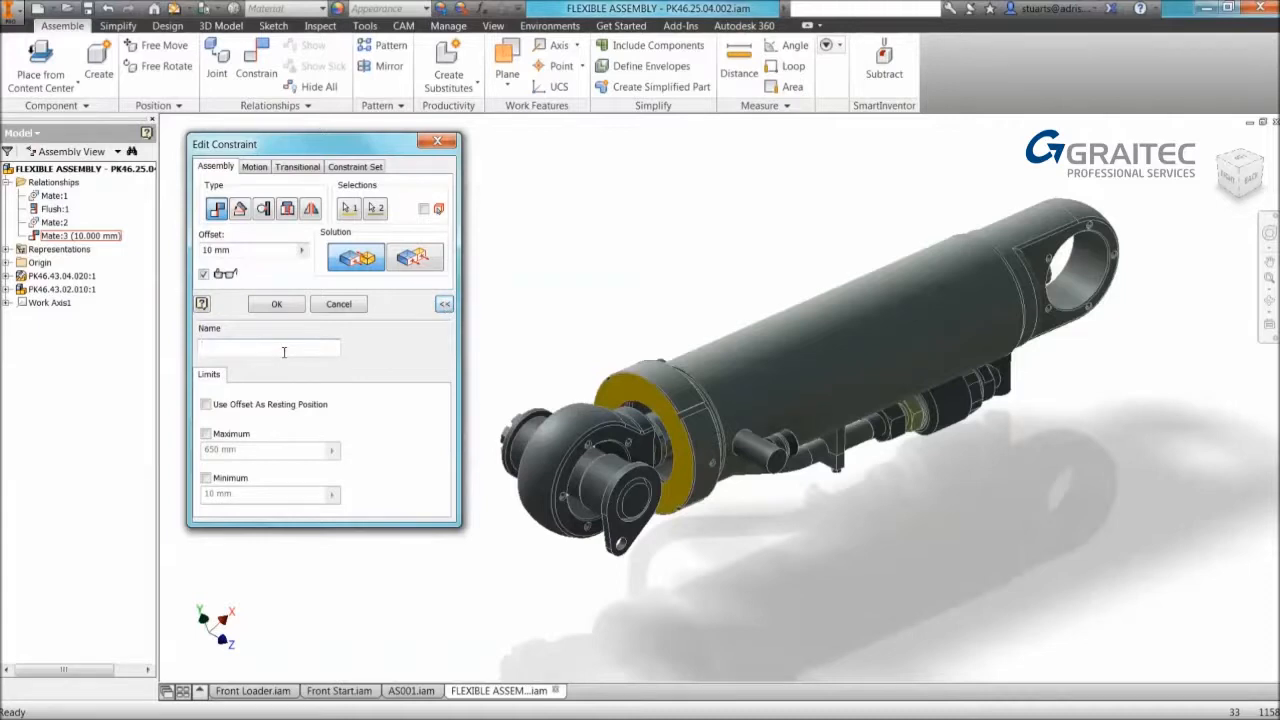
text(Li)
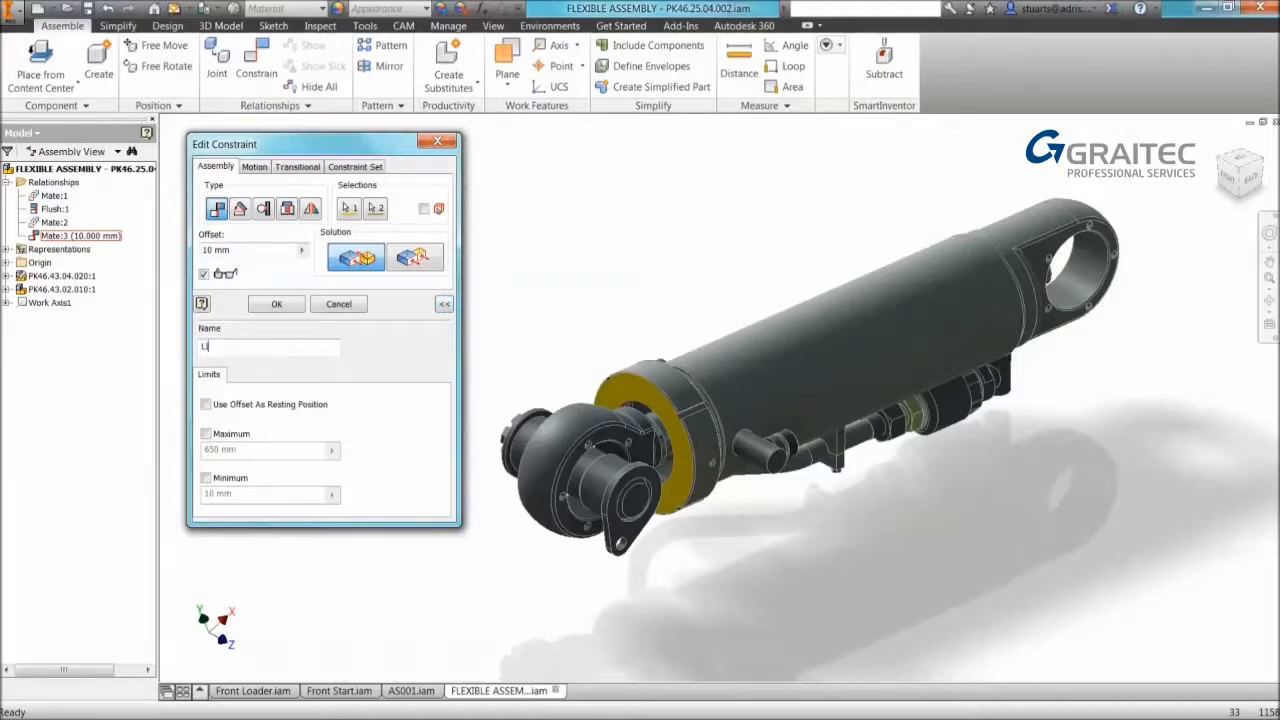
text(LIMITS)
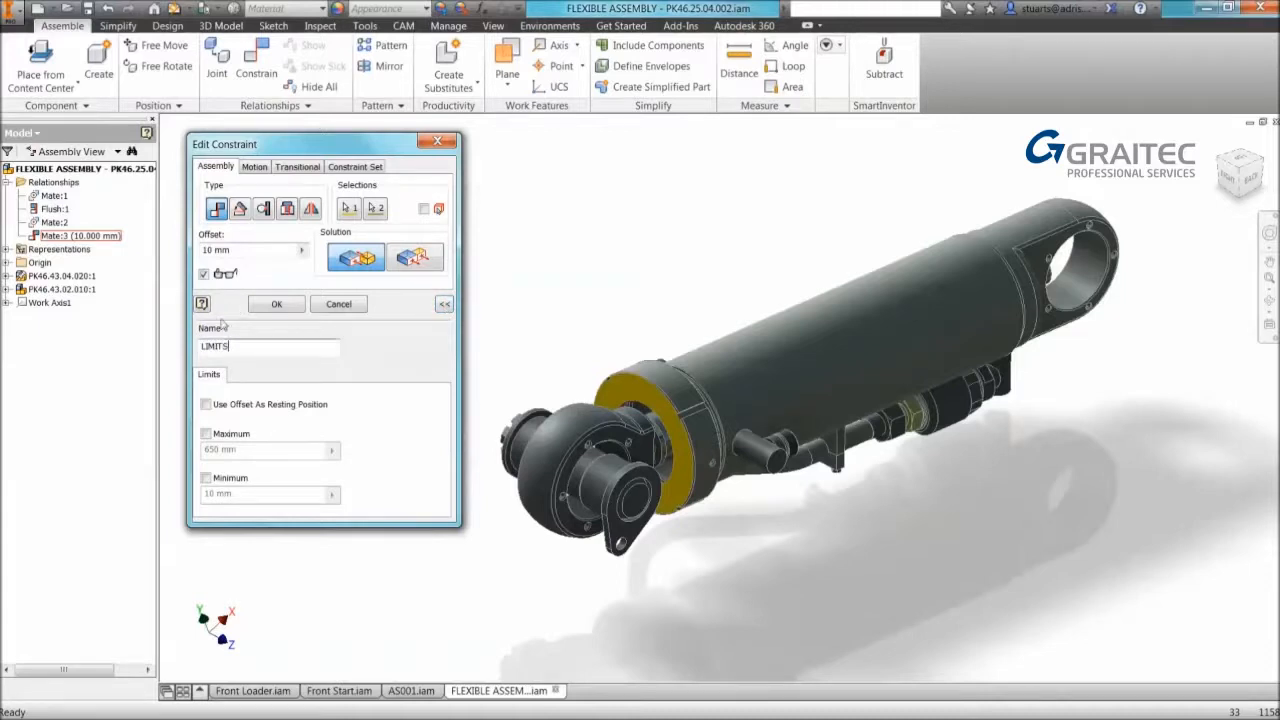
click(276, 304)
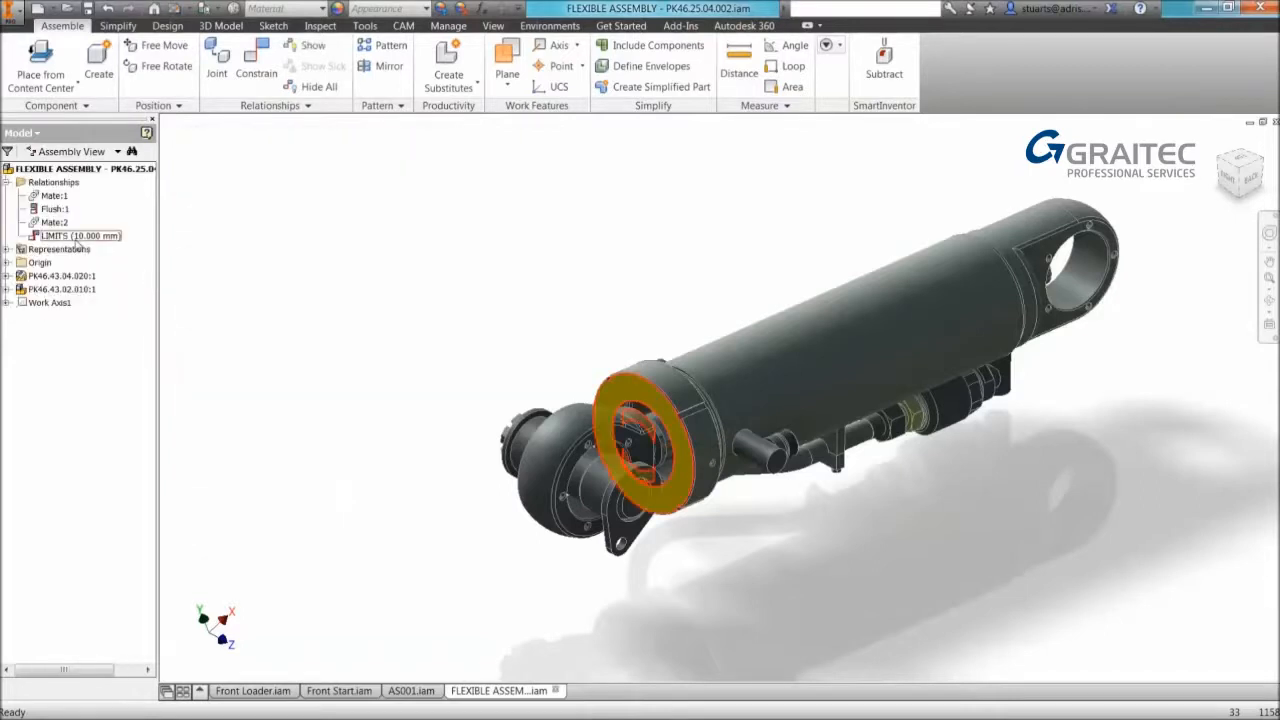
Give LIMITS a 650 mm maximum and 10 mm minimum, then drag the rod out to test.
right_click(76, 236)
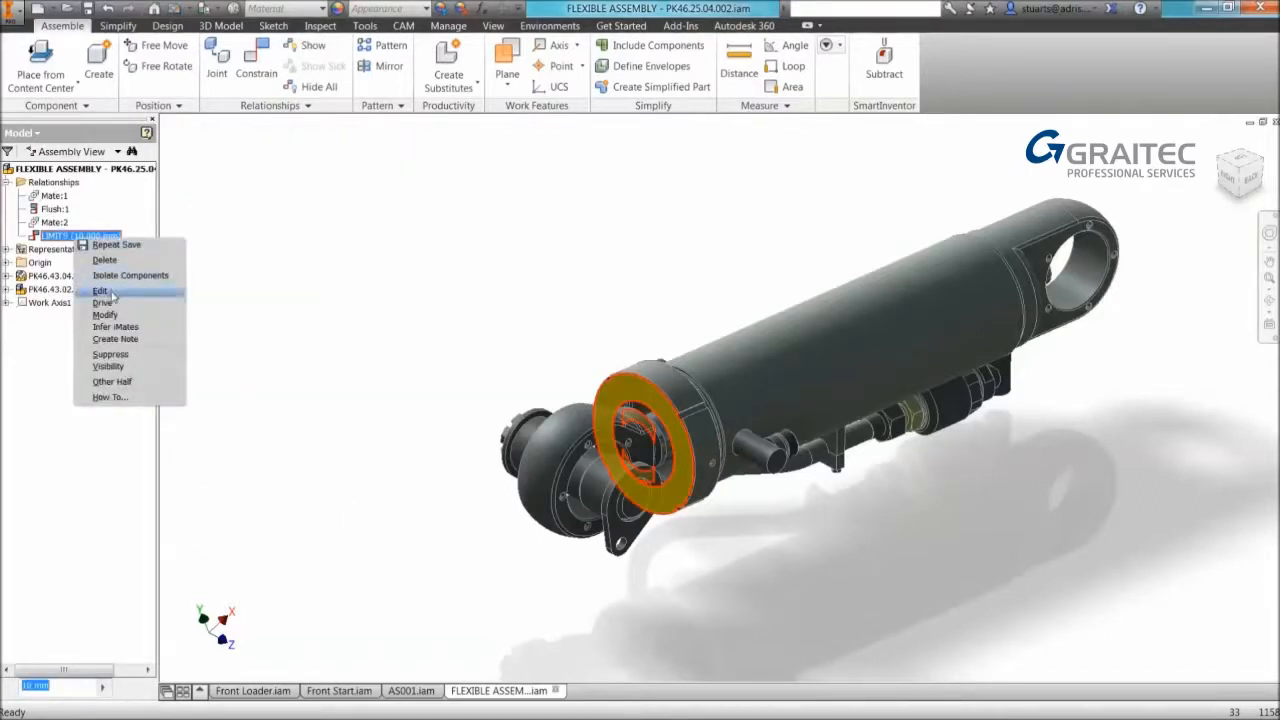
click(100, 290)
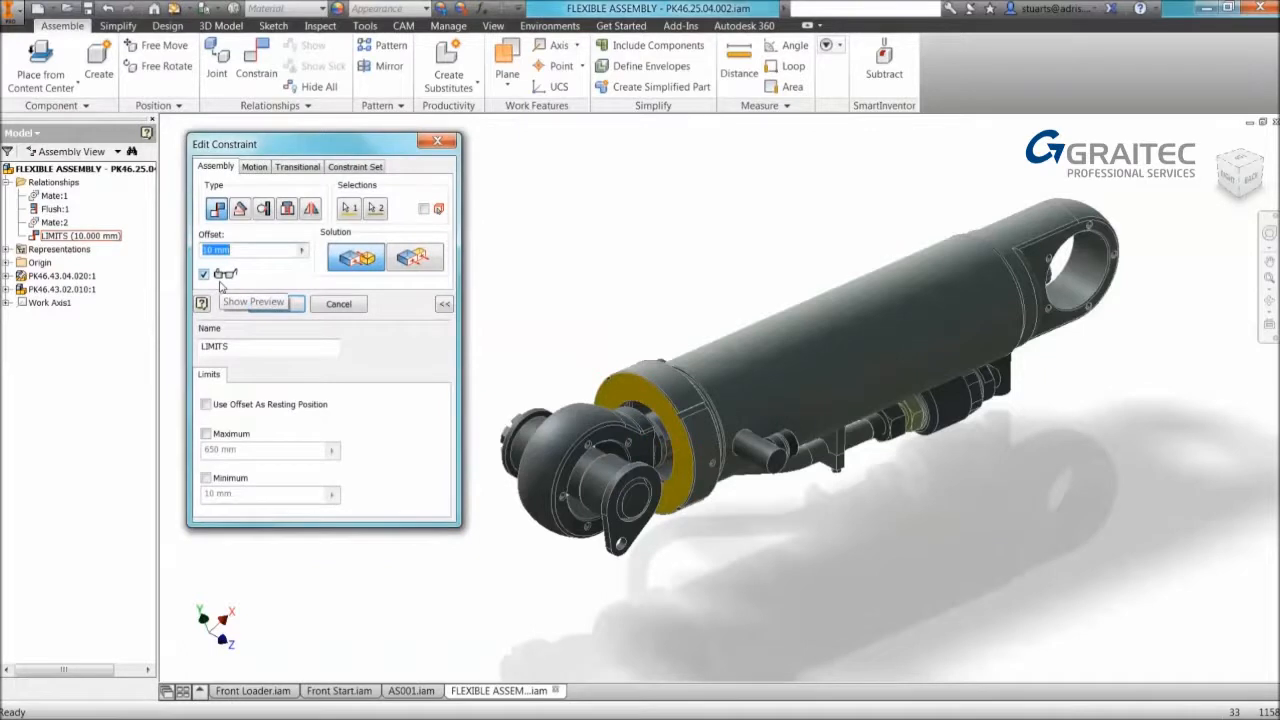
click(252, 302)
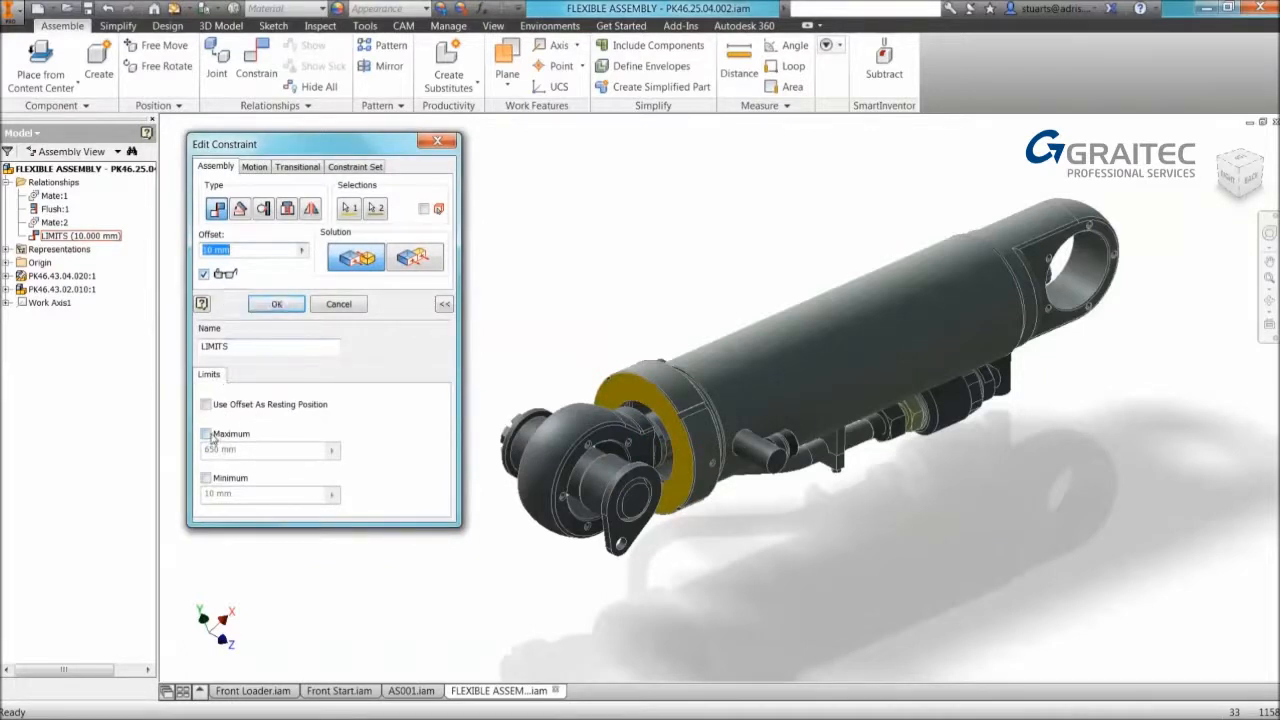
click(206, 432)
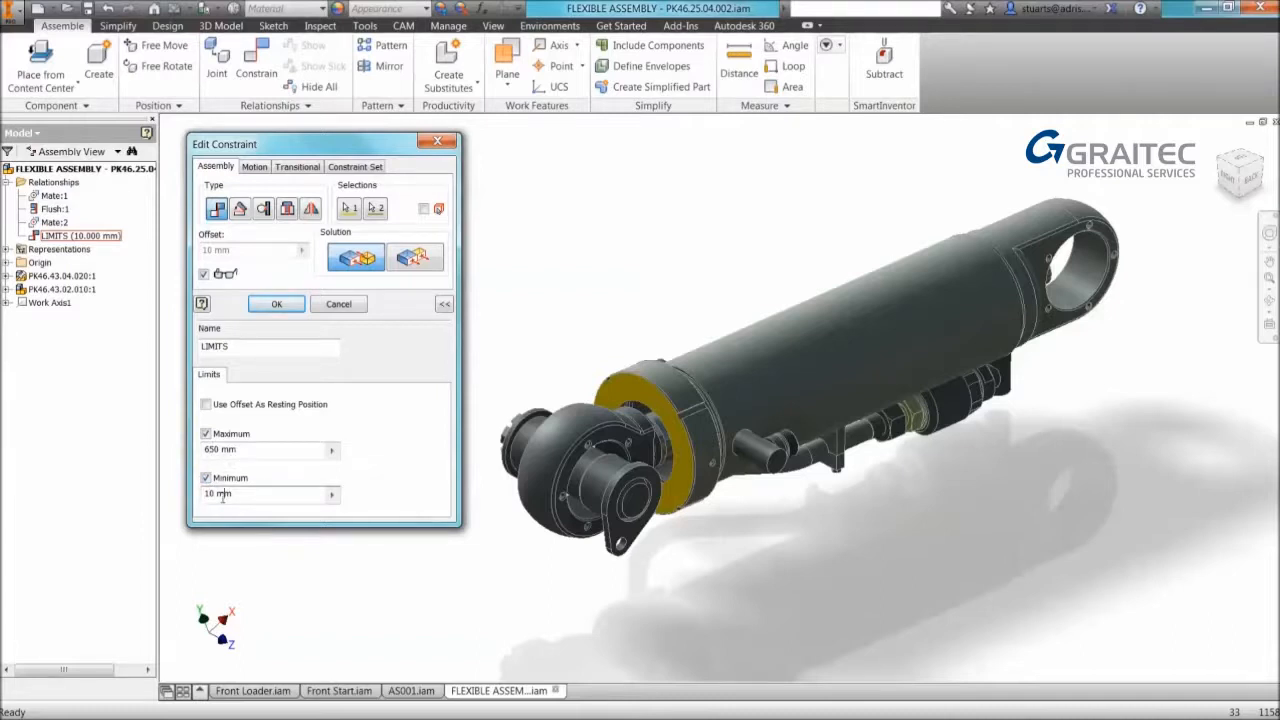
click(276, 304)
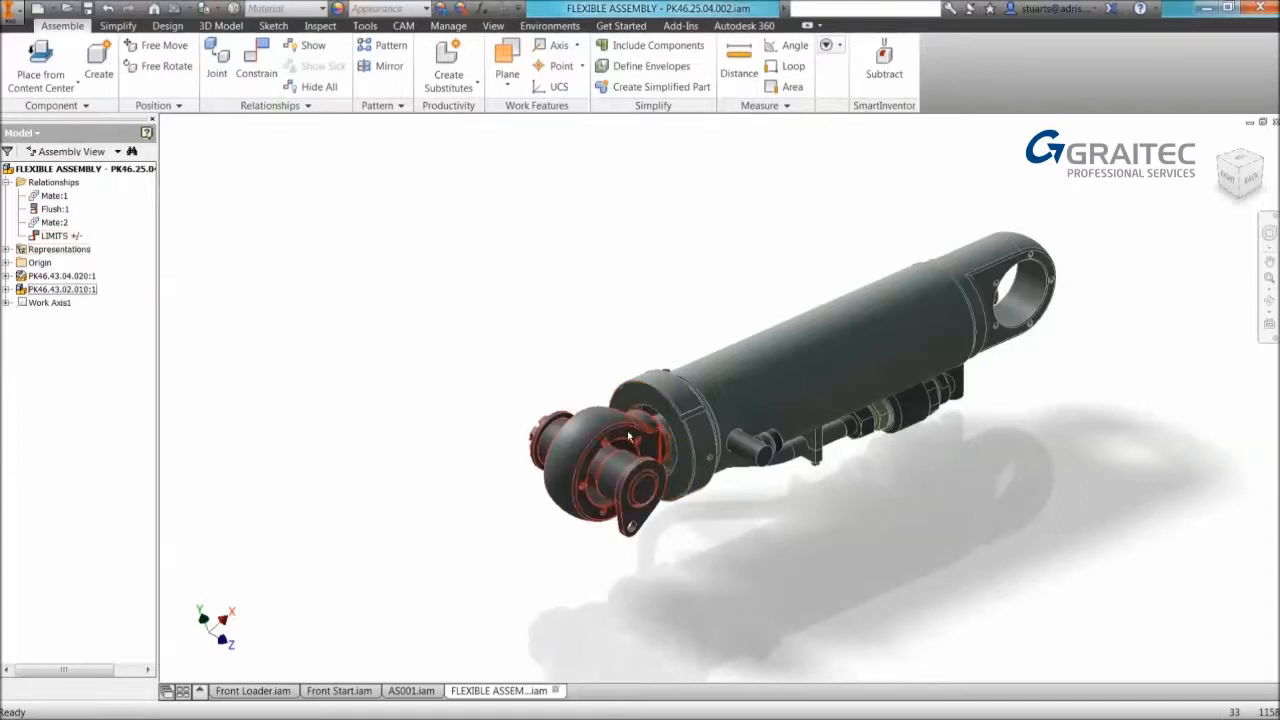
drag(620, 460, 356, 580)
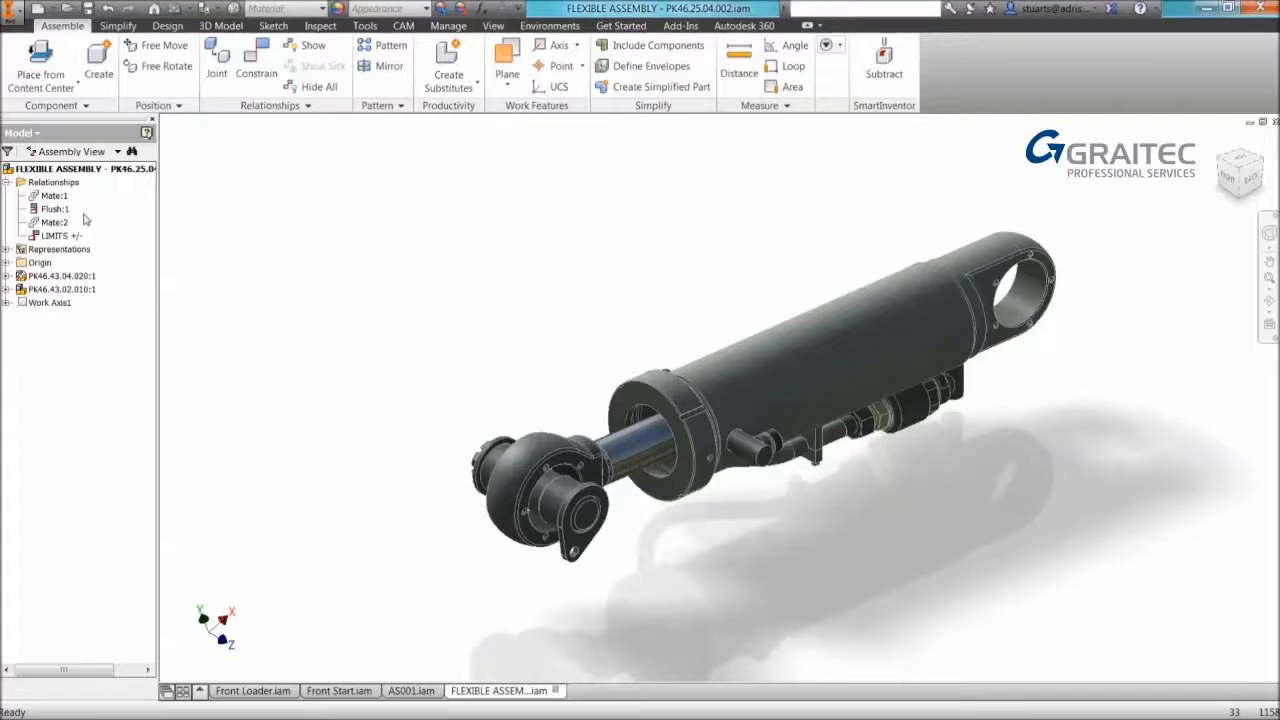
Set LIMITS to use its offset as resting position and drag the rod to see it spring back.
right_click(48, 236)
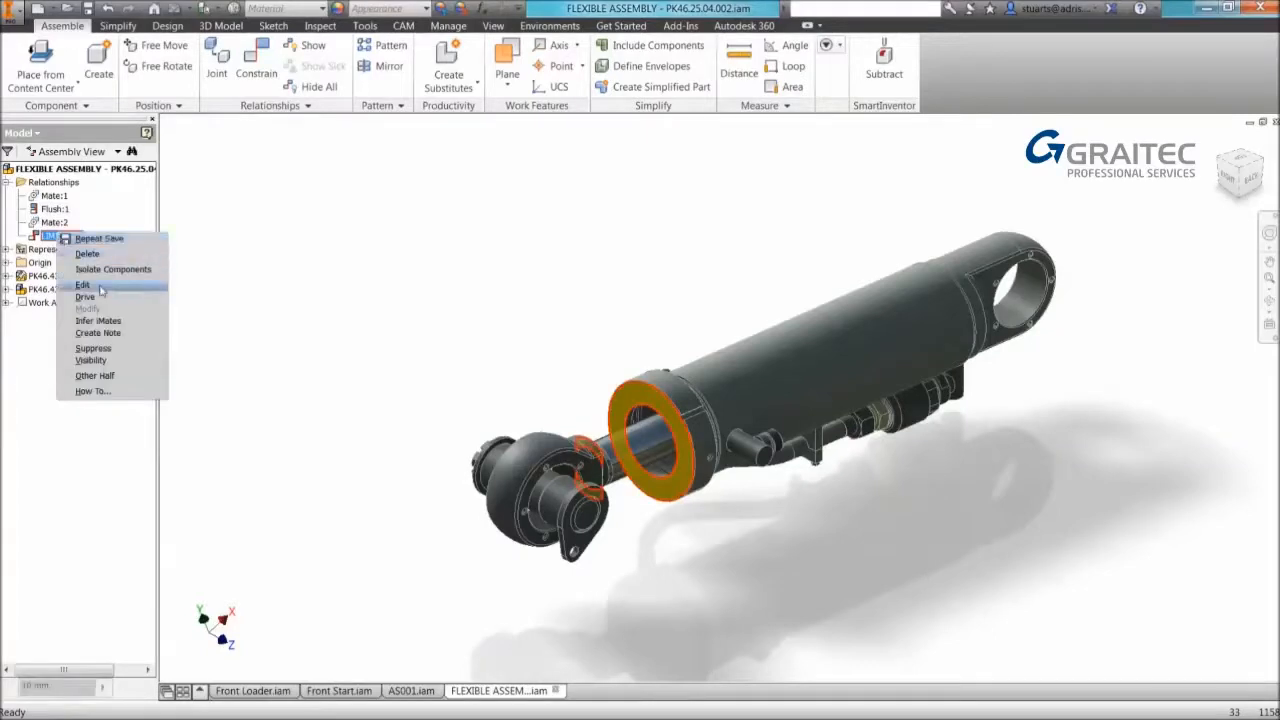
click(84, 284)
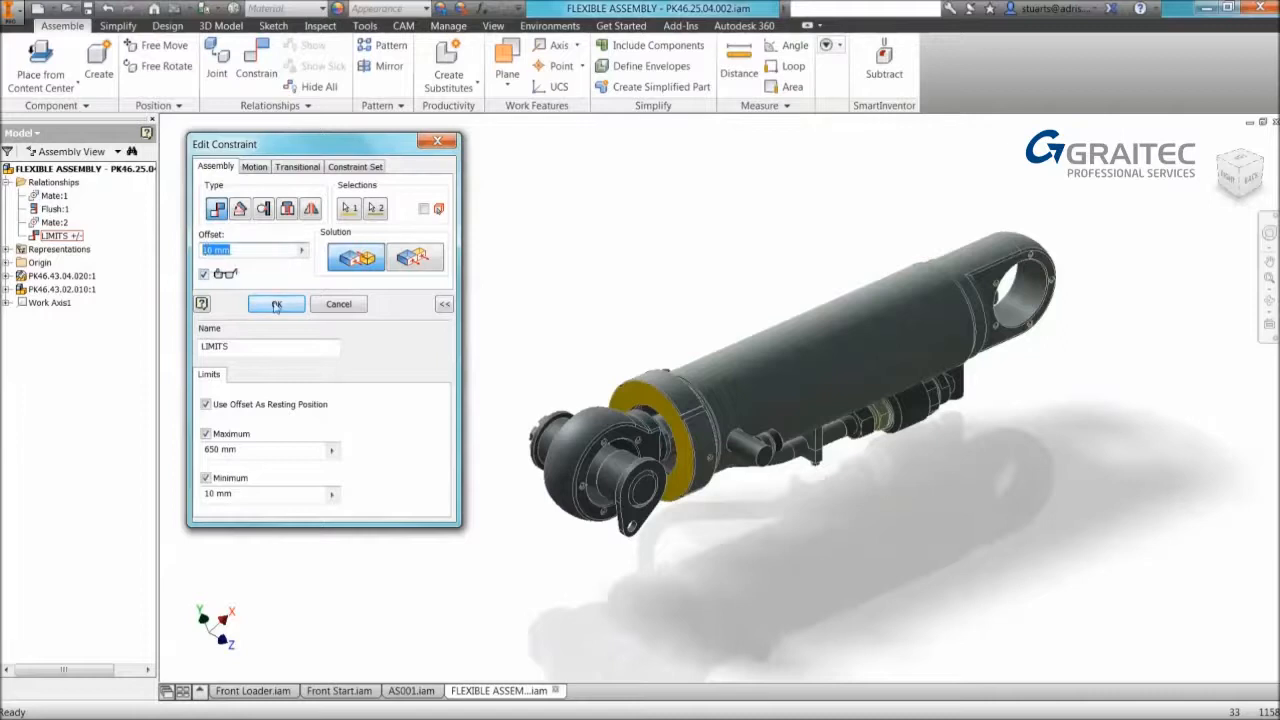
click(276, 304)
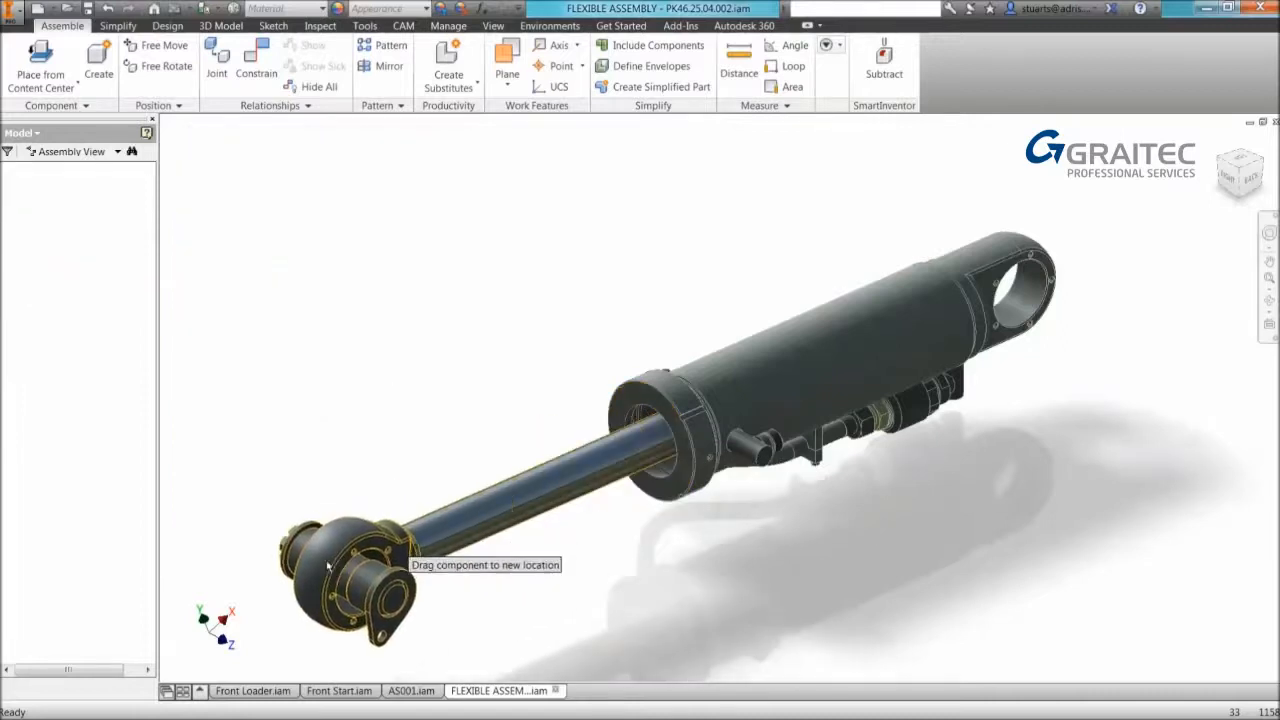
drag(330, 564, 444, 544)
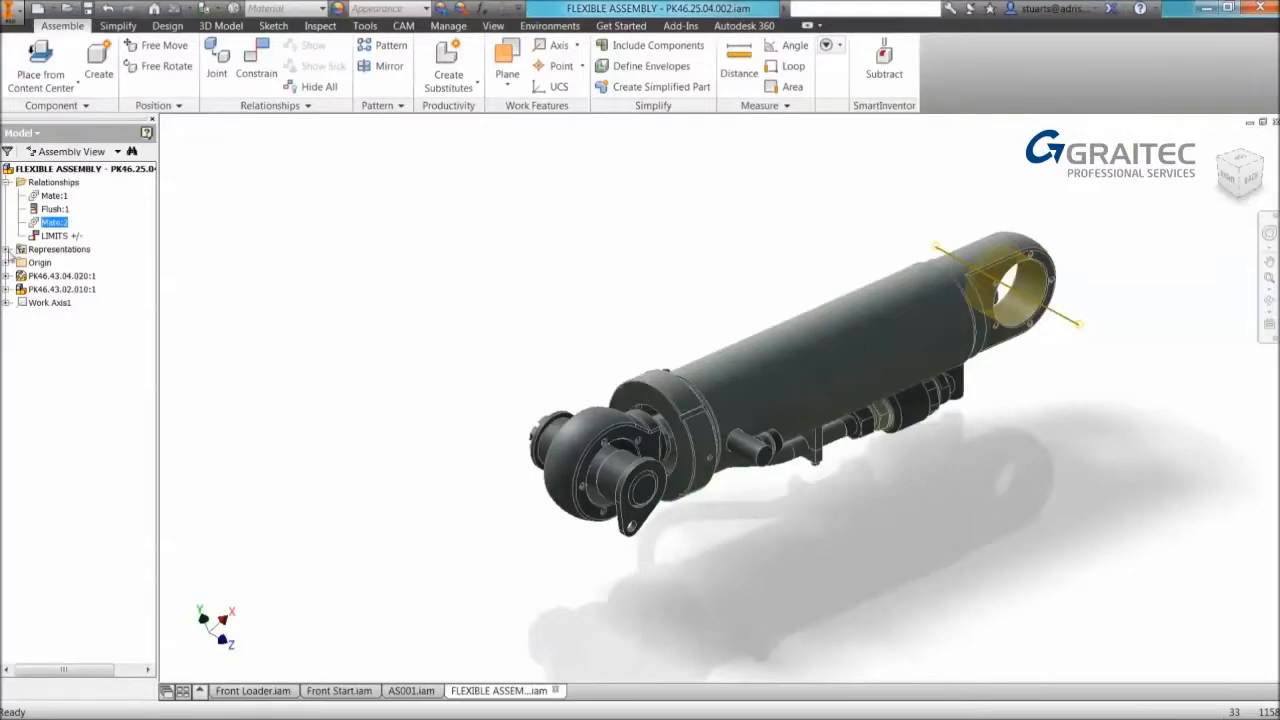
Create a positional representation named Half way, activate it and select the LIMITS constraint.
click(8, 248)
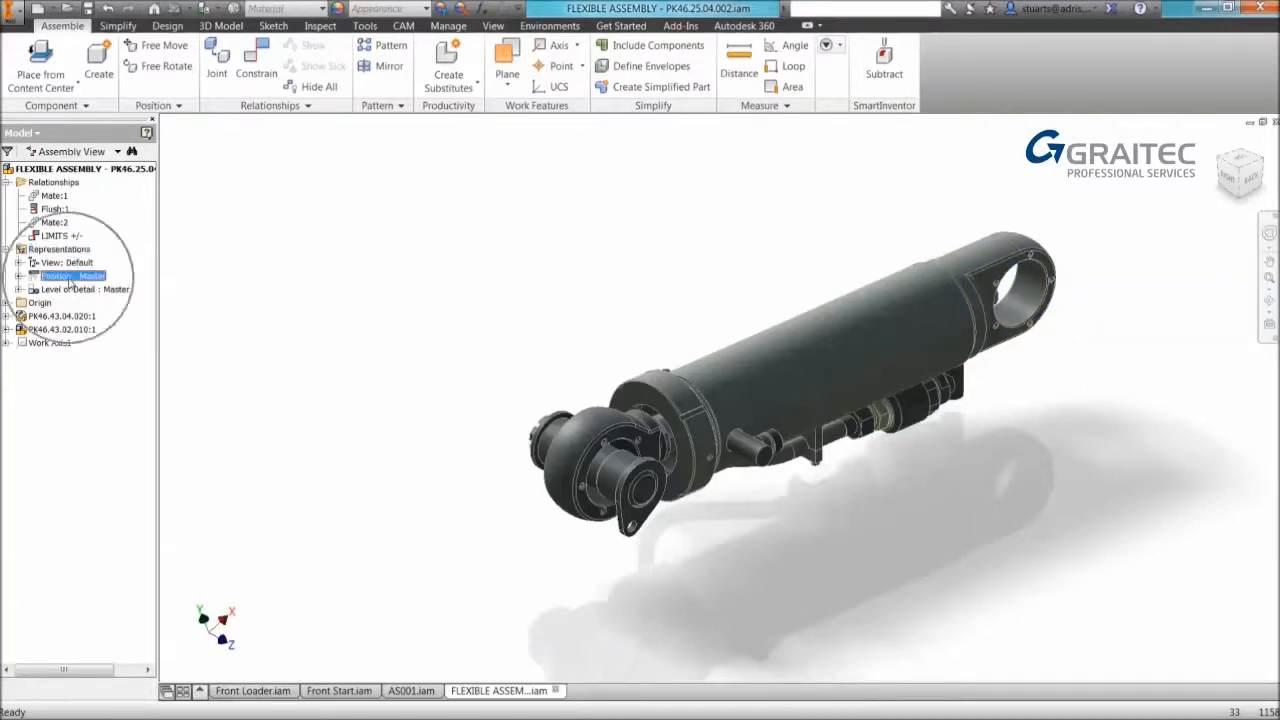
click(34, 276)
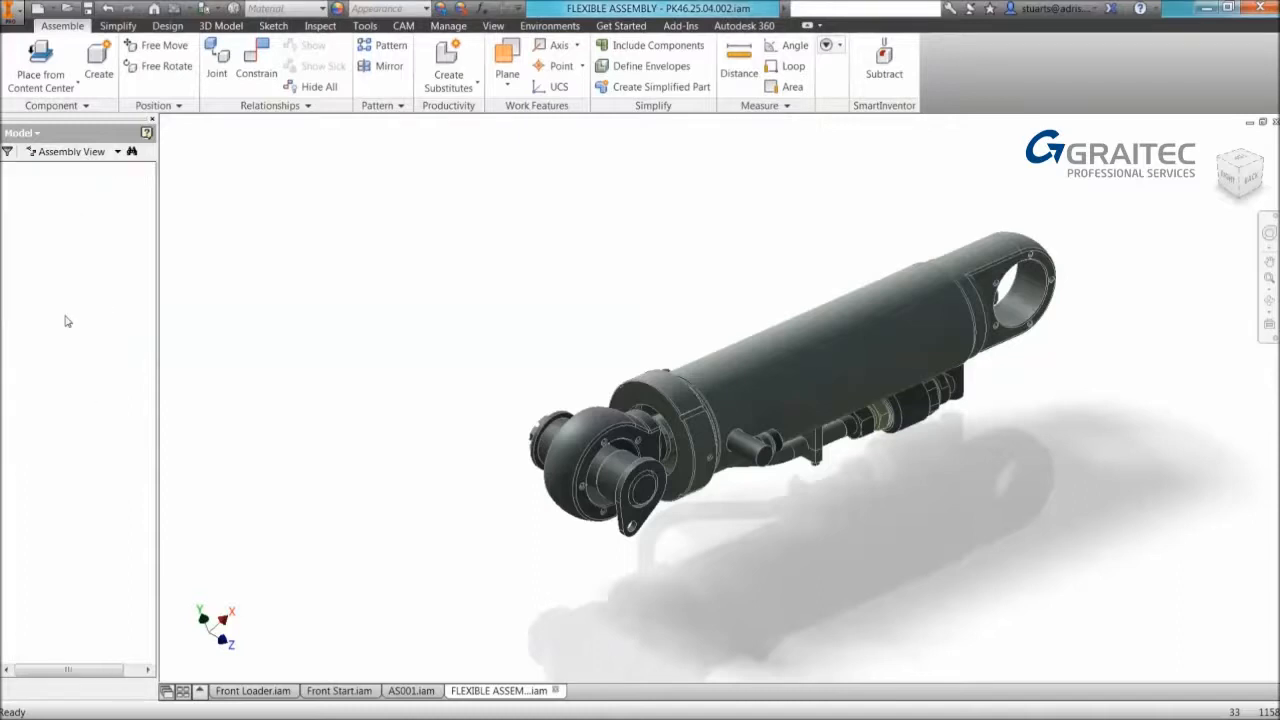
double_click(70, 302)
text(Half)
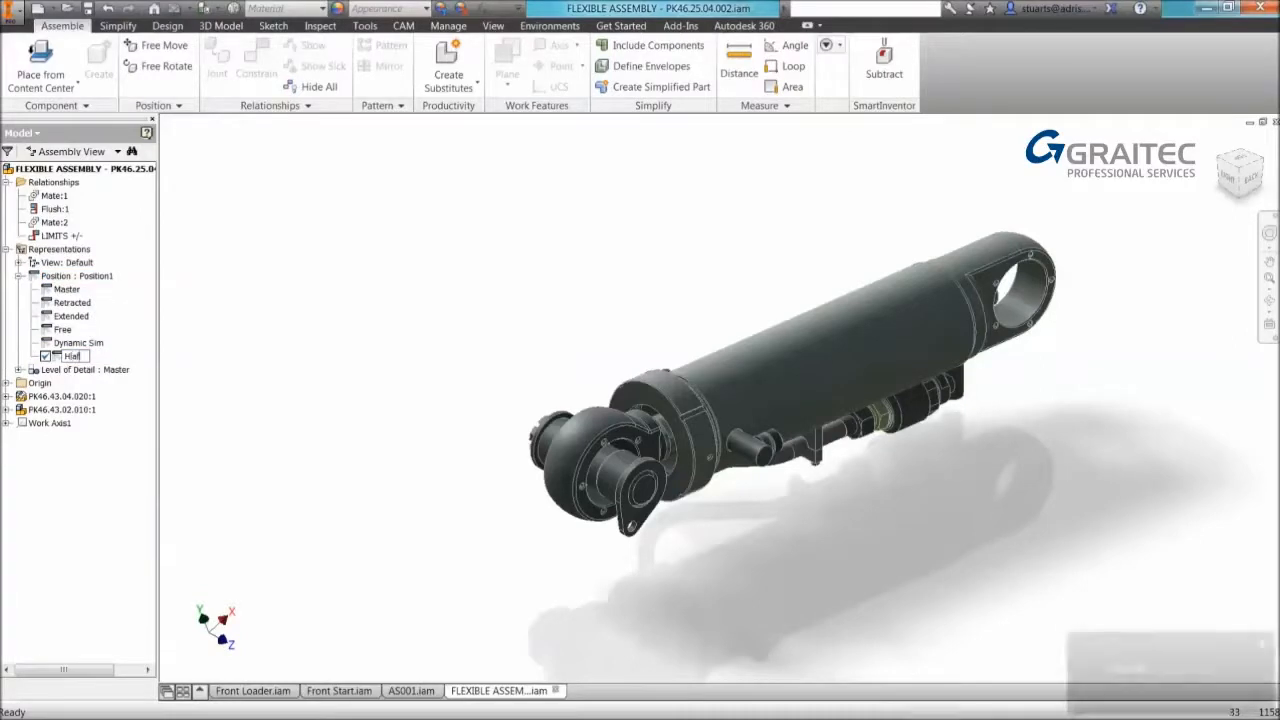
double_click(72, 356)
text( way)
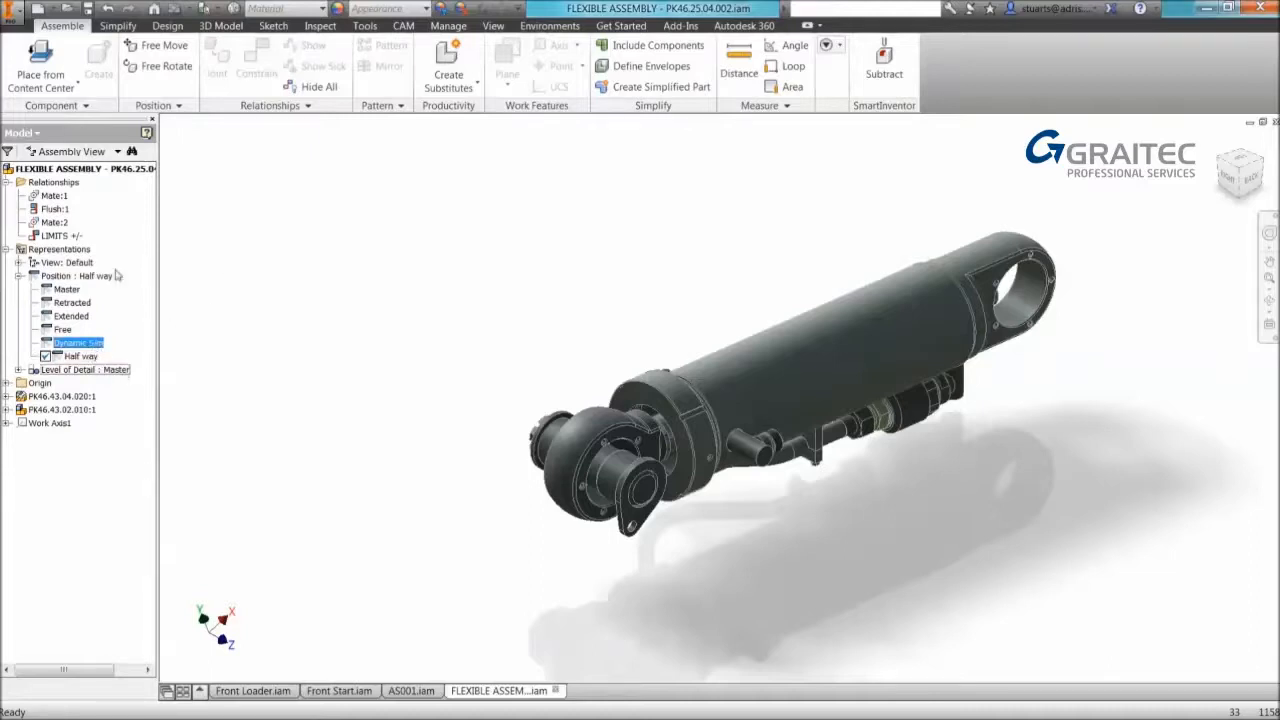
click(58, 236)
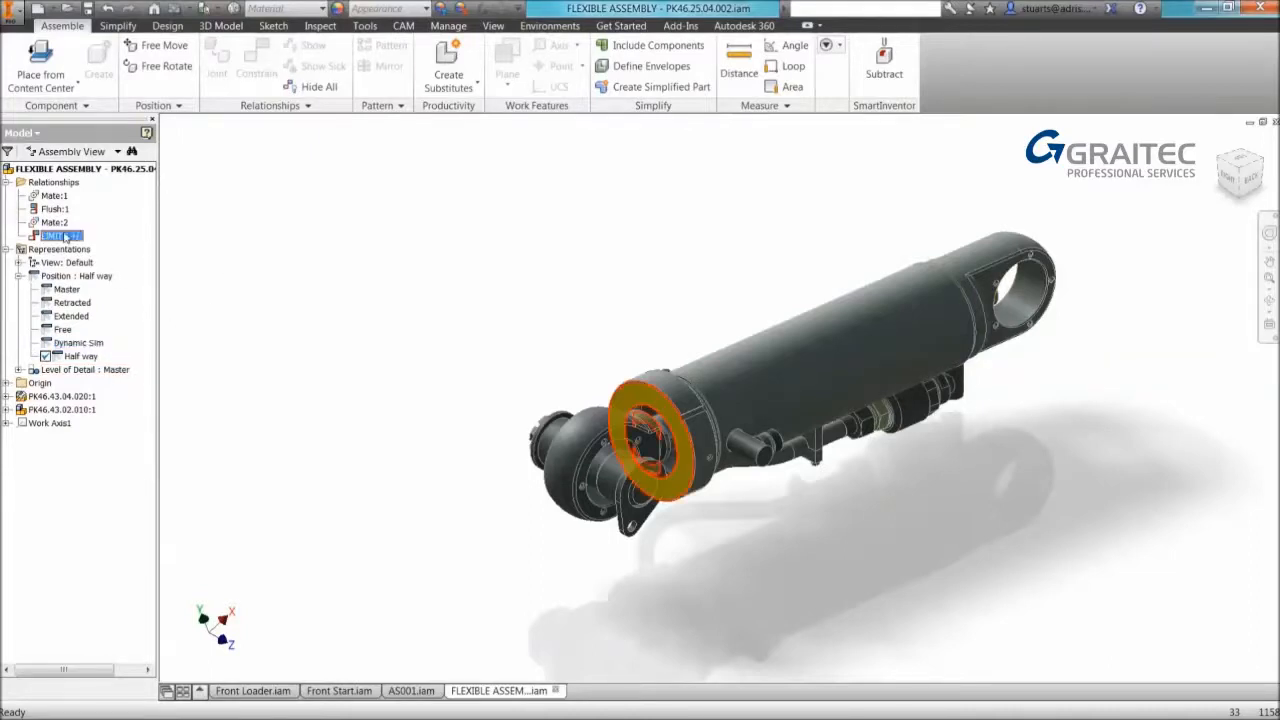
Override the LIMITS constraint value to 325 mm for the Half way position.
right_click(56, 236)
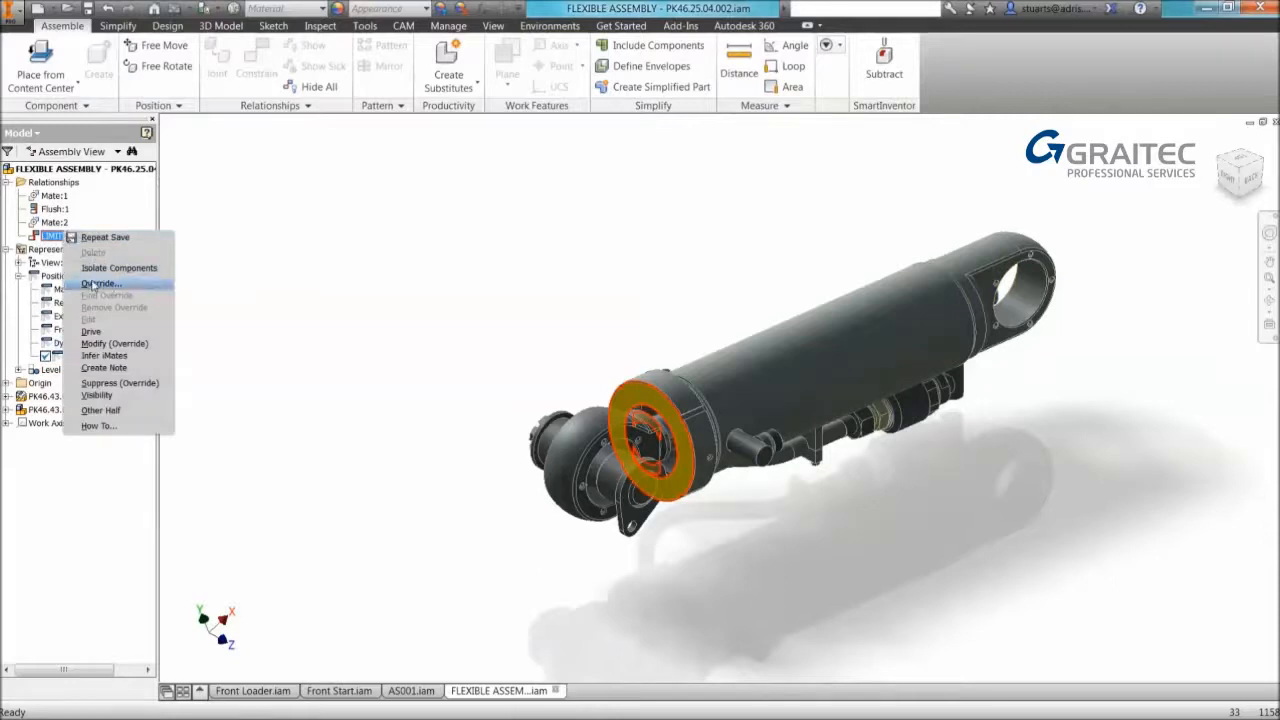
click(100, 284)
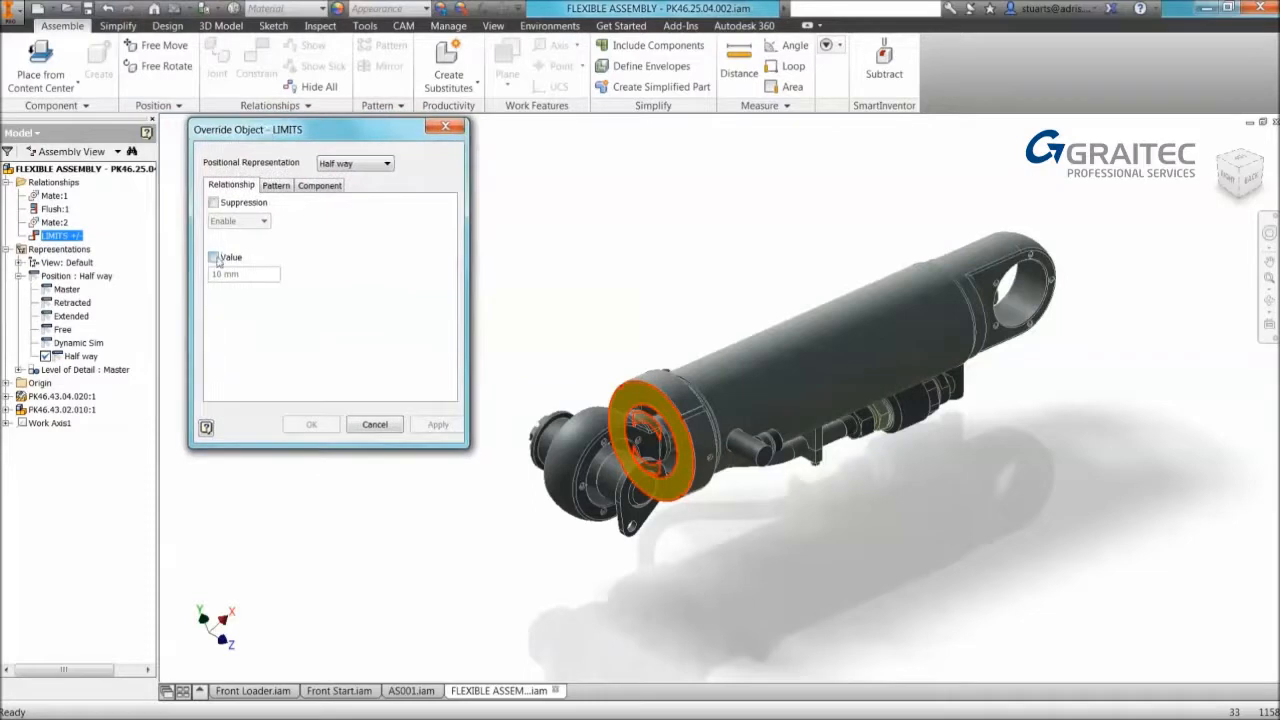
click(212, 256)
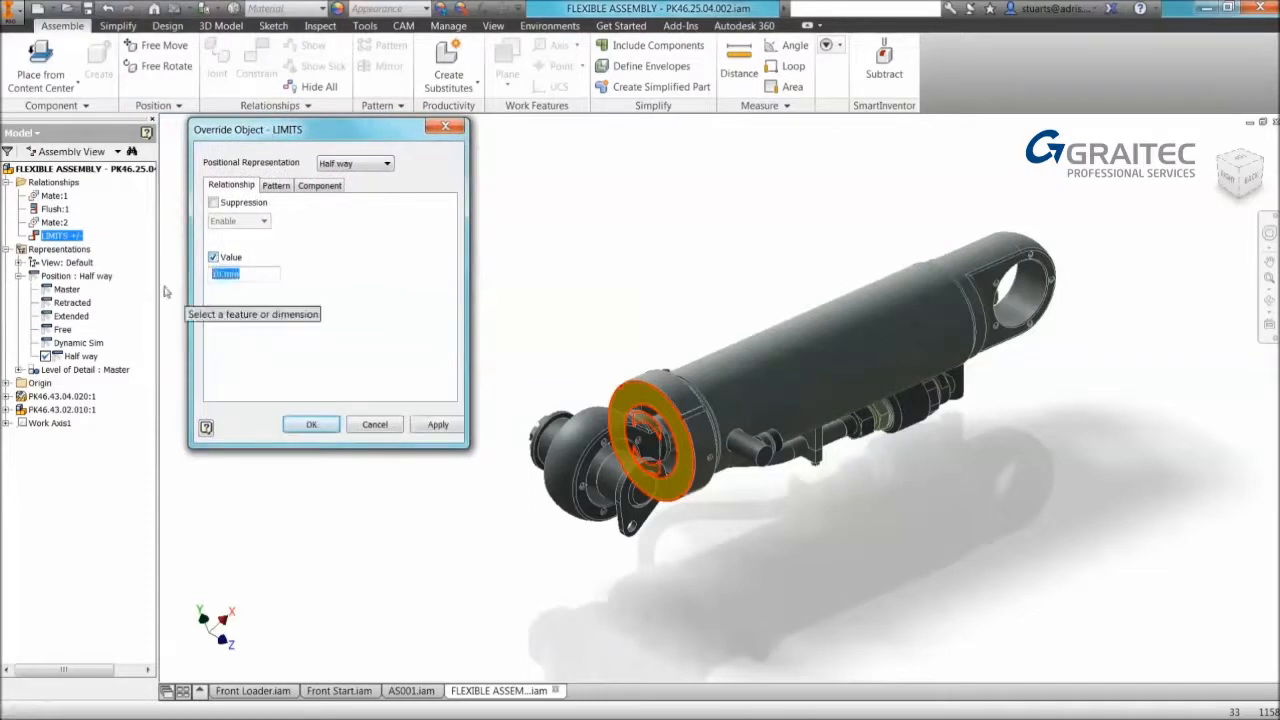
text(325)
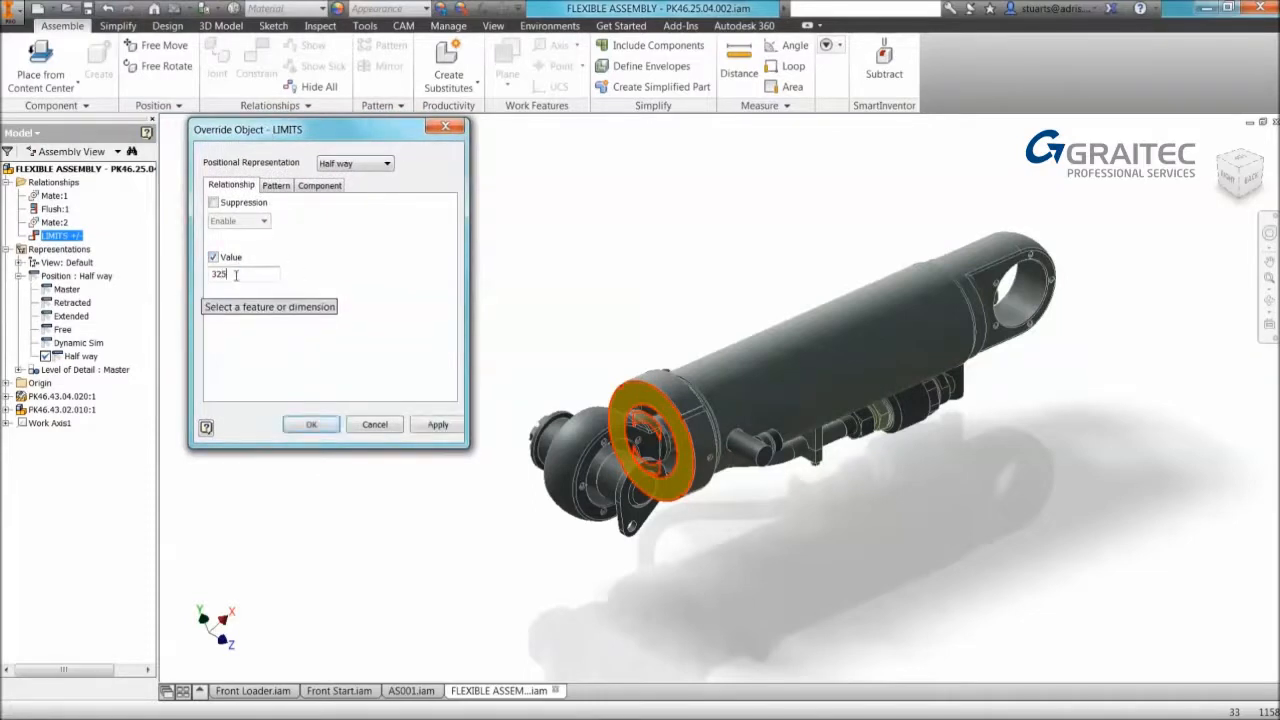
click(436, 424)
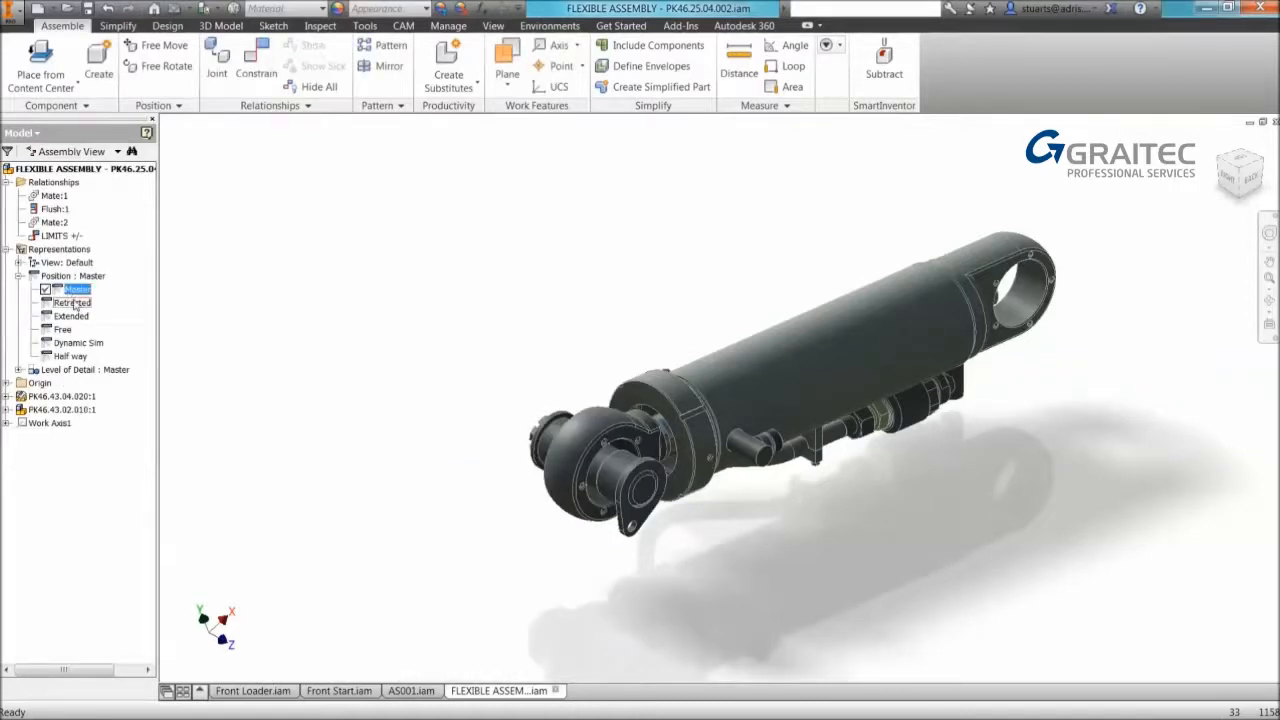
Test the Extended and Half way positions, then return to Master and collapse the list.
double_click(70, 316)
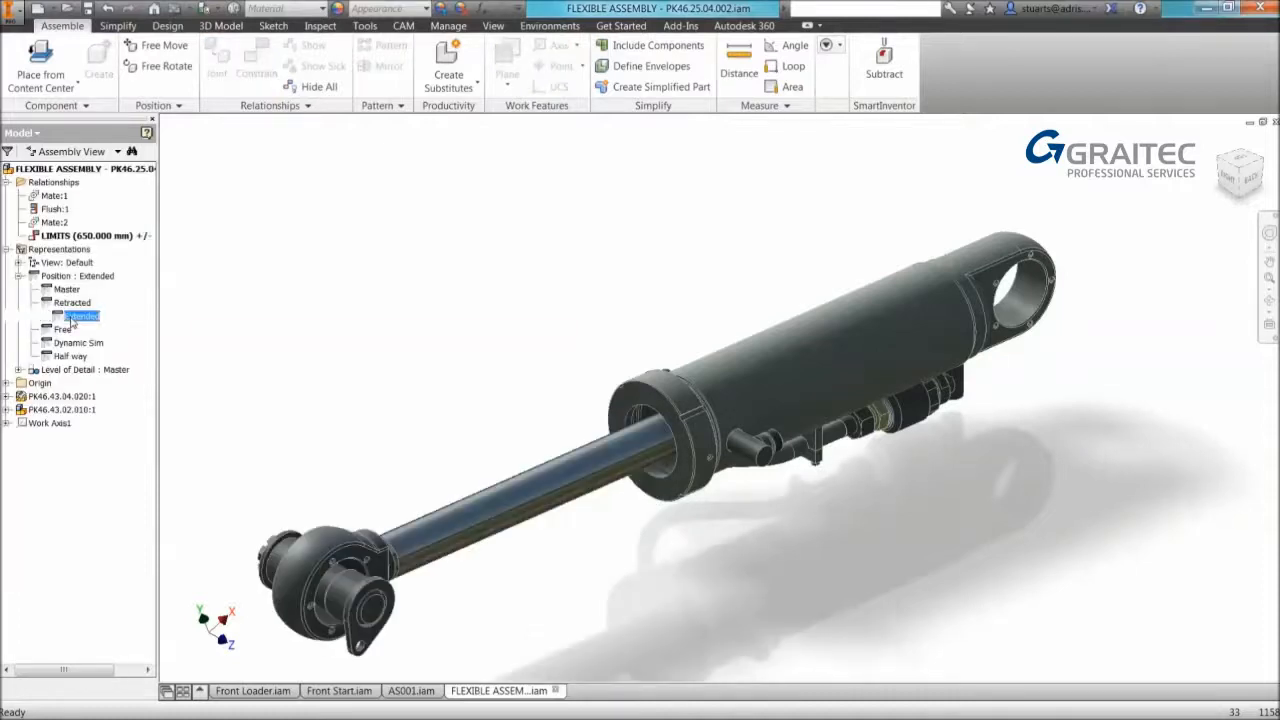
double_click(76, 356)
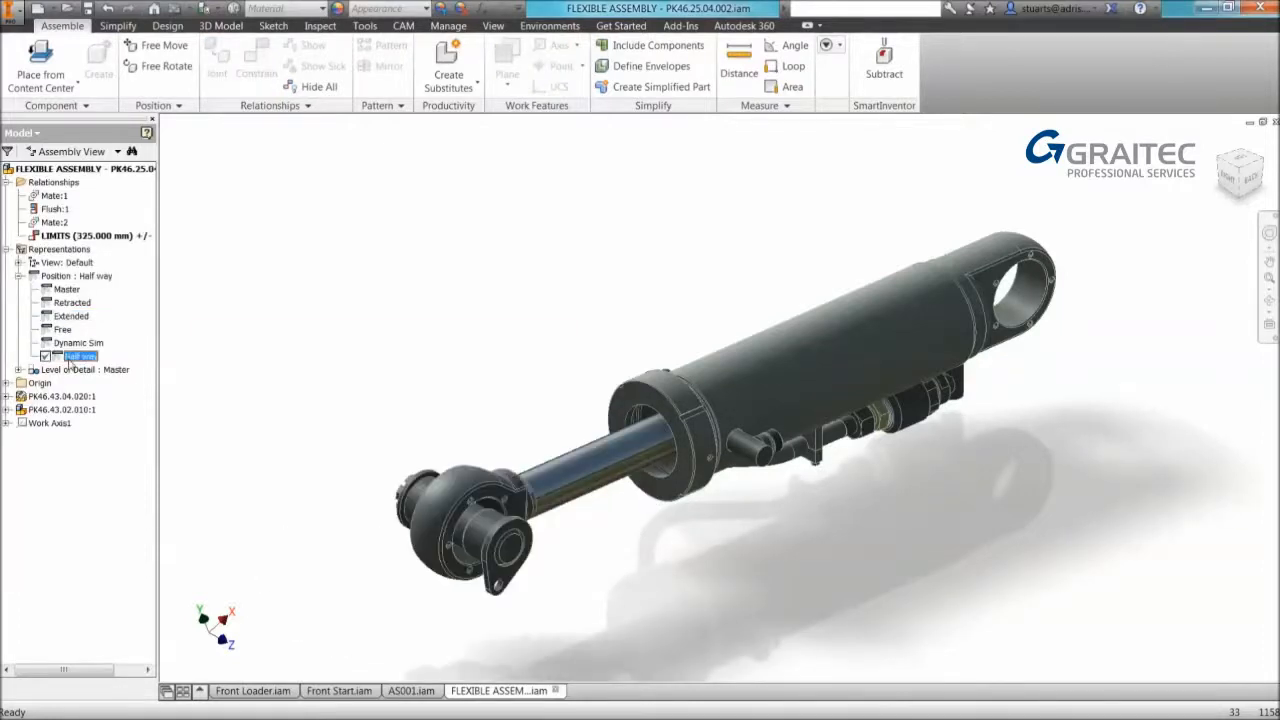
double_click(66, 288)
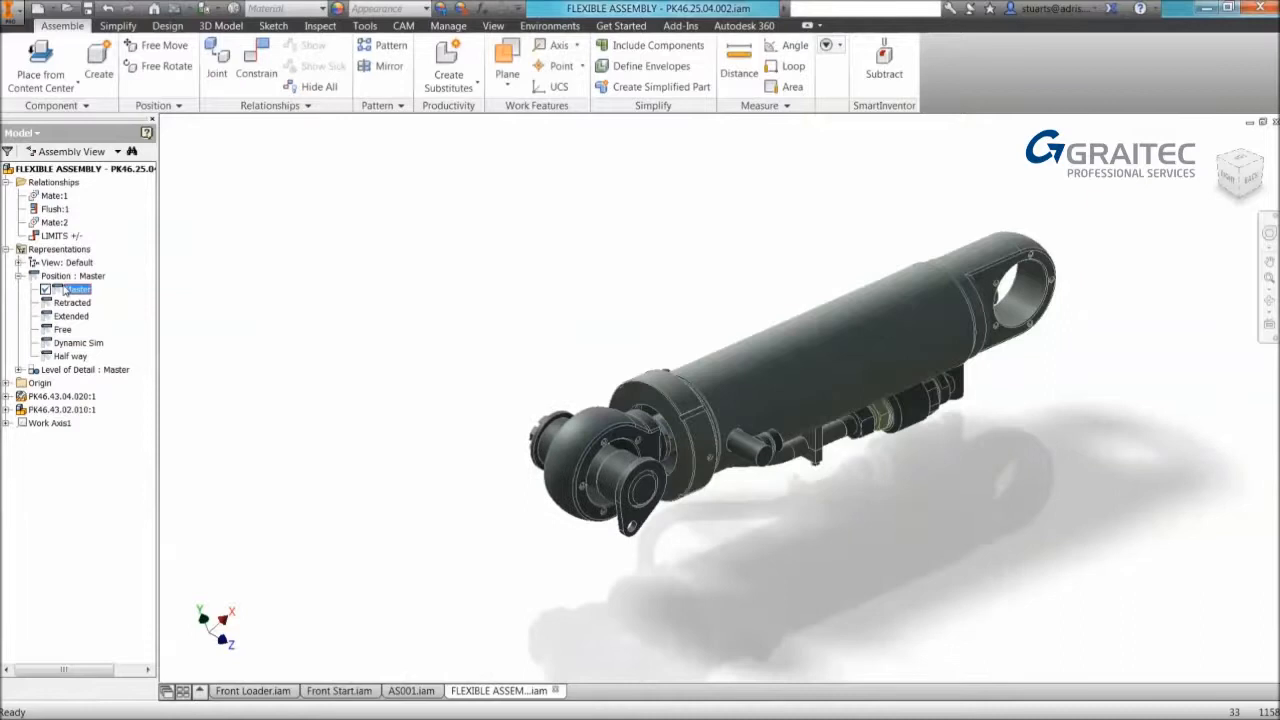
click(24, 276)
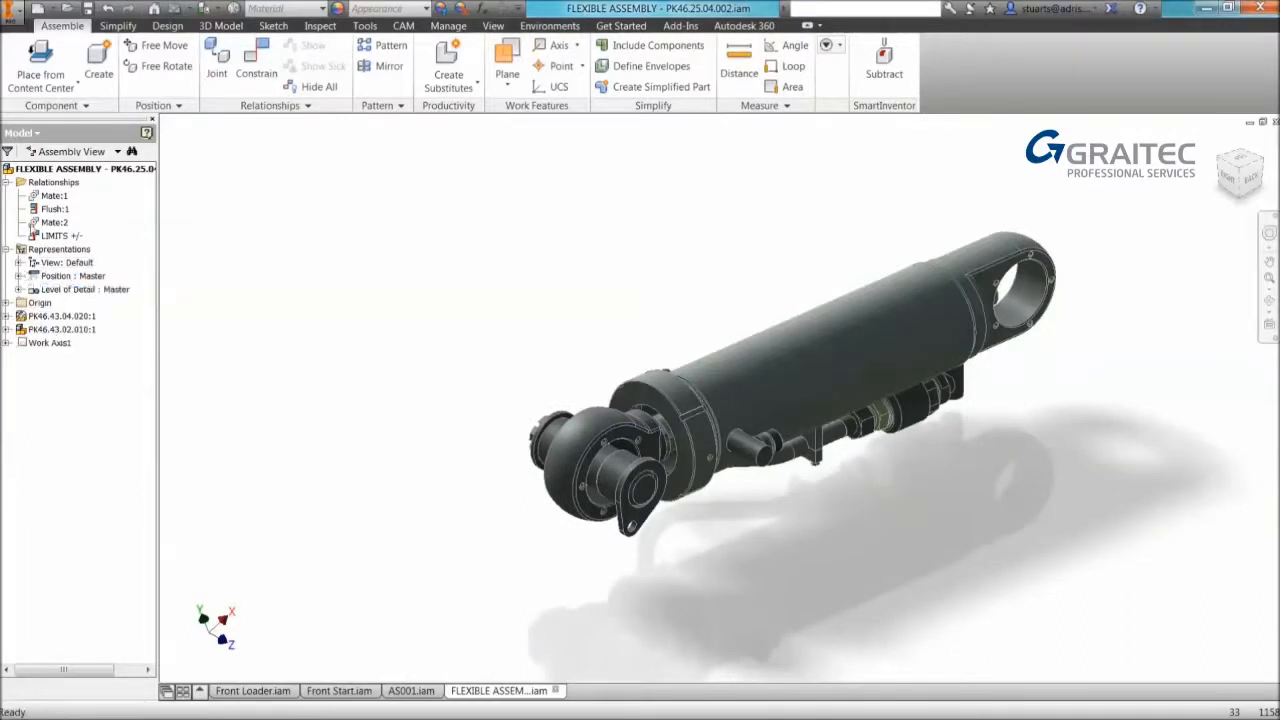
click(80, 168)
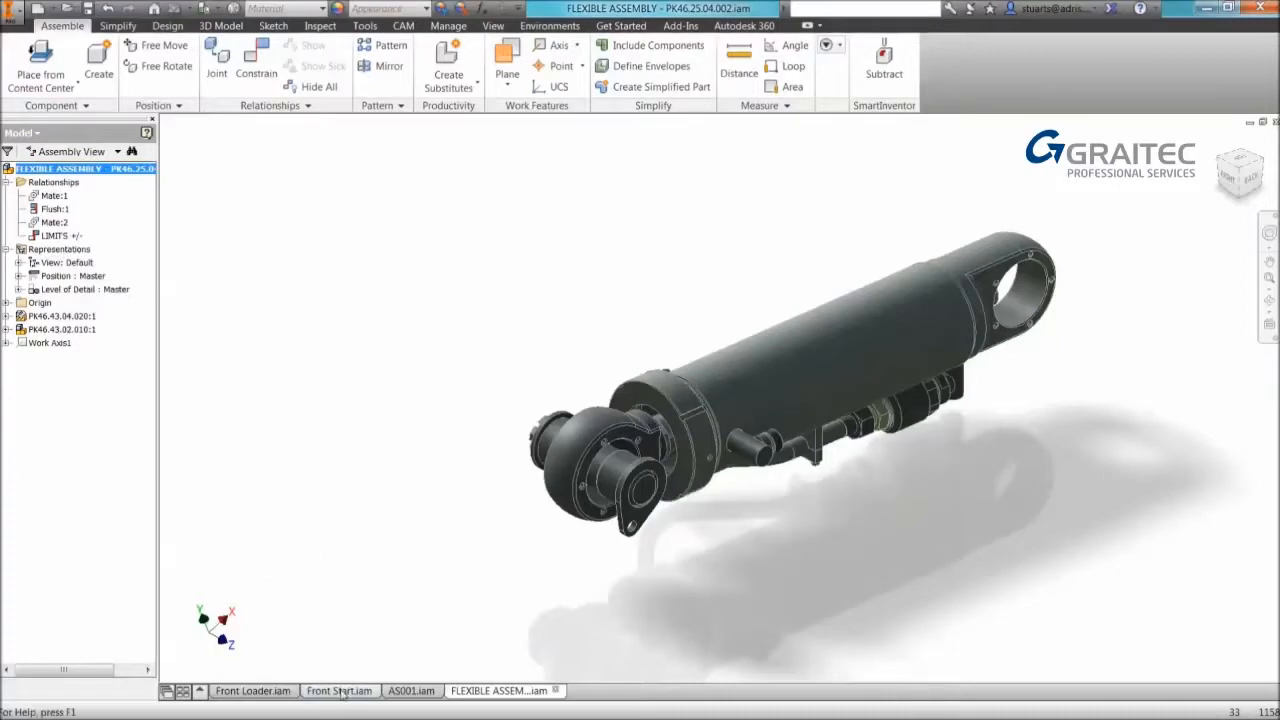
Switch to the Front Start.iam loader assembly and zoom in on the boom cylinders.
click(340, 692)
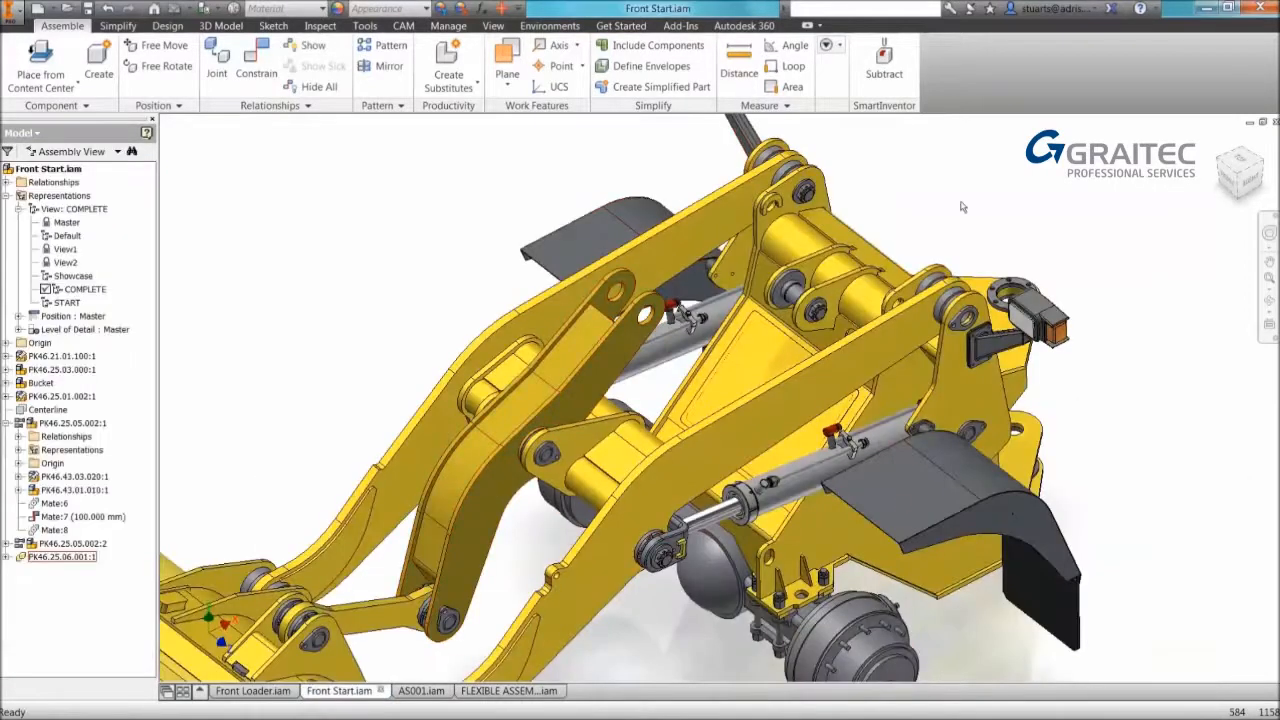
right_click(838, 200)
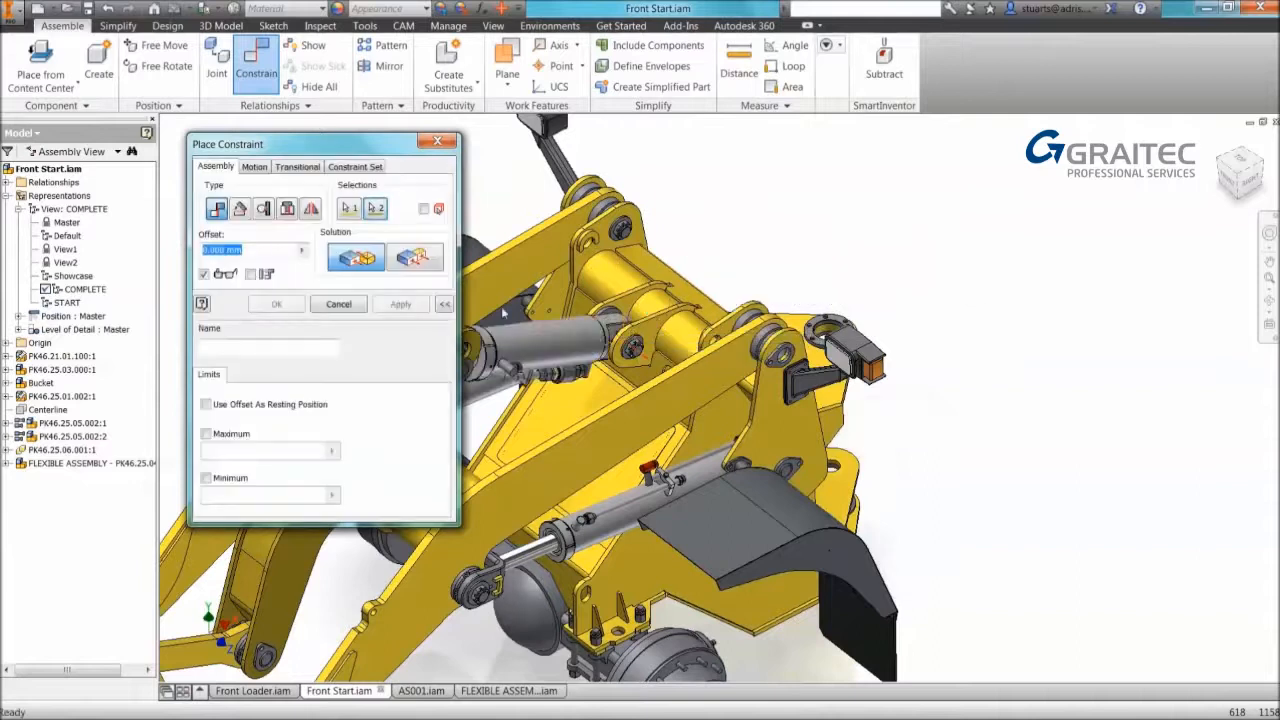
click(444, 304)
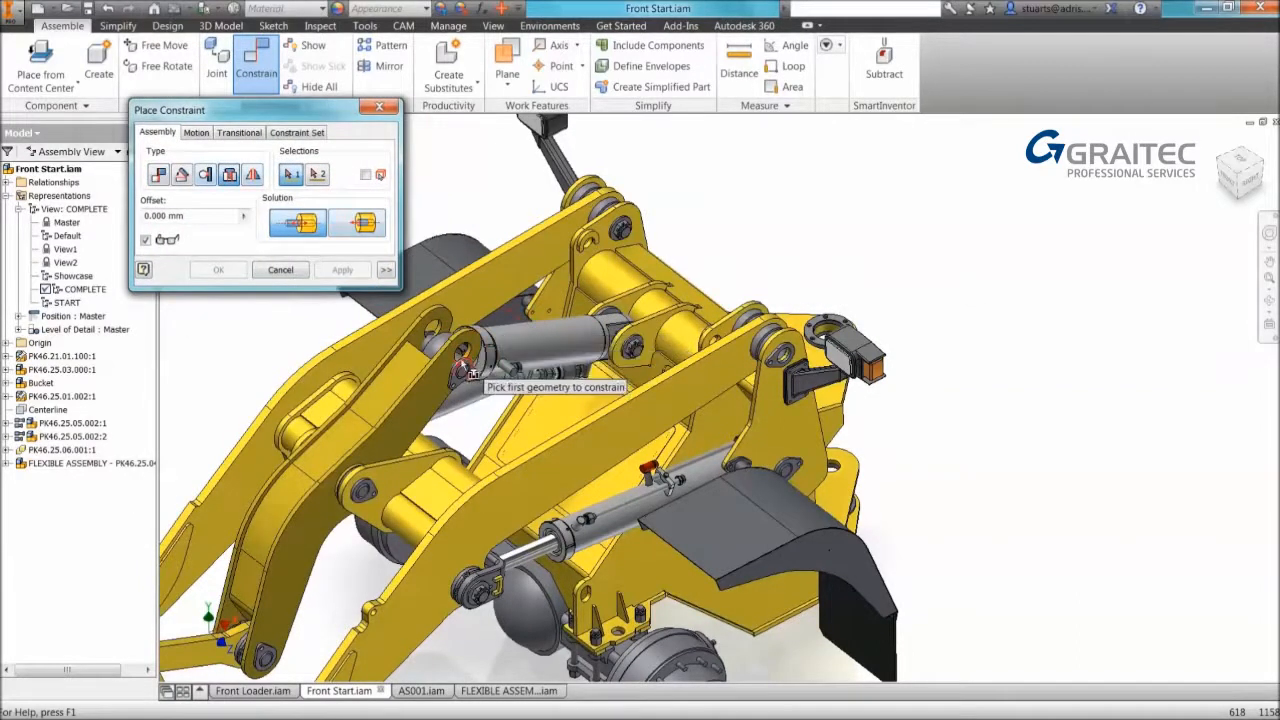
click(464, 356)
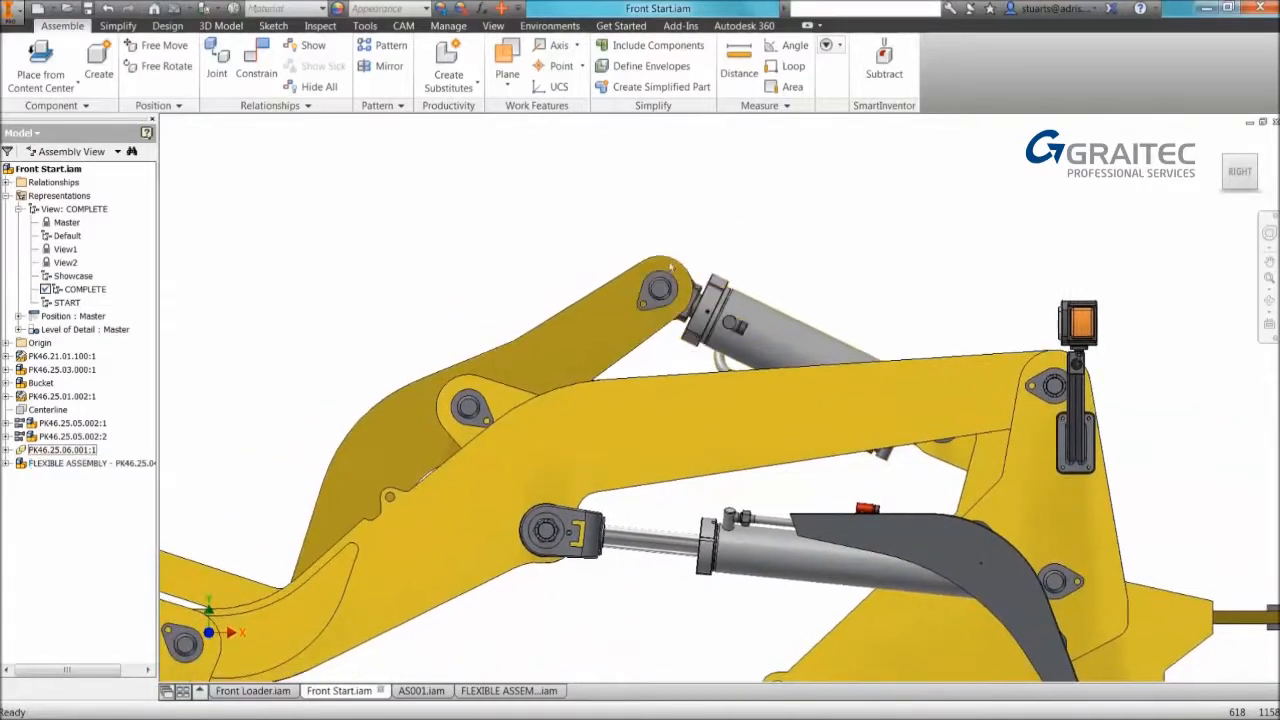
Drag the flexible boom subassembly to move the loader arm and bucket to a new position.
click(720, 310)
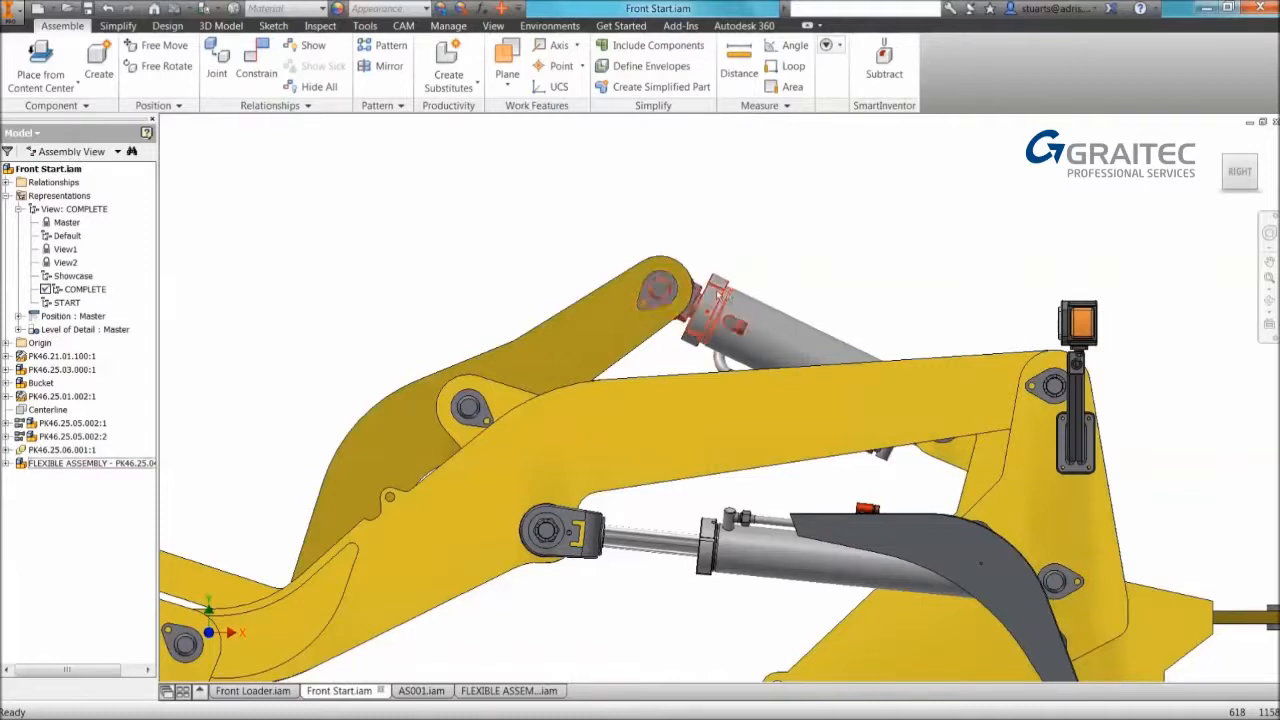
right_click(716, 296)
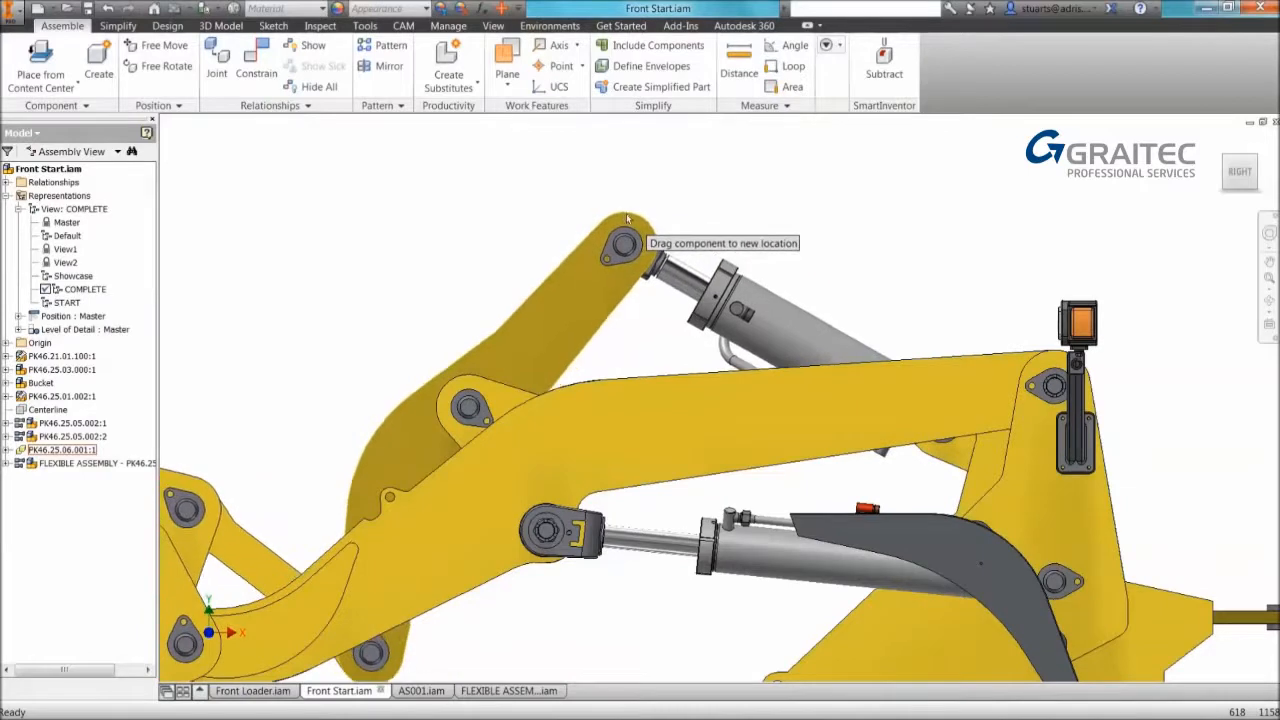
click(62, 448)
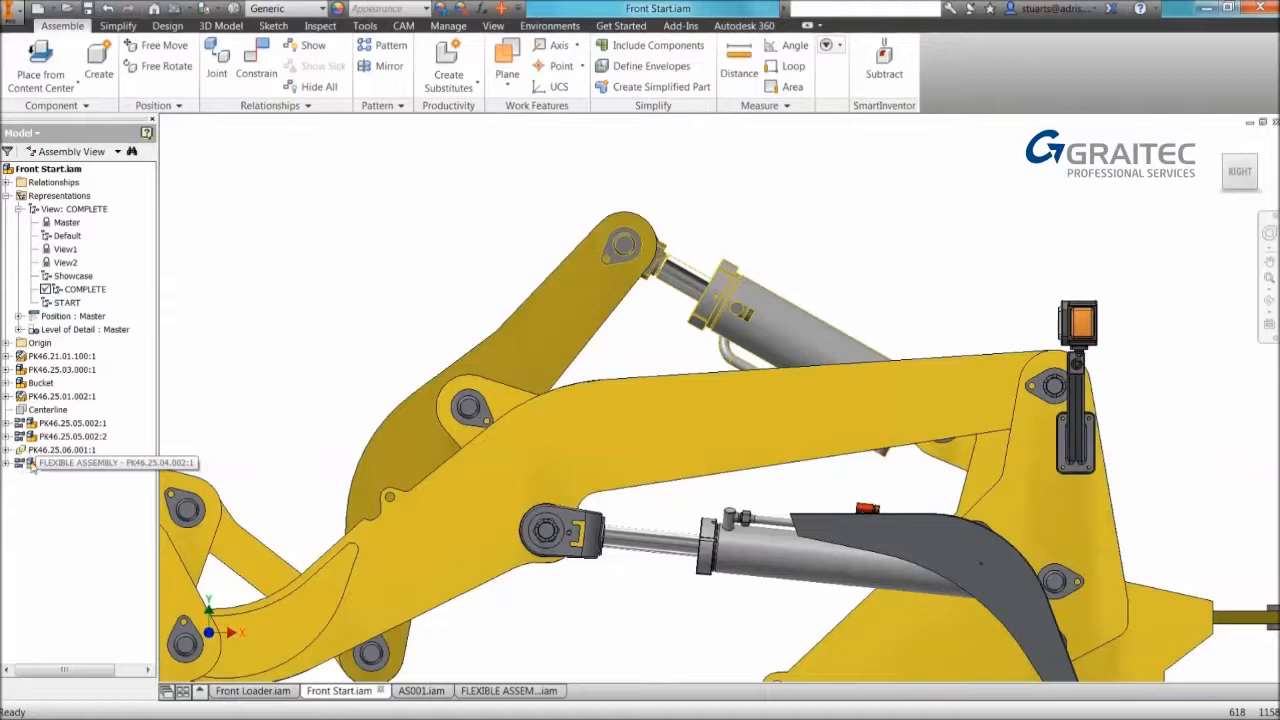
click(96, 462)
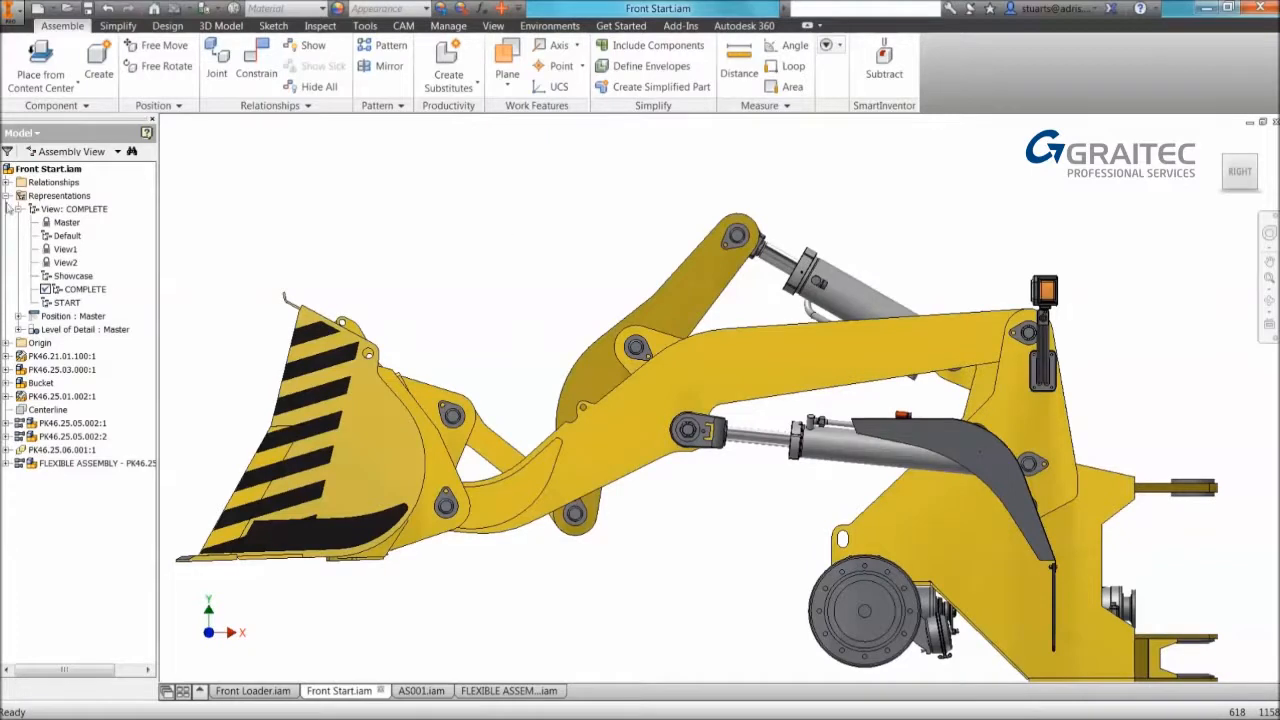
Activate the loader's Raised position, then its Lowered positional representation.
click(32, 208)
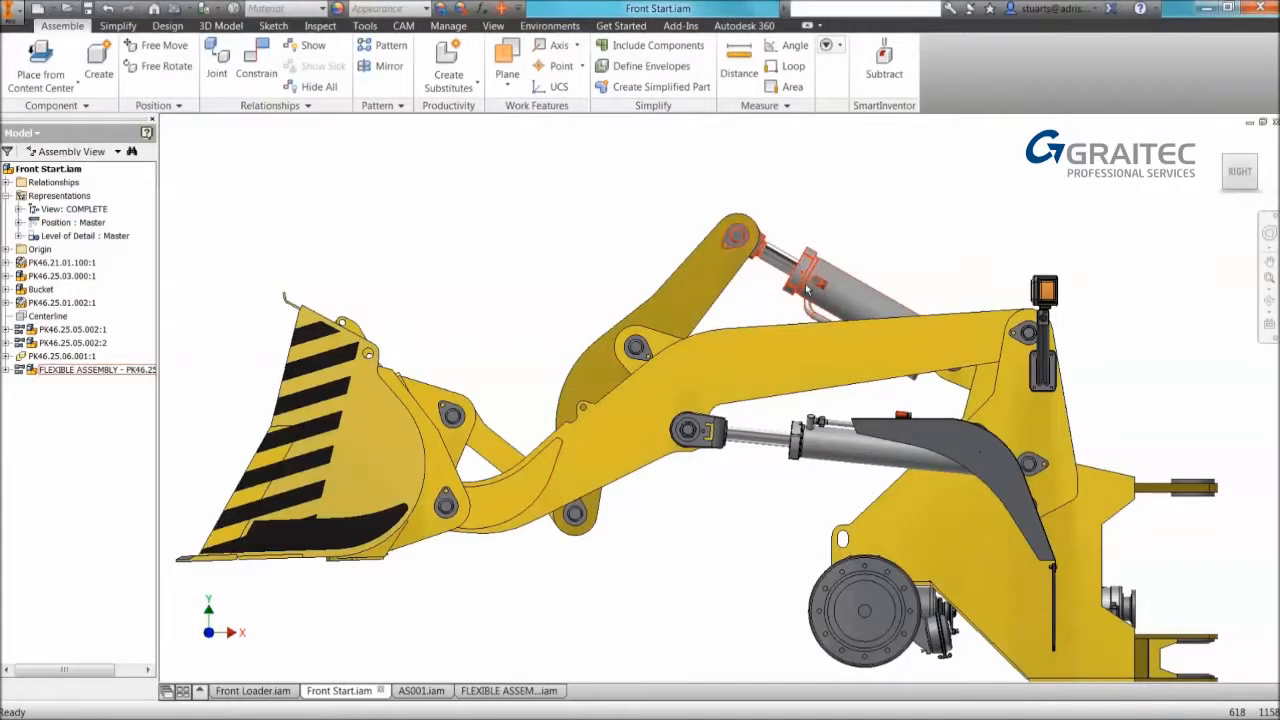
click(32, 222)
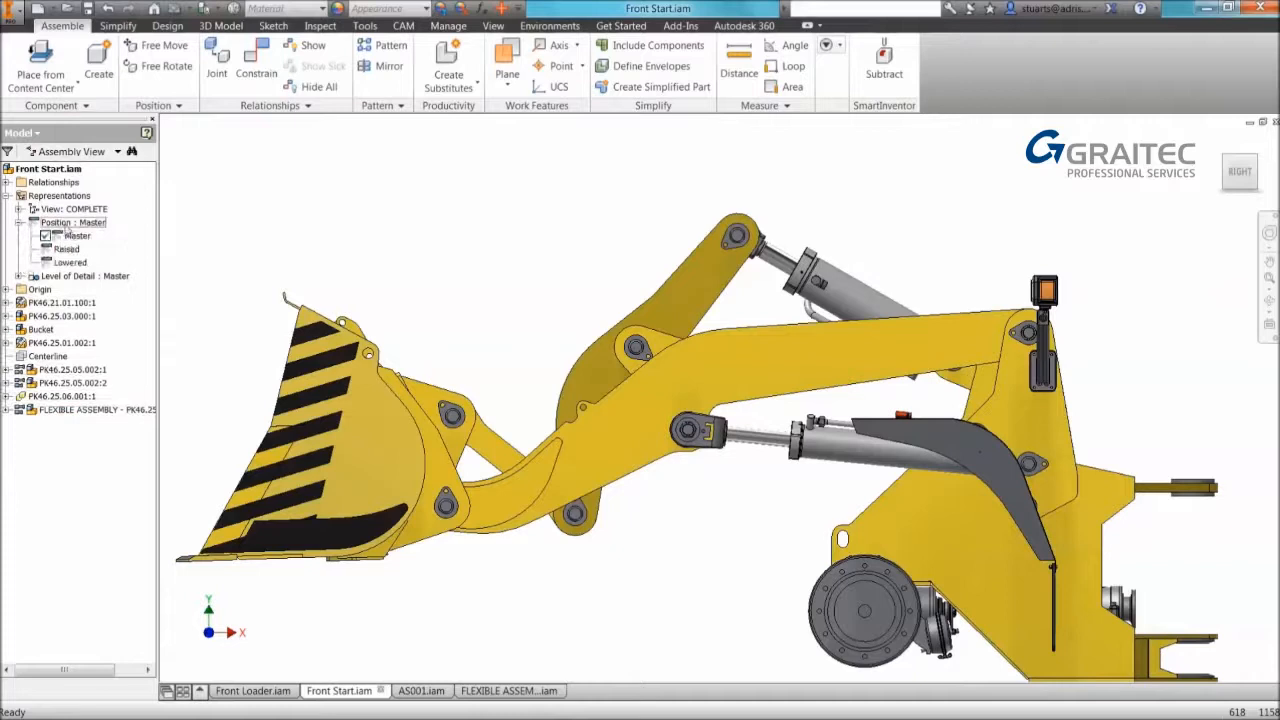
click(76, 236)
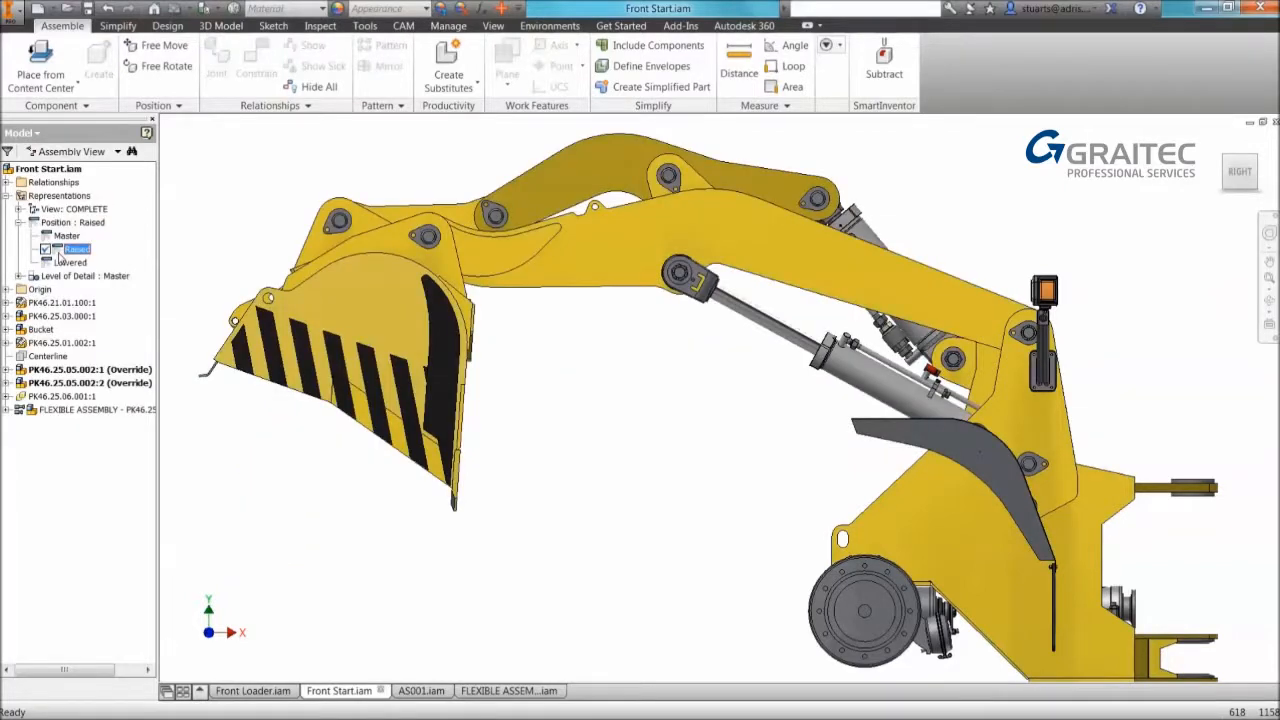
double_click(80, 262)
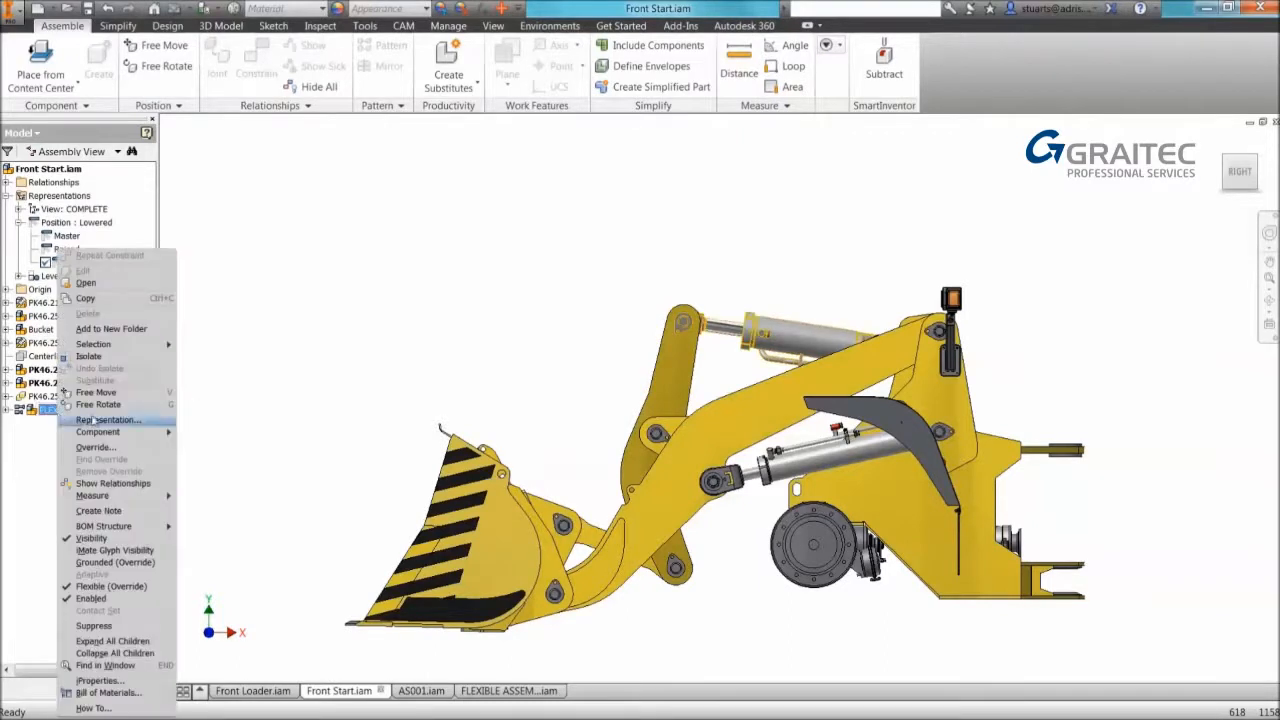
Open the Override settings for the FLEXIBLE ASSEMBLY subassembly.
click(108, 420)
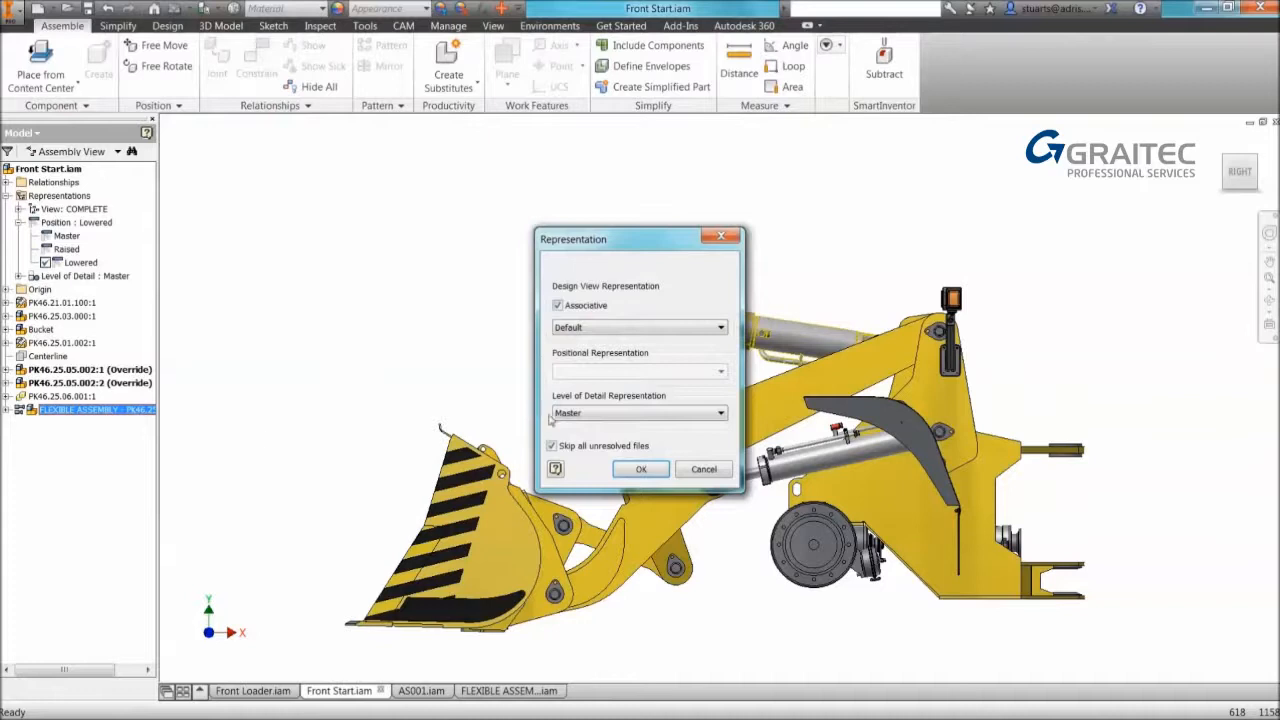
click(640, 468)
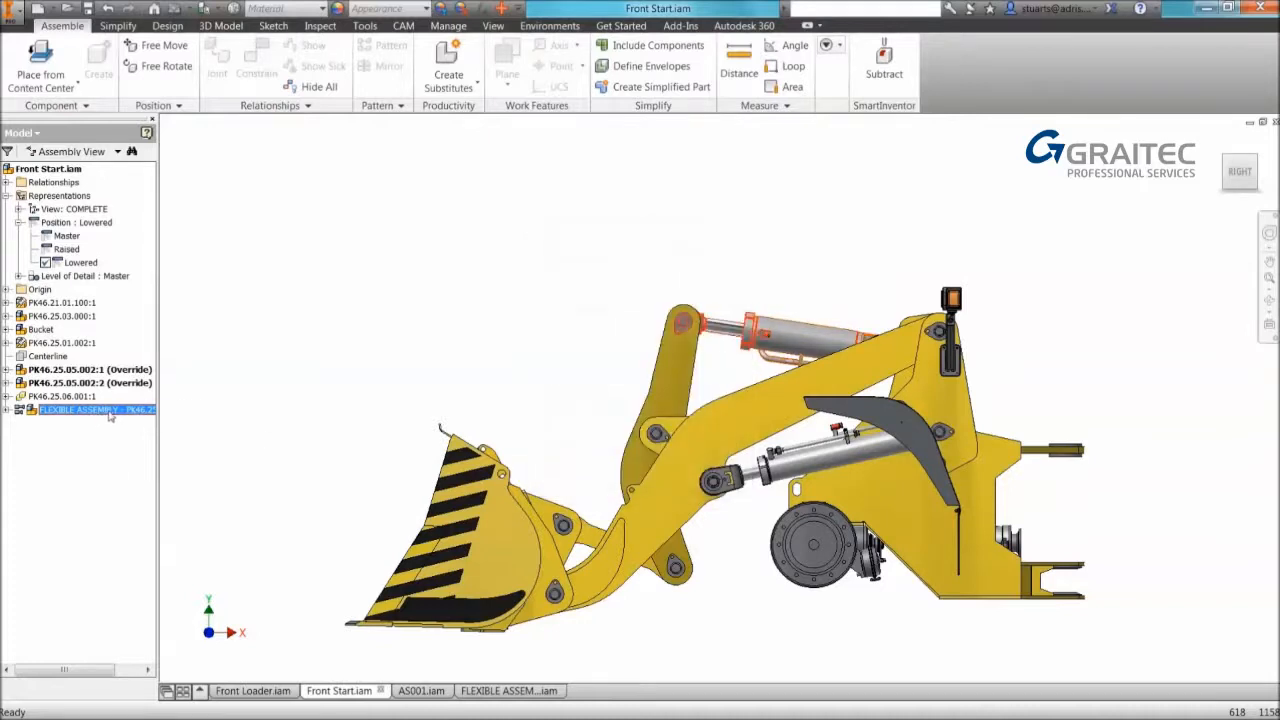
right_click(90, 408)
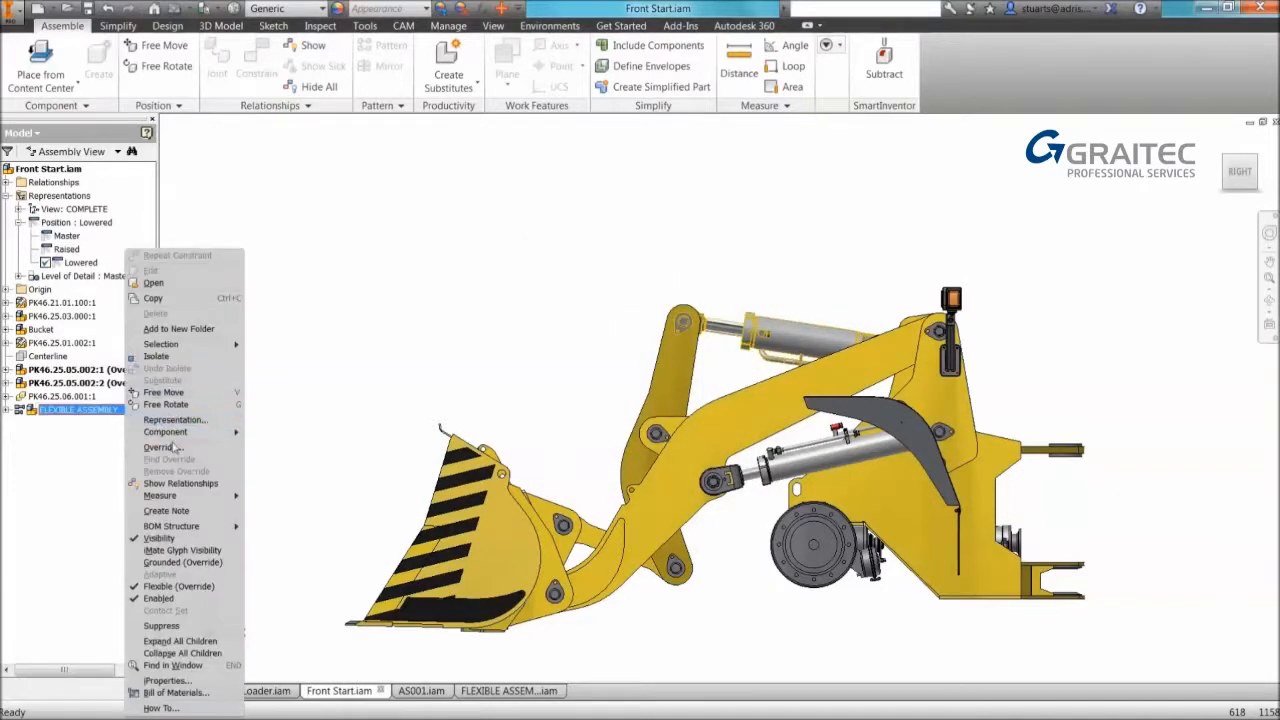
click(164, 448)
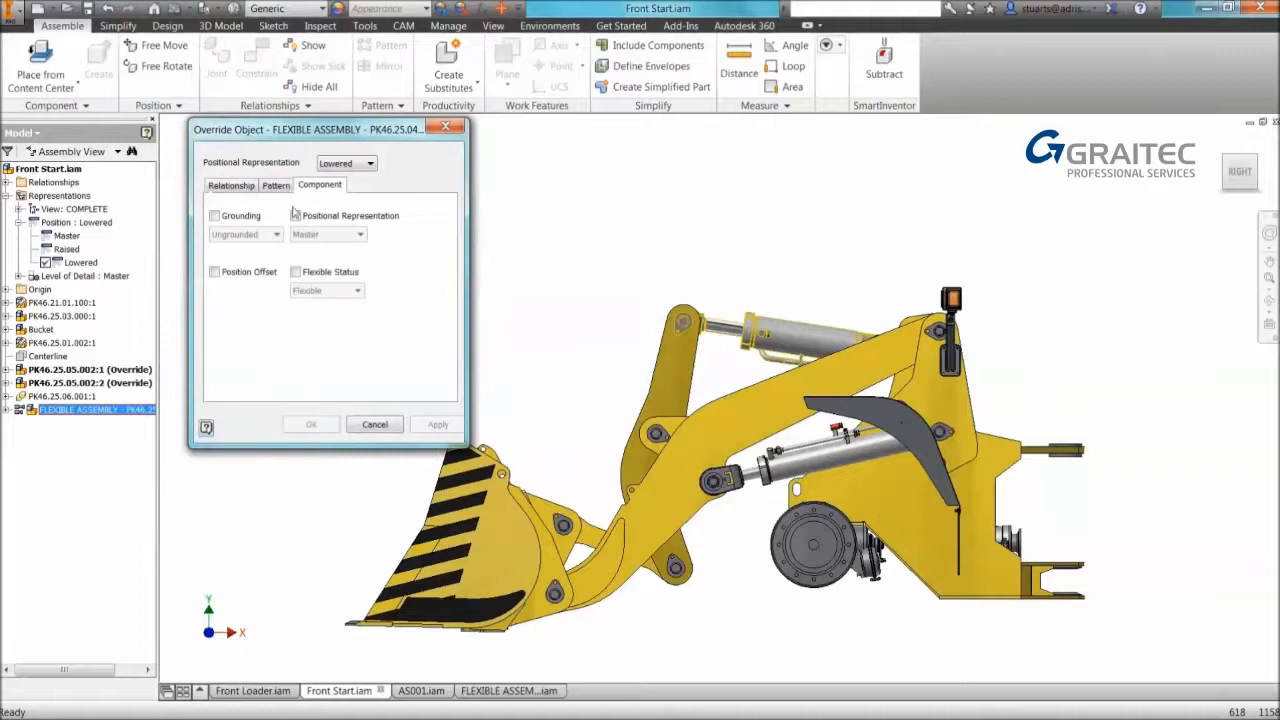
Enable the Positional Representation override and choose the last listed subassembly position.
click(296, 216)
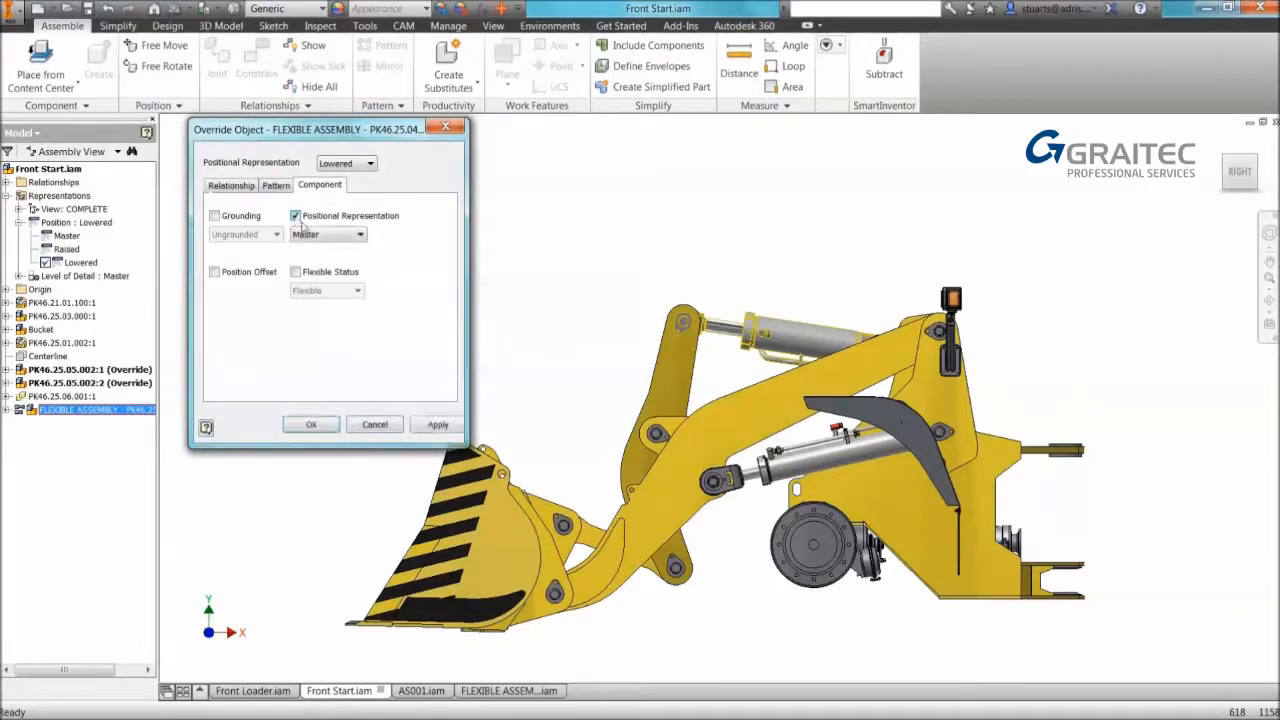
click(360, 234)
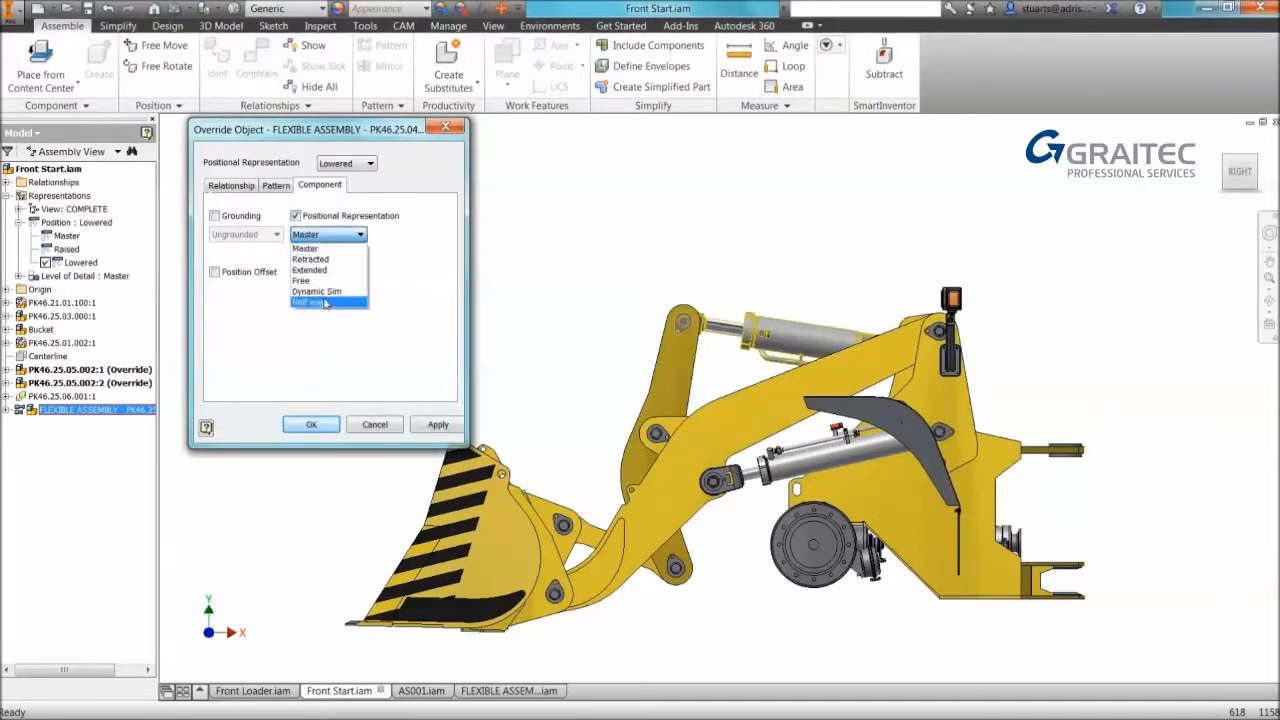
click(318, 302)
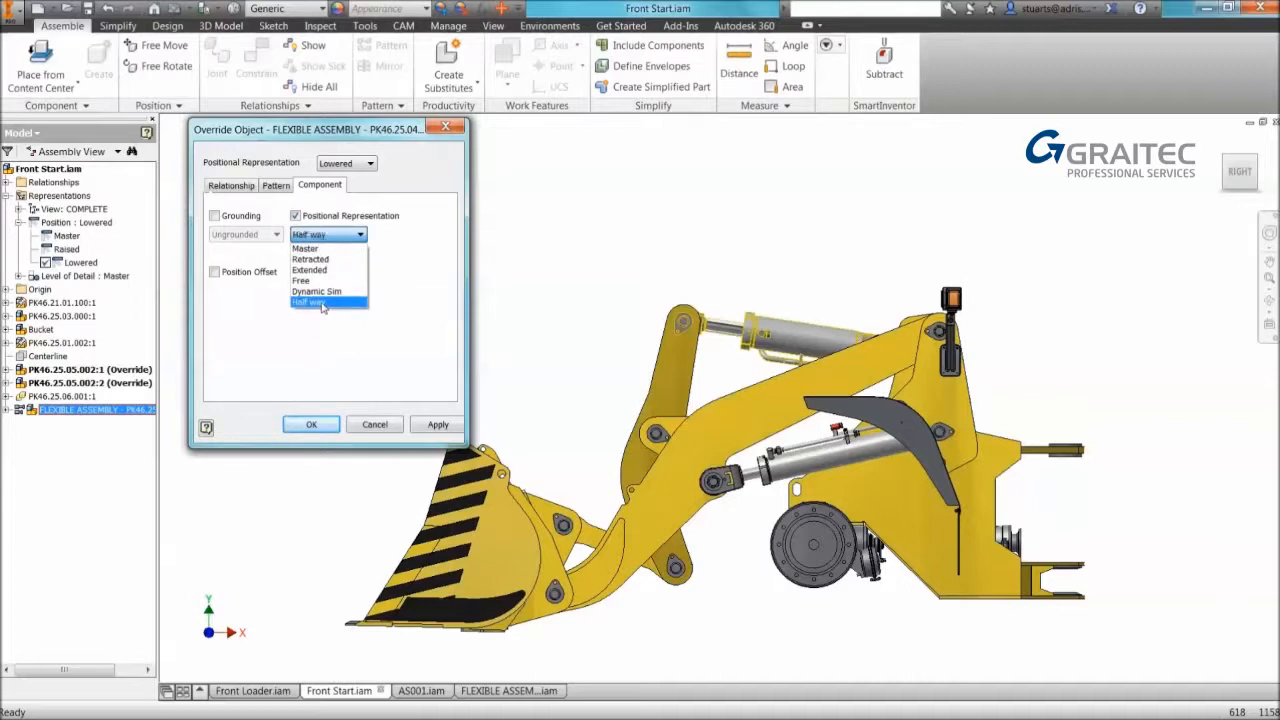
click(308, 302)
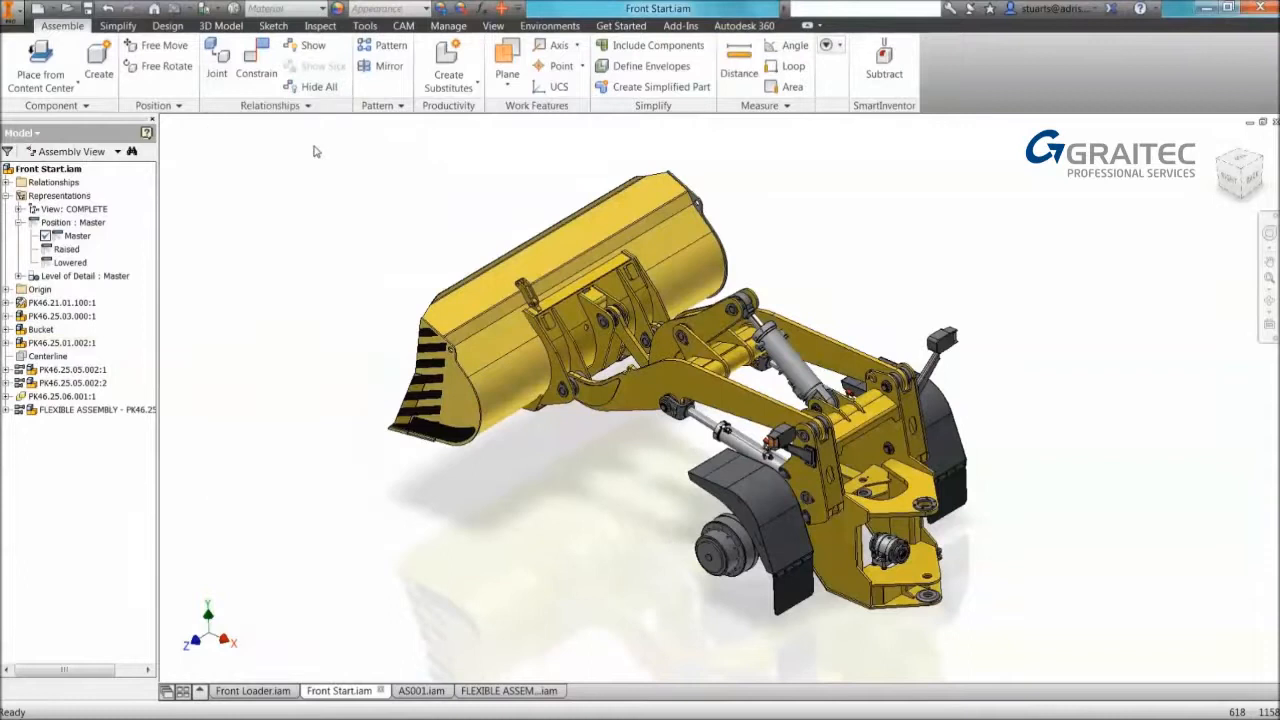
Start a new assembly constraint with Constrain on the Assemble tab.
click(256, 56)
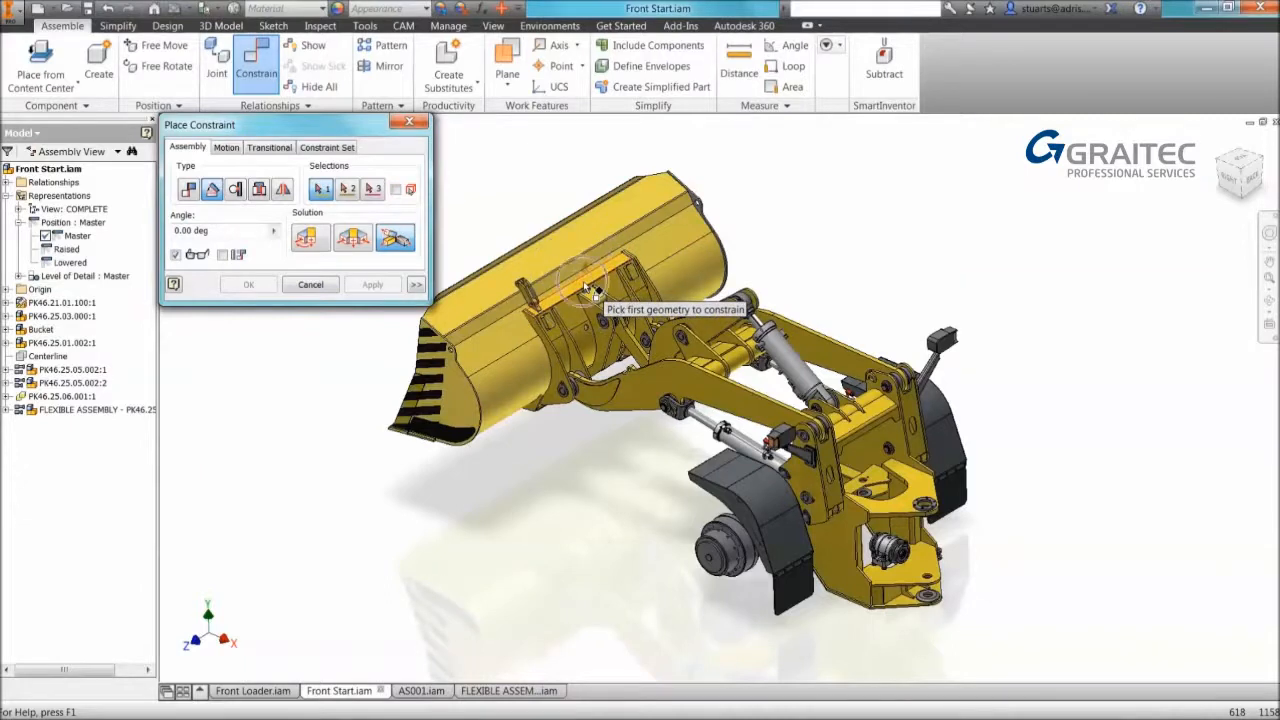
Place an angle constraint on the bucket faces with BUCKET as its angle value.
click(584, 284)
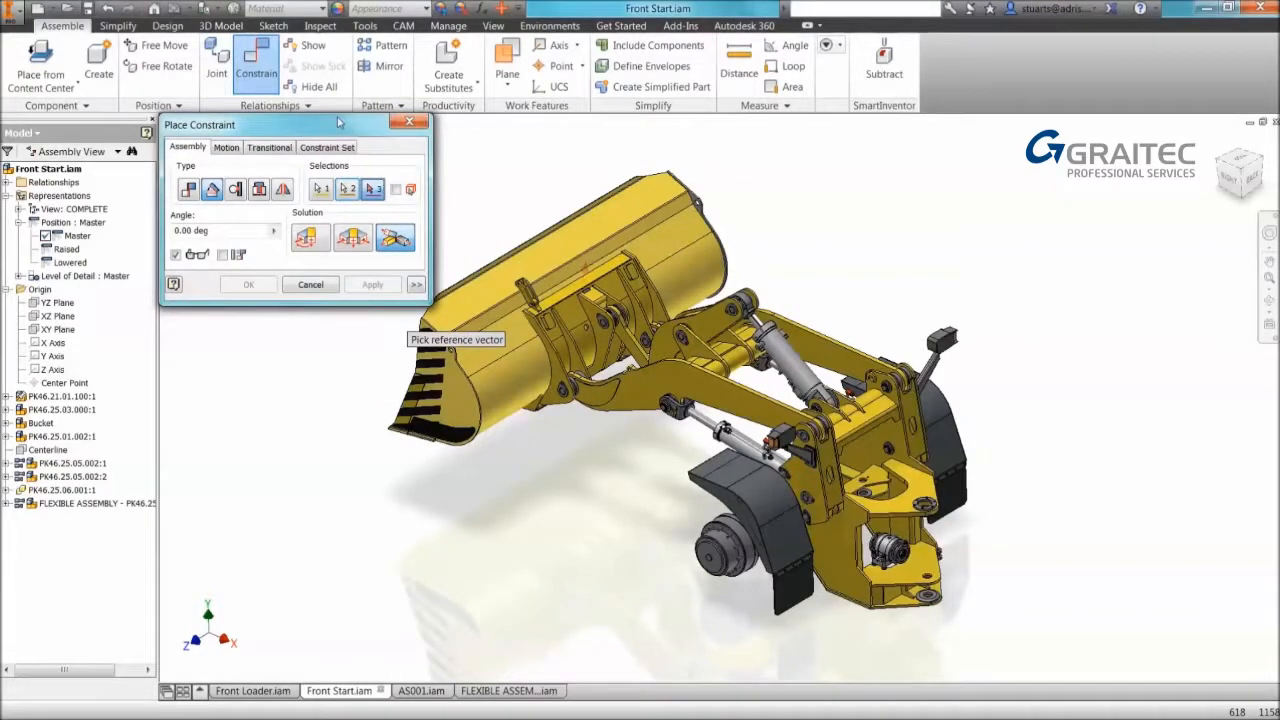
mouse_move(396, 238)
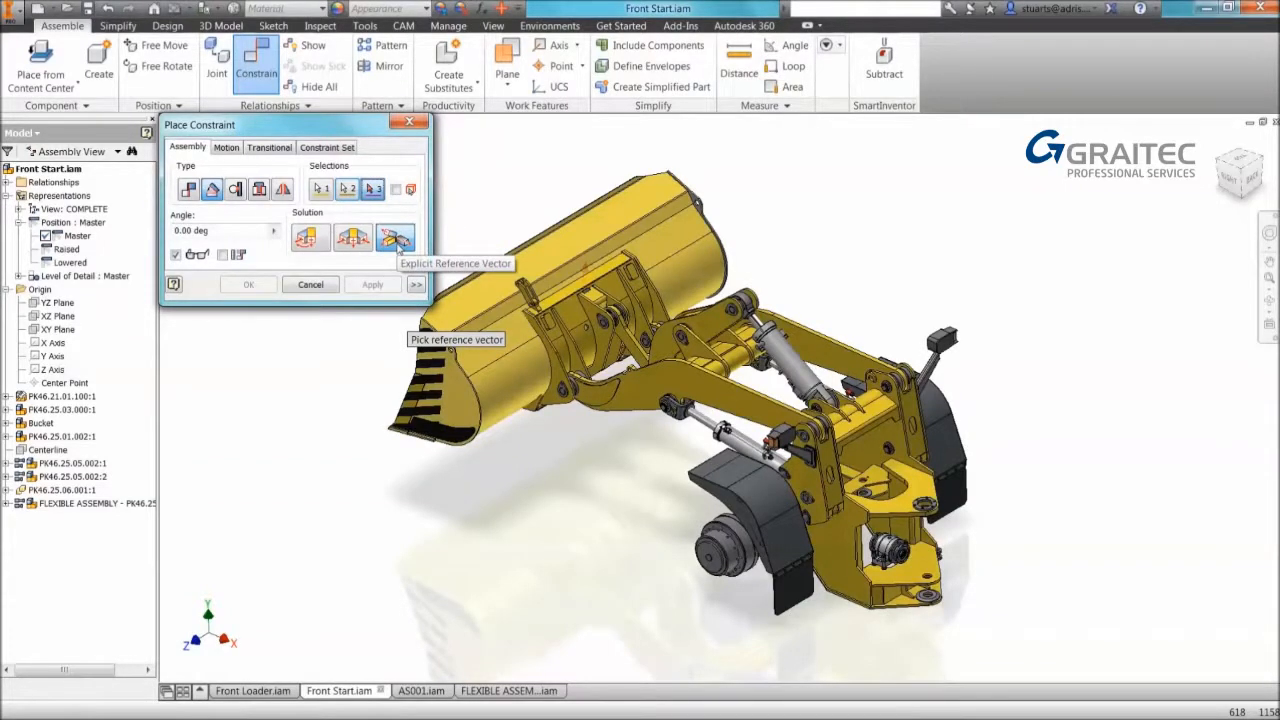
mouse_move(372, 188)
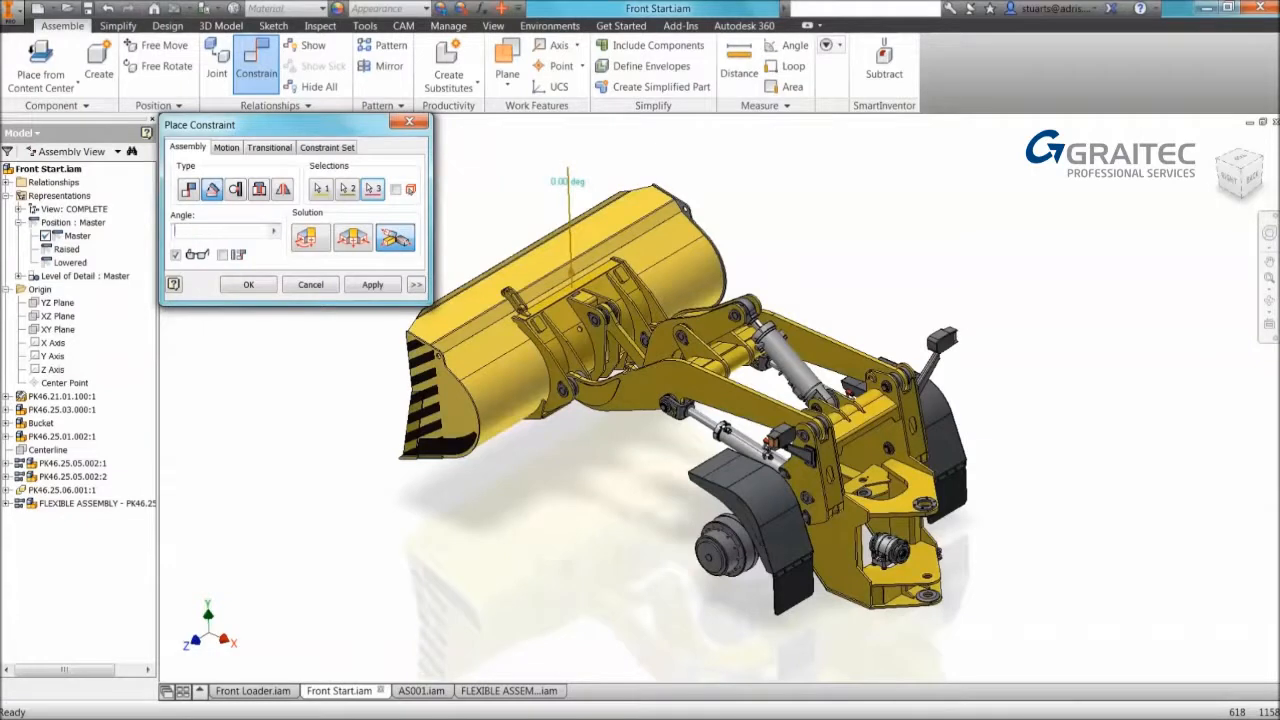
text(BUCKET)
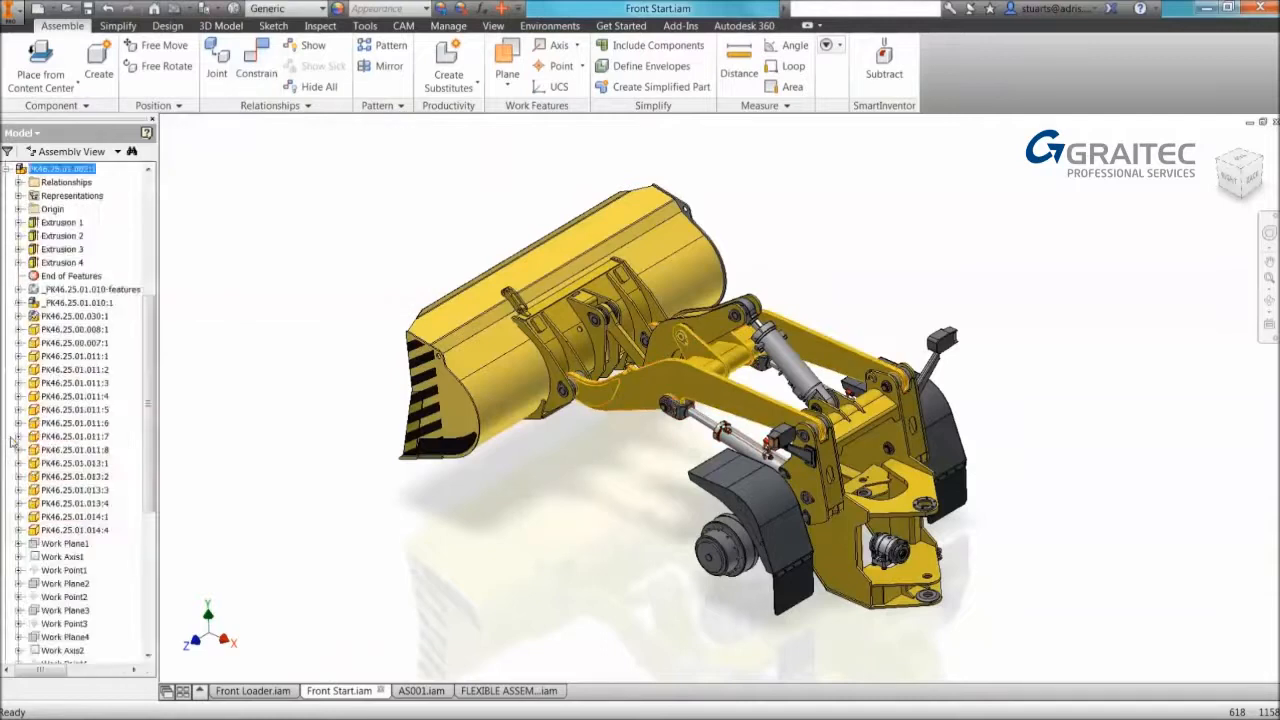
Place an angle constraint on the boom geometry with BOOM as its angle value.
click(256, 60)
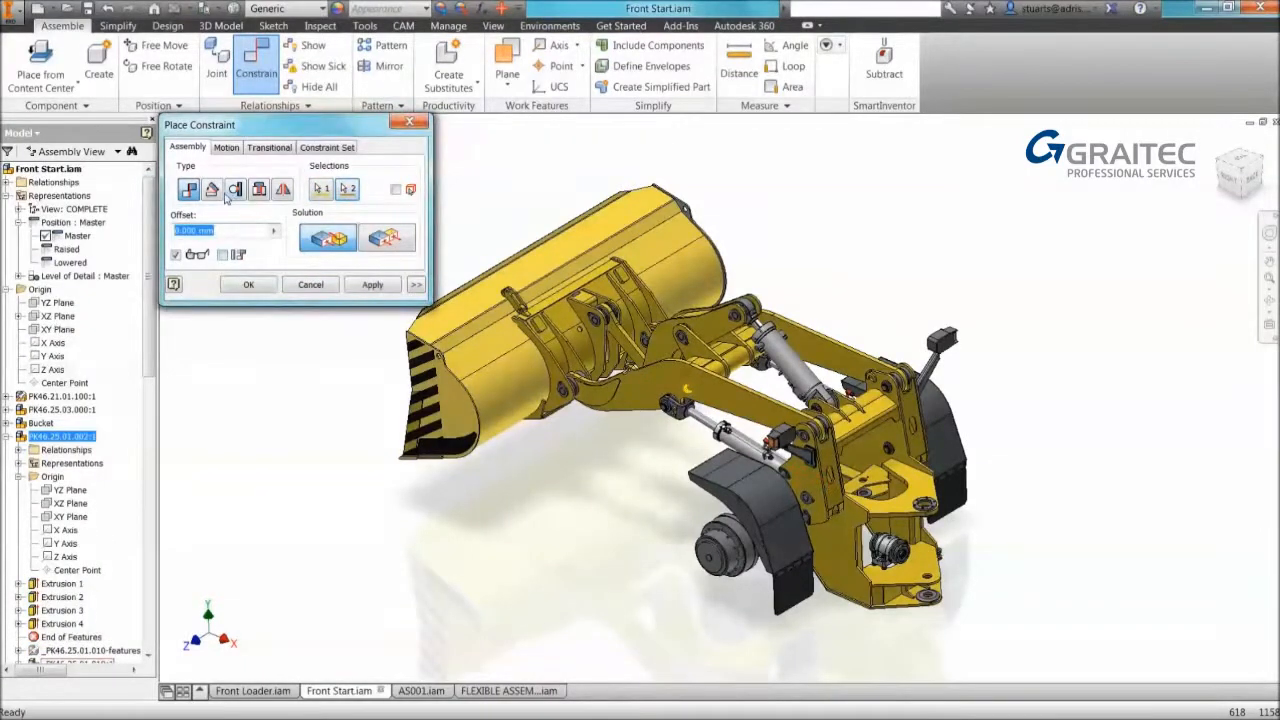
click(212, 188)
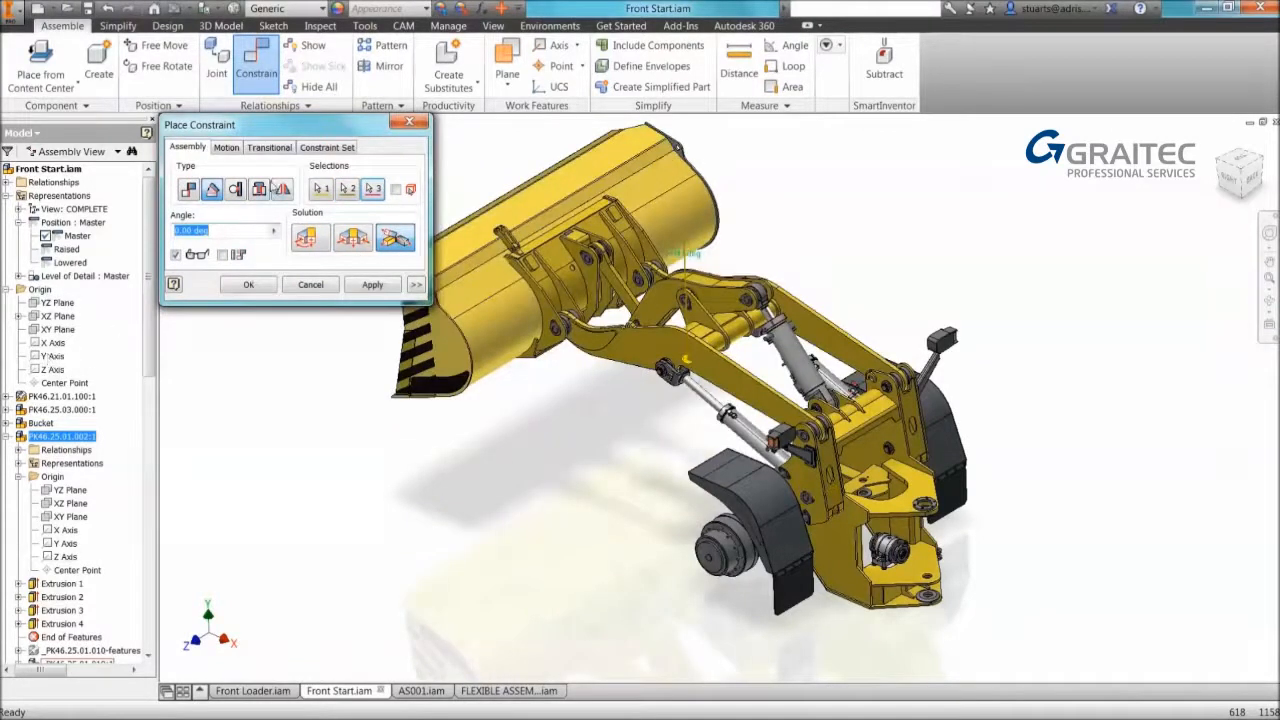
mouse_move(258, 188)
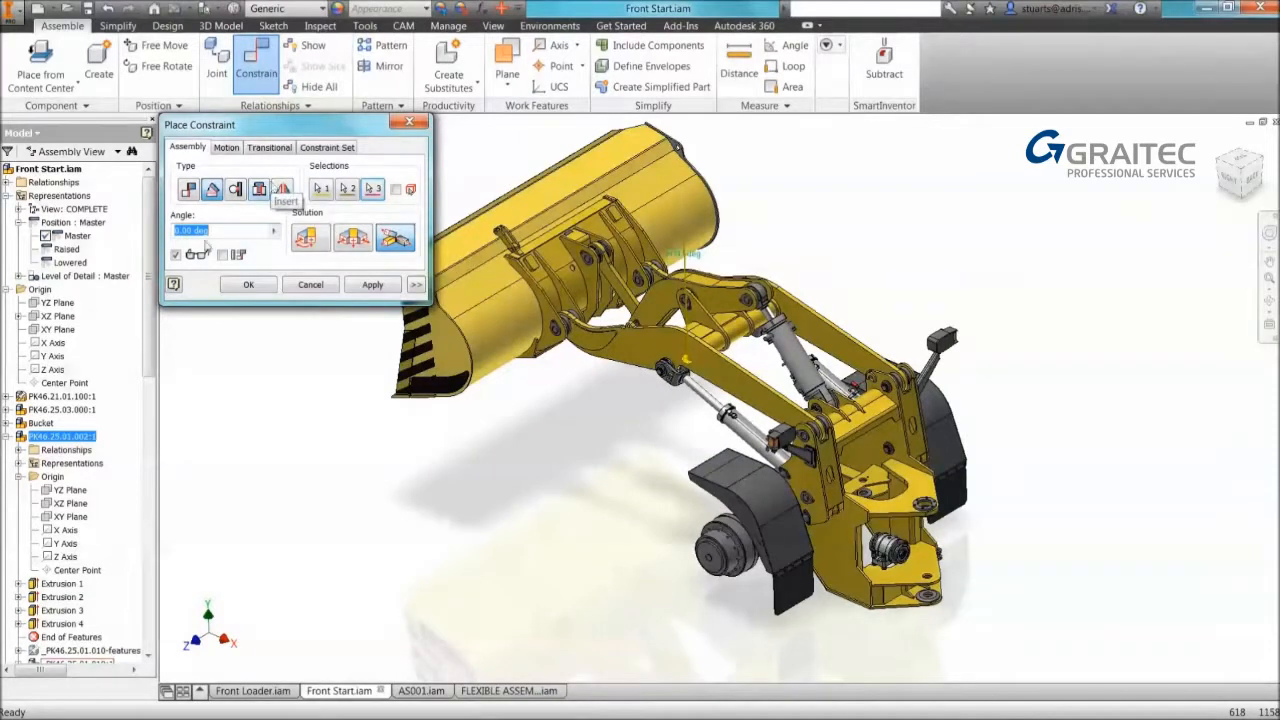
text(BOOM=0)
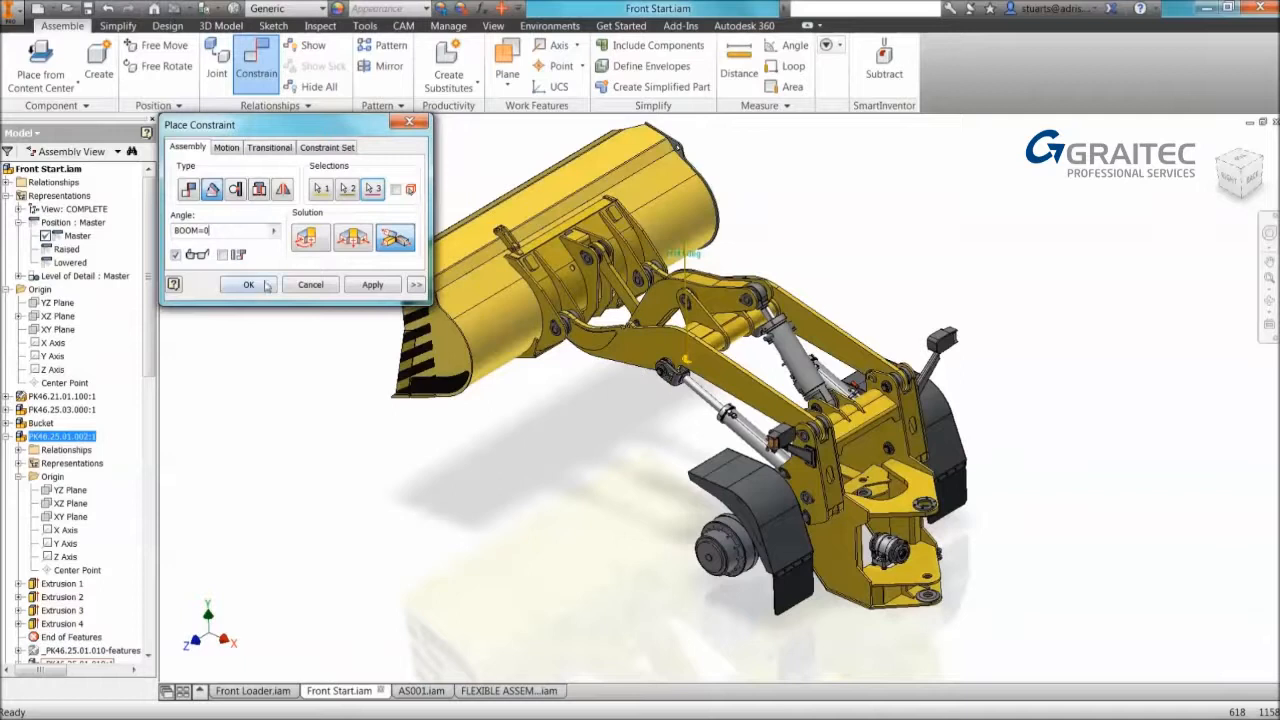
click(248, 284)
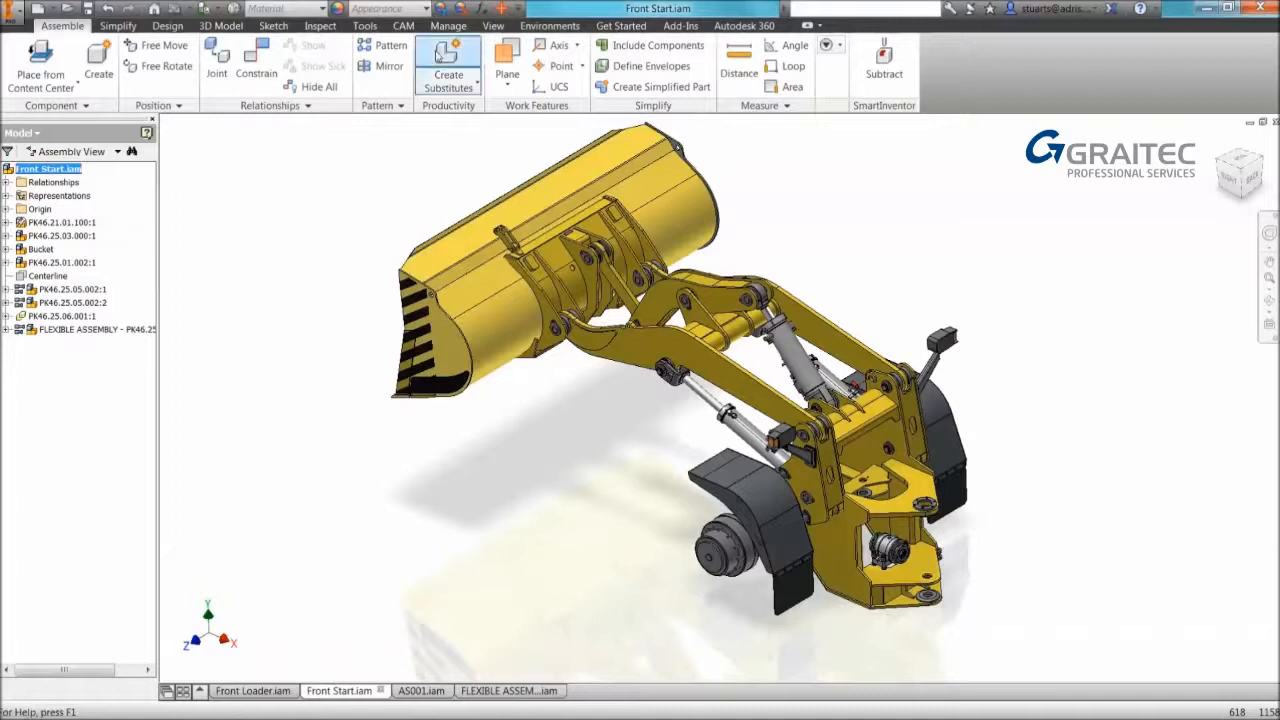
click(448, 24)
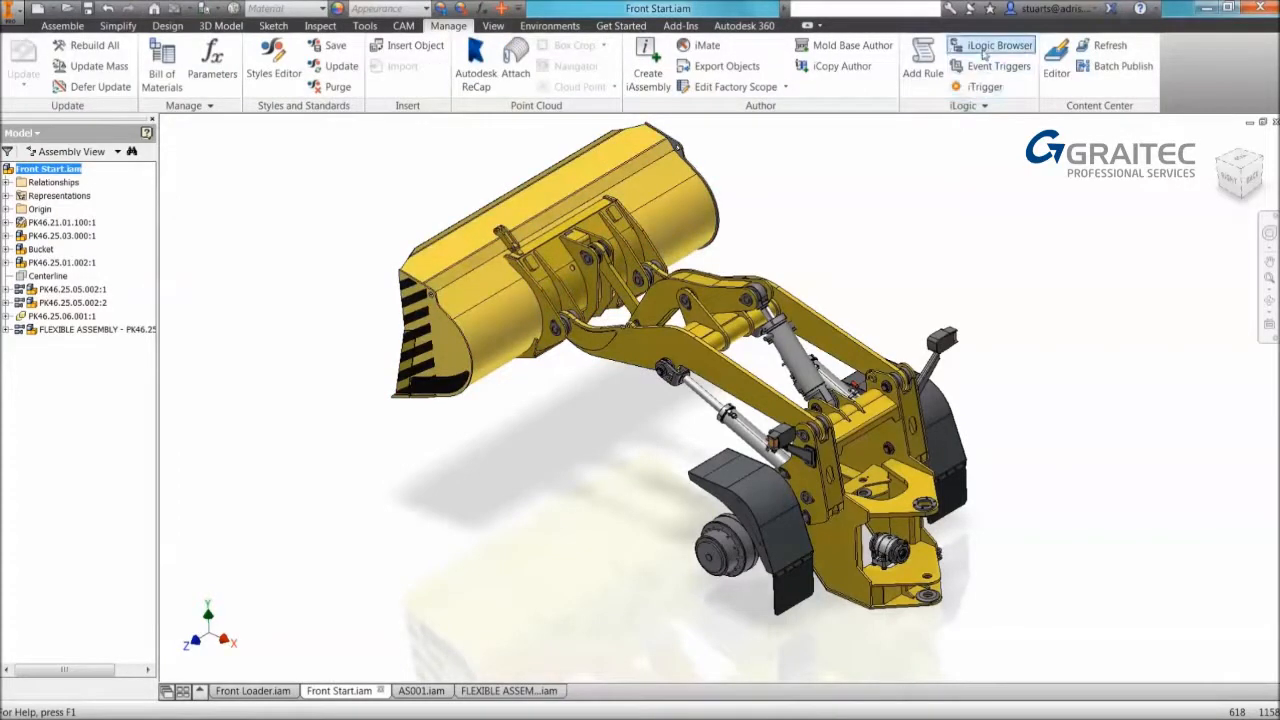
Add a new form in the iLogic browser and begin editing its title.
click(990, 44)
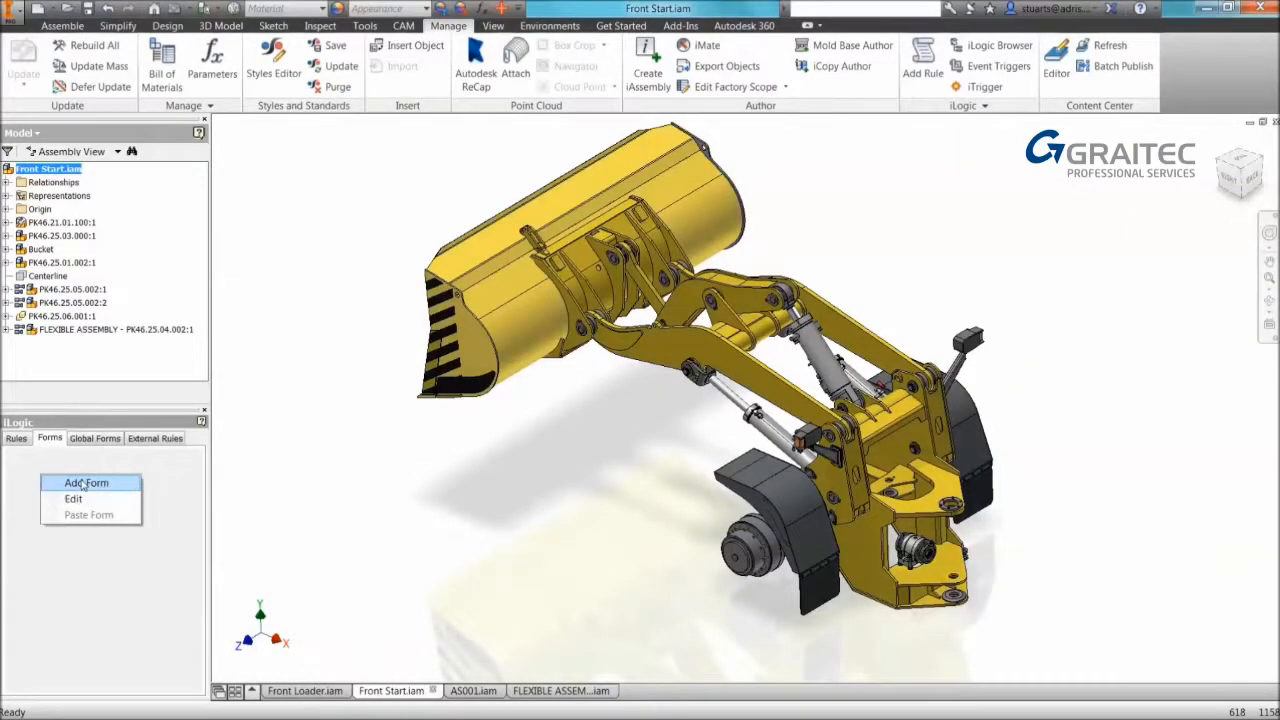
click(86, 482)
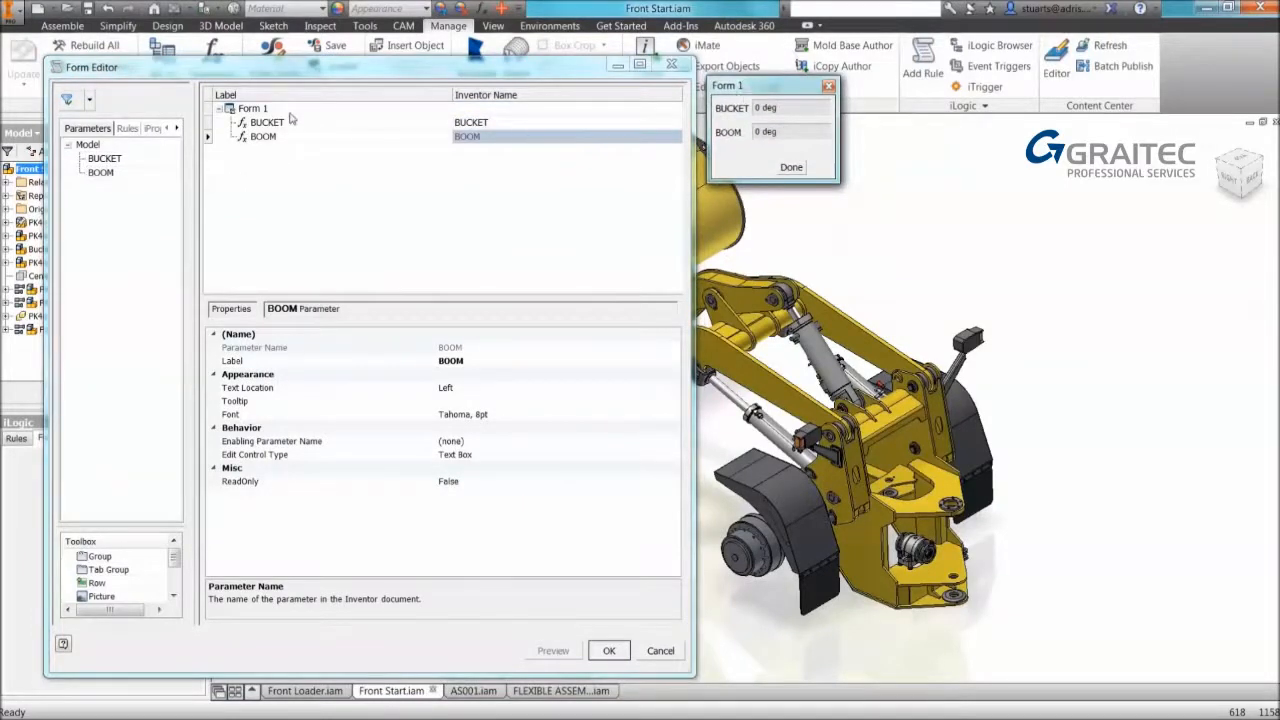
click(252, 108)
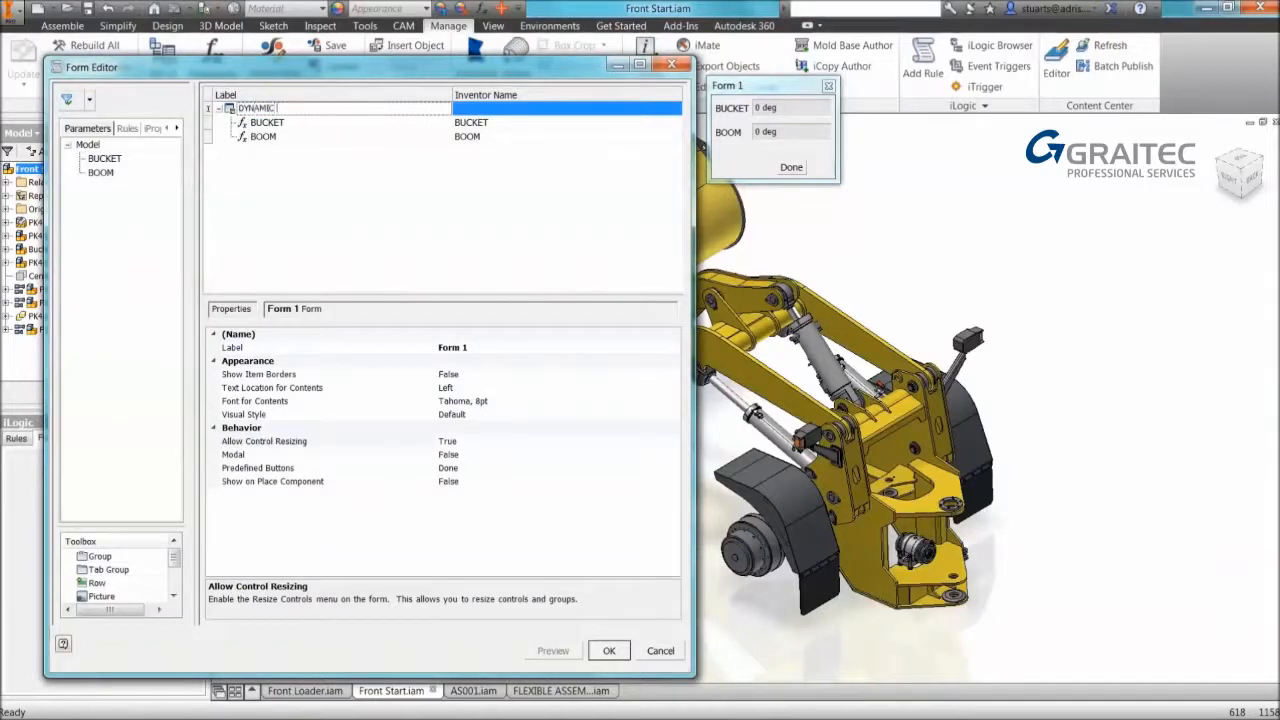
Title the form DYNAMIC CONSTRAINTS and make BUCKET a slider from -45 to 45 degrees.
text(CONSTRAINTS)
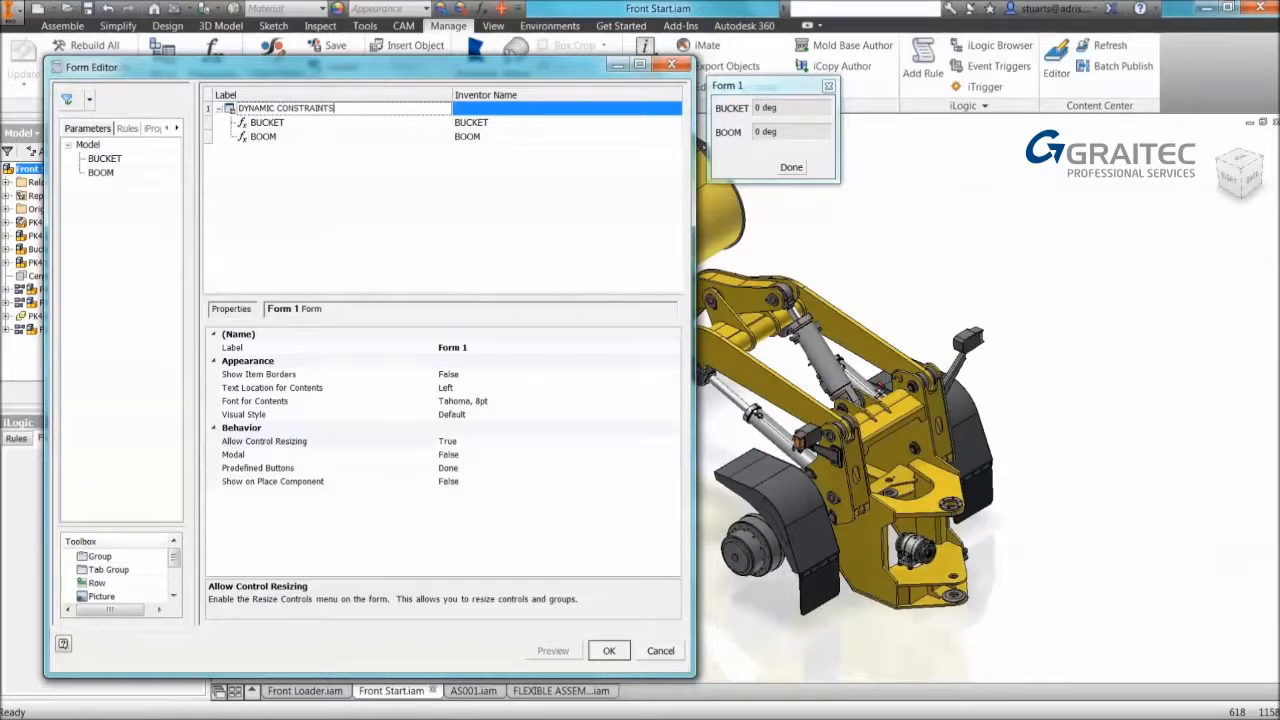
click(268, 122)
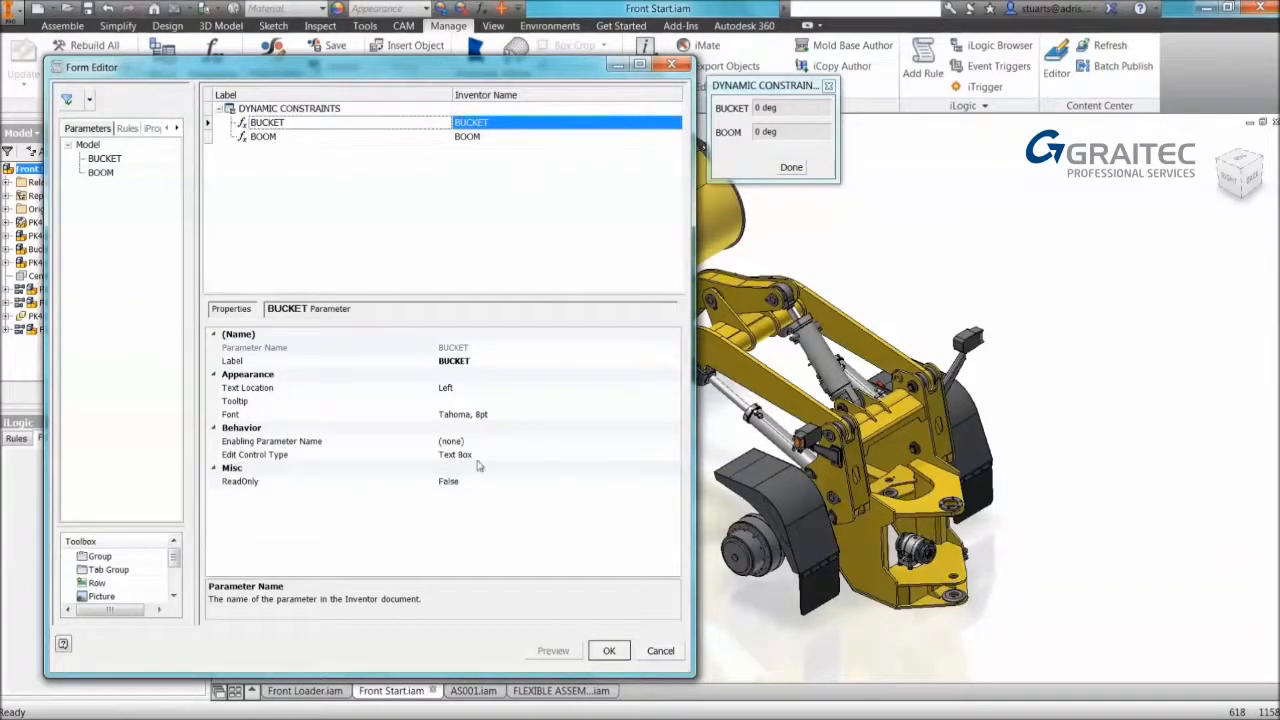
click(672, 454)
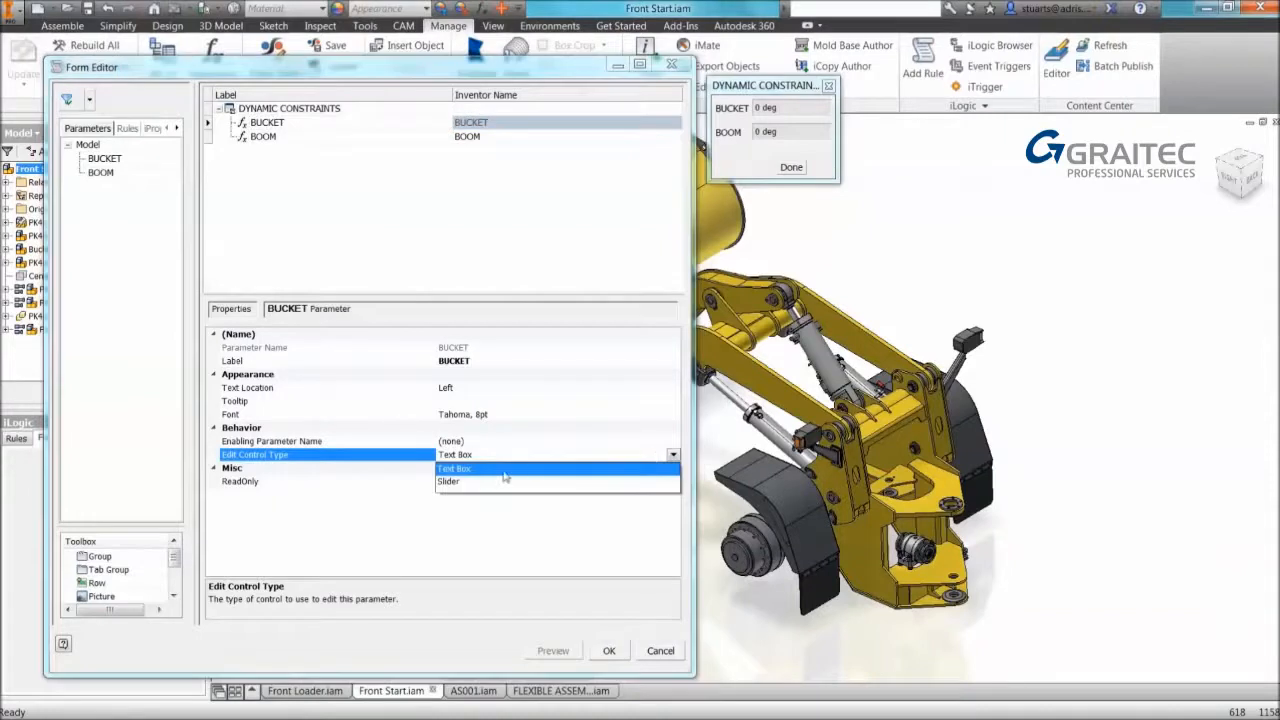
click(448, 480)
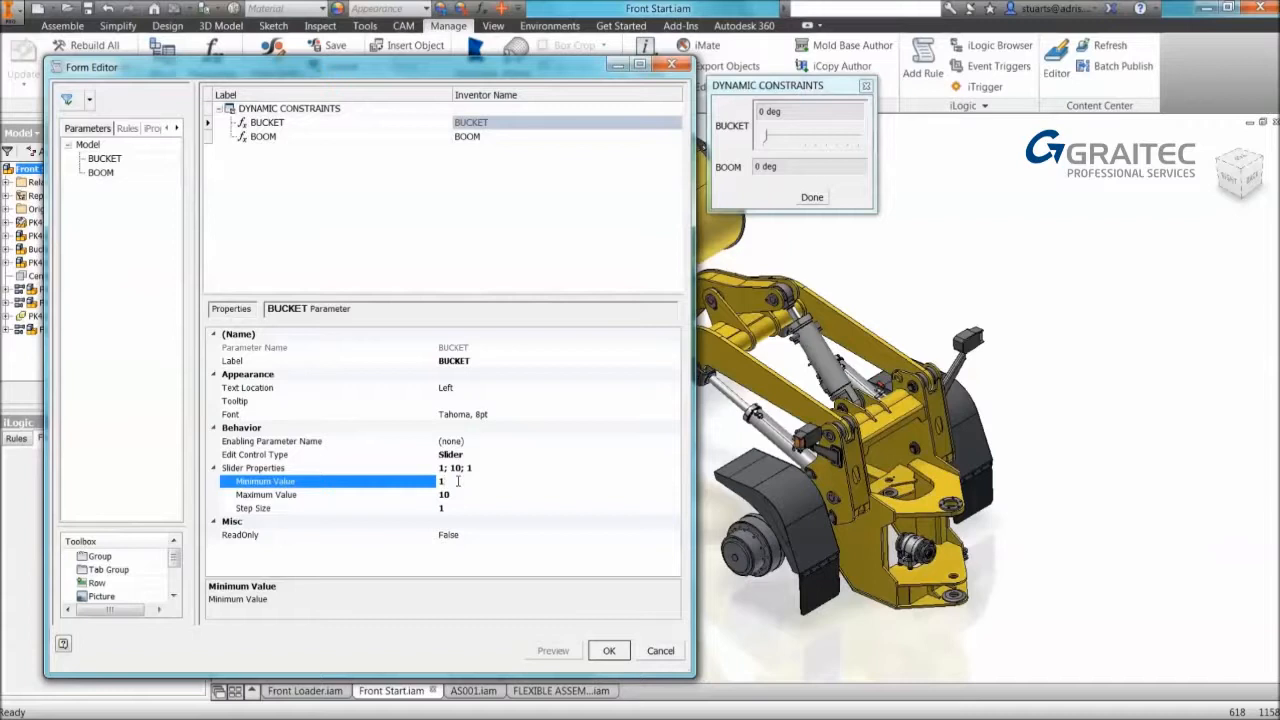
text(-45)
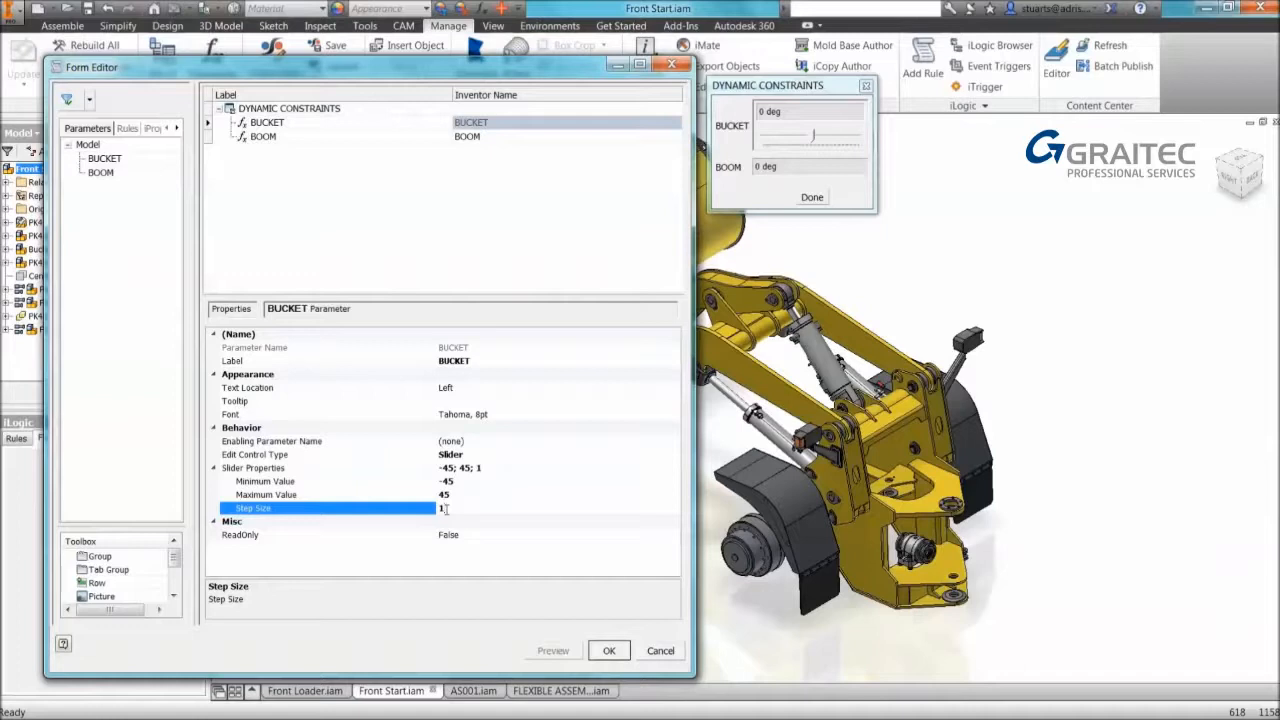
Make BOOM a slider from -35 to 35 degrees and save the form design.
click(264, 136)
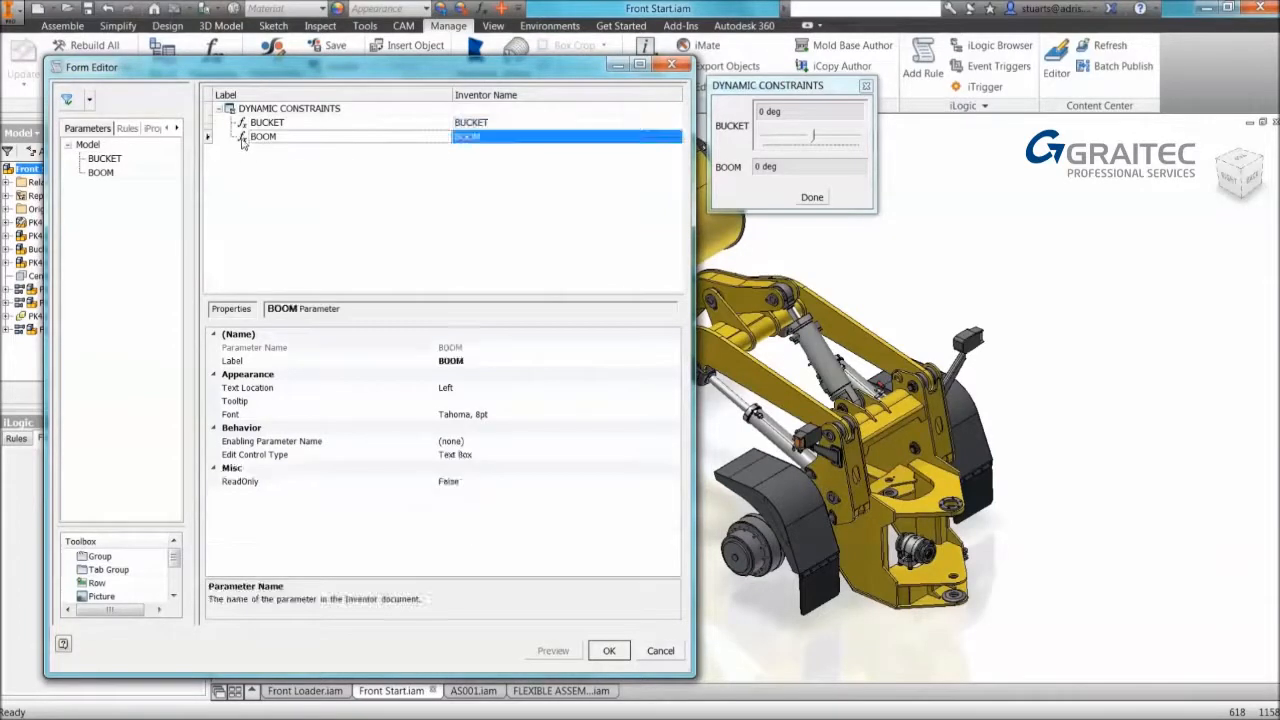
click(672, 456)
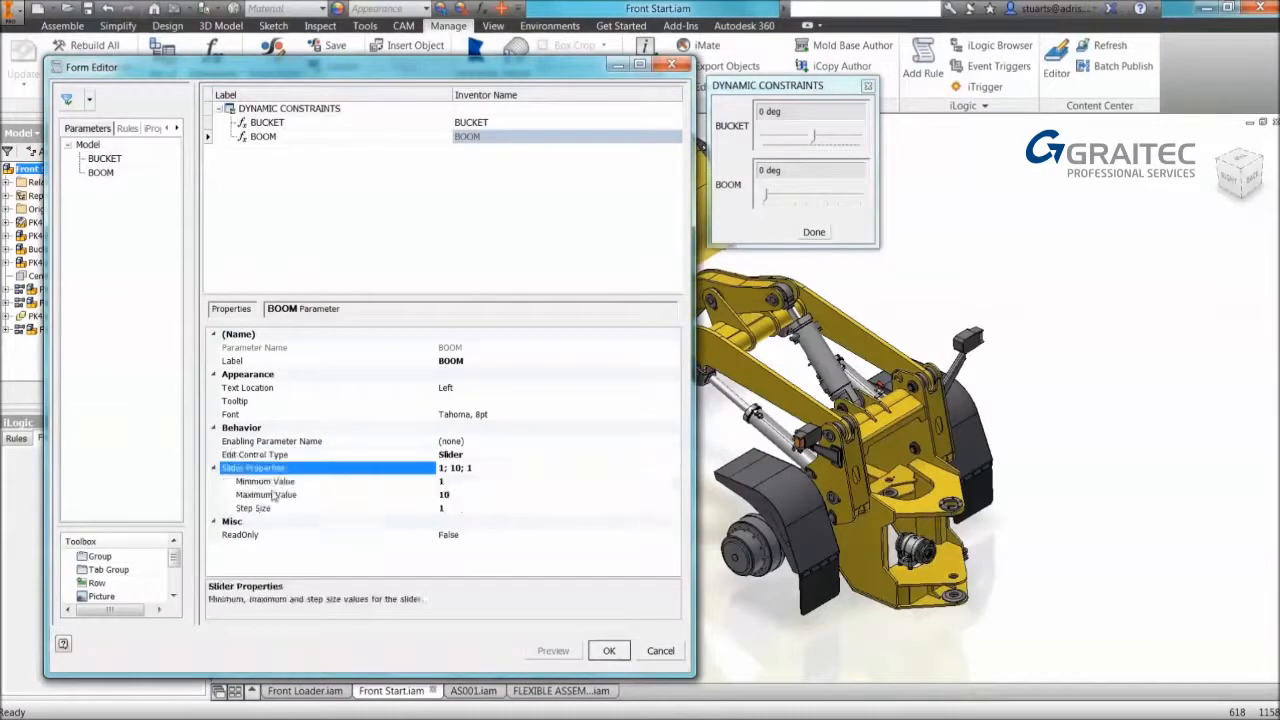
click(264, 480)
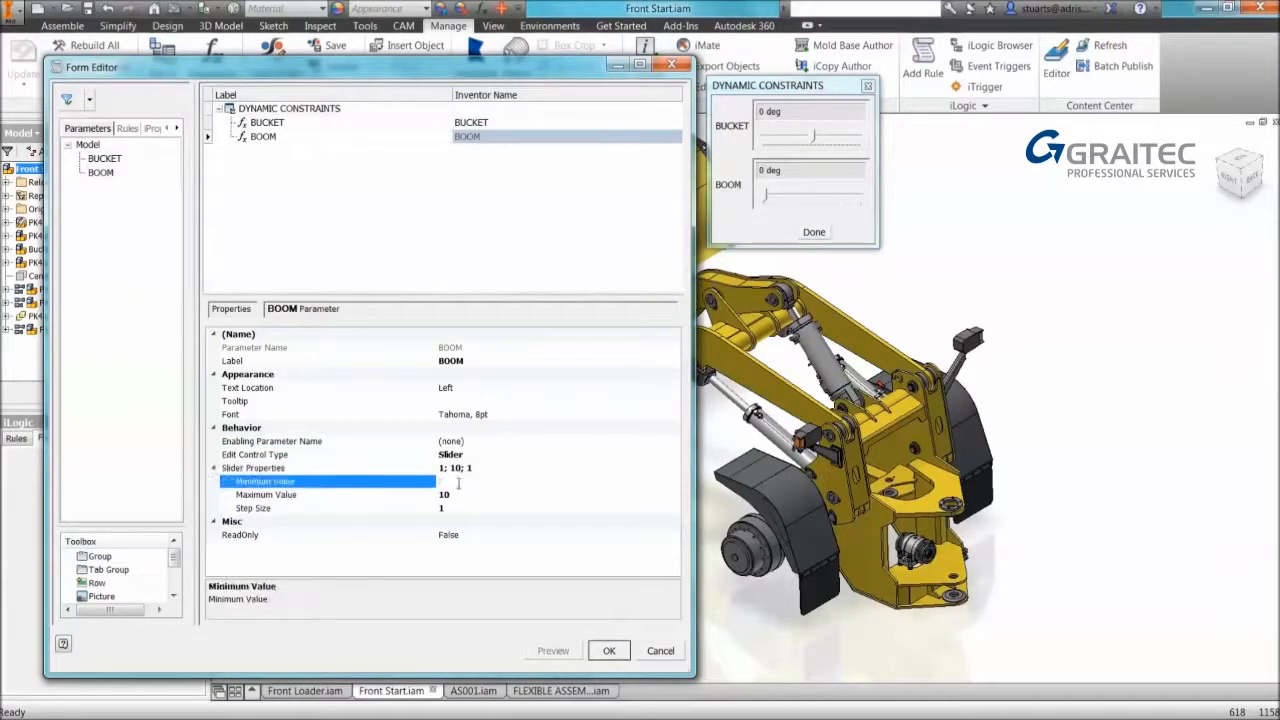
text(-35)
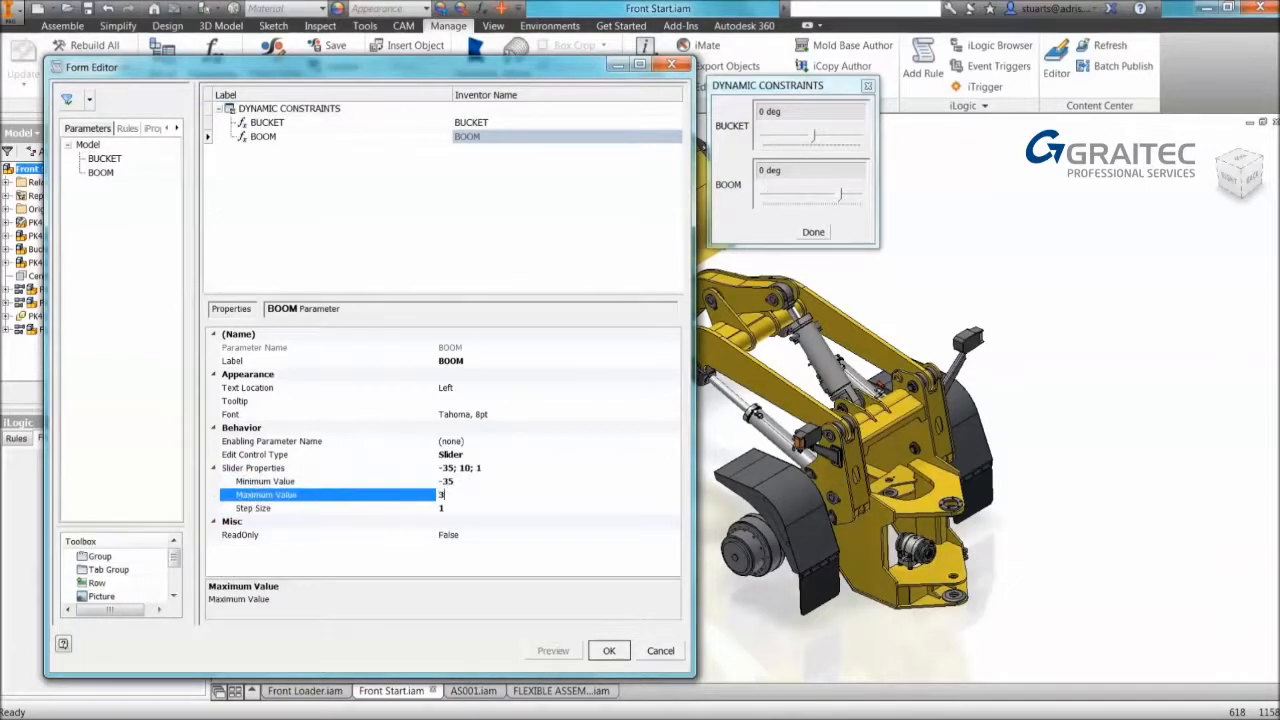
text(5)
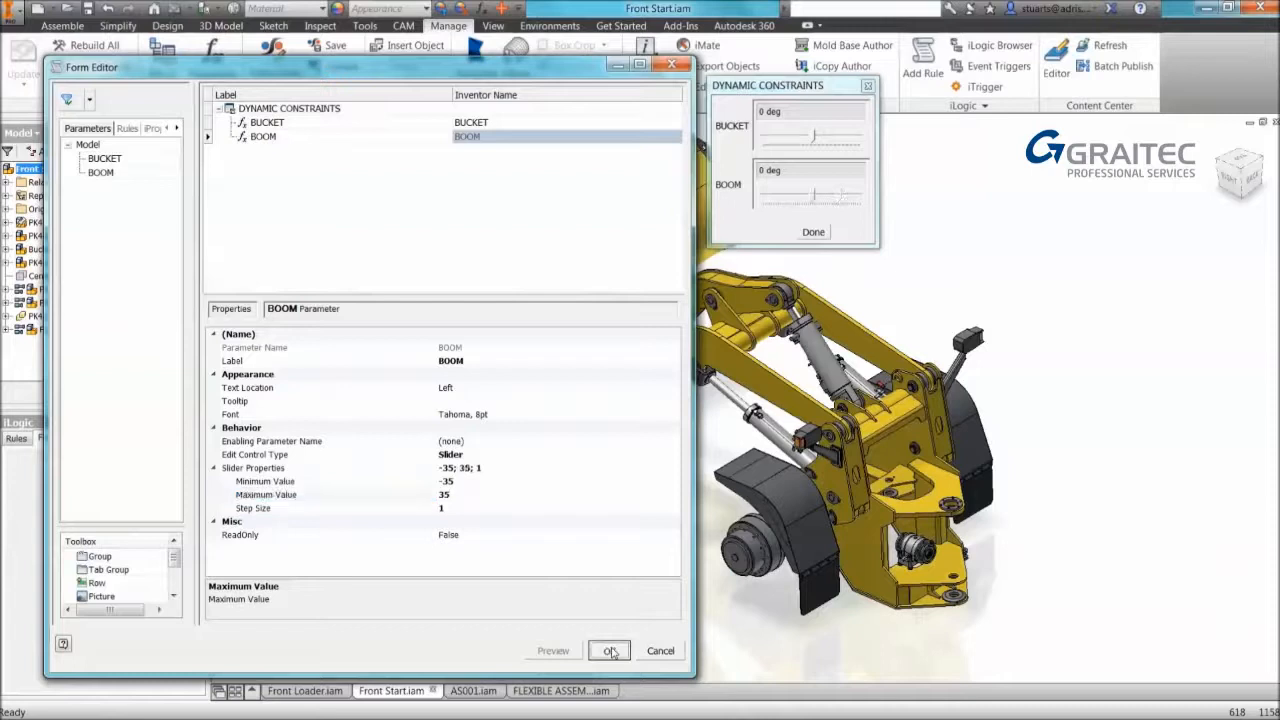
click(608, 650)
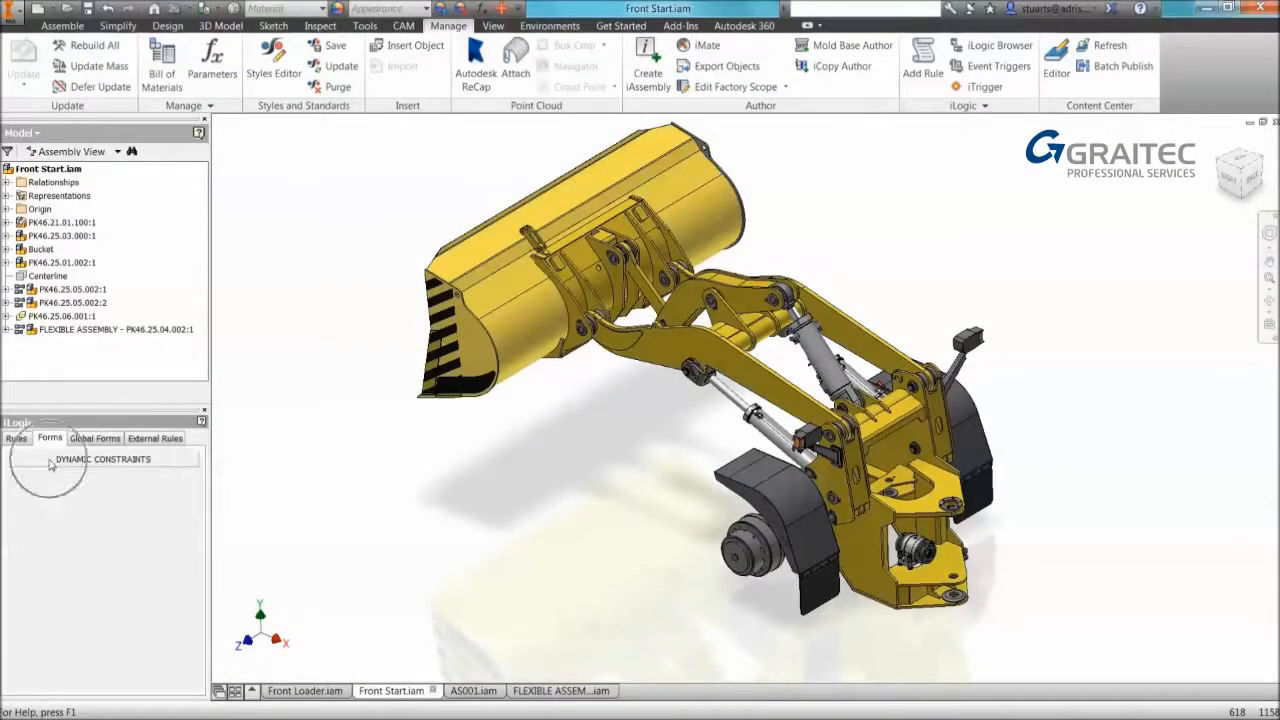
Launch the DYNAMIC CONSTRAINTS form and swing the bucket through 45, 0 and 37 down to -13 degrees.
click(104, 458)
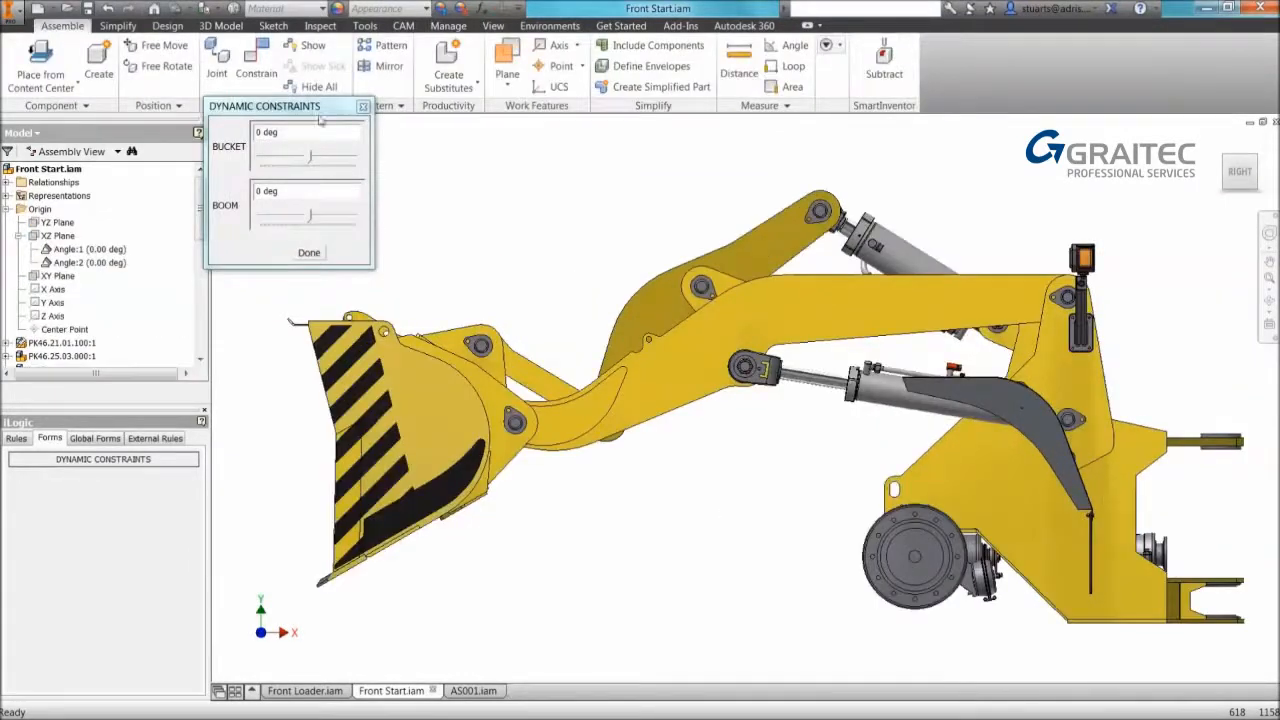
drag(264, 106, 290, 124)
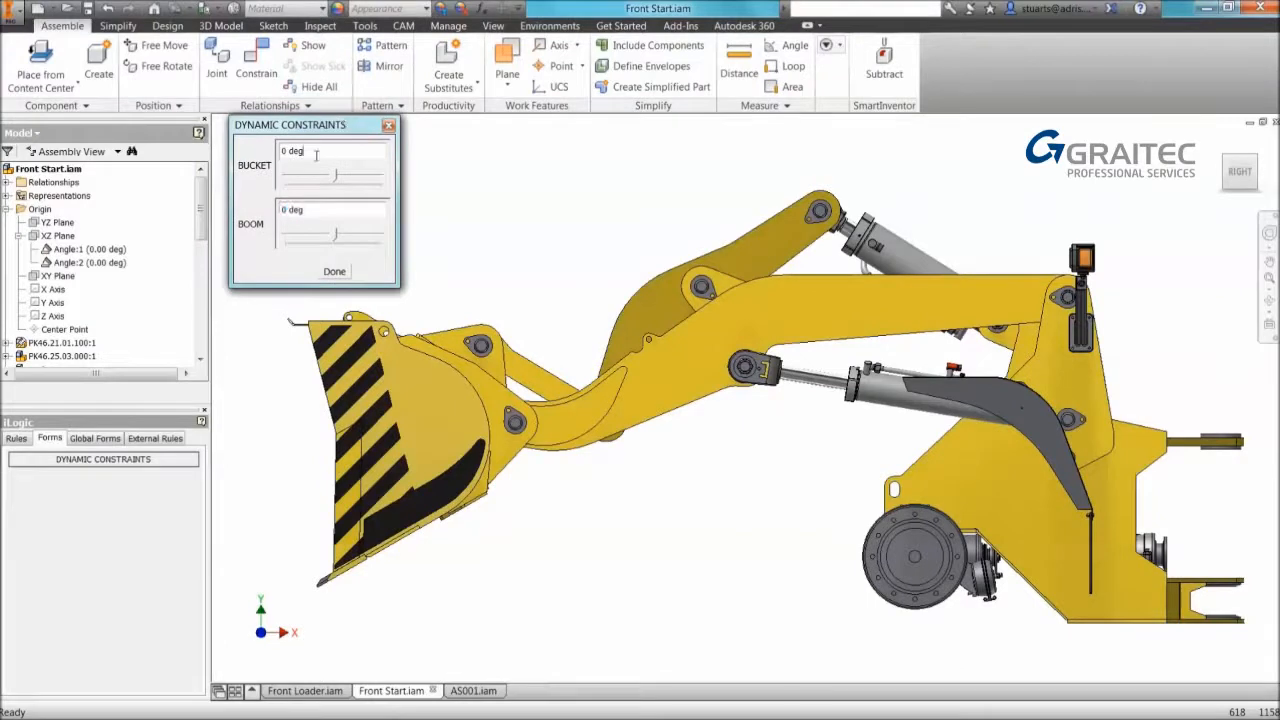
text(45)
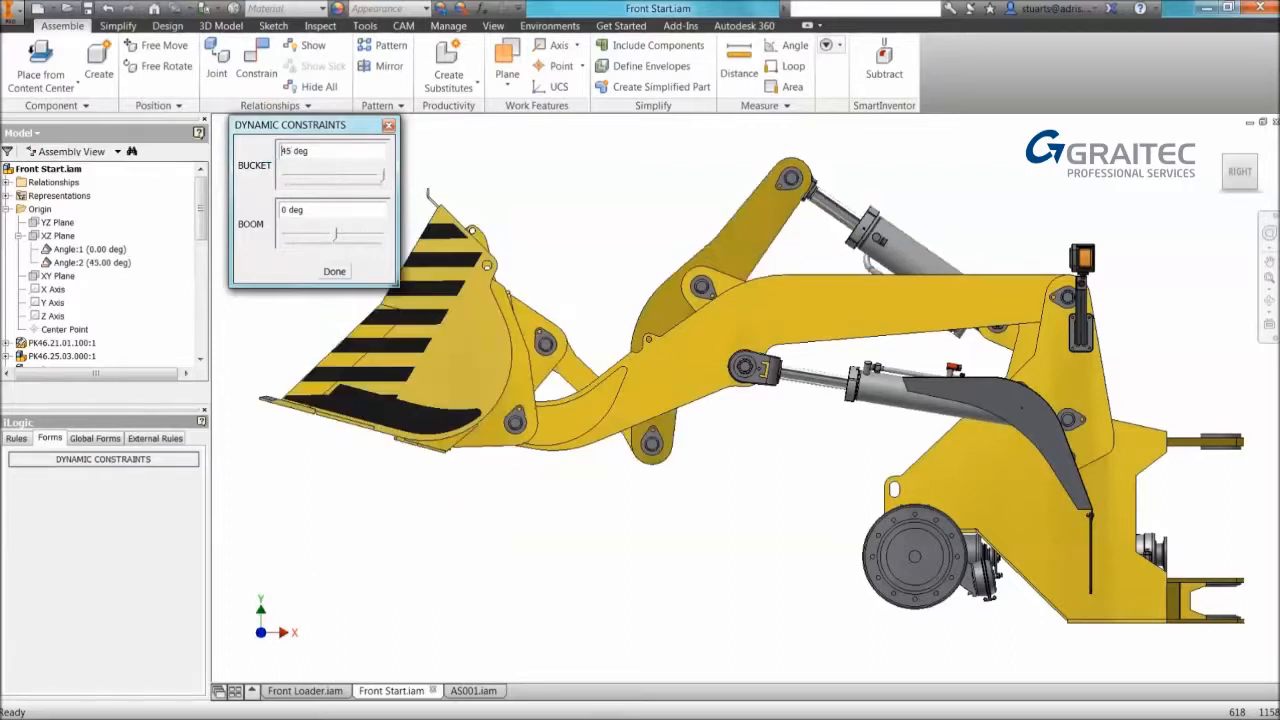
drag(370, 176, 310, 176)
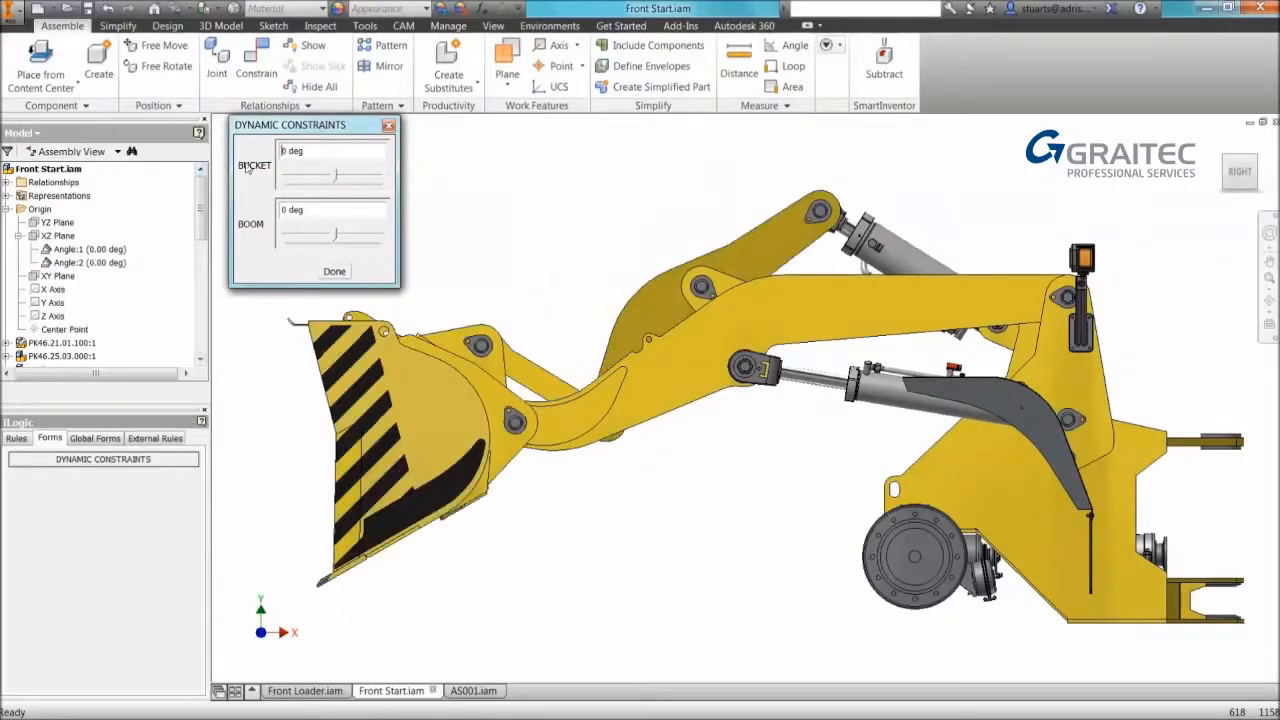
drag(348, 176, 348, 176)
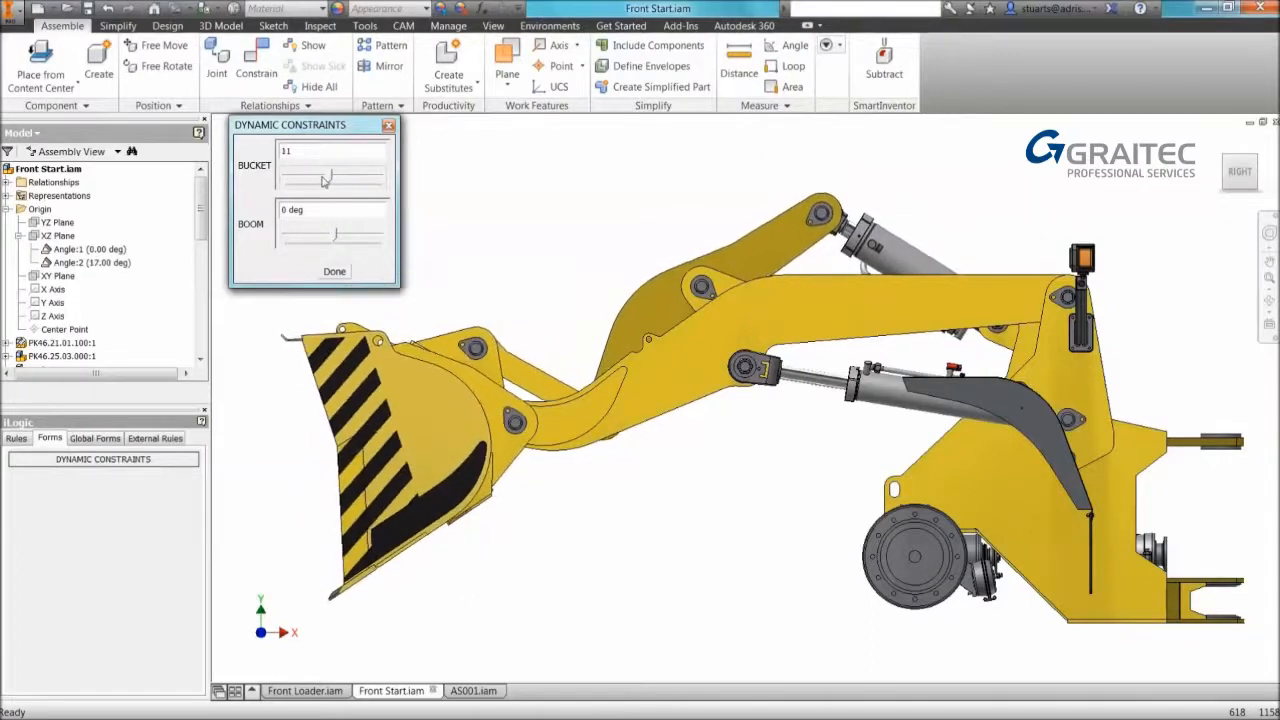
drag(360, 176, 322, 176)
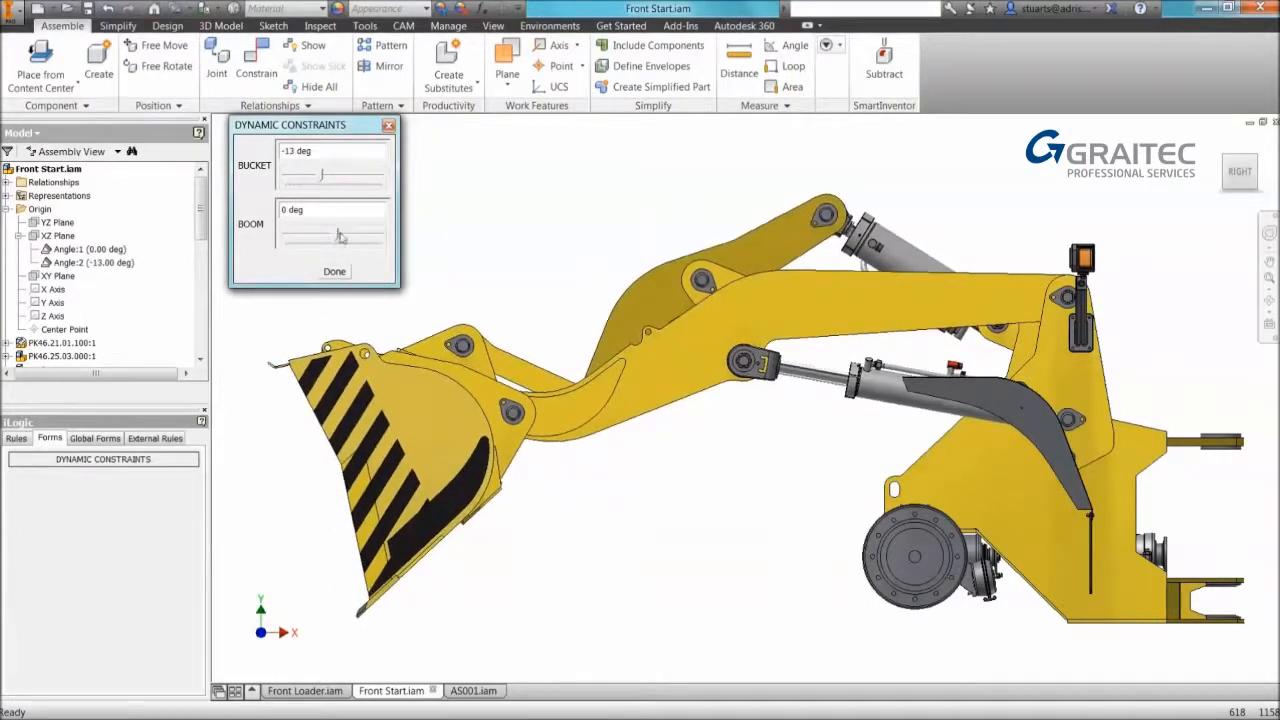
Swing the boom through 5 and -9 up to 9 degrees, then finish with Done.
drag(320, 236, 340, 236)
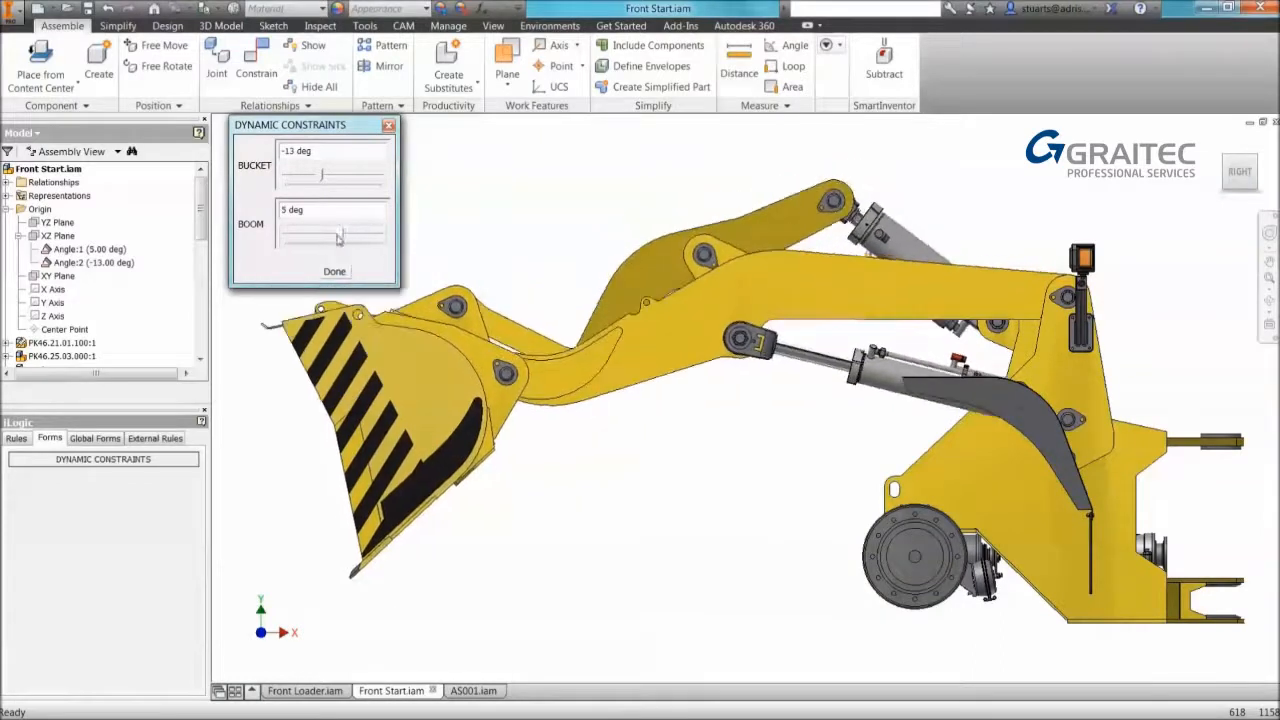
drag(338, 236, 324, 240)
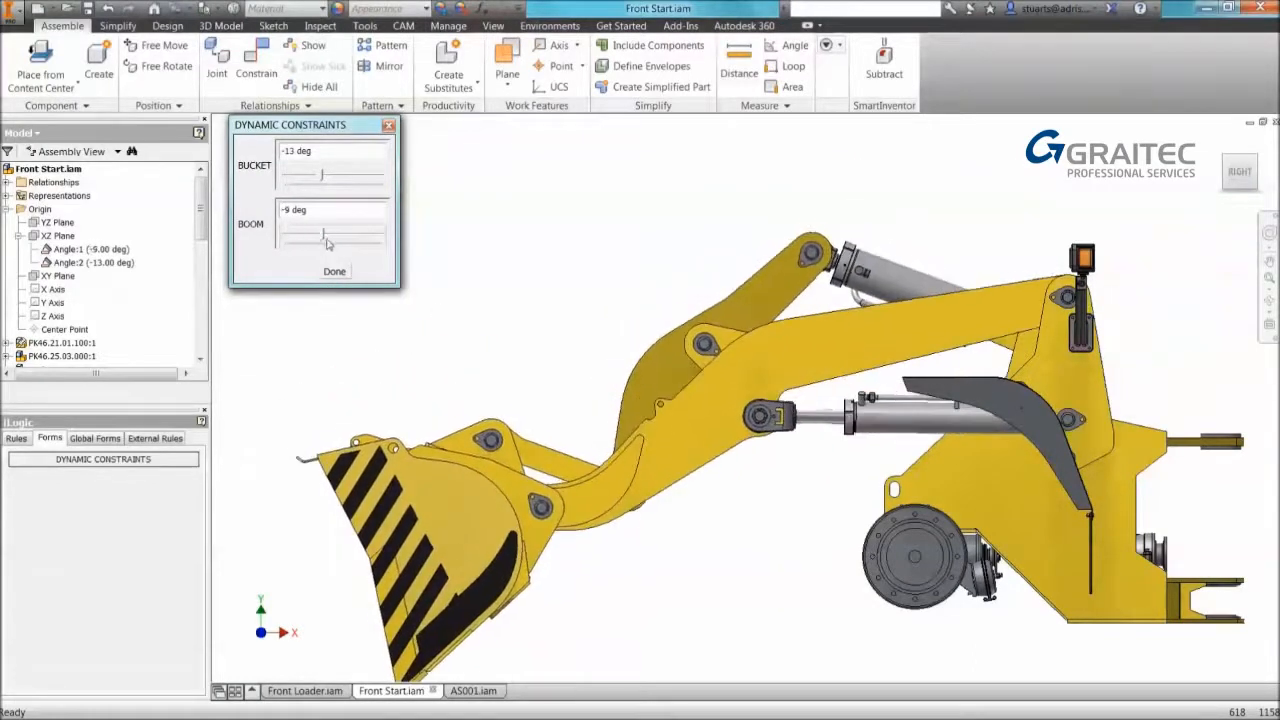
drag(324, 236, 350, 236)
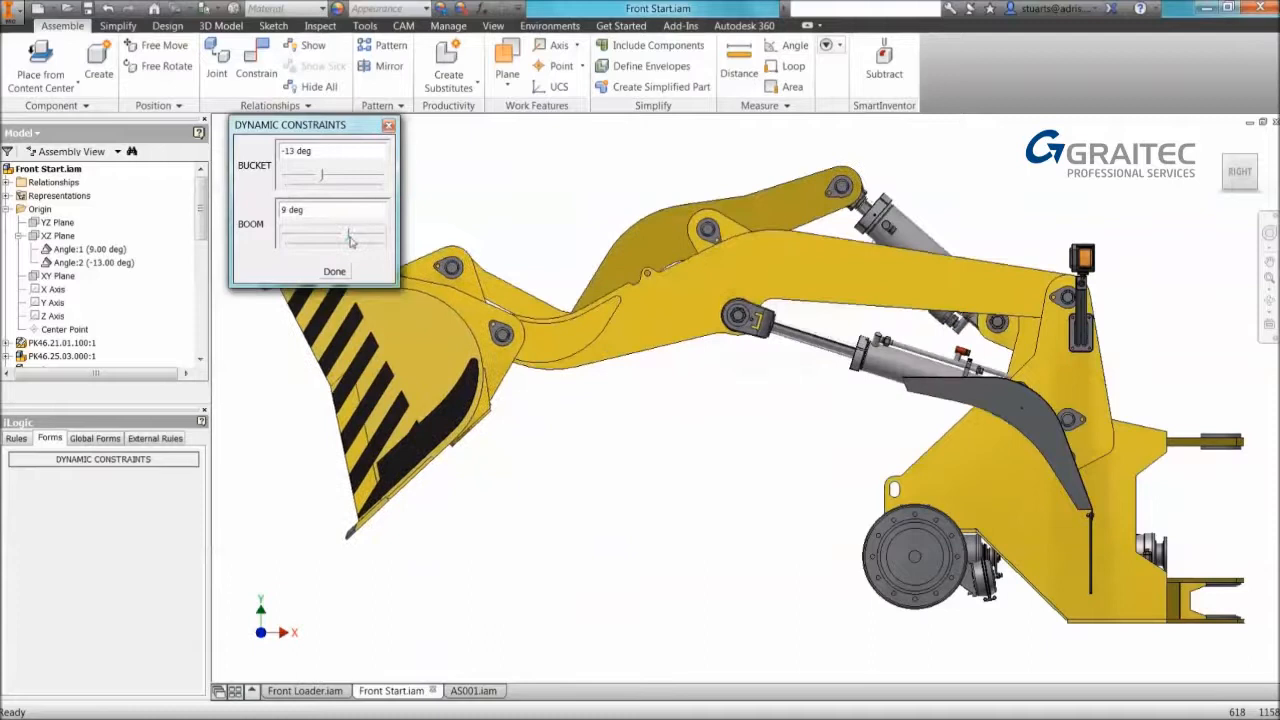
click(334, 272)
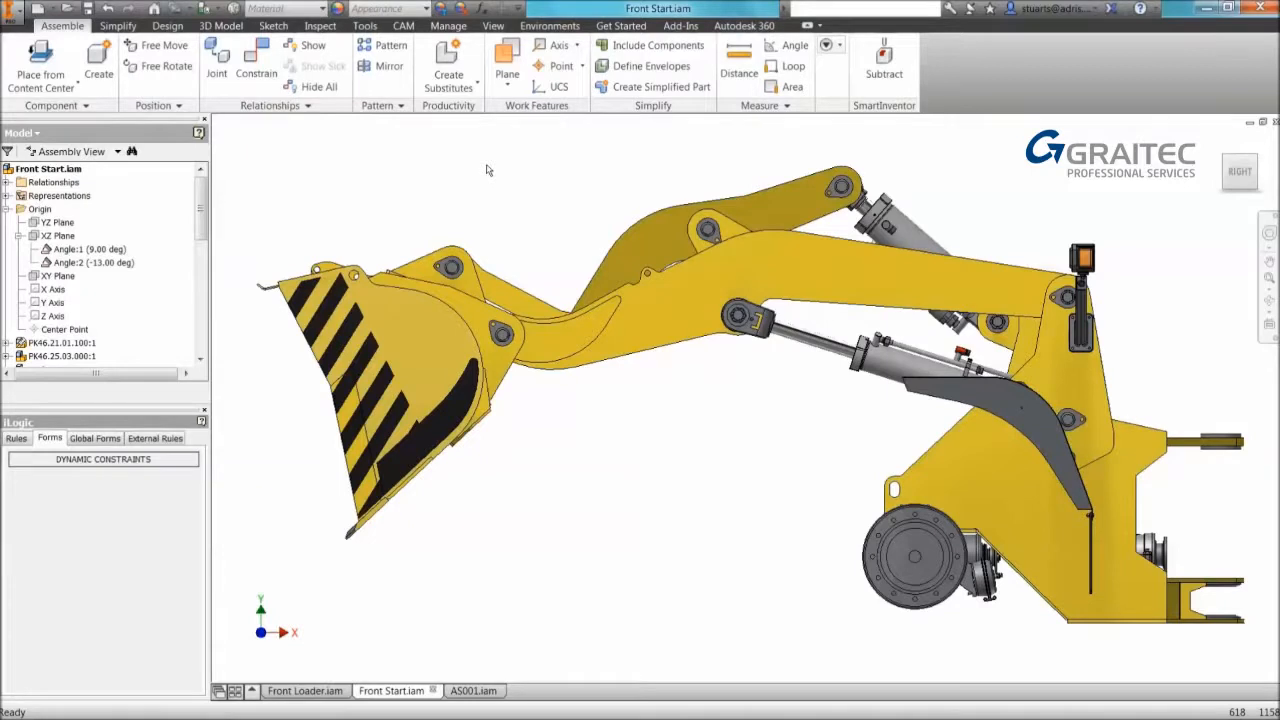
mouse_move(536, 174)
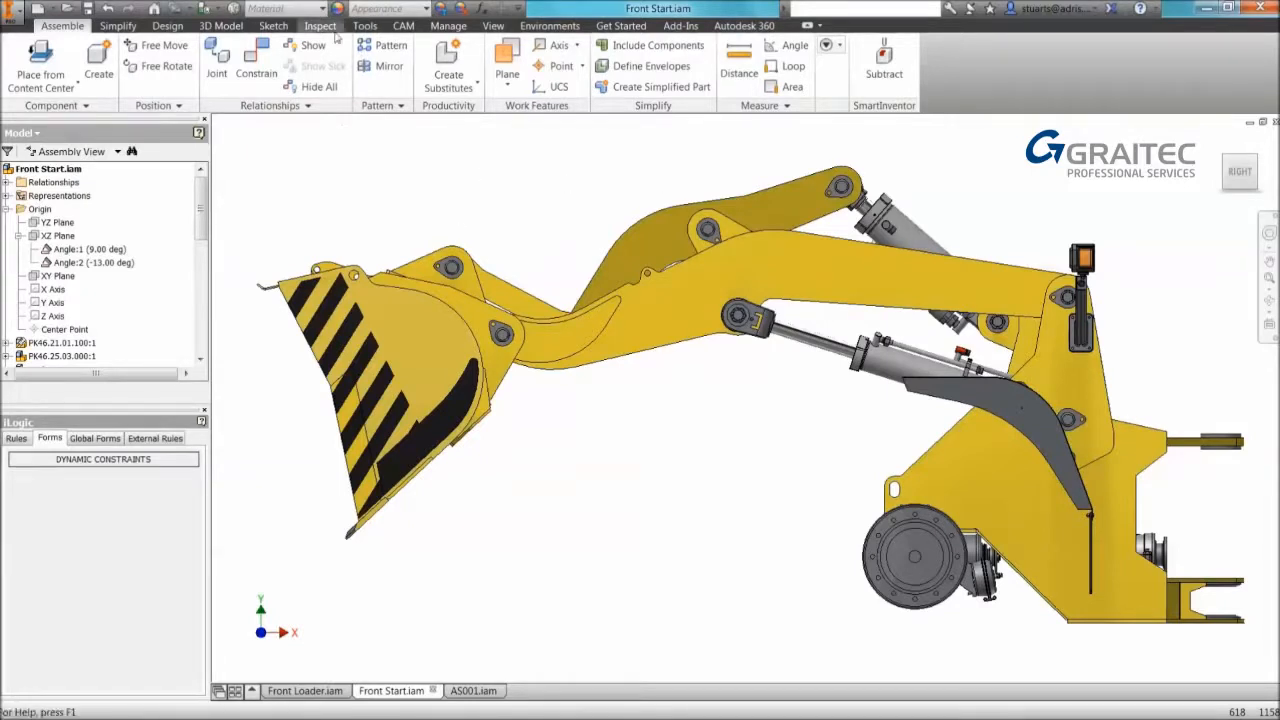
Run Analyze Interference on the defined component sets, finding 24 interferences.
click(320, 24)
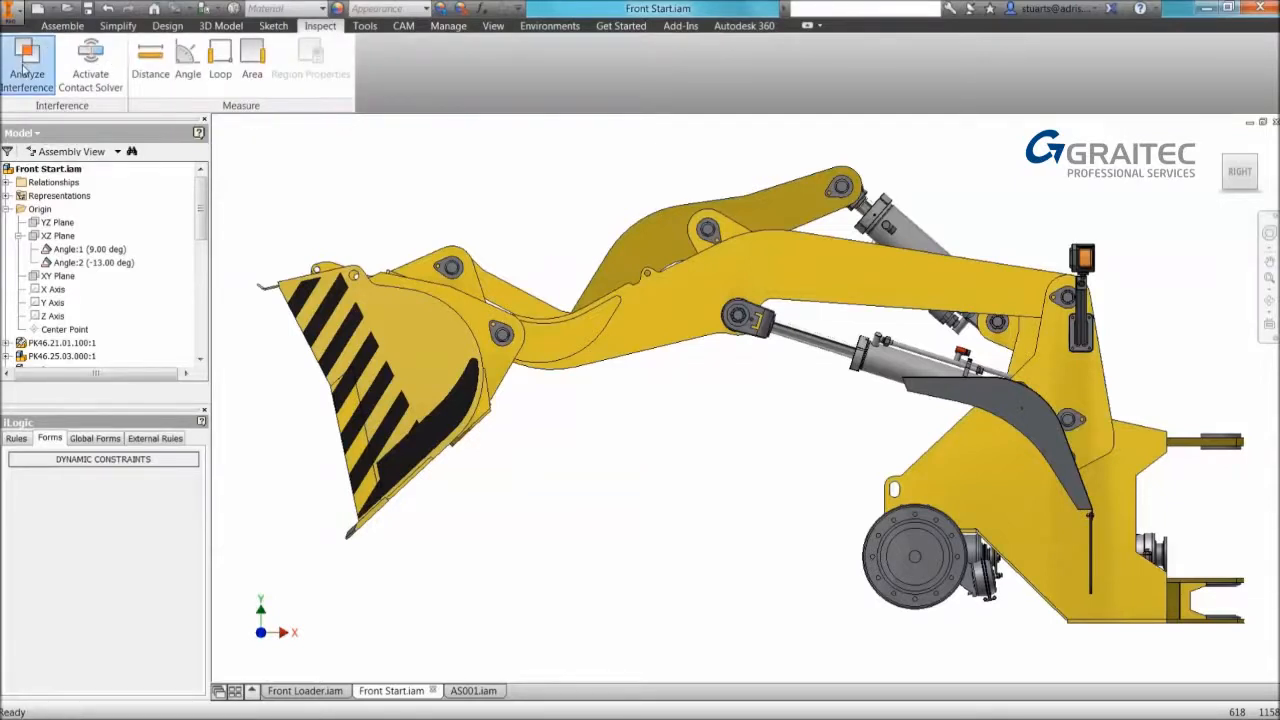
click(28, 60)
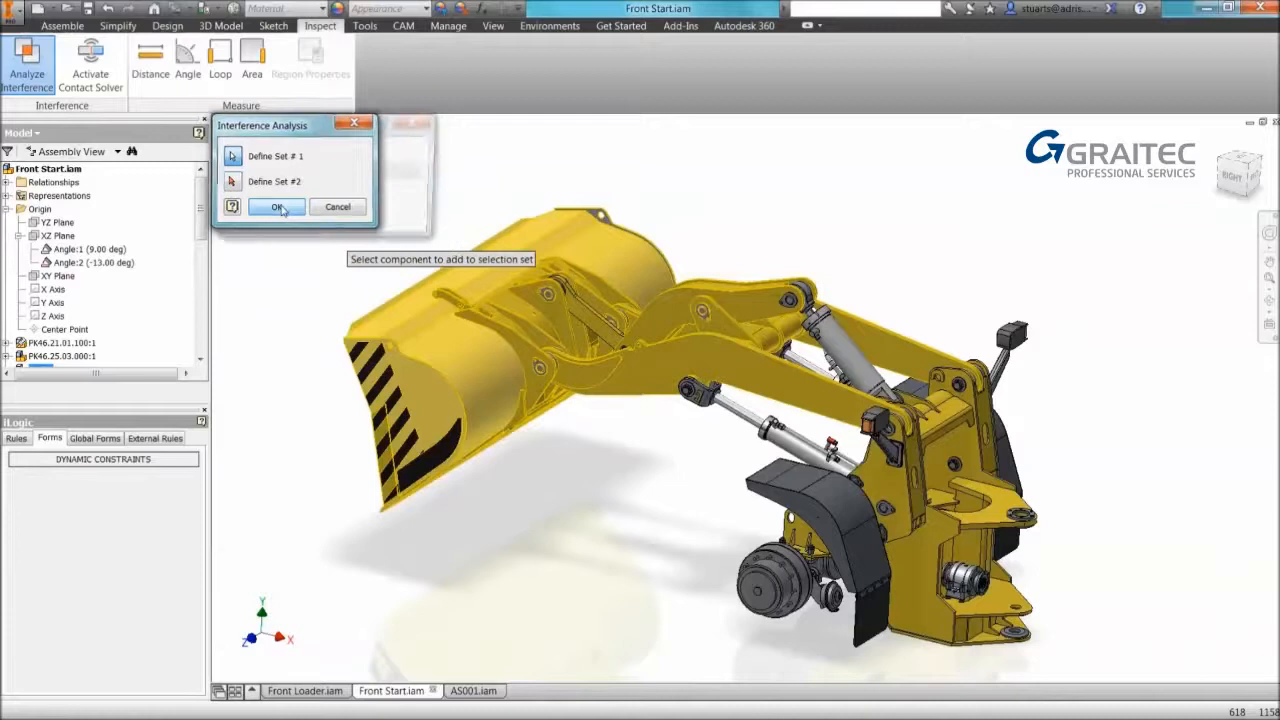
click(278, 206)
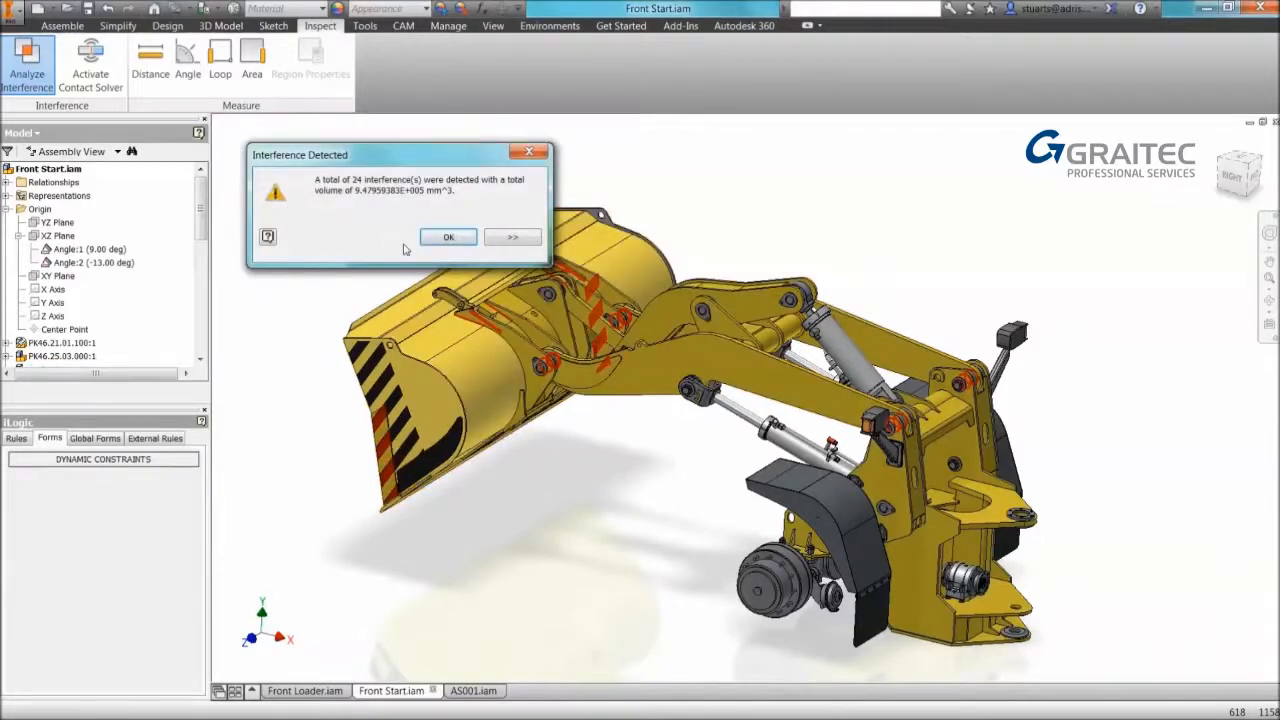
click(448, 236)
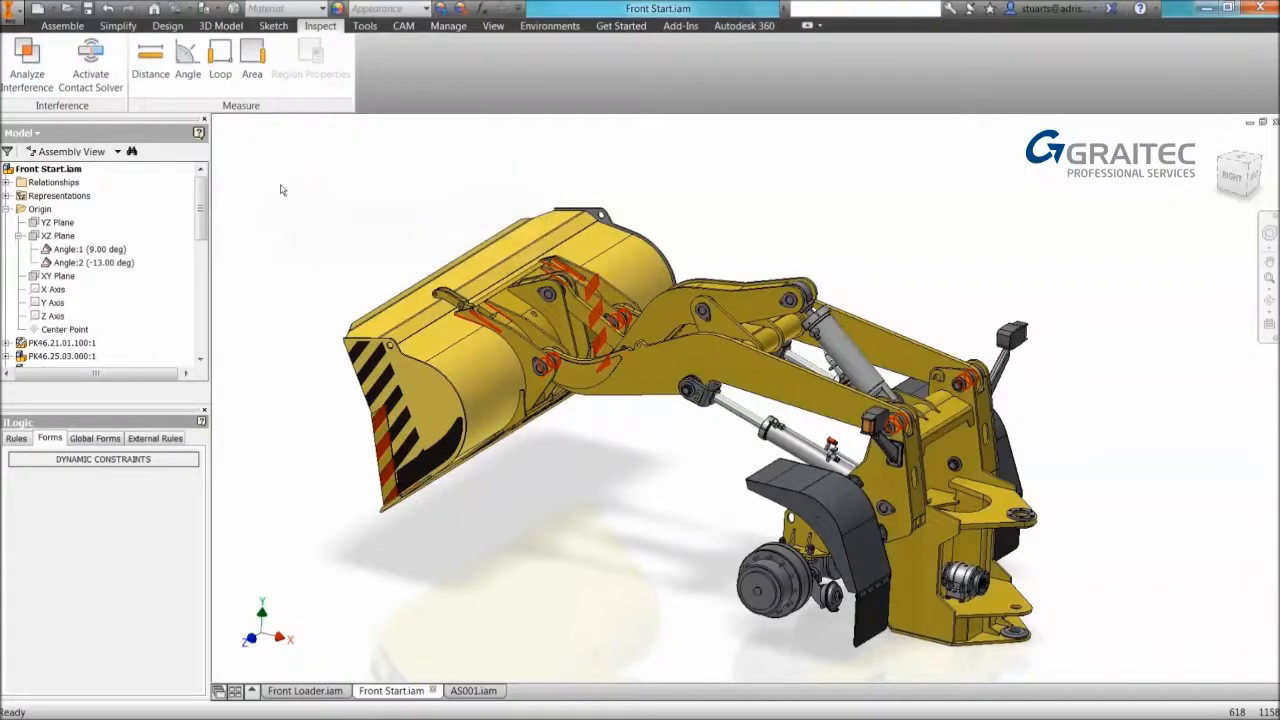
Rerun Analyze Interference on two chosen components, finding 3 interferences.
click(28, 60)
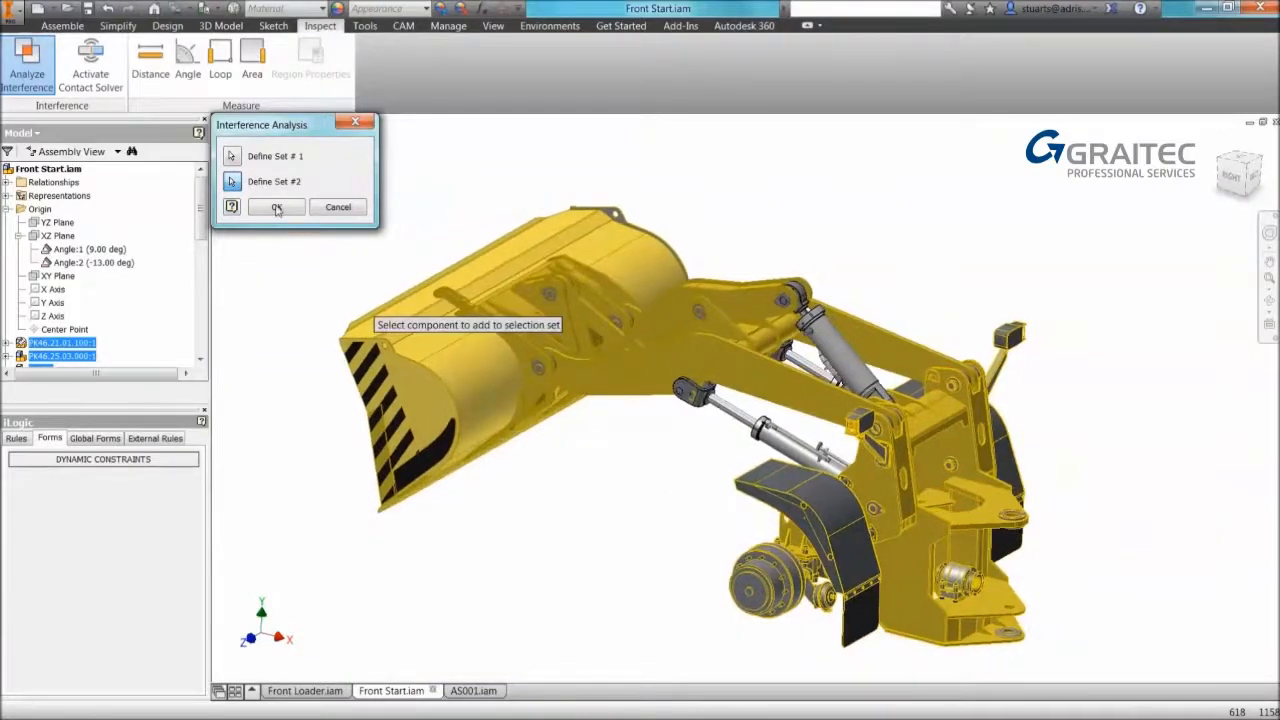
click(276, 206)
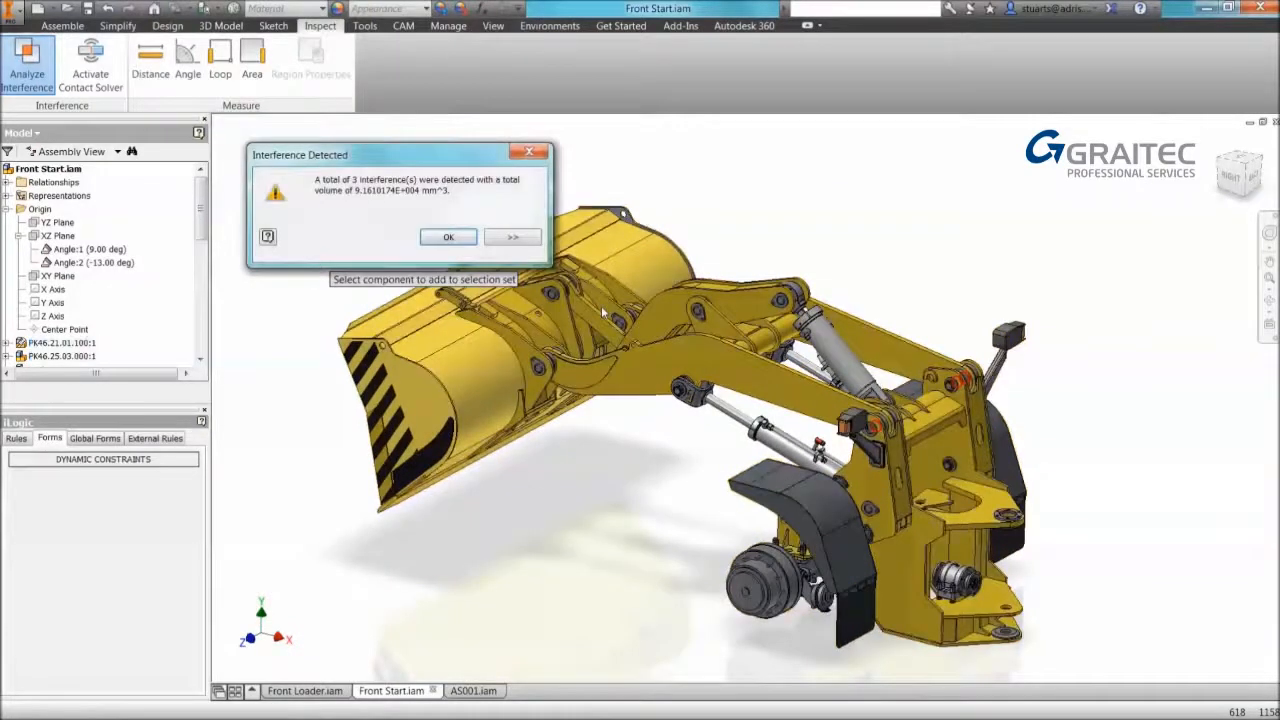